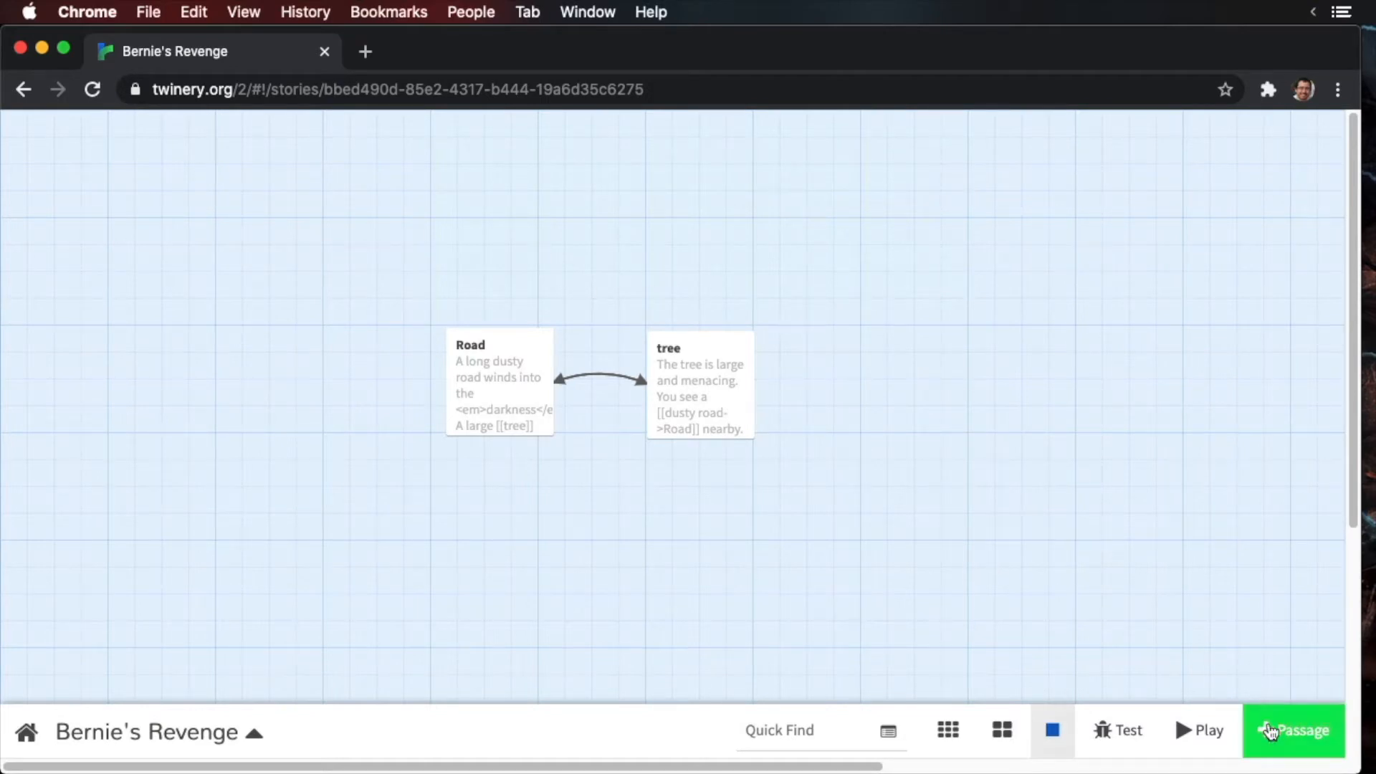
- Add a new passage named Start reading 'This is the start passage'
{"action": "left_click", "coordinate": [1294, 730]}
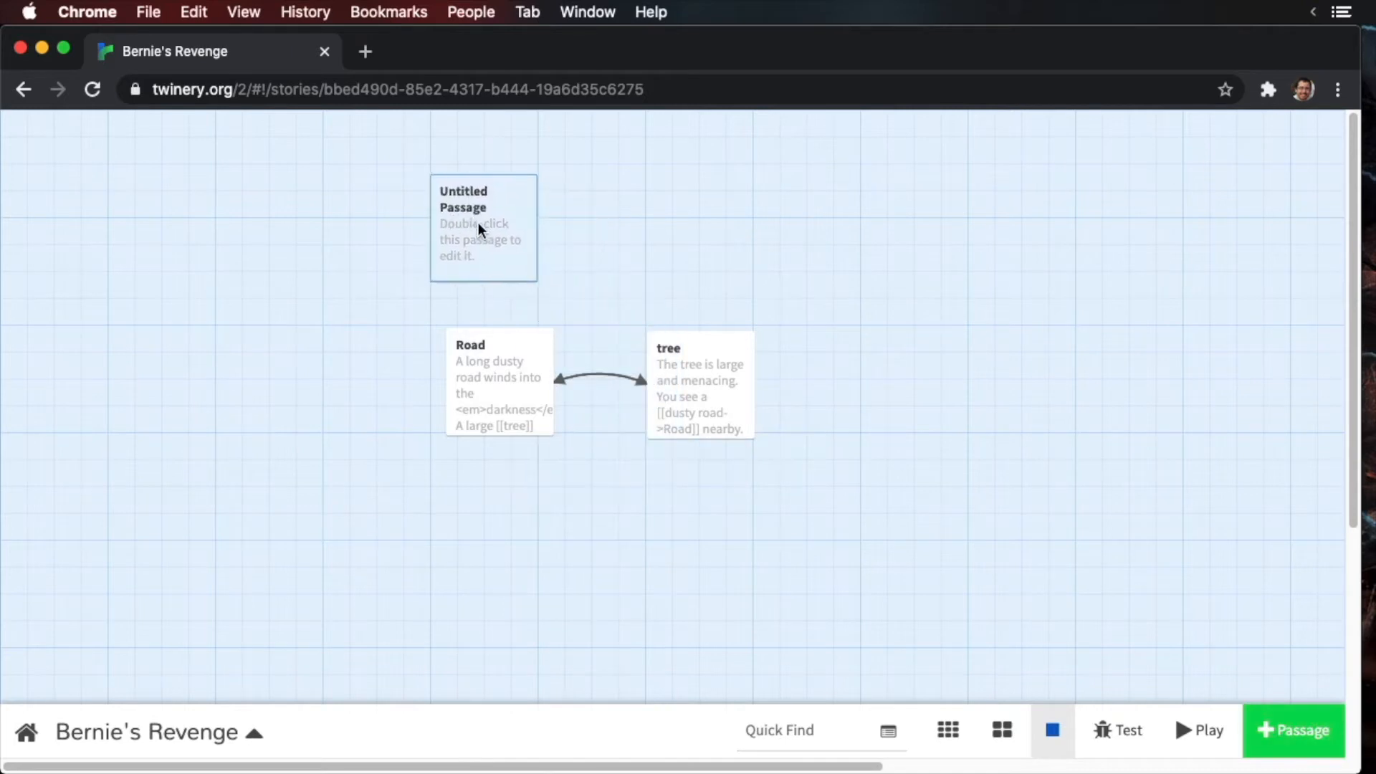
{"action": "double_click", "coordinate": [483, 228]}
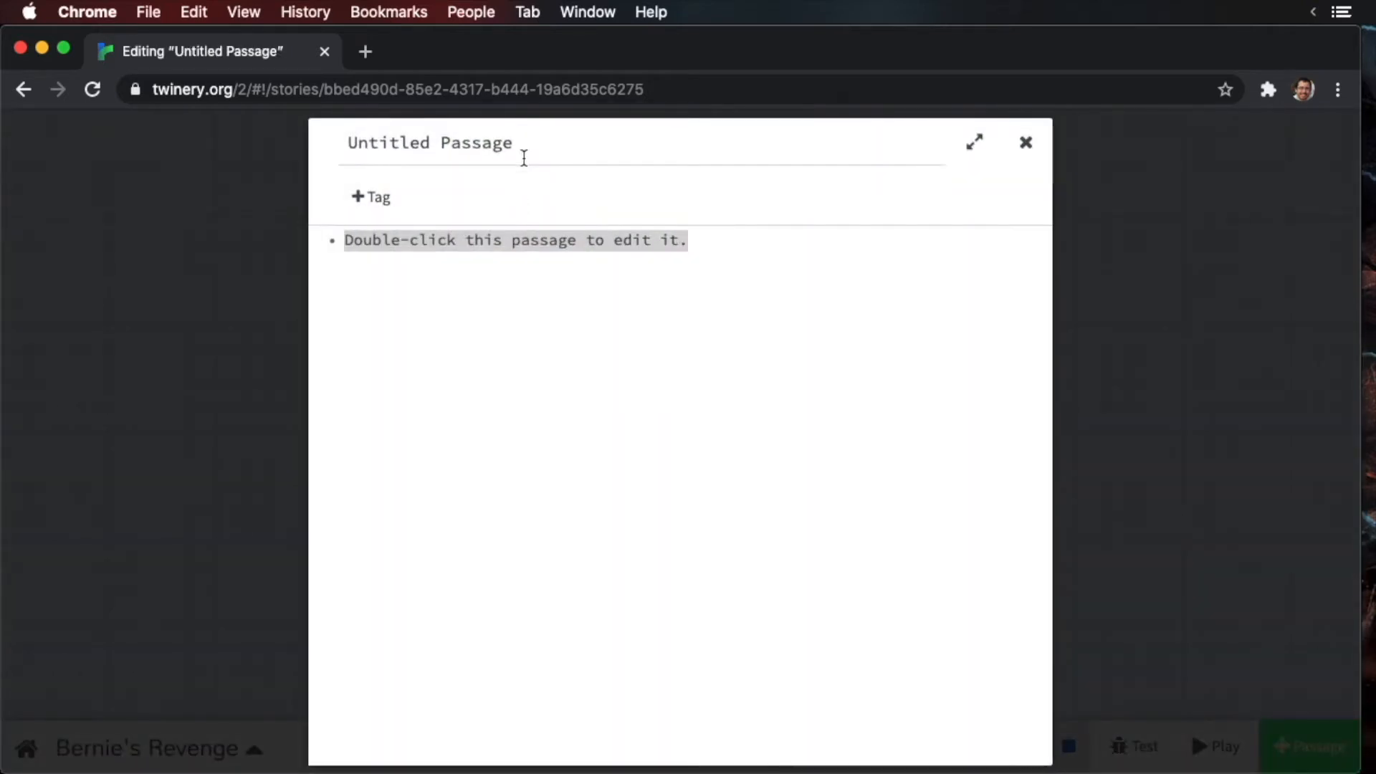
{"action": "type", "text": "Star"}
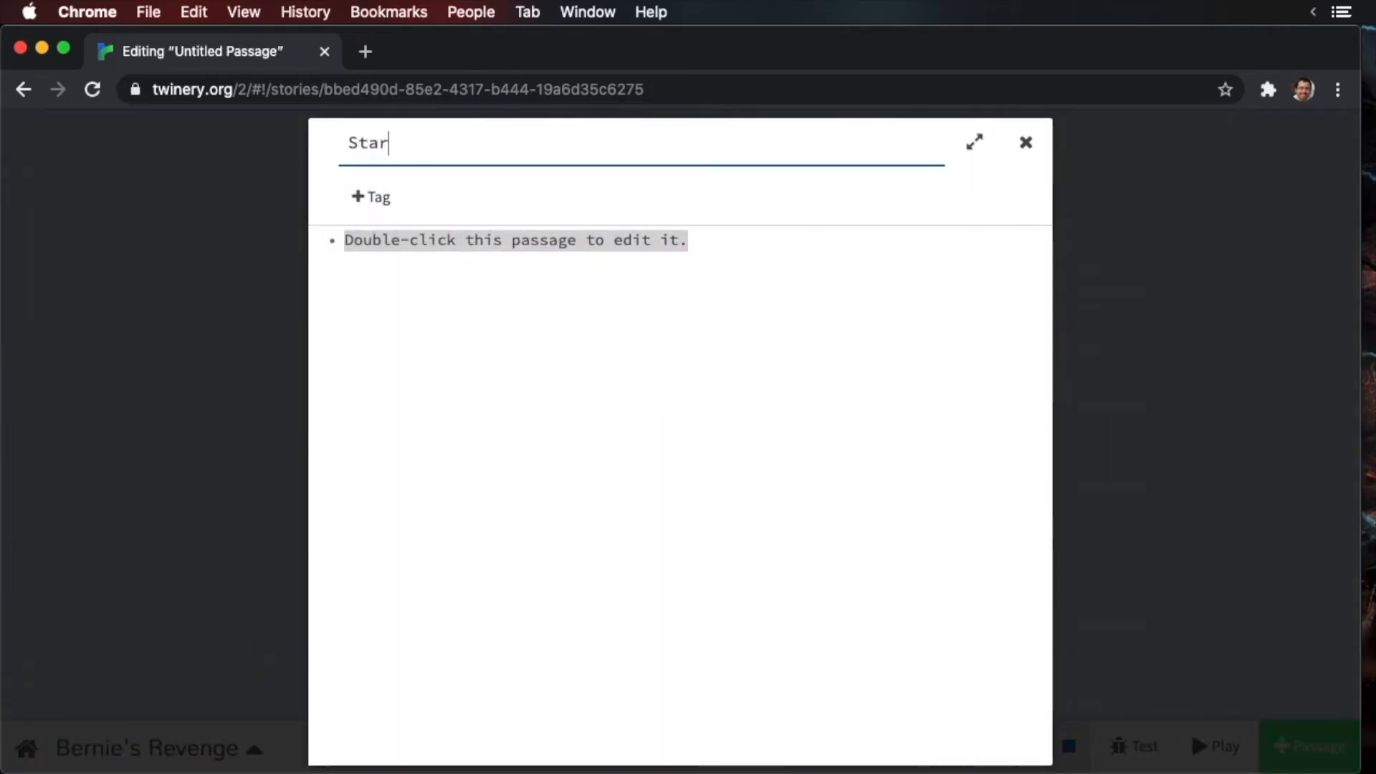
{"action": "type", "text": "t"}
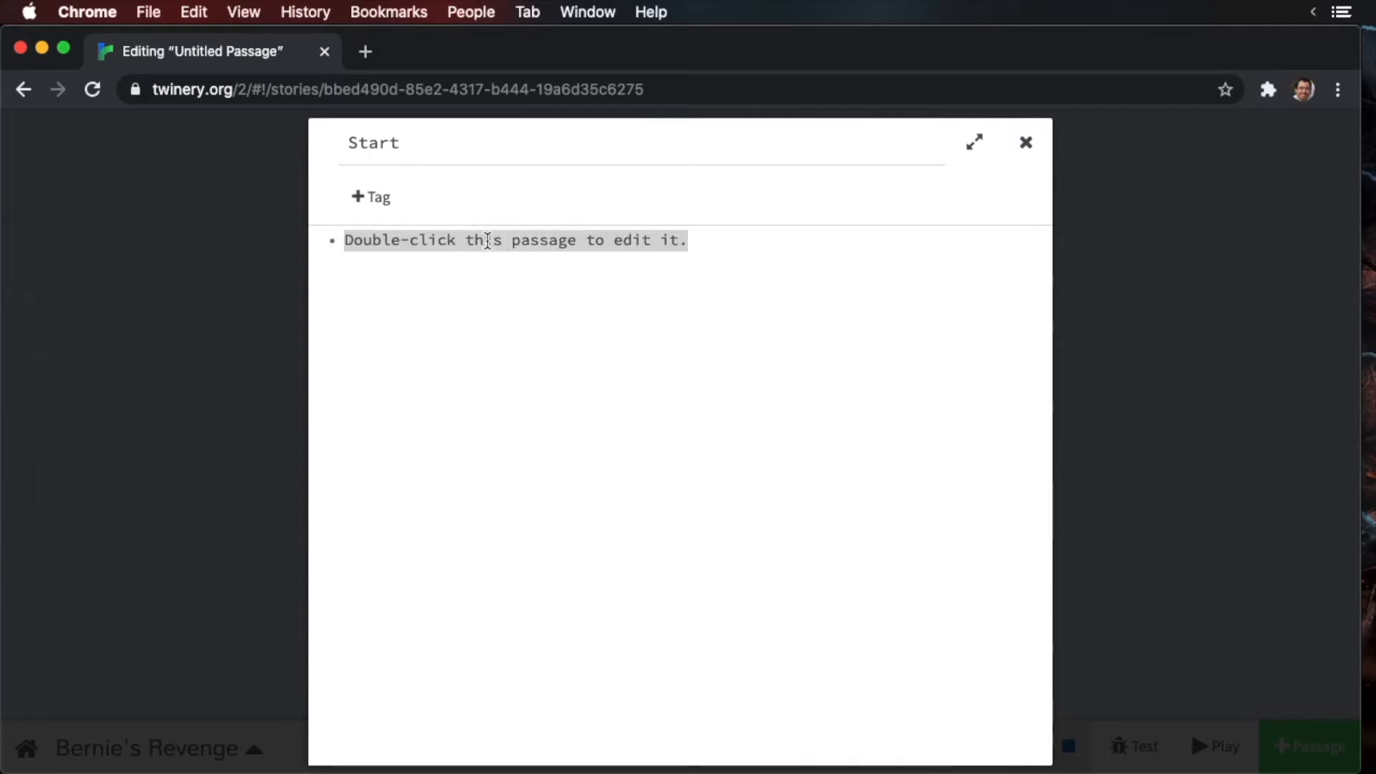
{"action": "type", "text": "This is the start passage"}
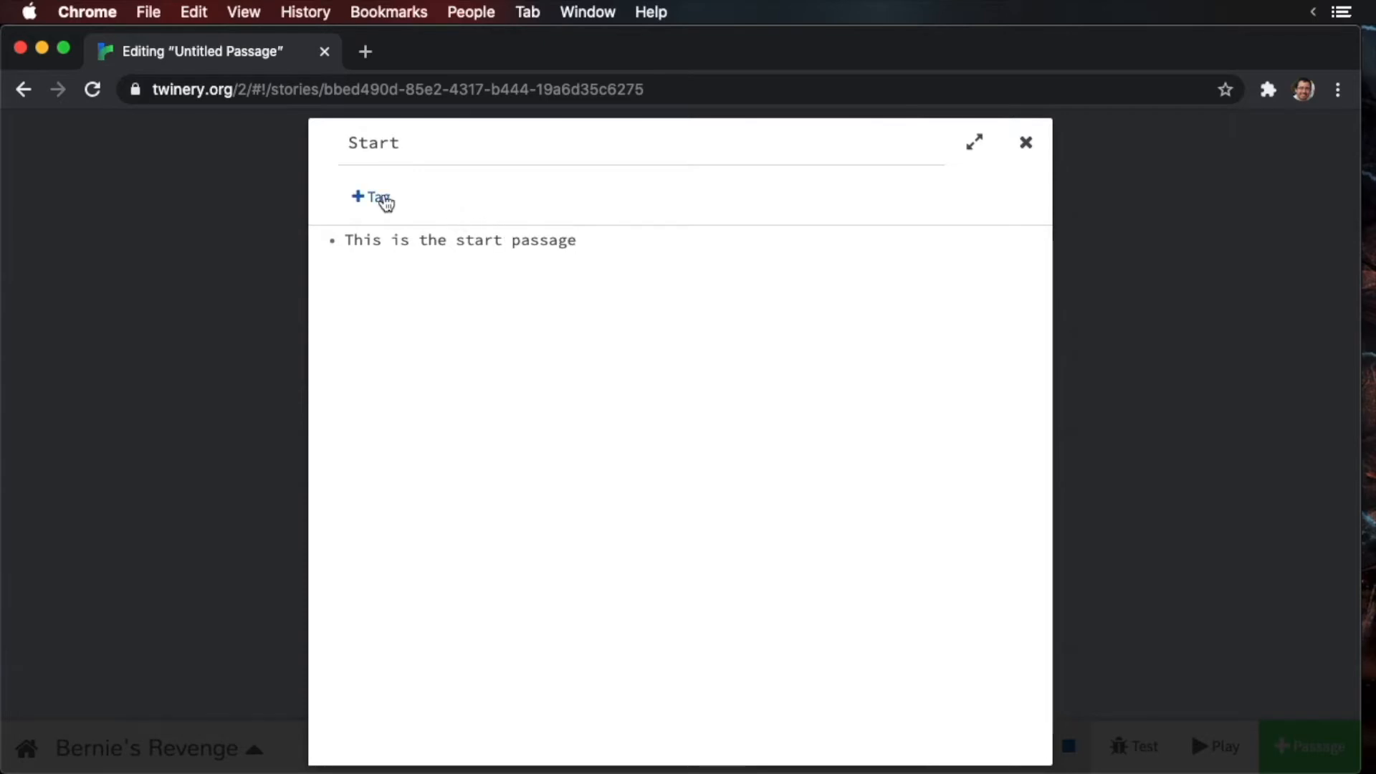
- Give the Start passage the tag 'startup'
{"action": "type", "text": "st"}
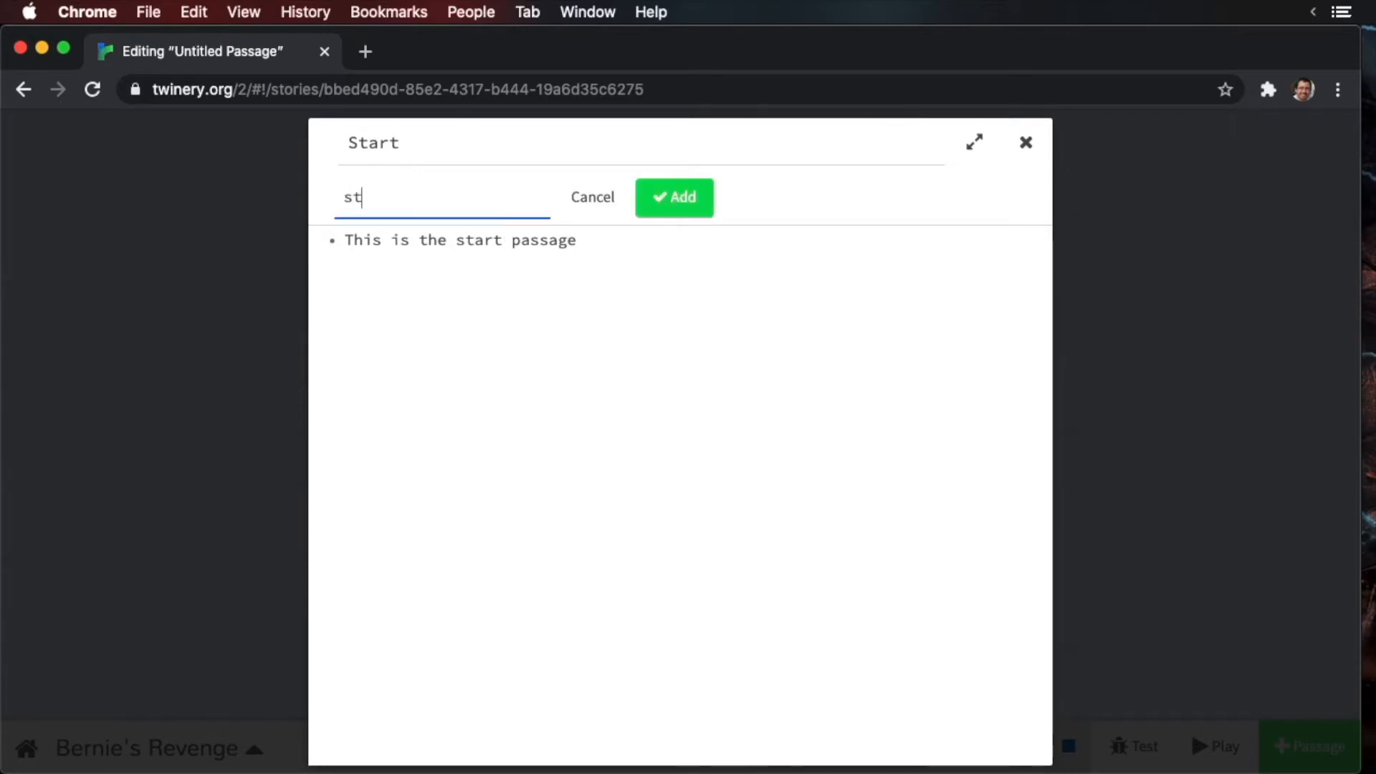
{"action": "type", "text": "artup"}
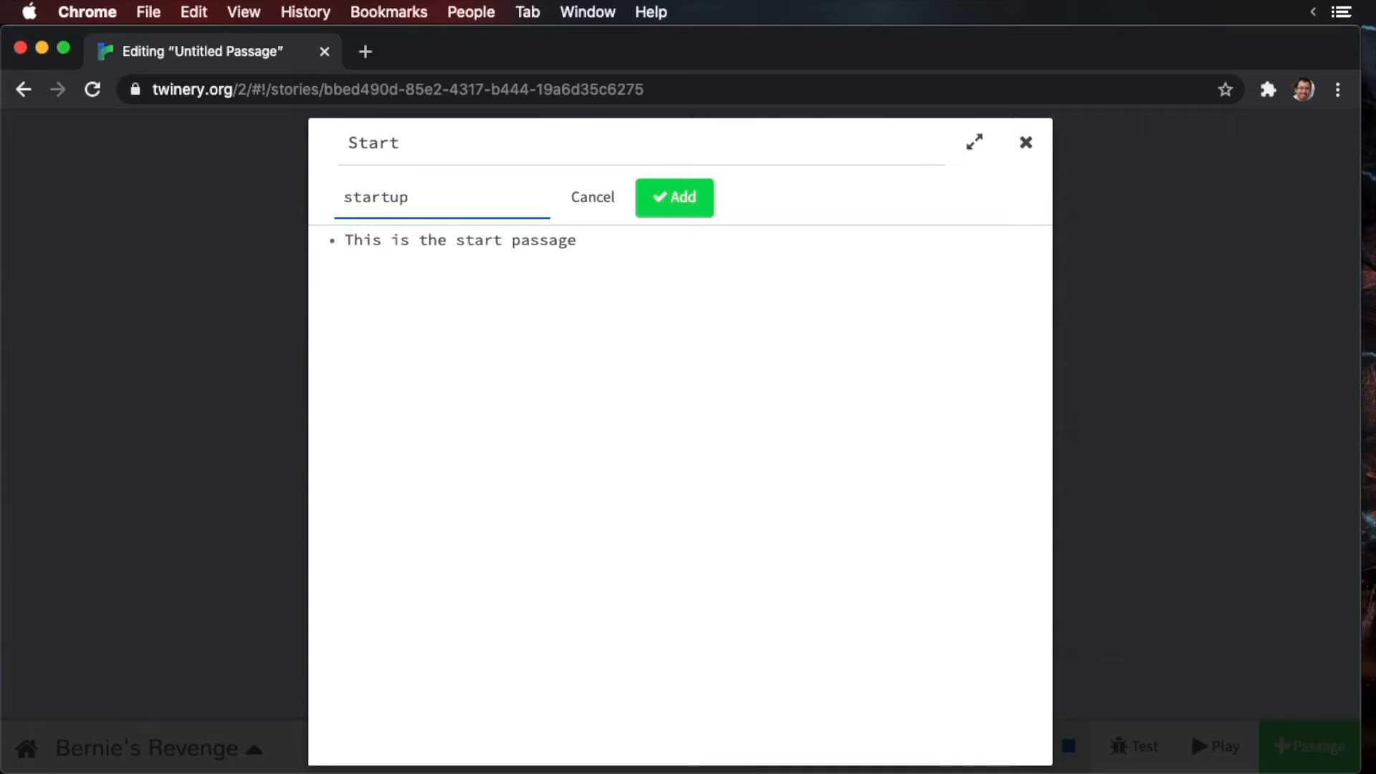
{"action": "left_click", "coordinate": [674, 196]}
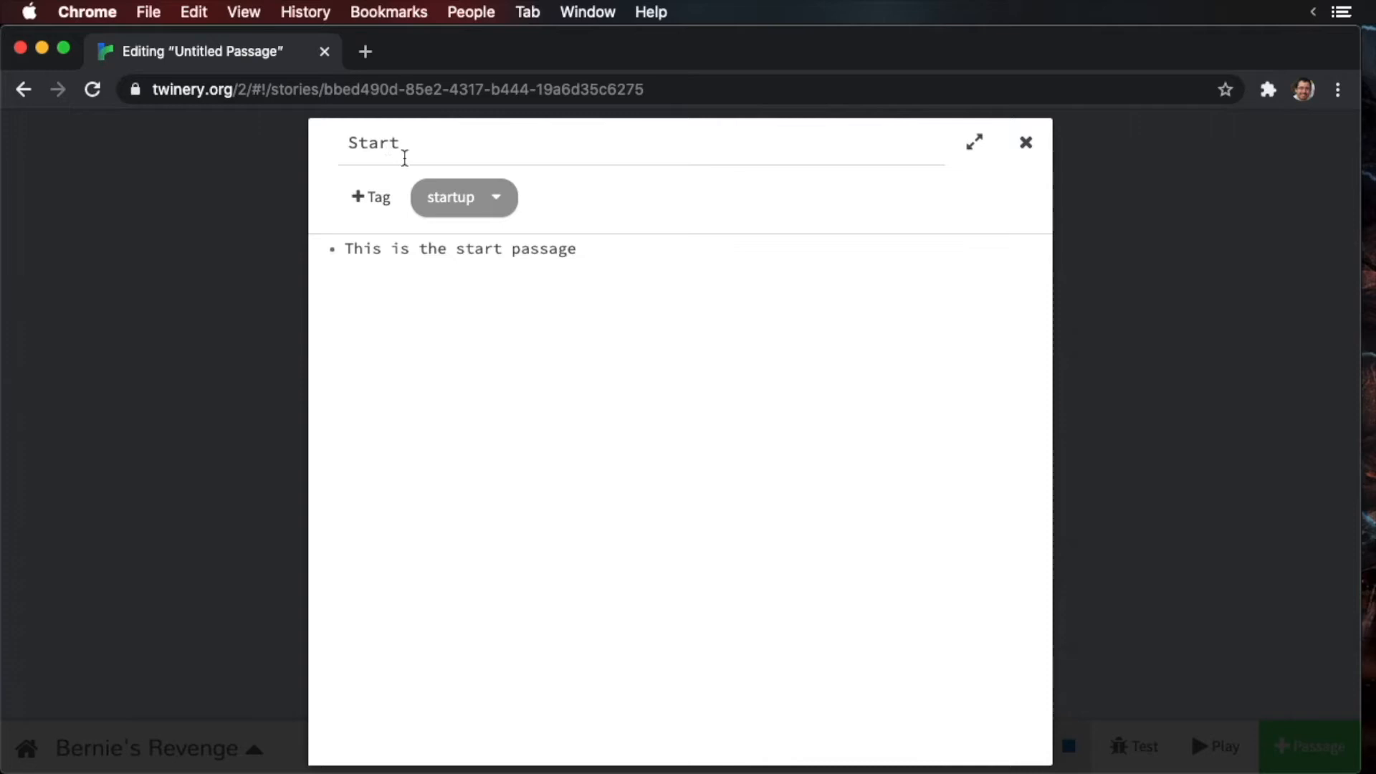
{"action": "mouse_move", "coordinate": [767, 205]}
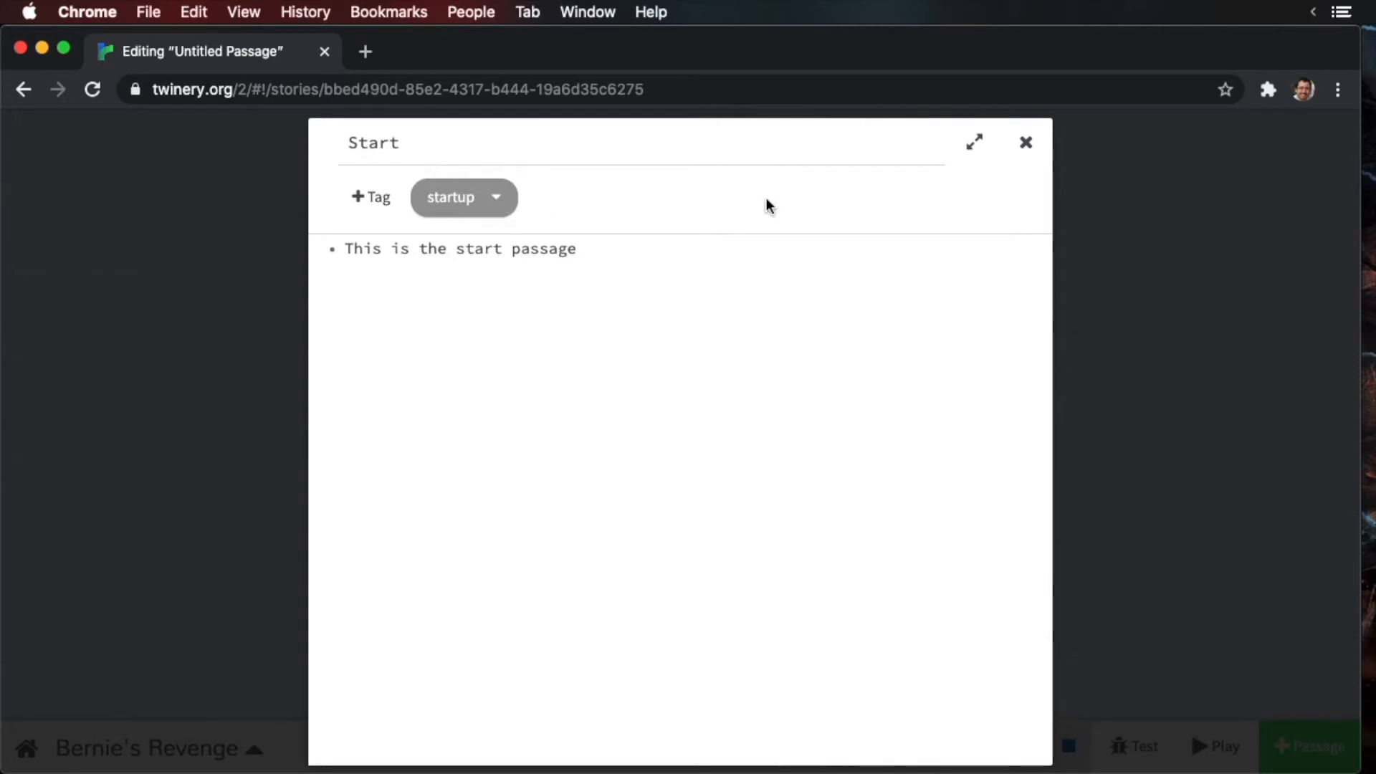
- Make Road the story's starting passage and play the story in the browser
{"action": "left_click", "coordinate": [1026, 142]}
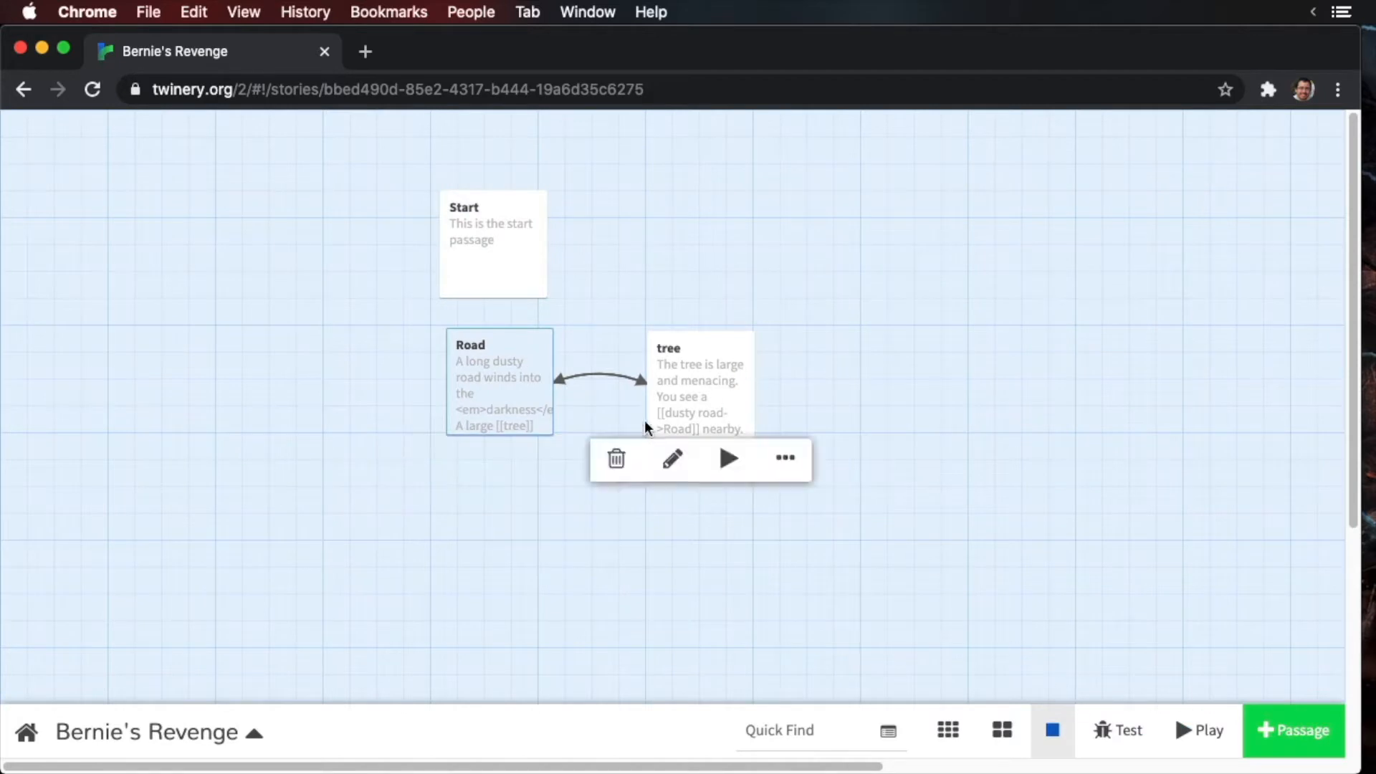
{"action": "left_click", "coordinate": [784, 459]}
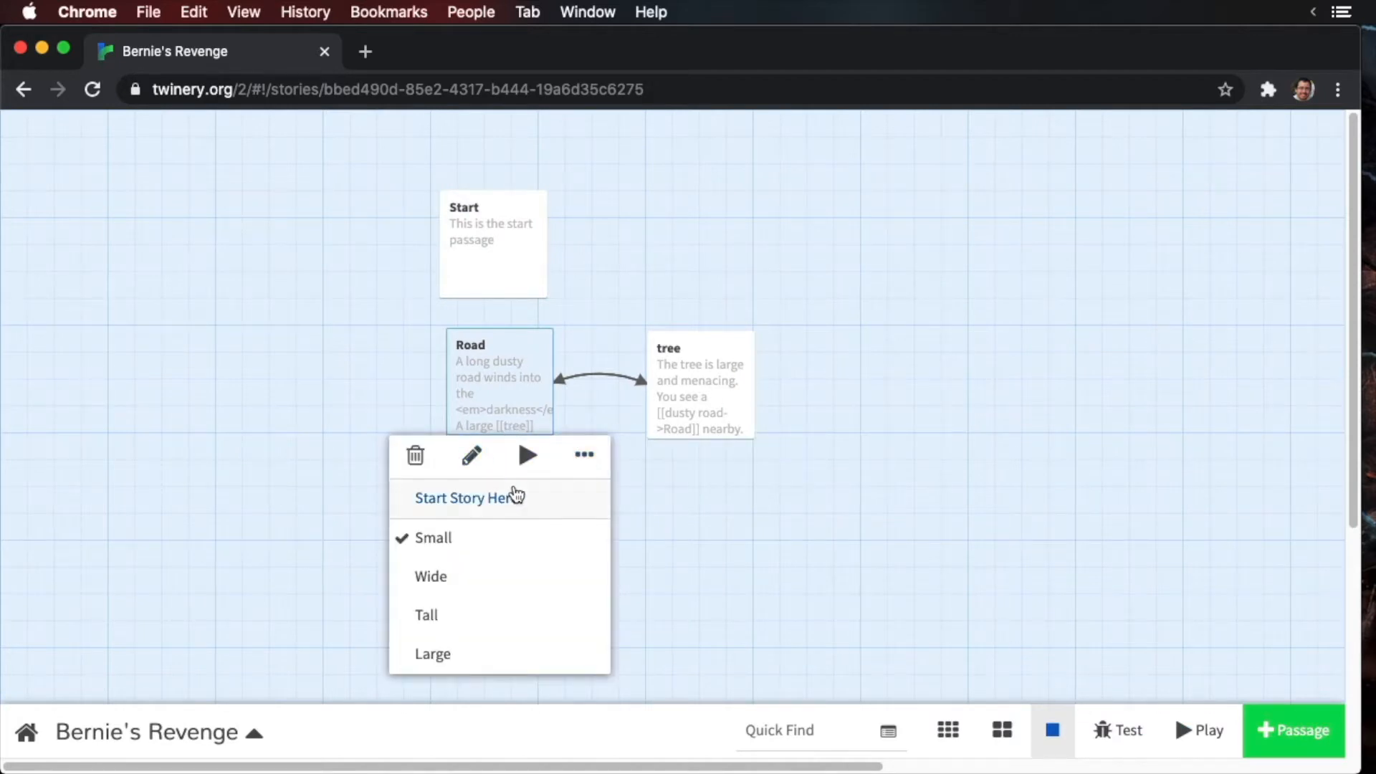
{"action": "left_click", "coordinate": [467, 497]}
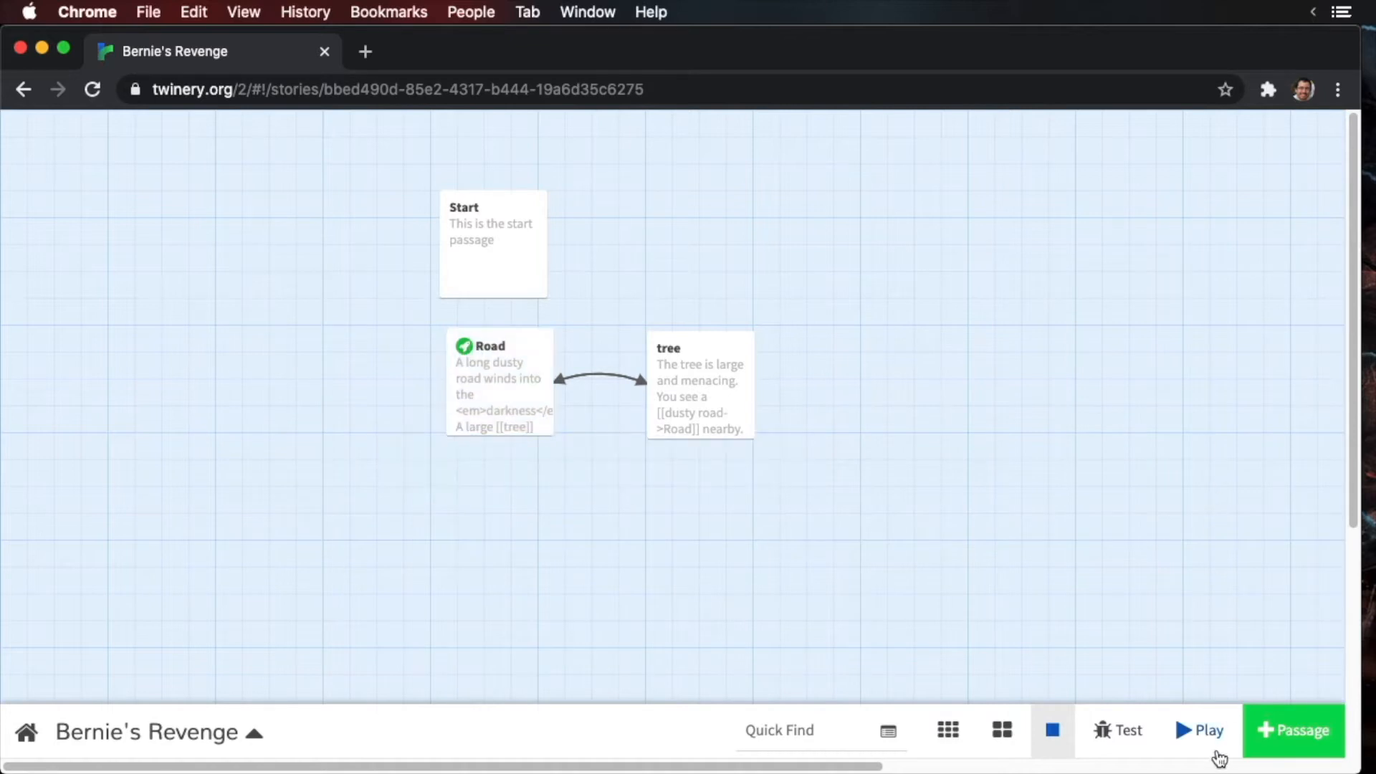
{"action": "left_click", "coordinate": [1200, 730]}
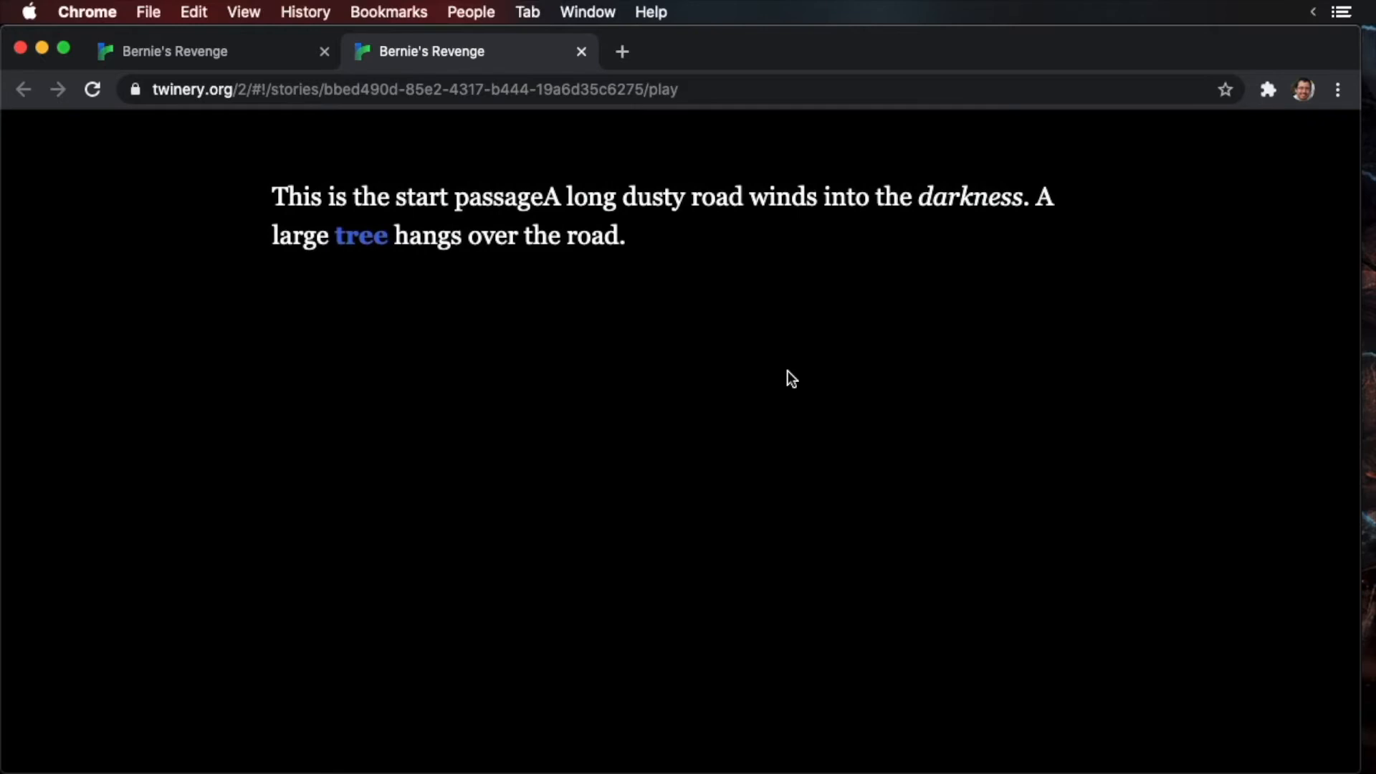
{"action": "mouse_move", "coordinate": [542, 197]}
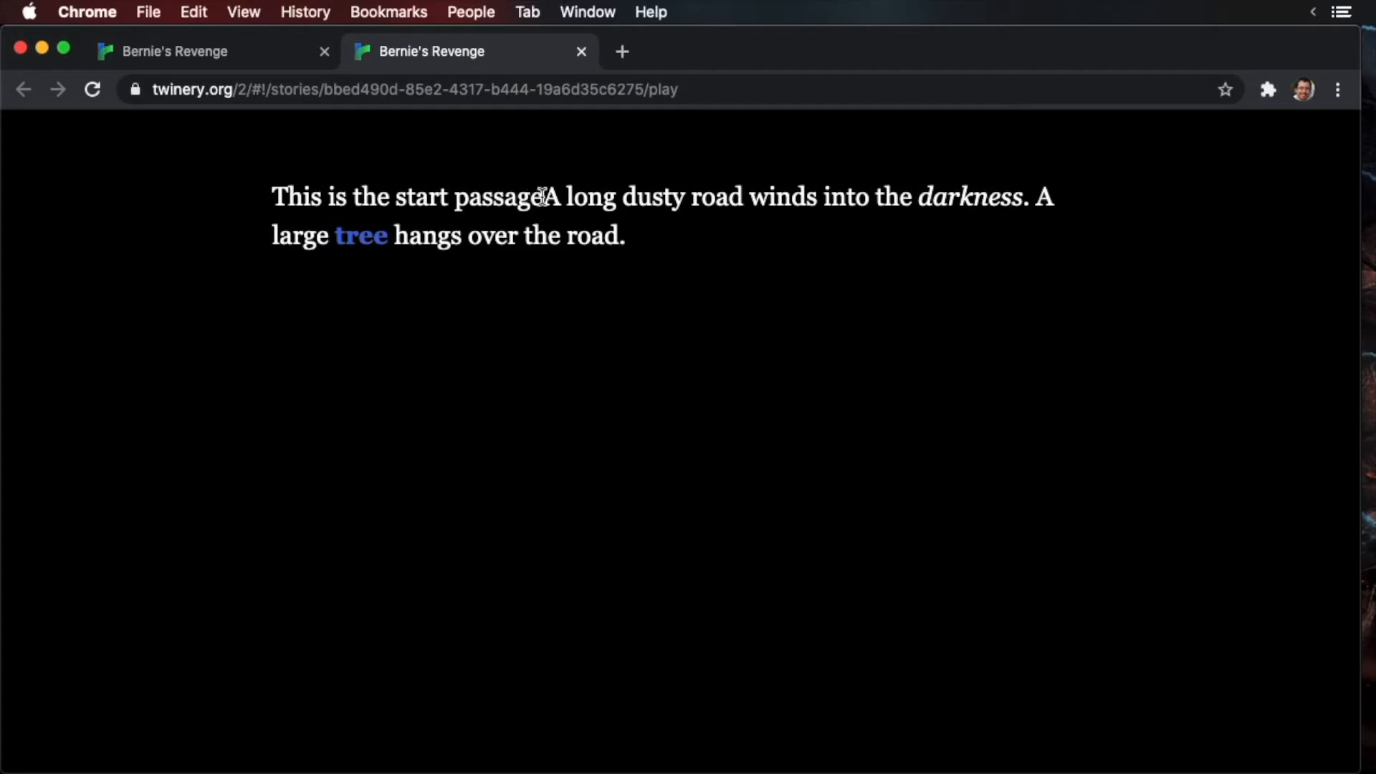
- Check the prepended start text, then follow the tree link and the dusty road link back
{"action": "left_click_drag", "start_coordinate": [271, 196], "coordinate": [544, 197]}
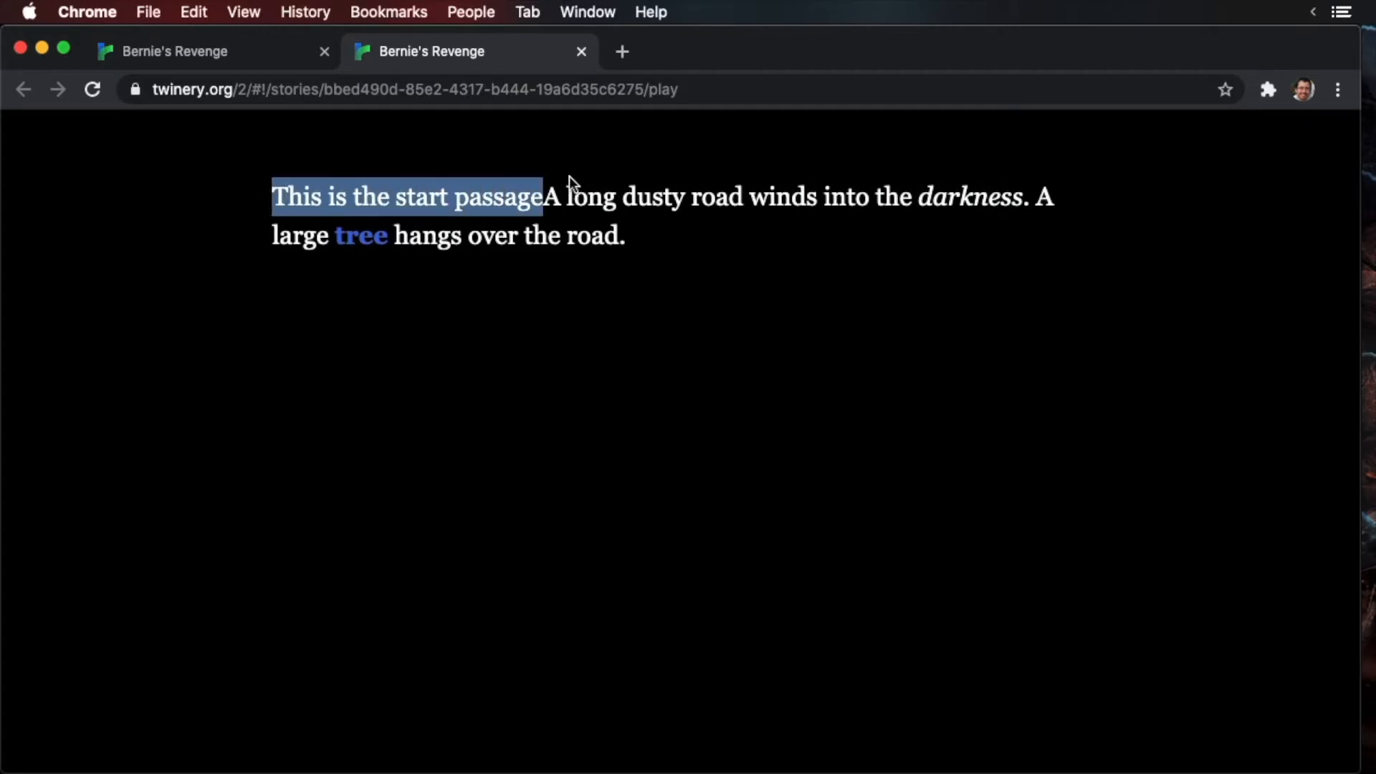
{"action": "left_click_drag", "start_coordinate": [570, 196], "coordinate": [682, 236]}
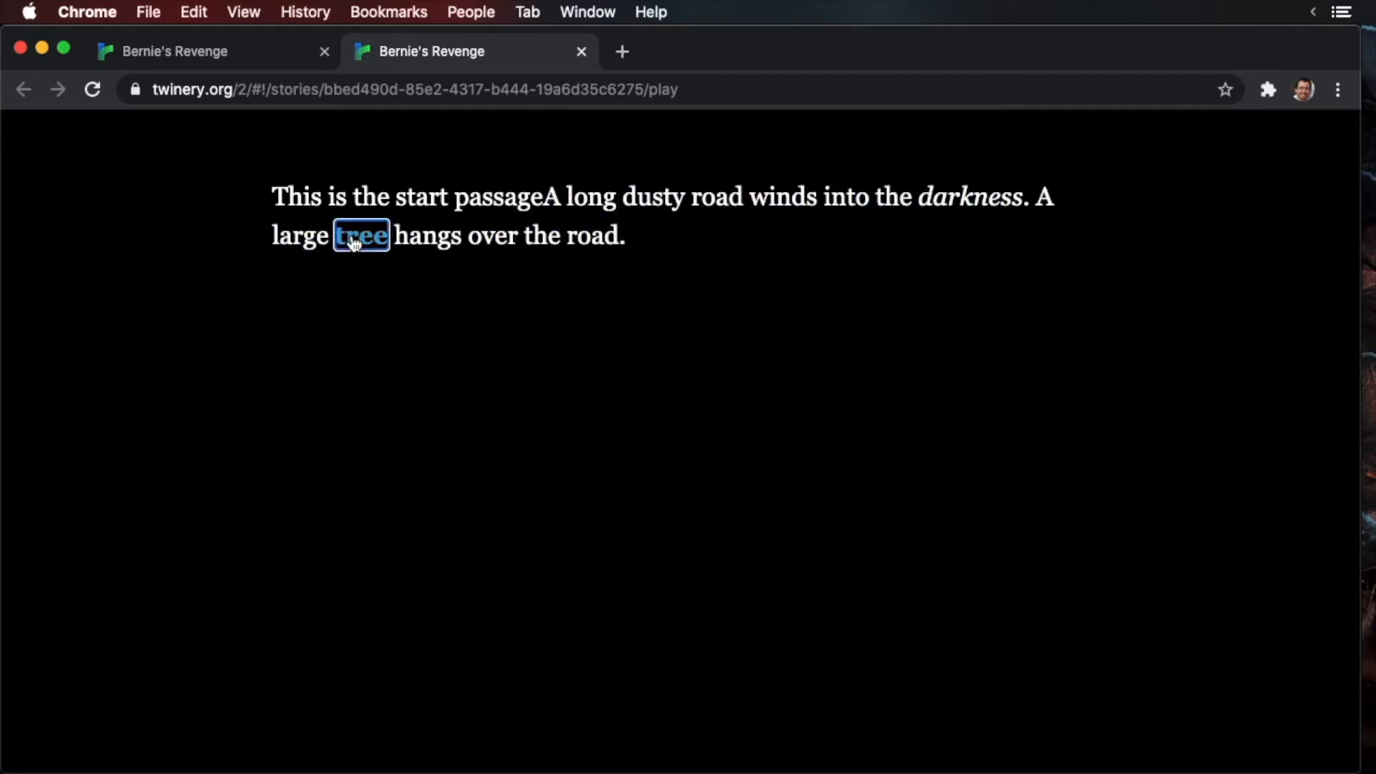
{"action": "left_click", "coordinate": [360, 235]}
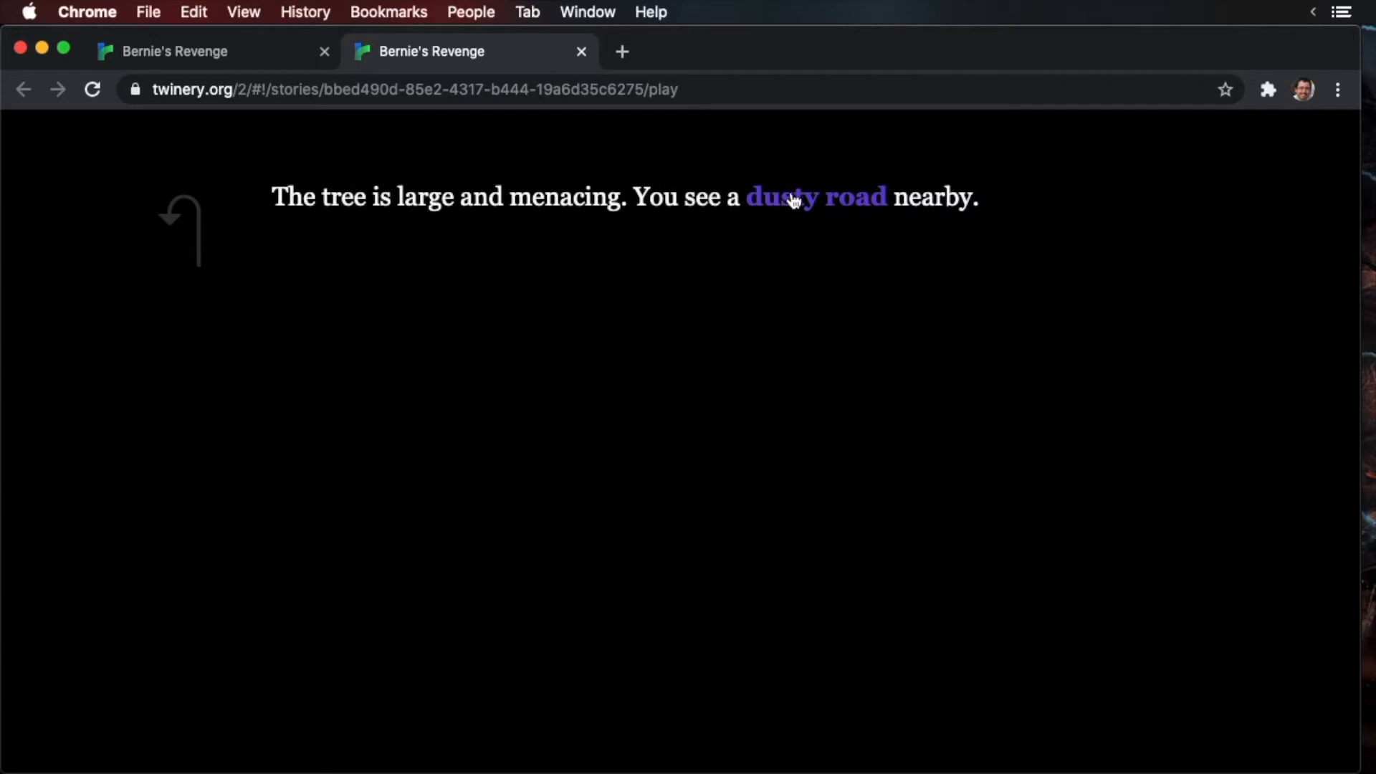
{"action": "left_click", "coordinate": [815, 197]}
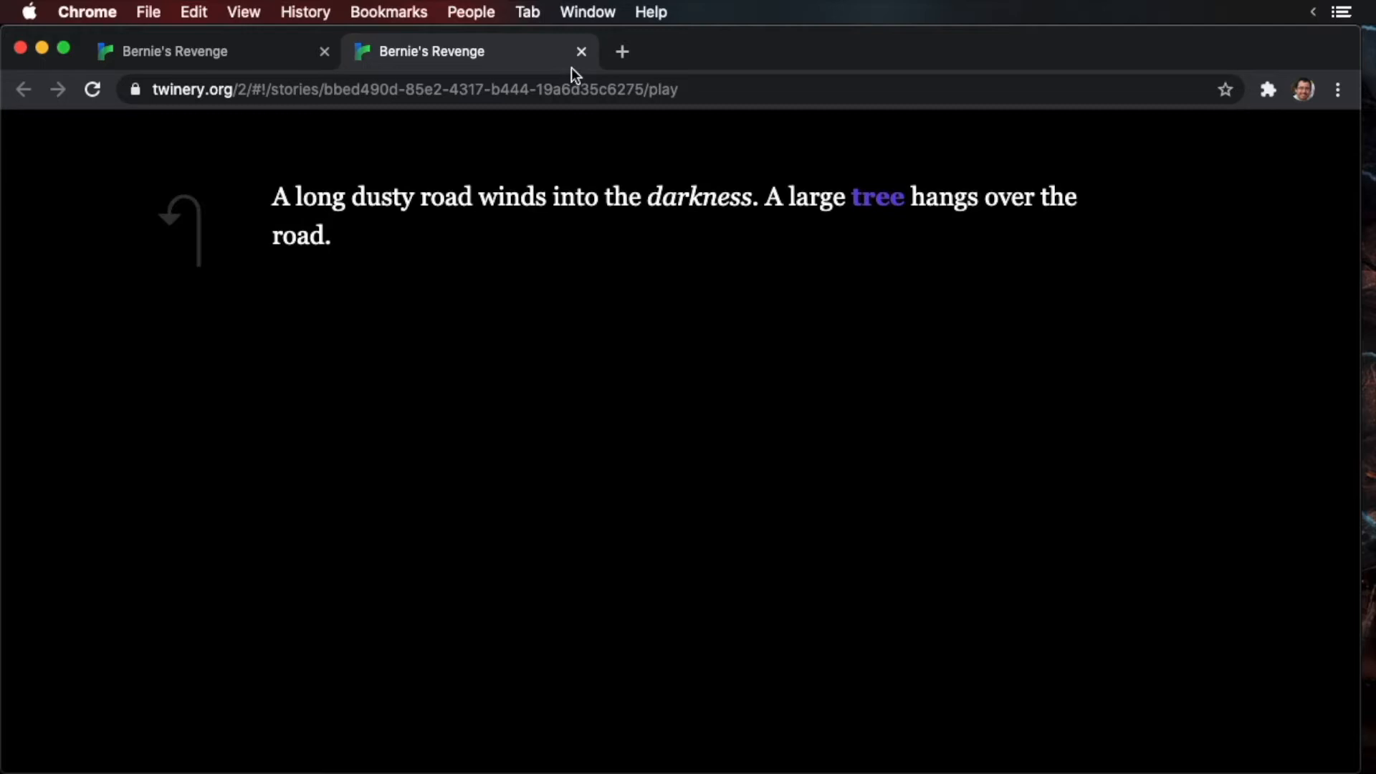
- Replace Start's startup tag with a header tag and return to the story map
{"action": "left_click", "coordinate": [580, 51]}
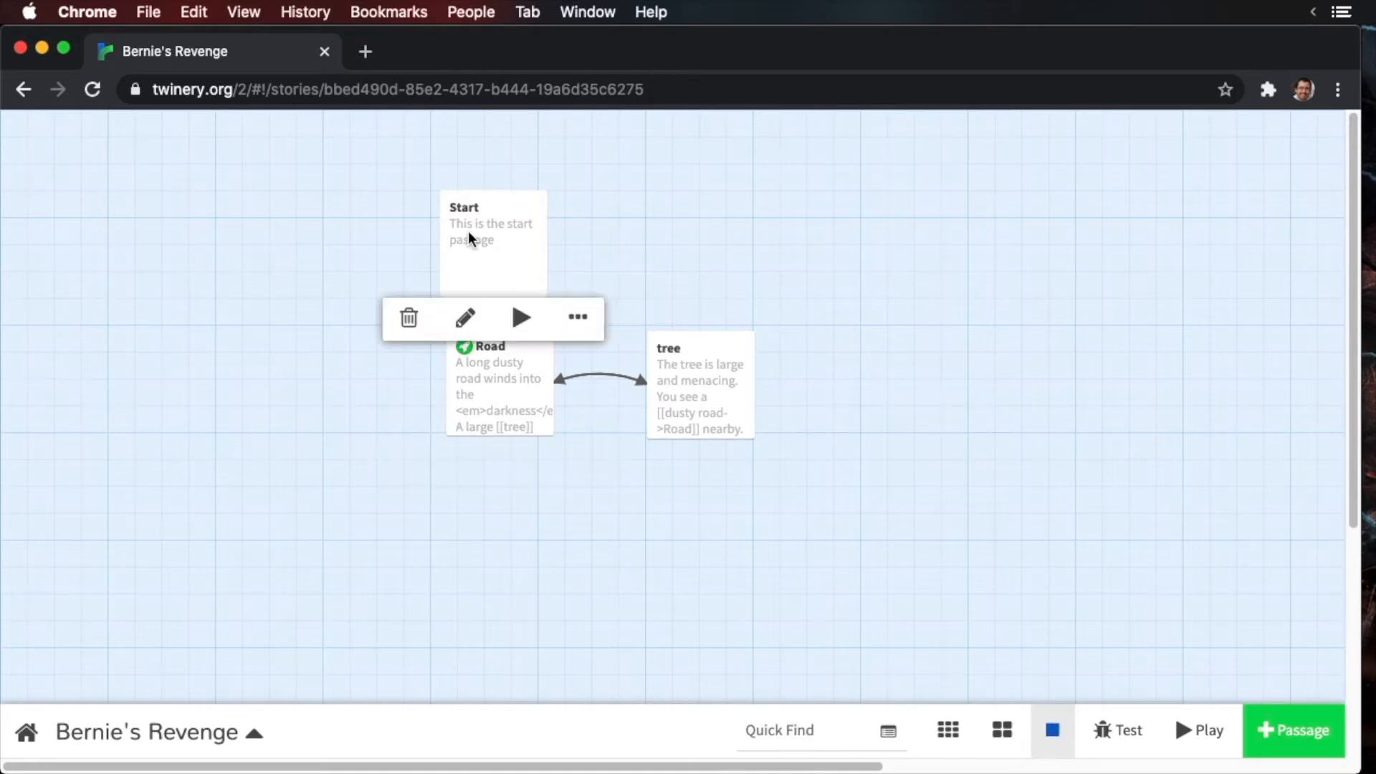
{"action": "left_click", "coordinate": [464, 318]}
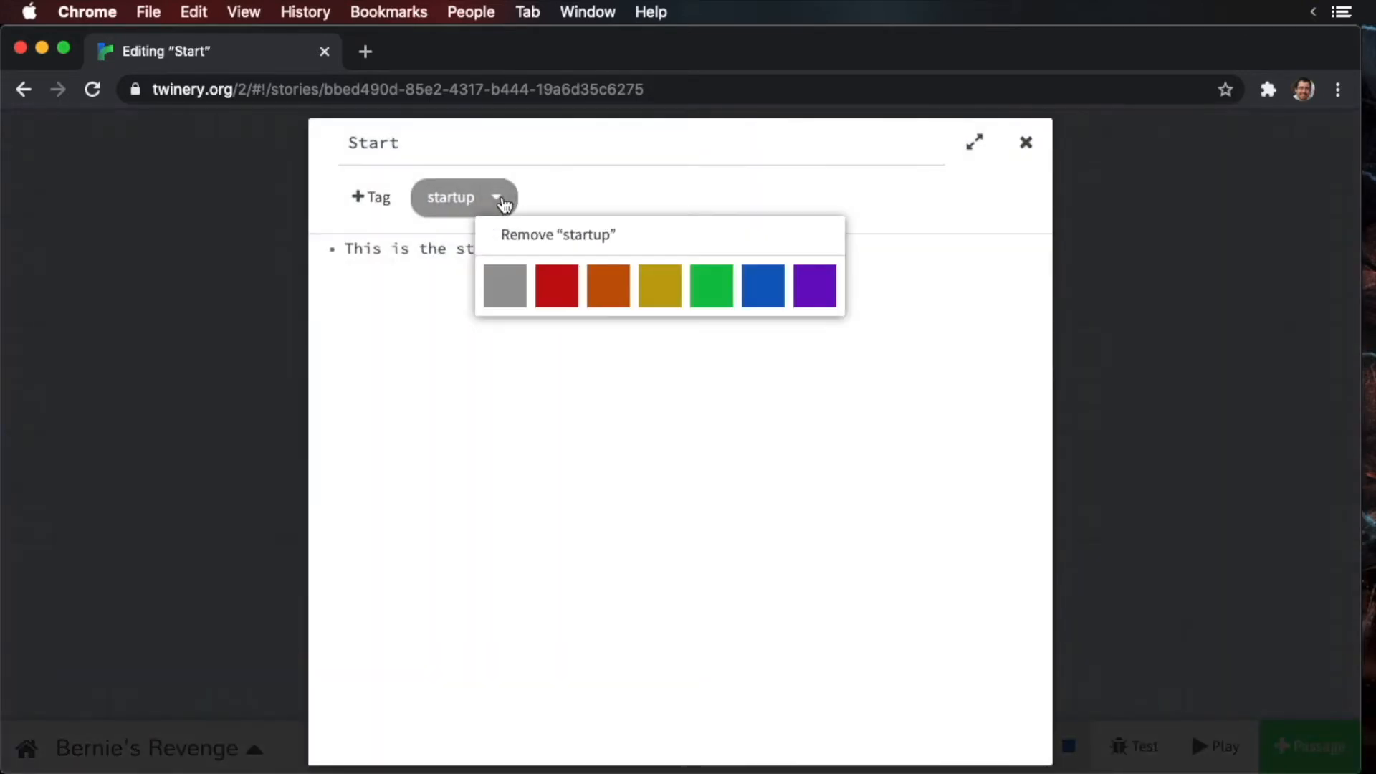
{"action": "left_click", "coordinate": [556, 233]}
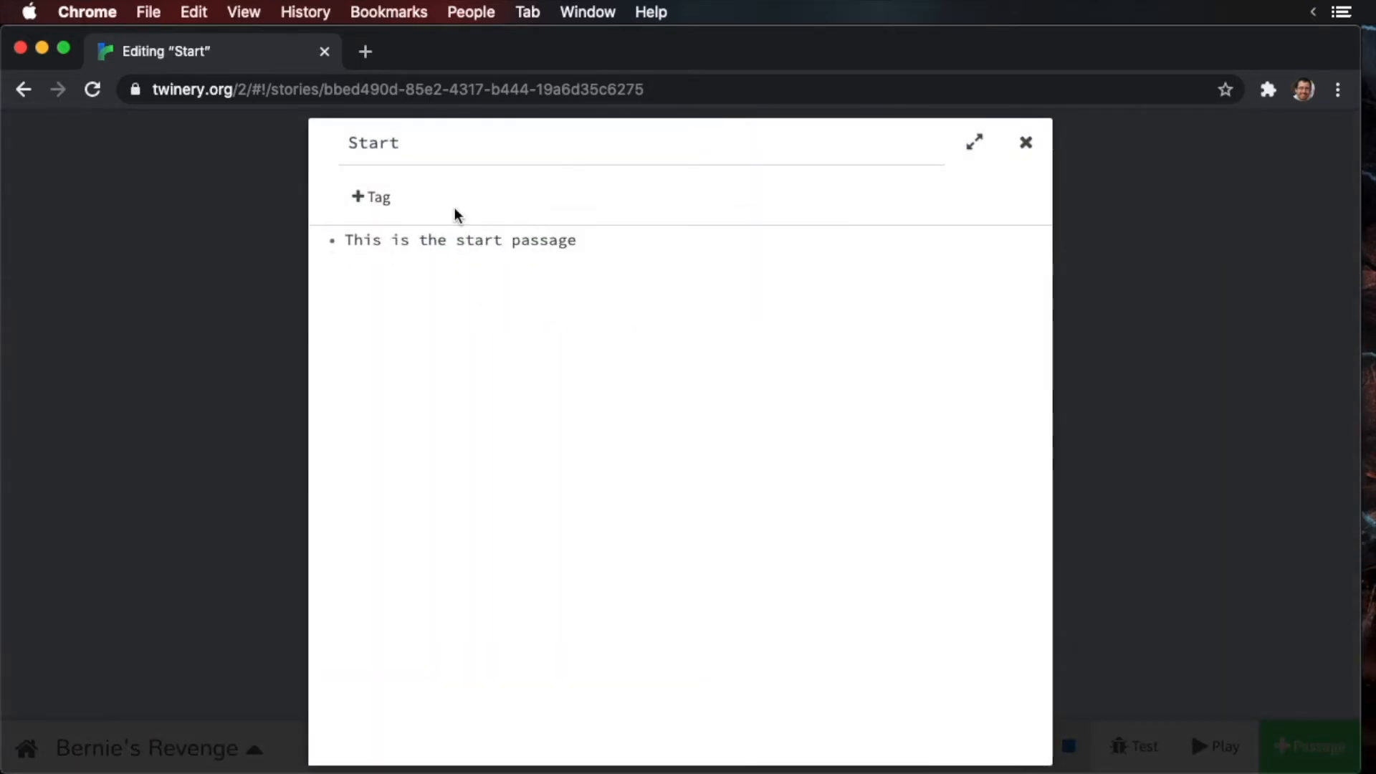
{"action": "left_click", "coordinate": [370, 197]}
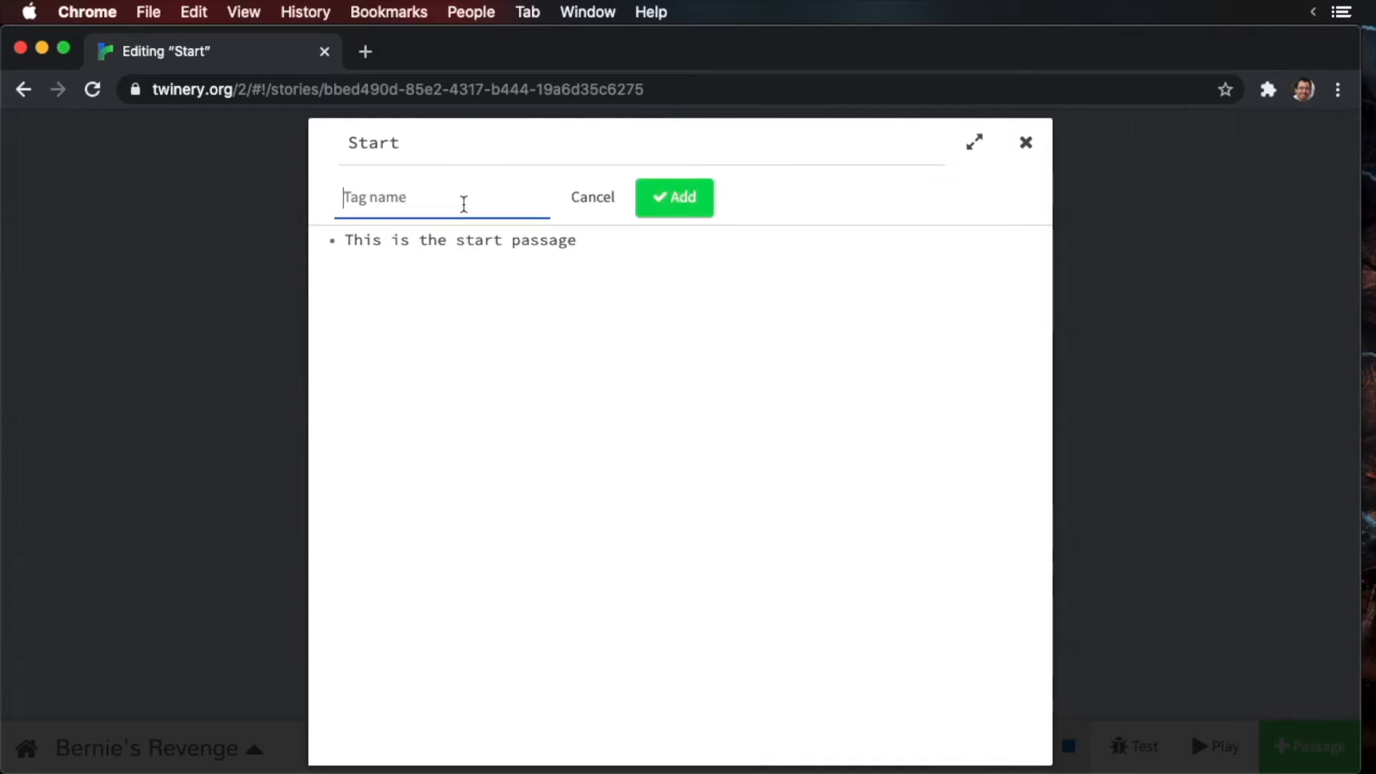
{"action": "type", "text": "hea"}
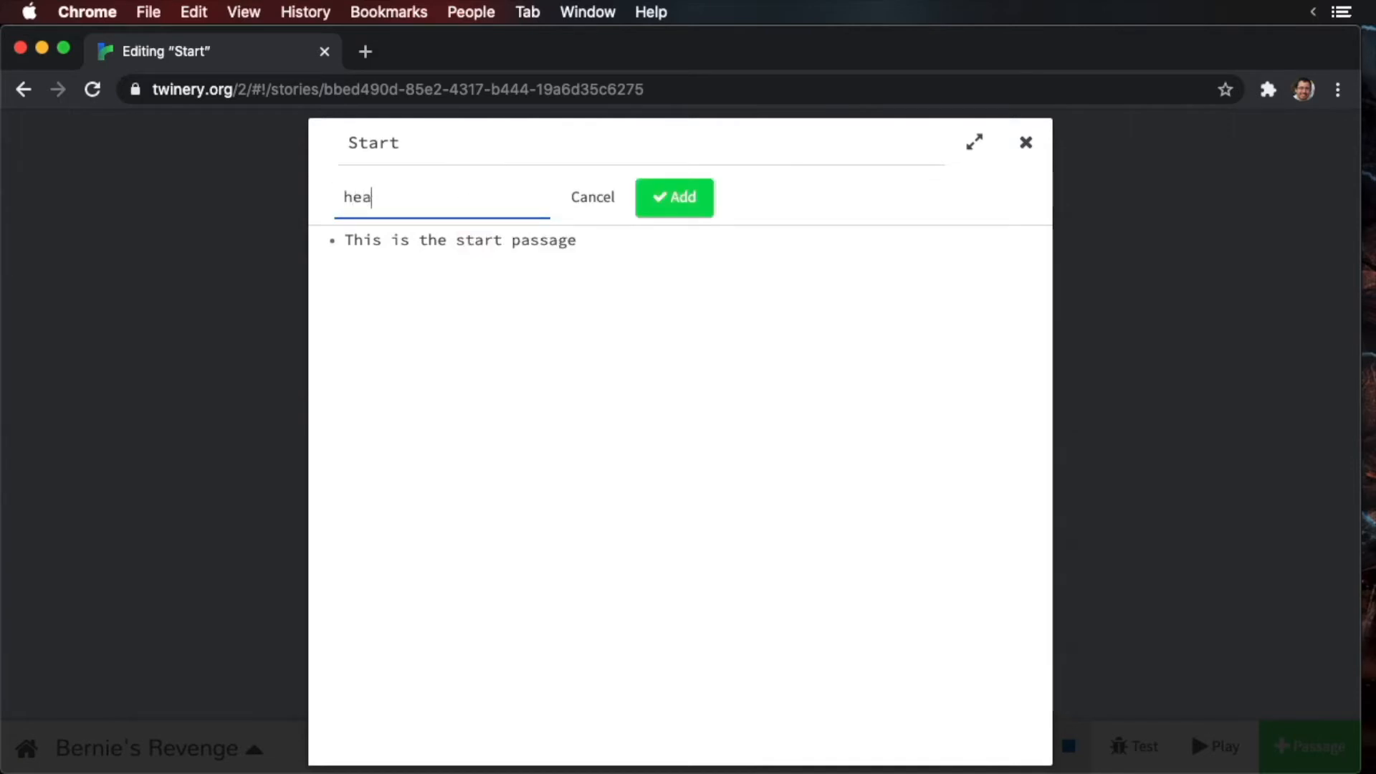
{"action": "left_click", "coordinate": [674, 197]}
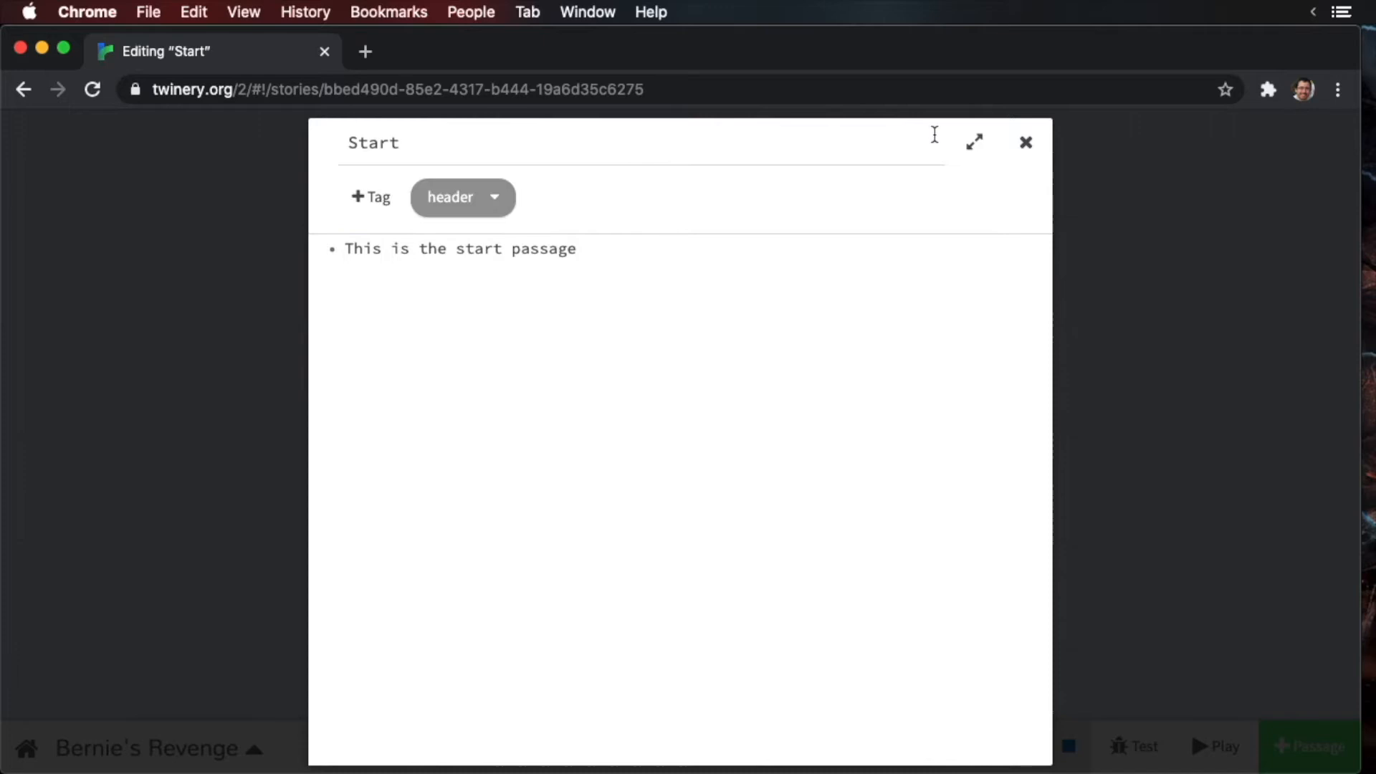
{"action": "left_click", "coordinate": [1025, 142]}
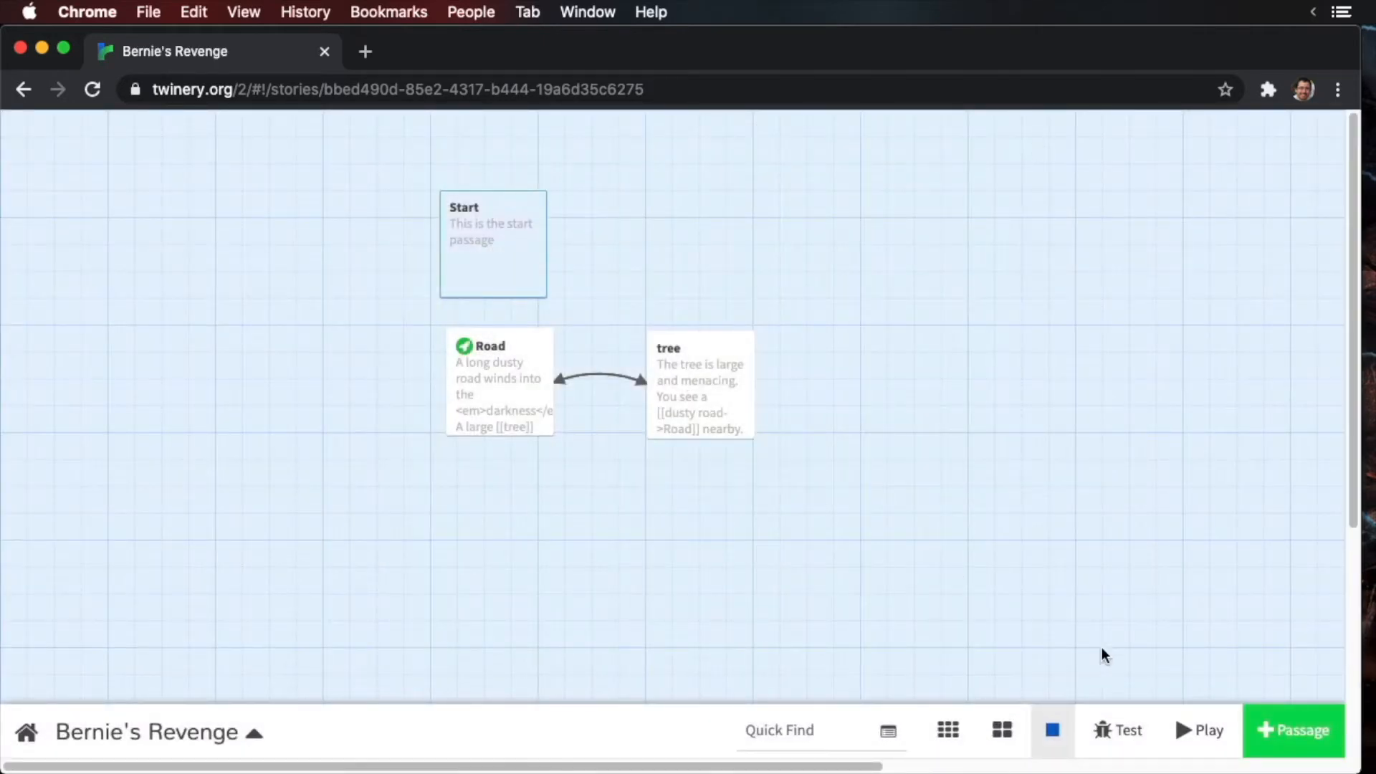
- Play the story to verify the header text on Road and tree, then reopen Start
{"action": "left_click", "coordinate": [1198, 730]}
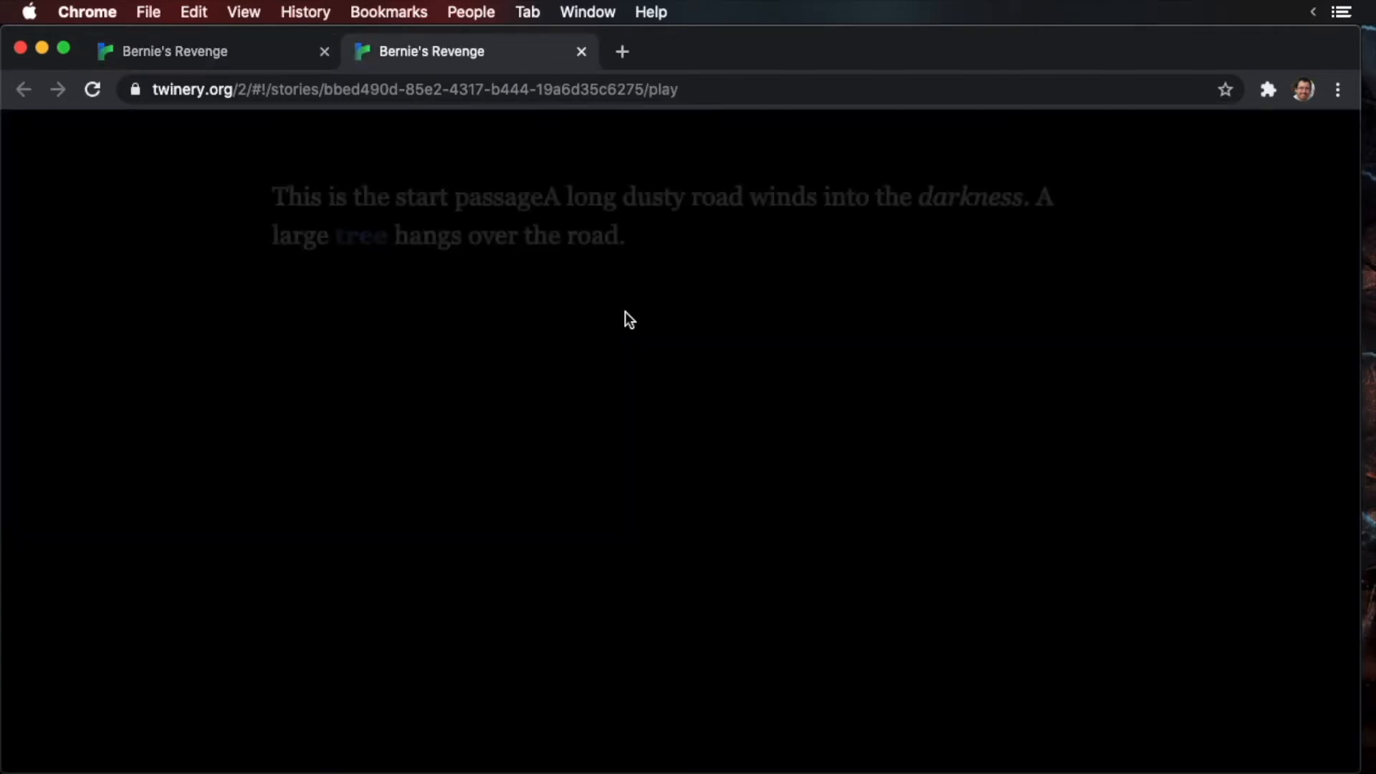
{"action": "double_click", "coordinate": [504, 196]}
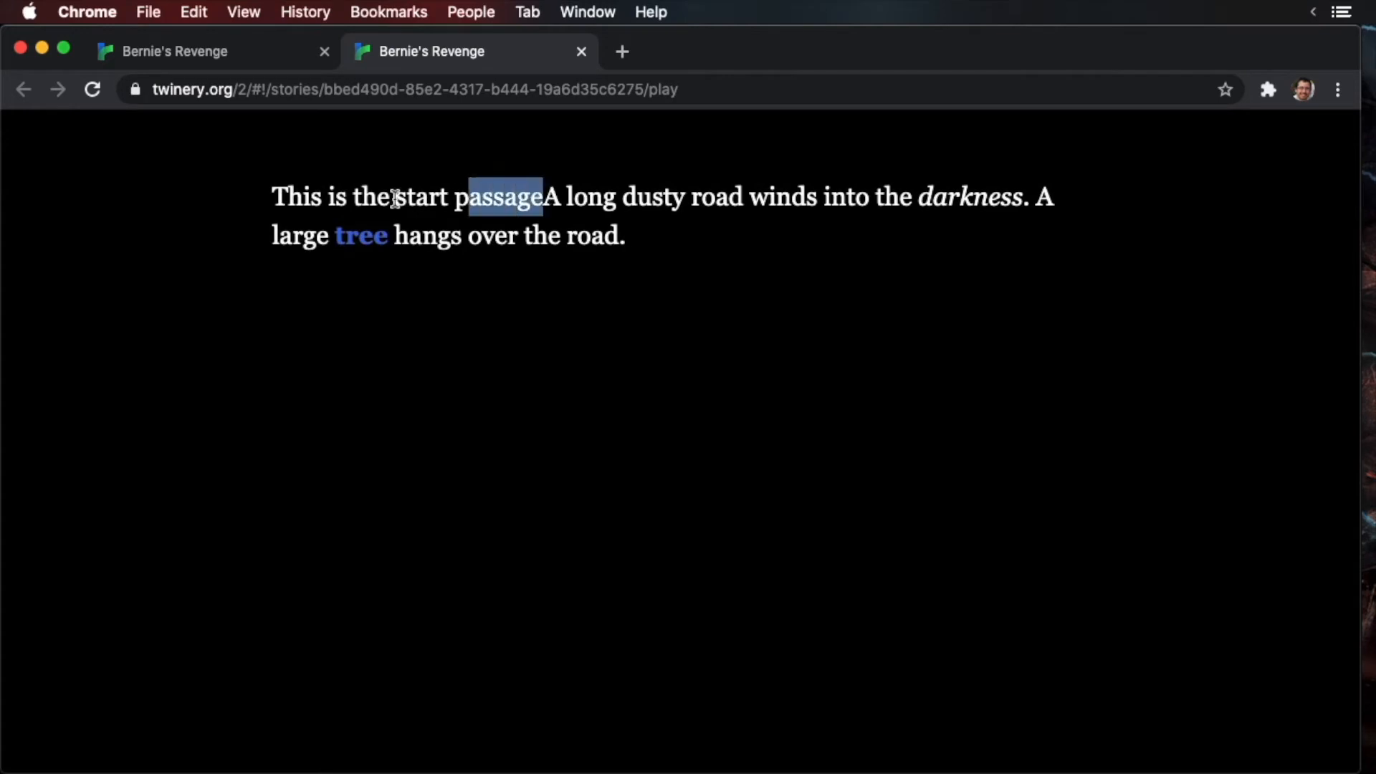
{"action": "left_click", "coordinate": [359, 236]}
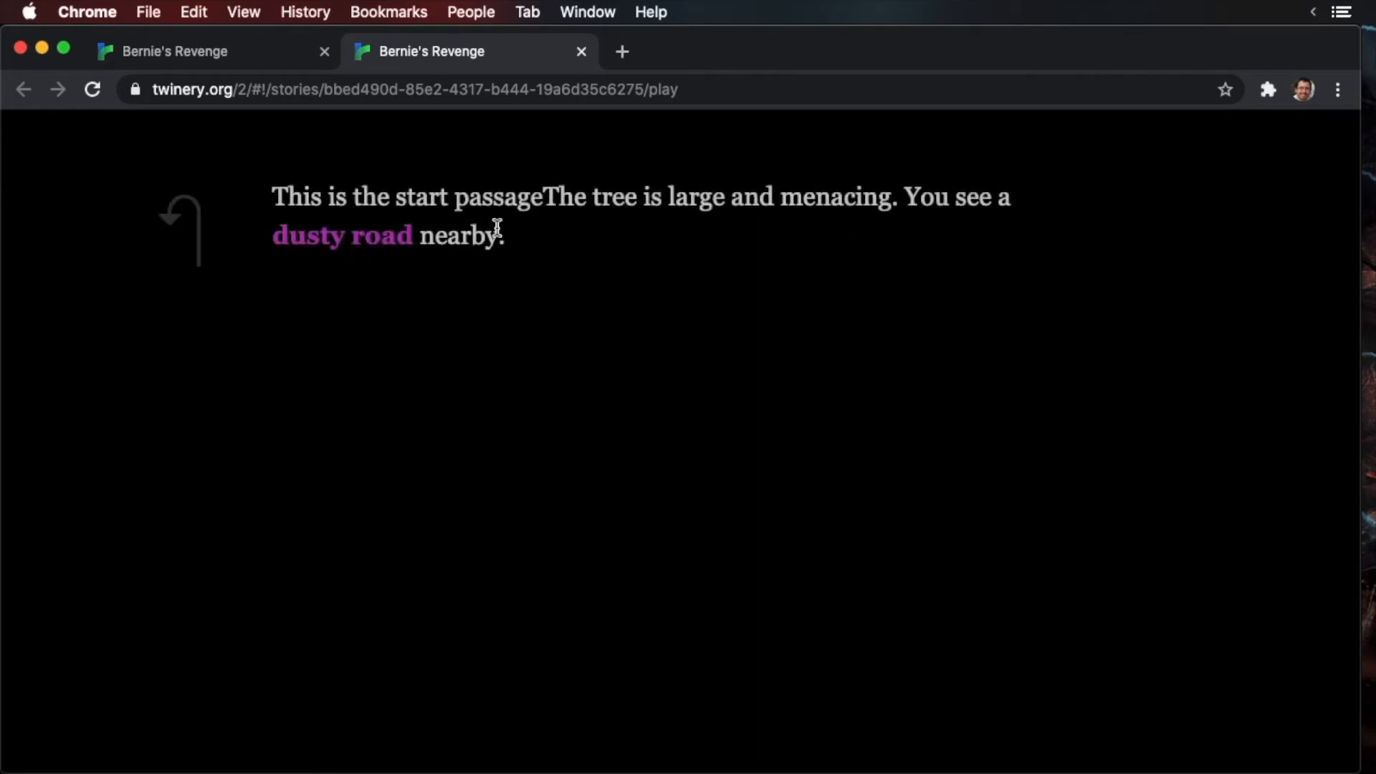
{"action": "left_click_drag", "start_coordinate": [273, 196], "coordinate": [542, 197]}
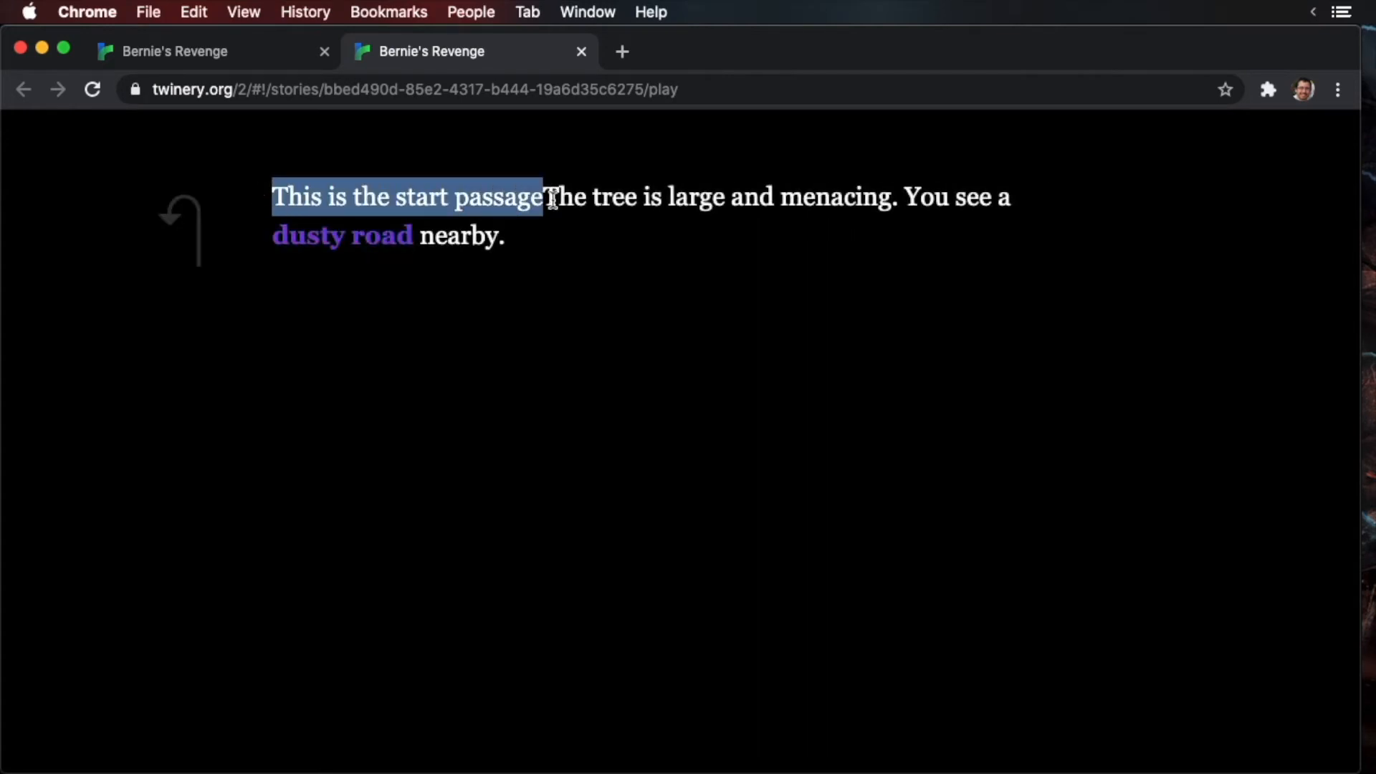
{"action": "left_click", "coordinate": [341, 235]}
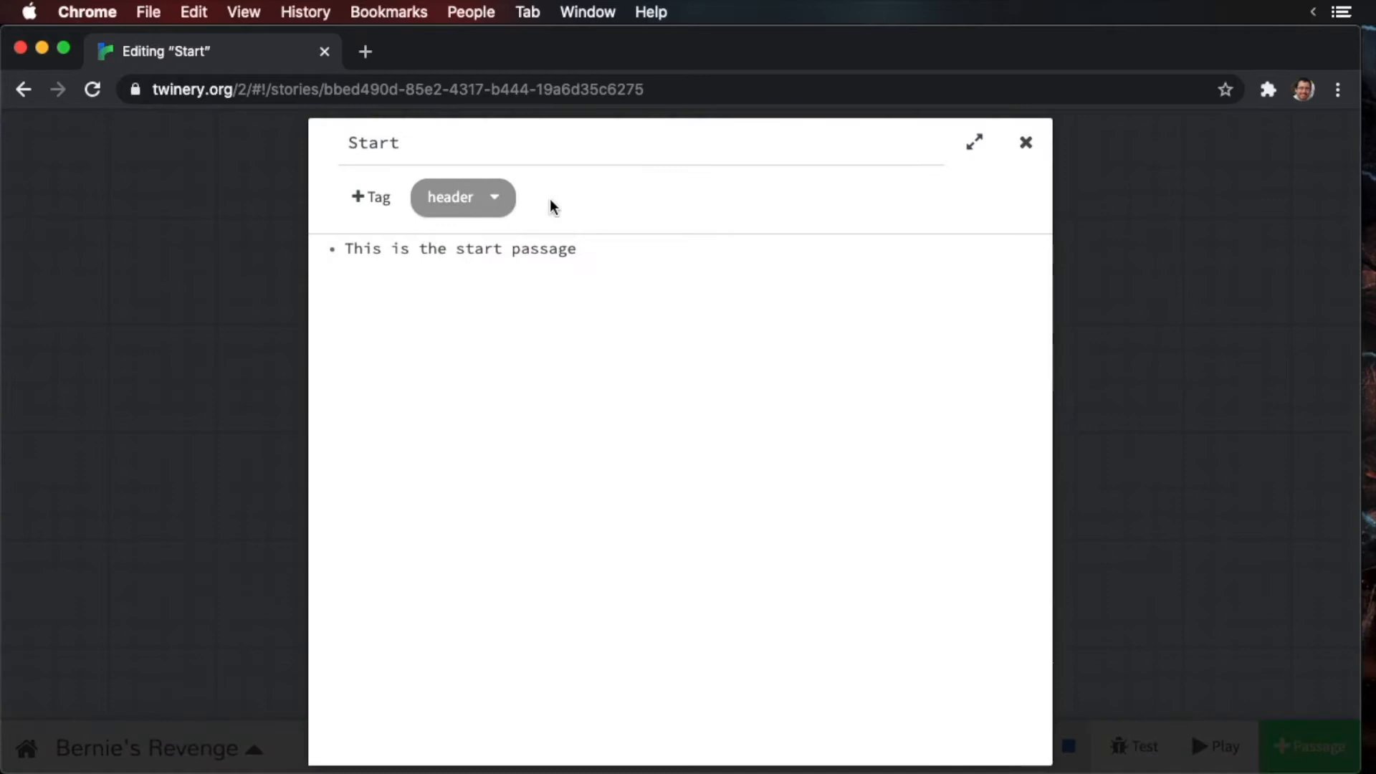
- Add a footer tag to Start alongside header and return to the story map
{"action": "left_click", "coordinate": [370, 197]}
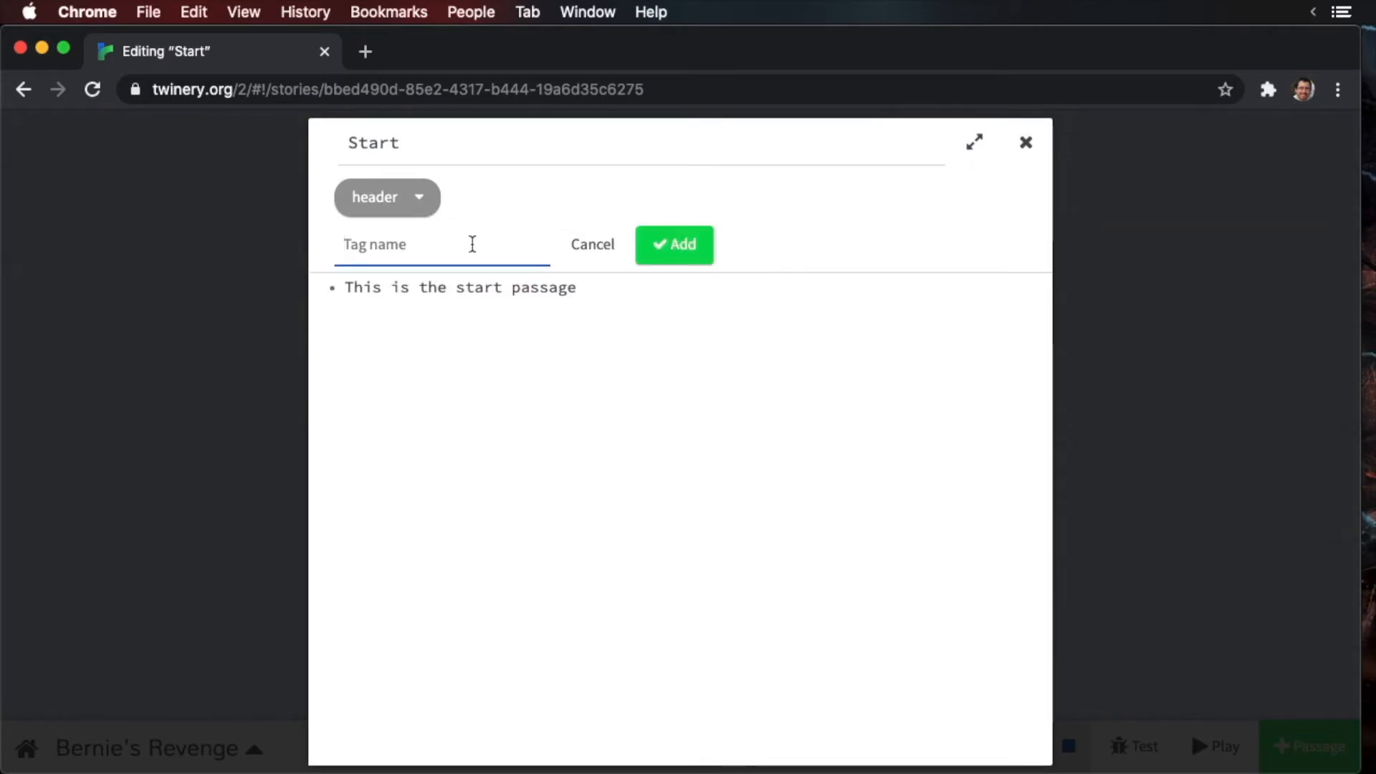
{"action": "type", "text": "footer"}
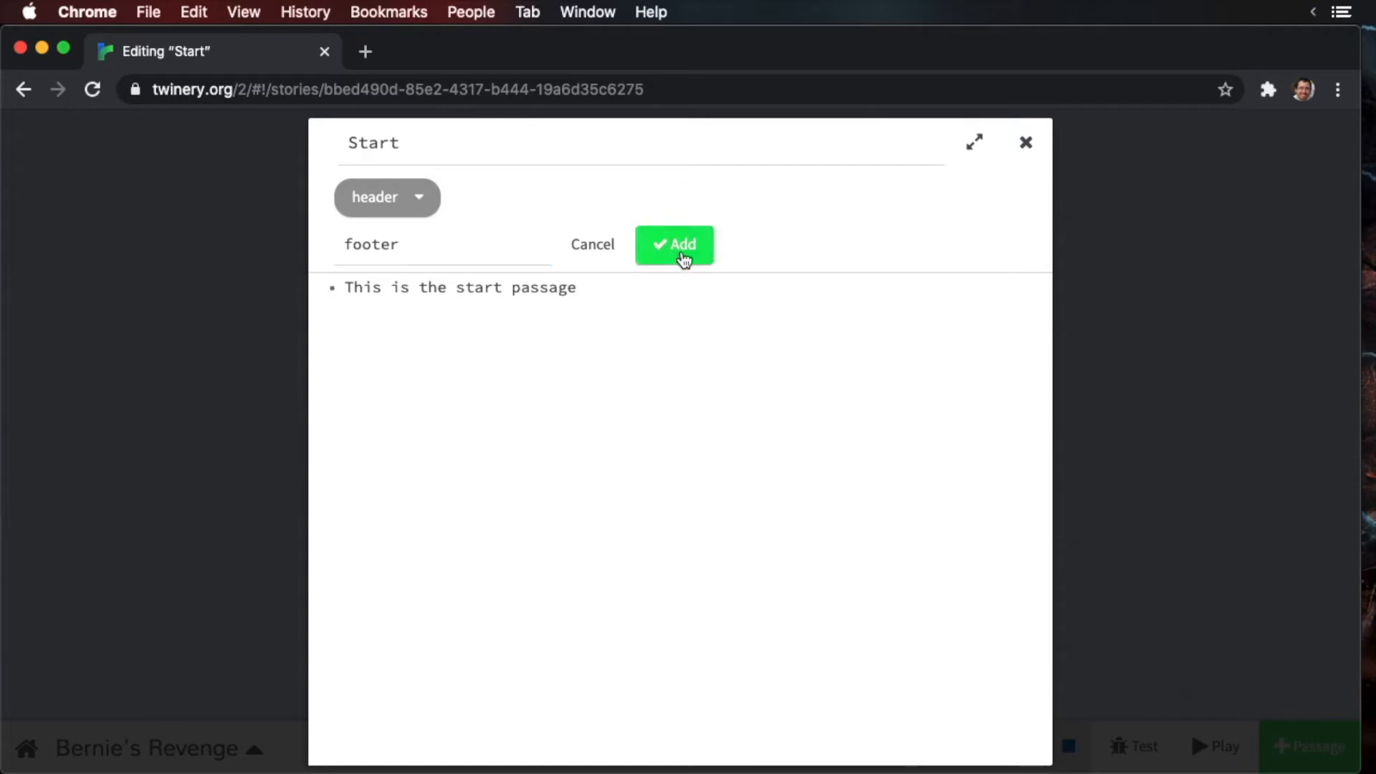
{"action": "left_click", "coordinate": [674, 244]}
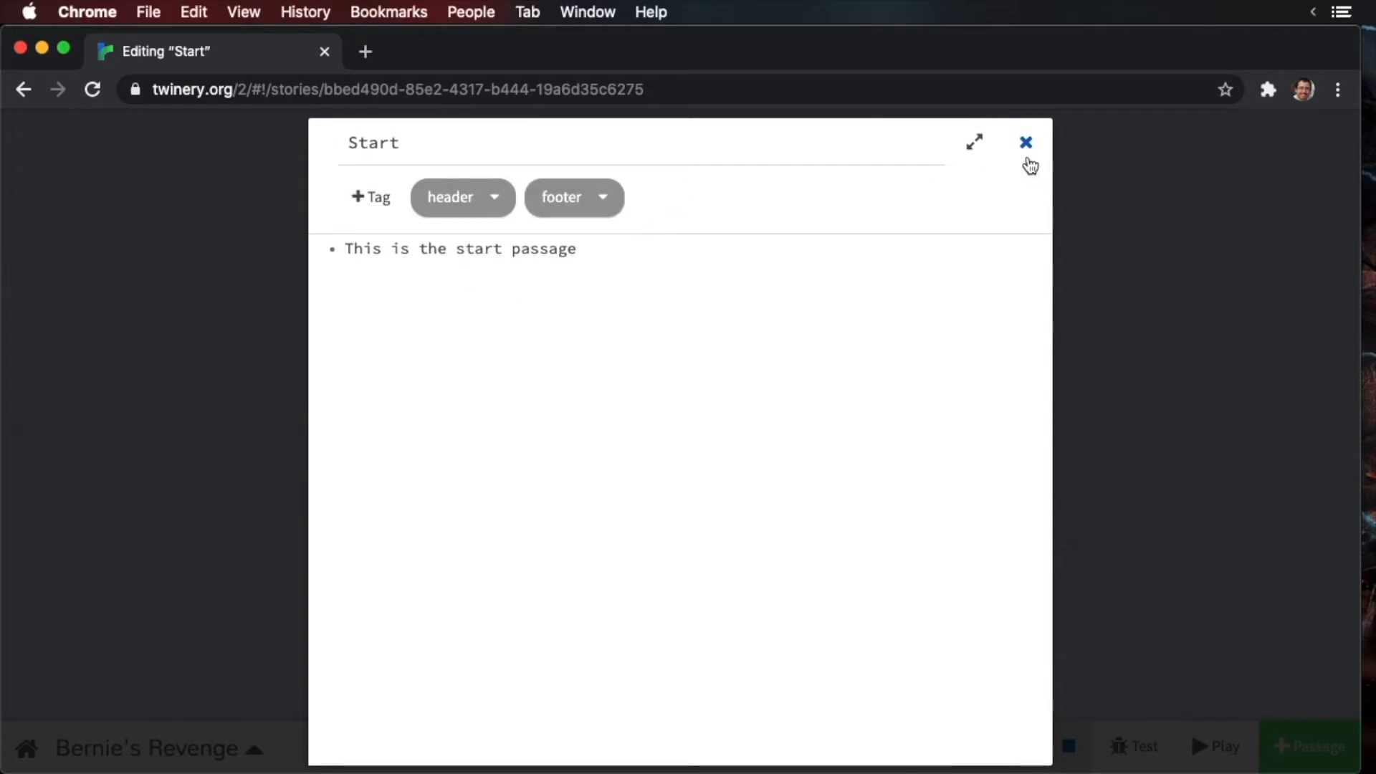
{"action": "left_click", "coordinate": [1025, 142]}
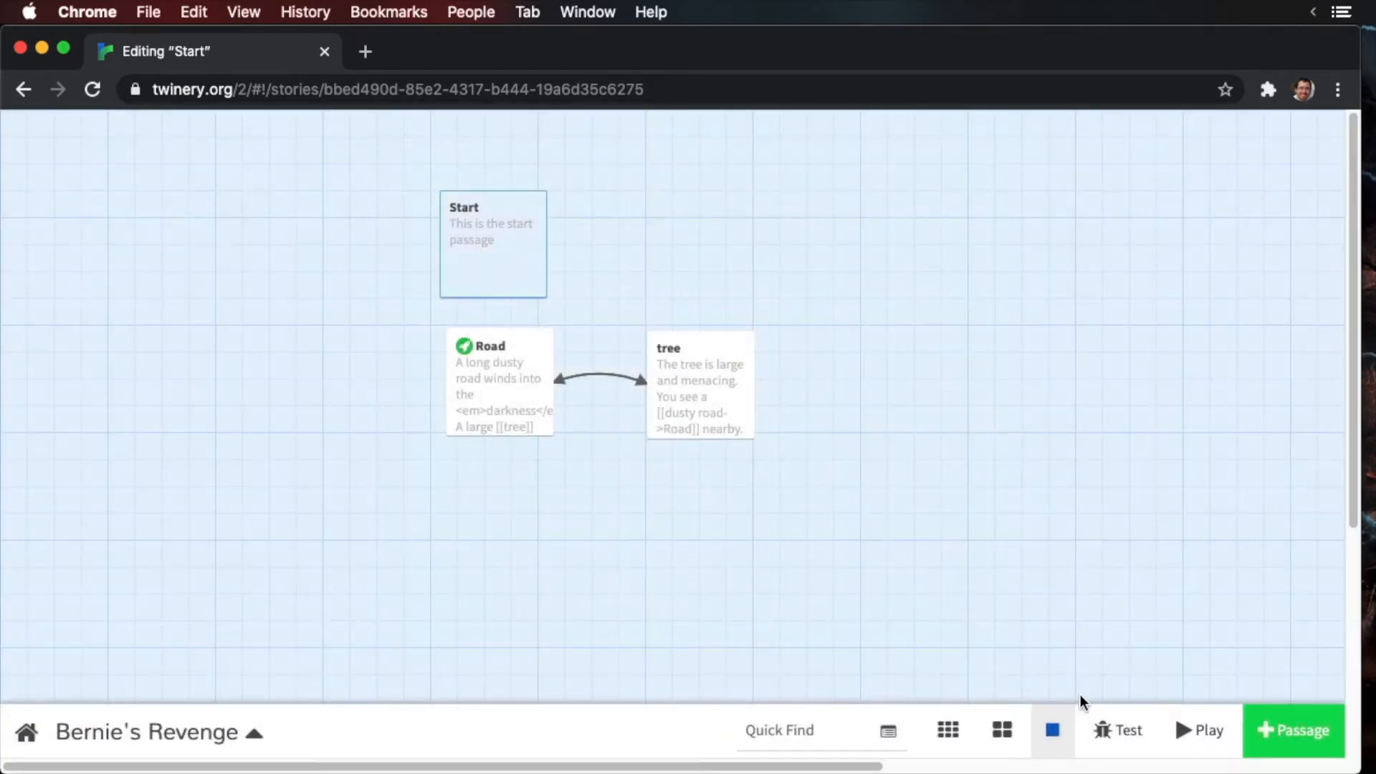
- Play the story to confirm the Start text appears before and after Road and tree
{"action": "left_click", "coordinate": [1199, 730]}
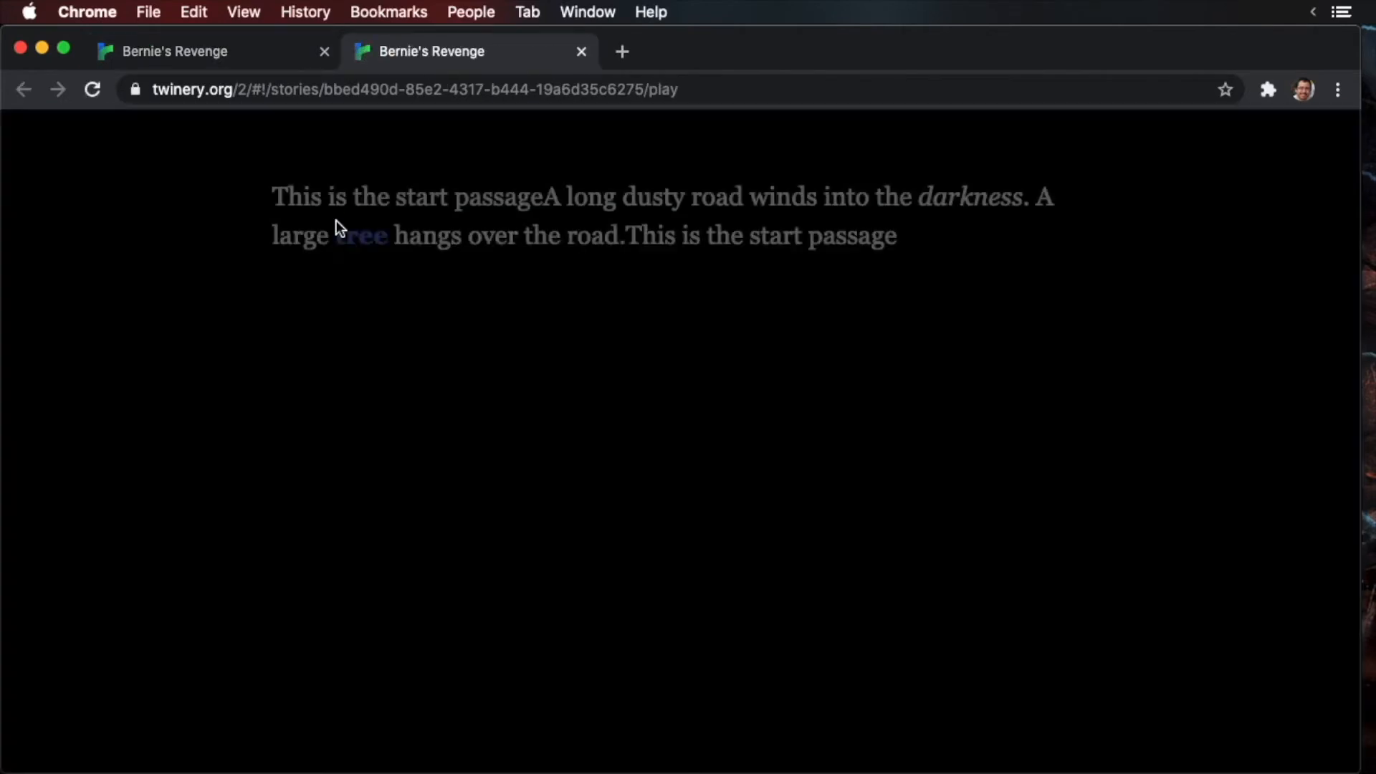
{"action": "left_click_drag", "start_coordinate": [273, 196], "coordinate": [505, 196]}
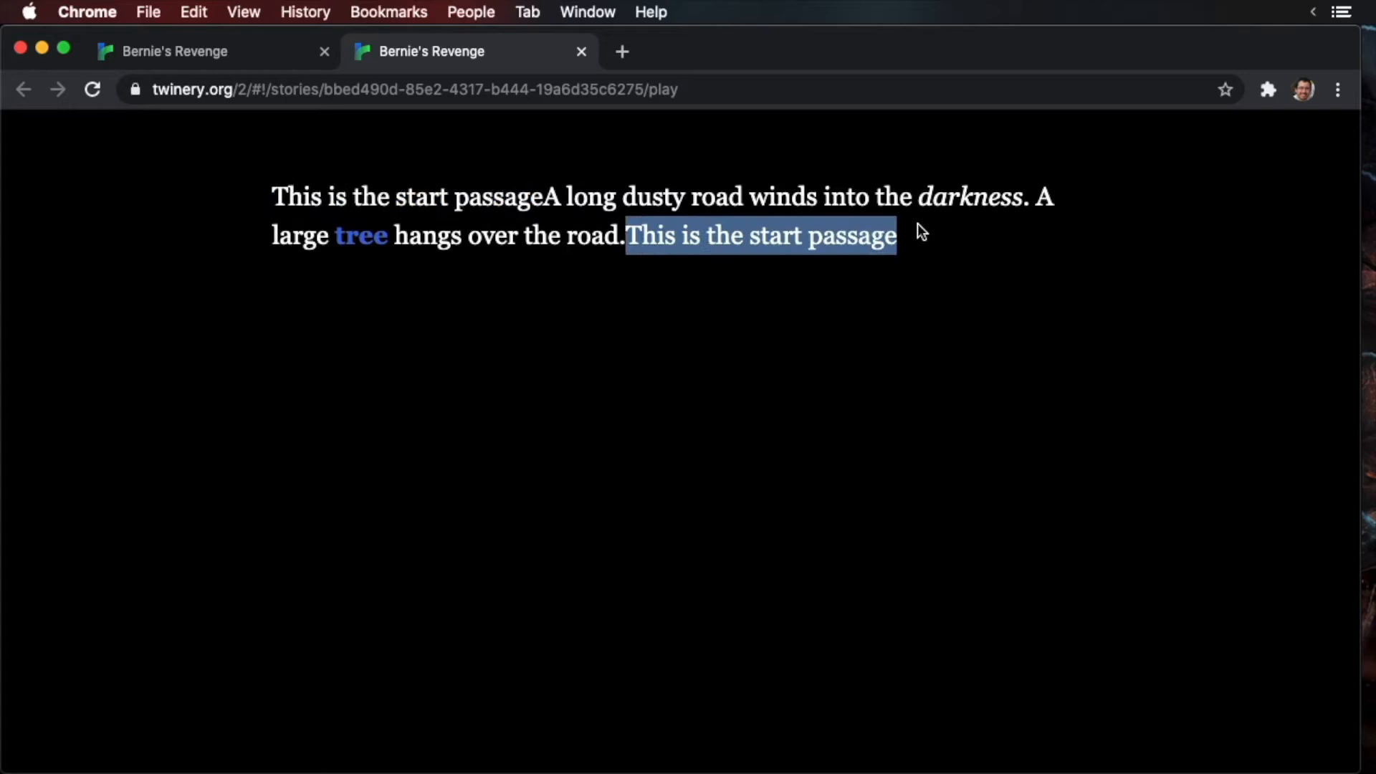
{"action": "left_click", "coordinate": [361, 235]}
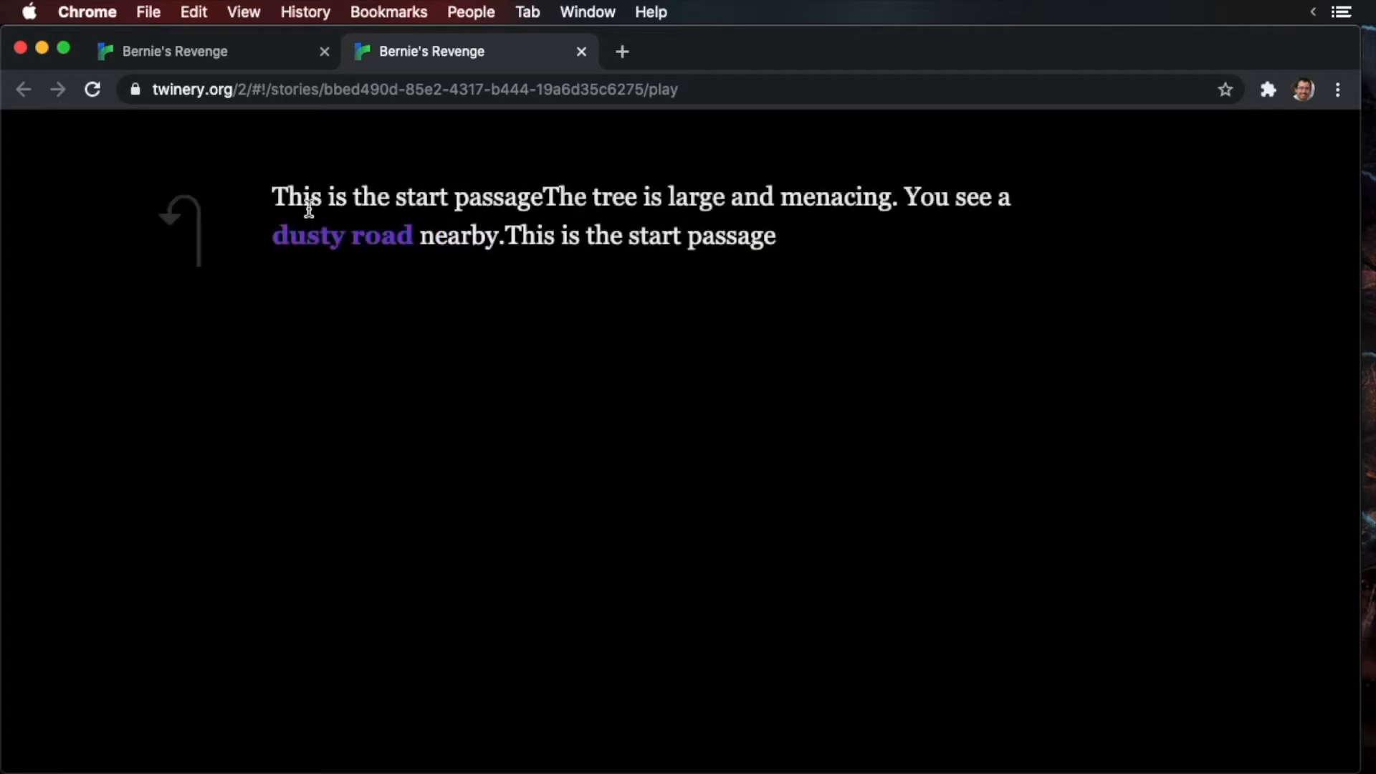
{"action": "left_click_drag", "start_coordinate": [272, 196], "coordinate": [776, 236]}
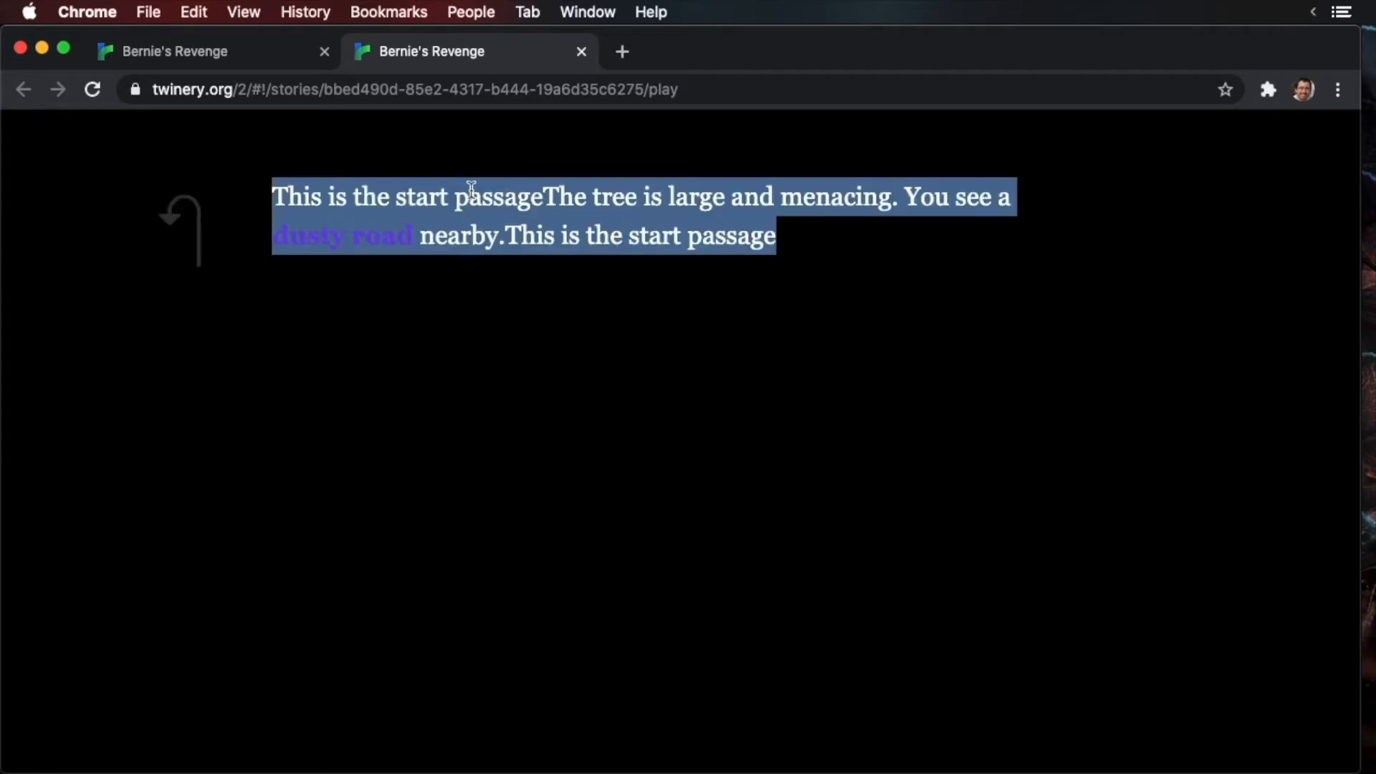
{"action": "left_click", "coordinate": [430, 170]}
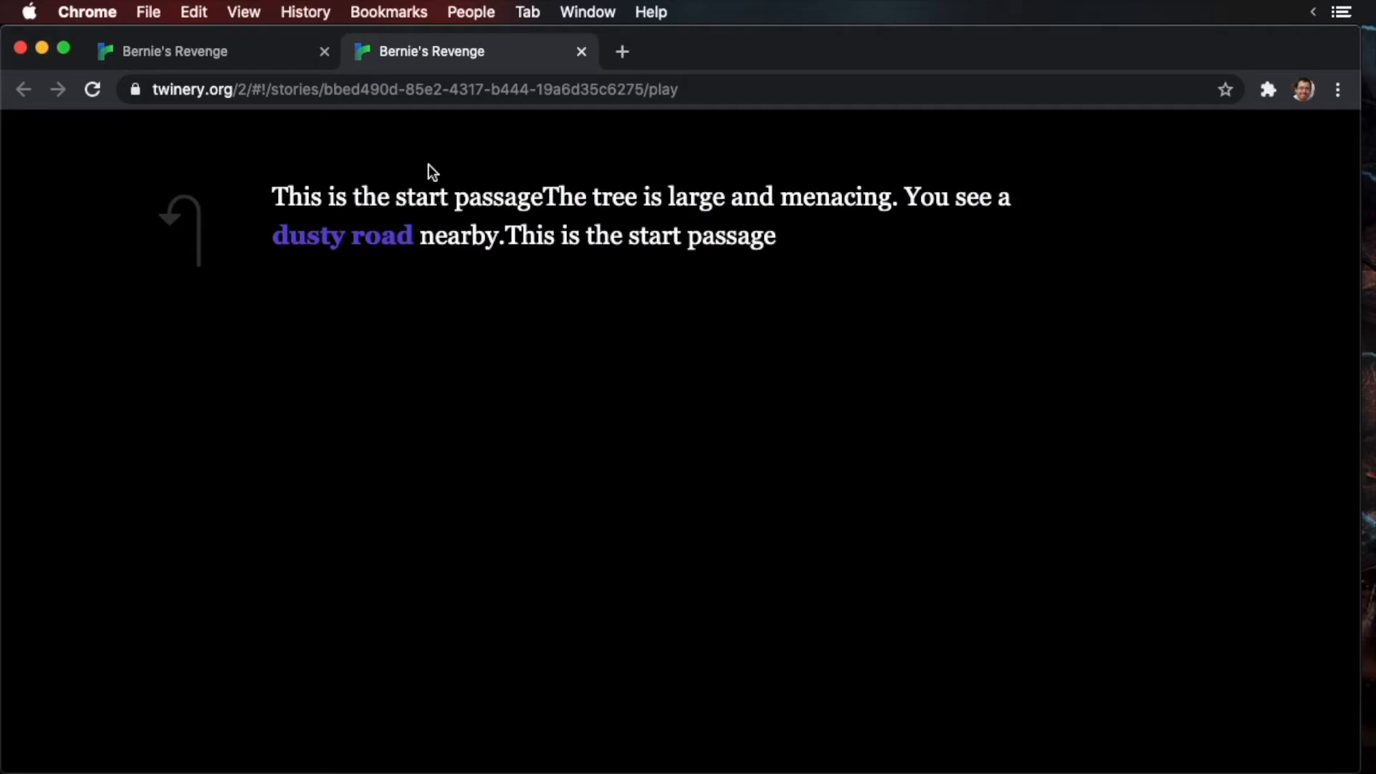
{"action": "mouse_move", "coordinate": [582, 51]}
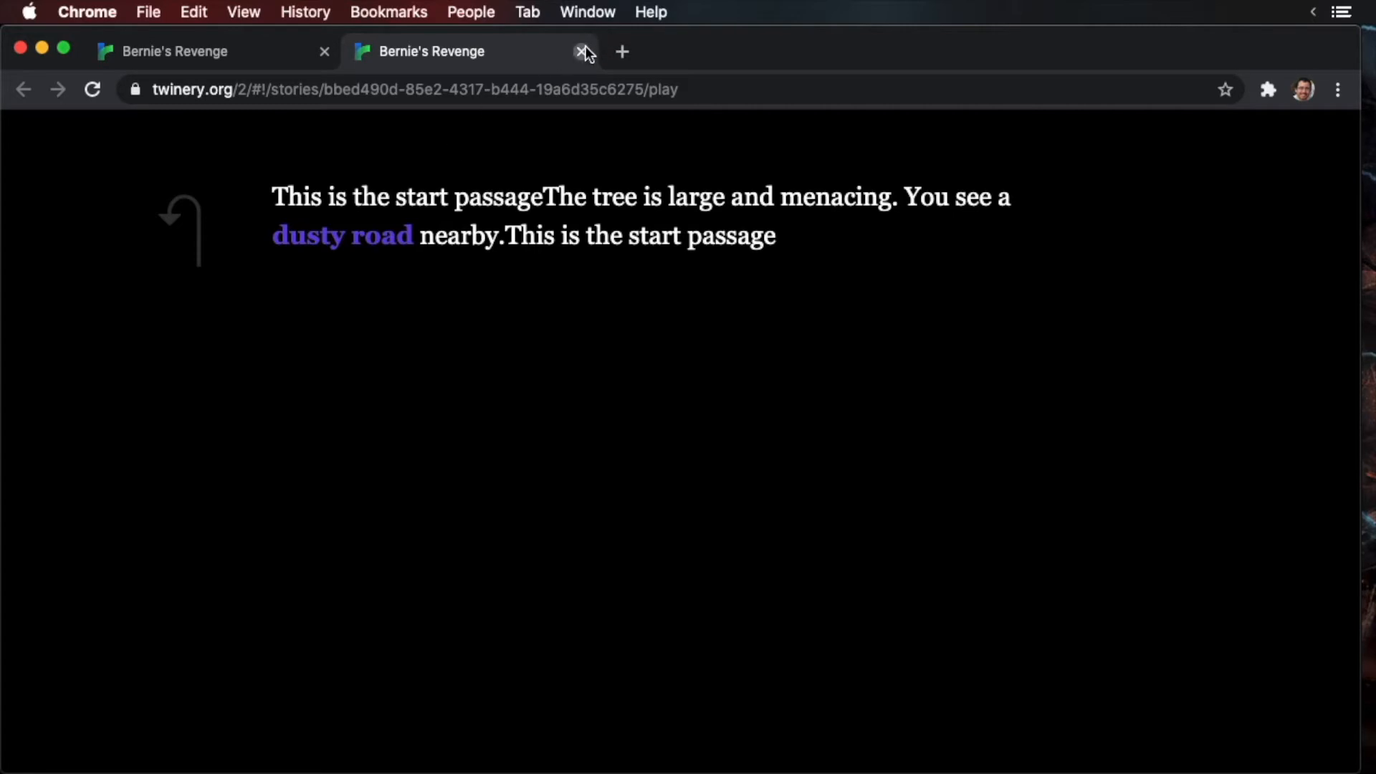
- Close the preview and delete the Start passage from the map
{"action": "left_click", "coordinate": [582, 52]}
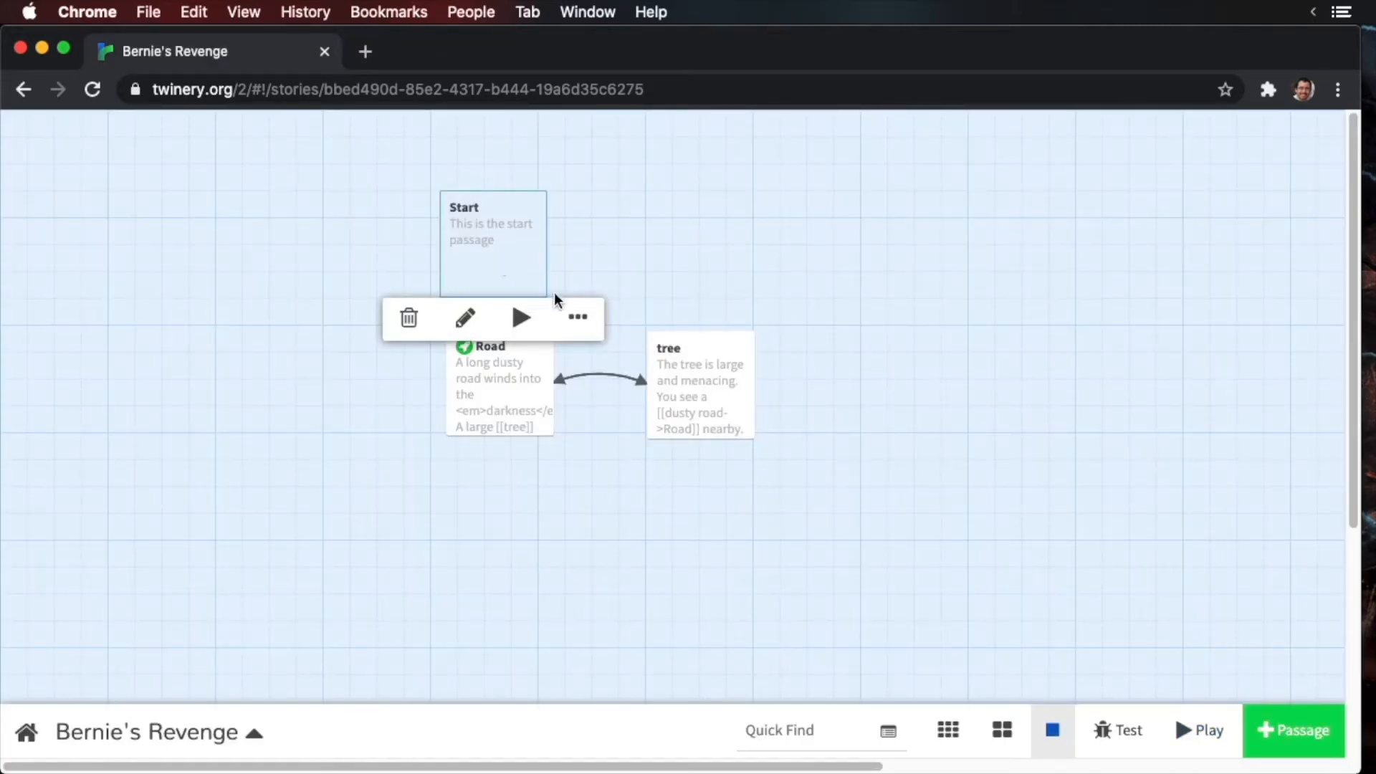
{"action": "mouse_move", "coordinate": [438, 308]}
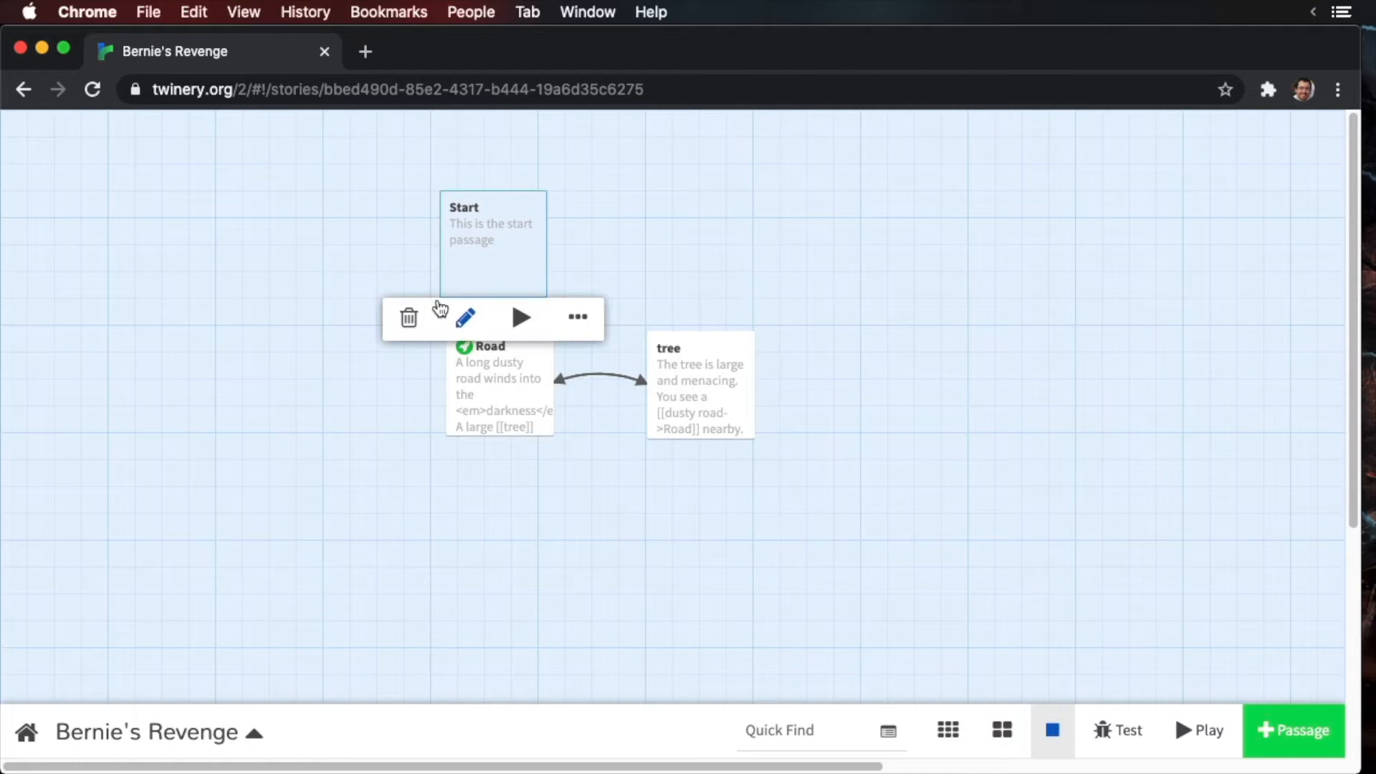
{"action": "left_click", "coordinate": [408, 317]}
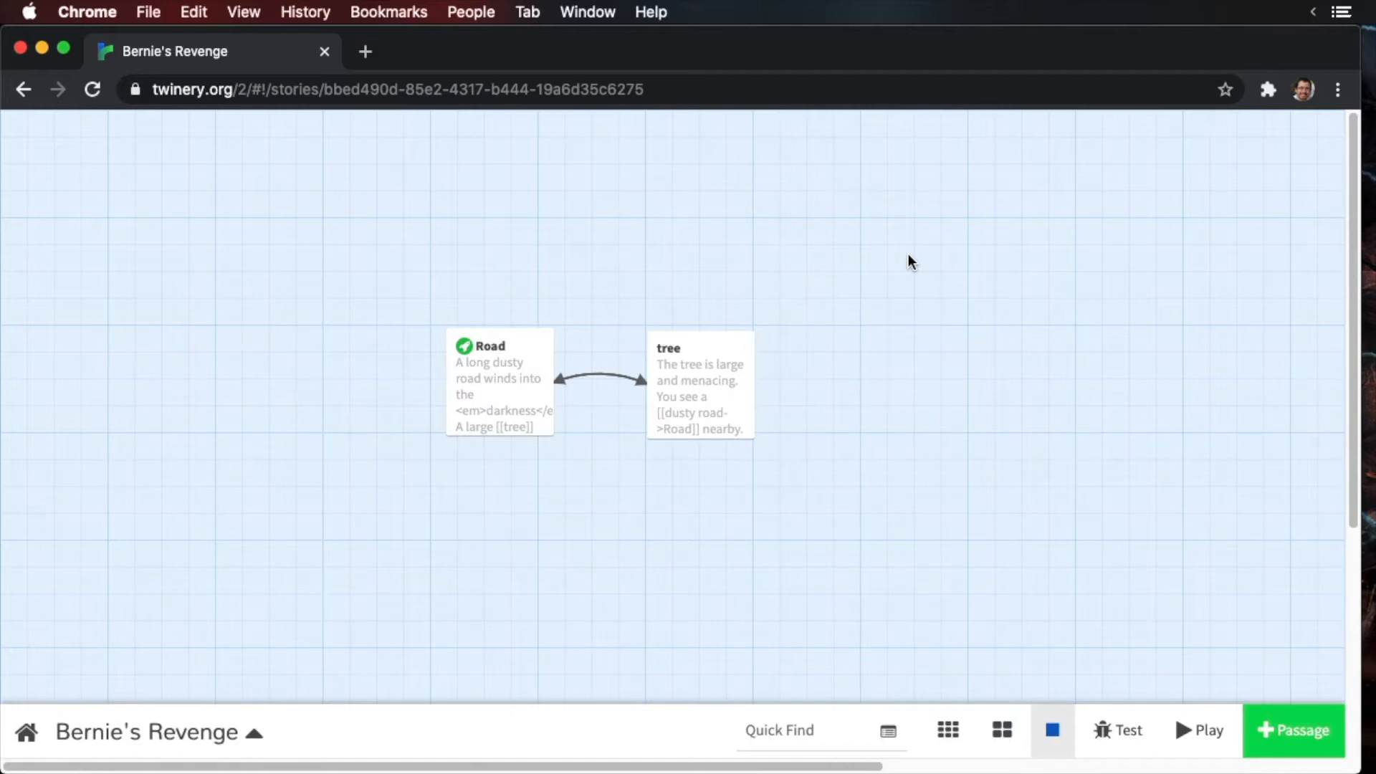
- Write Road's camp-entrance text linking to Dusty Road, Side Road and Back Road
{"action": "left_click", "coordinate": [499, 382]}
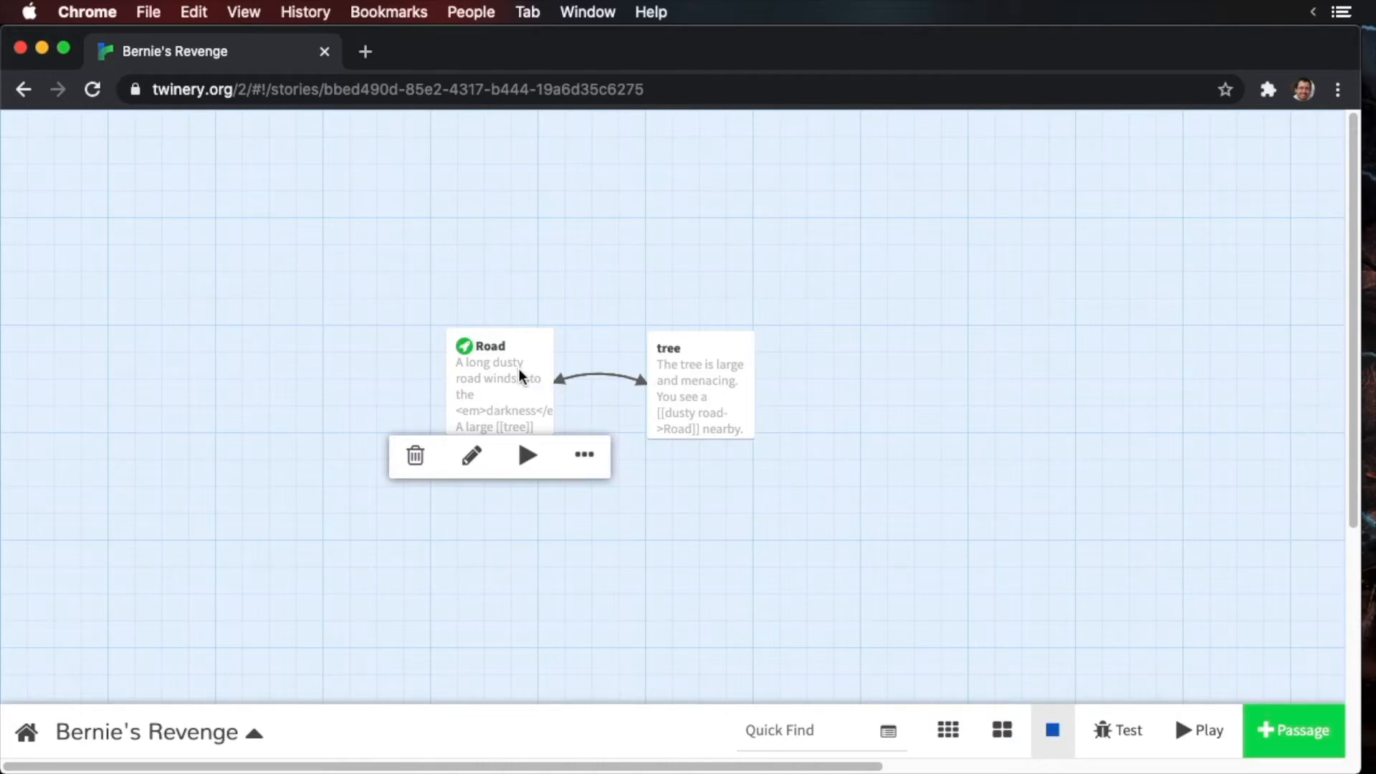
{"action": "left_click", "coordinate": [472, 456]}
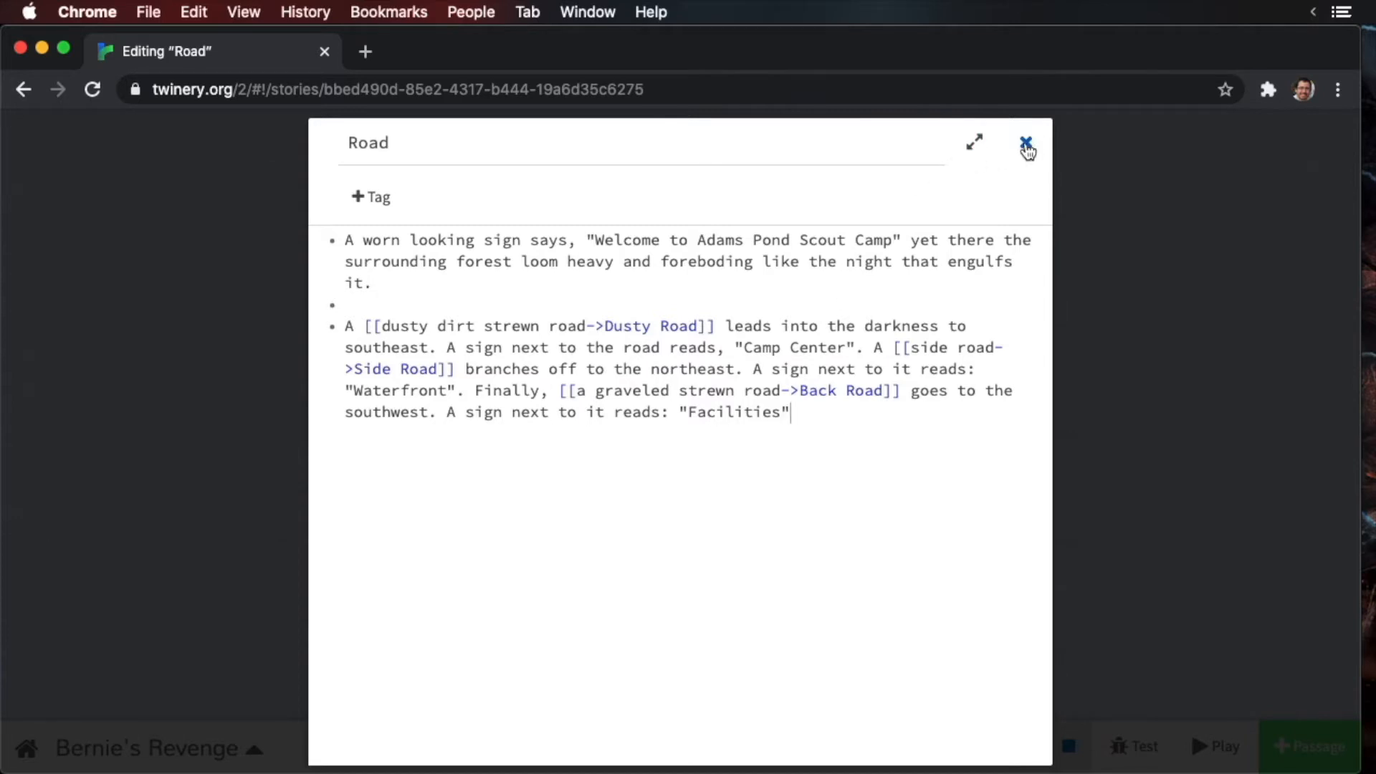
{"action": "left_click", "coordinate": [1025, 143]}
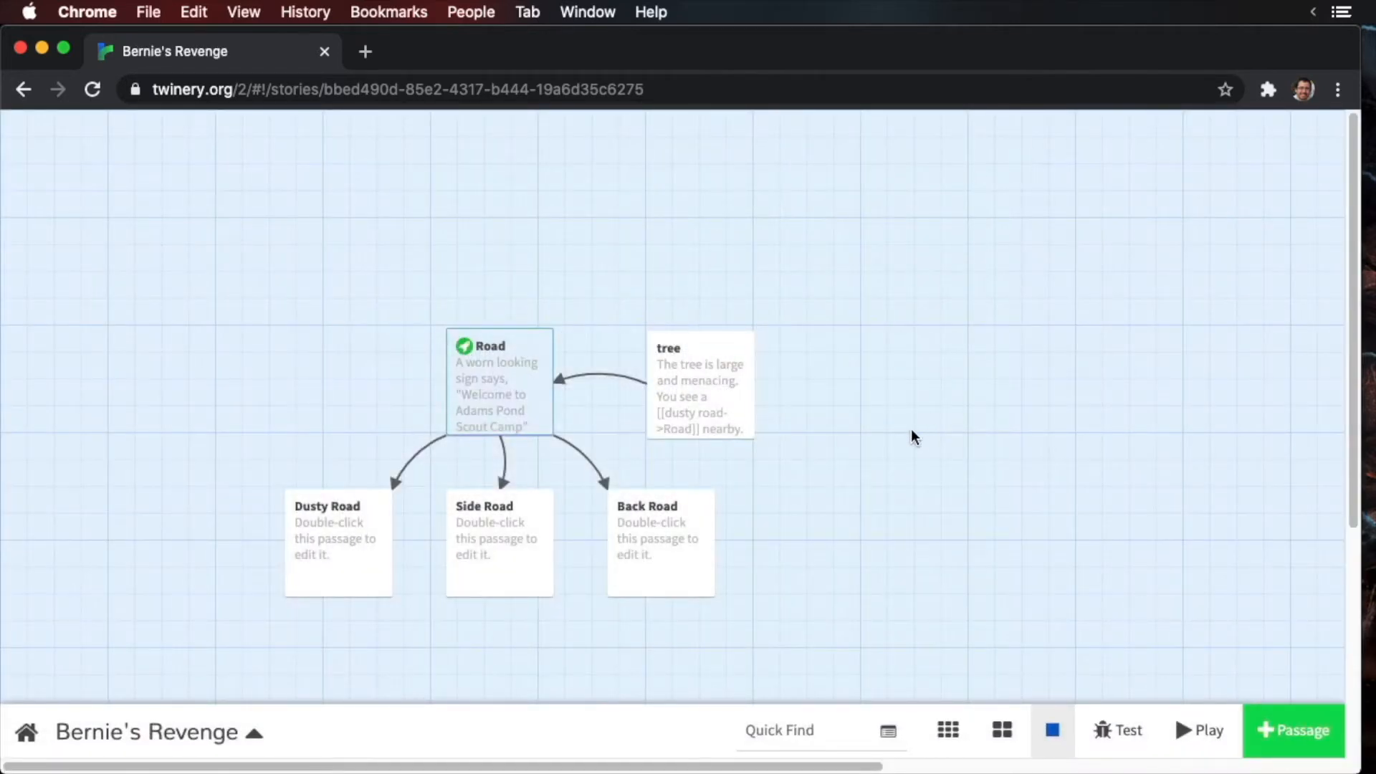
- Delete the tree passage from the story map
{"action": "left_click", "coordinate": [700, 385]}
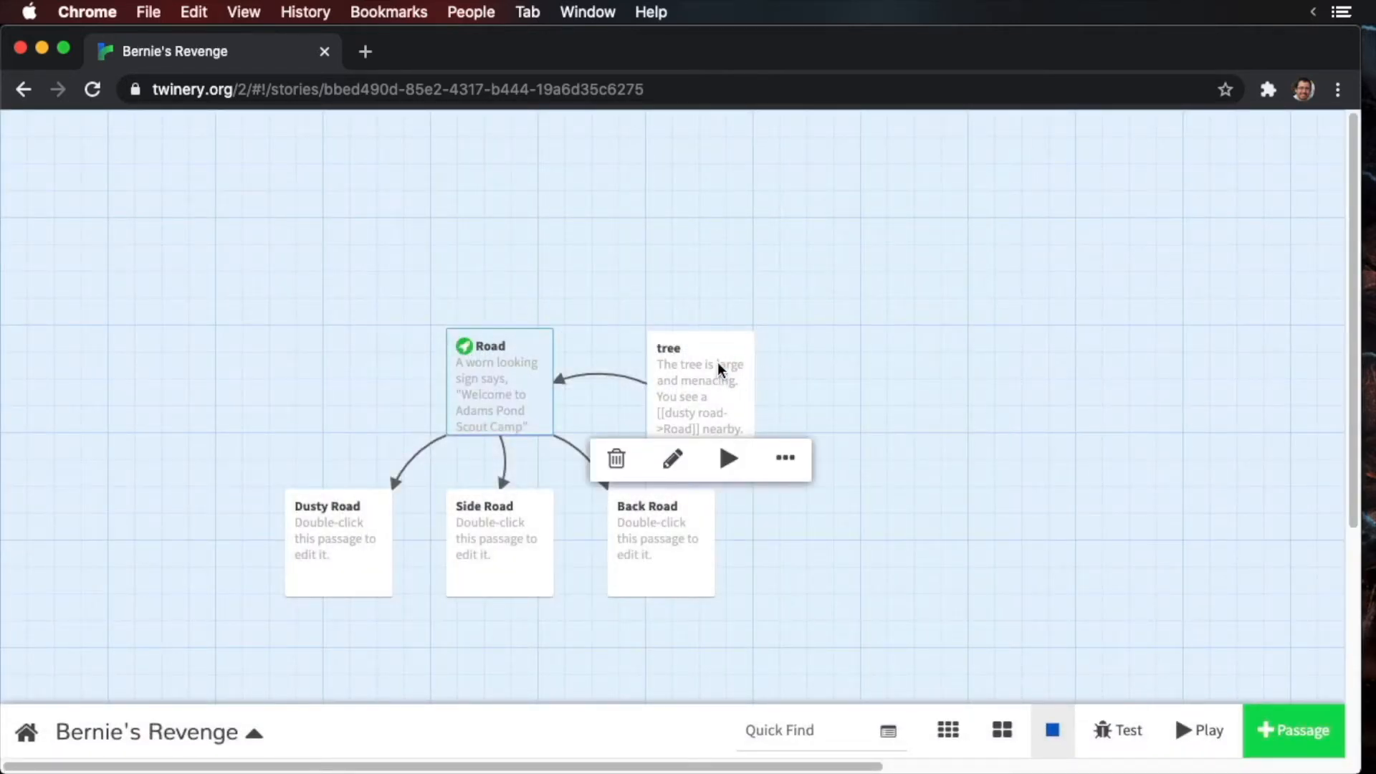
{"action": "left_click", "coordinate": [615, 457]}
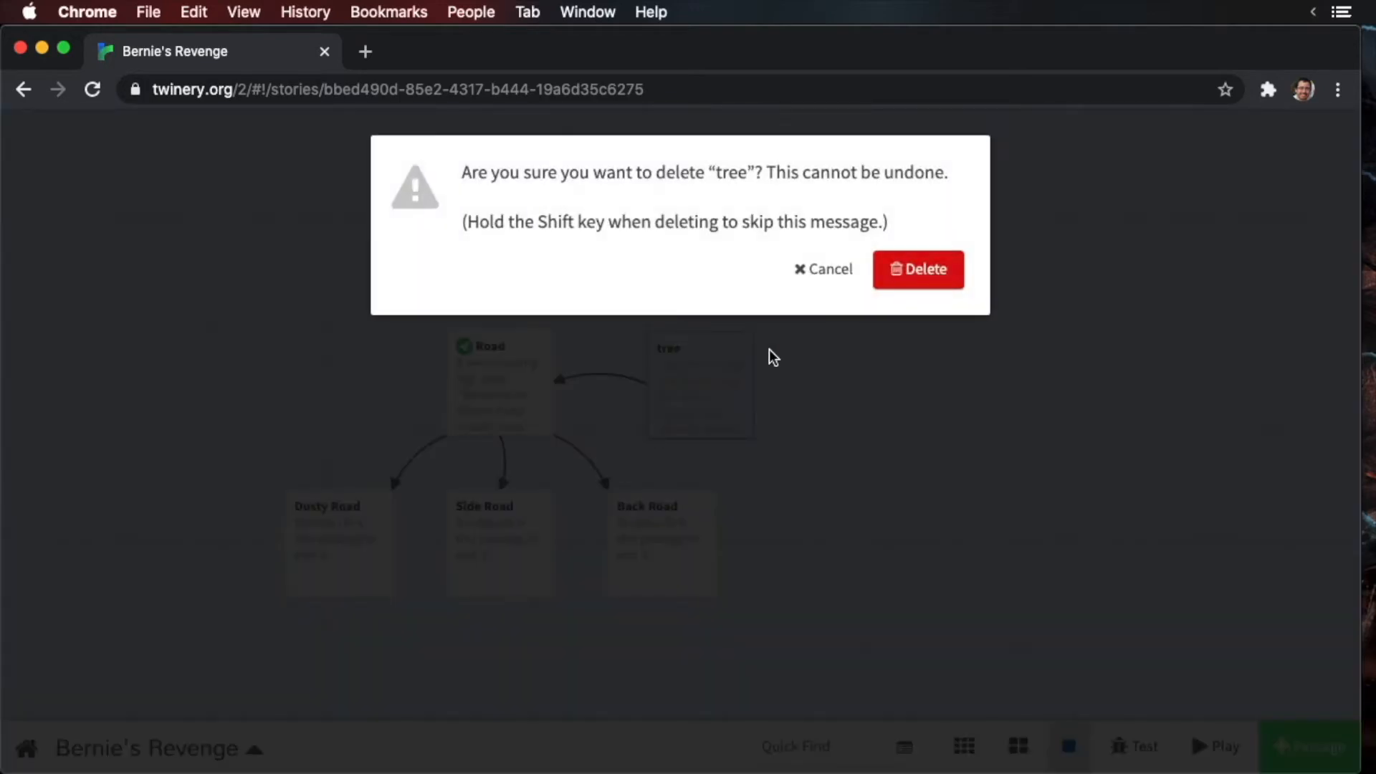
{"action": "left_click", "coordinate": [918, 268]}
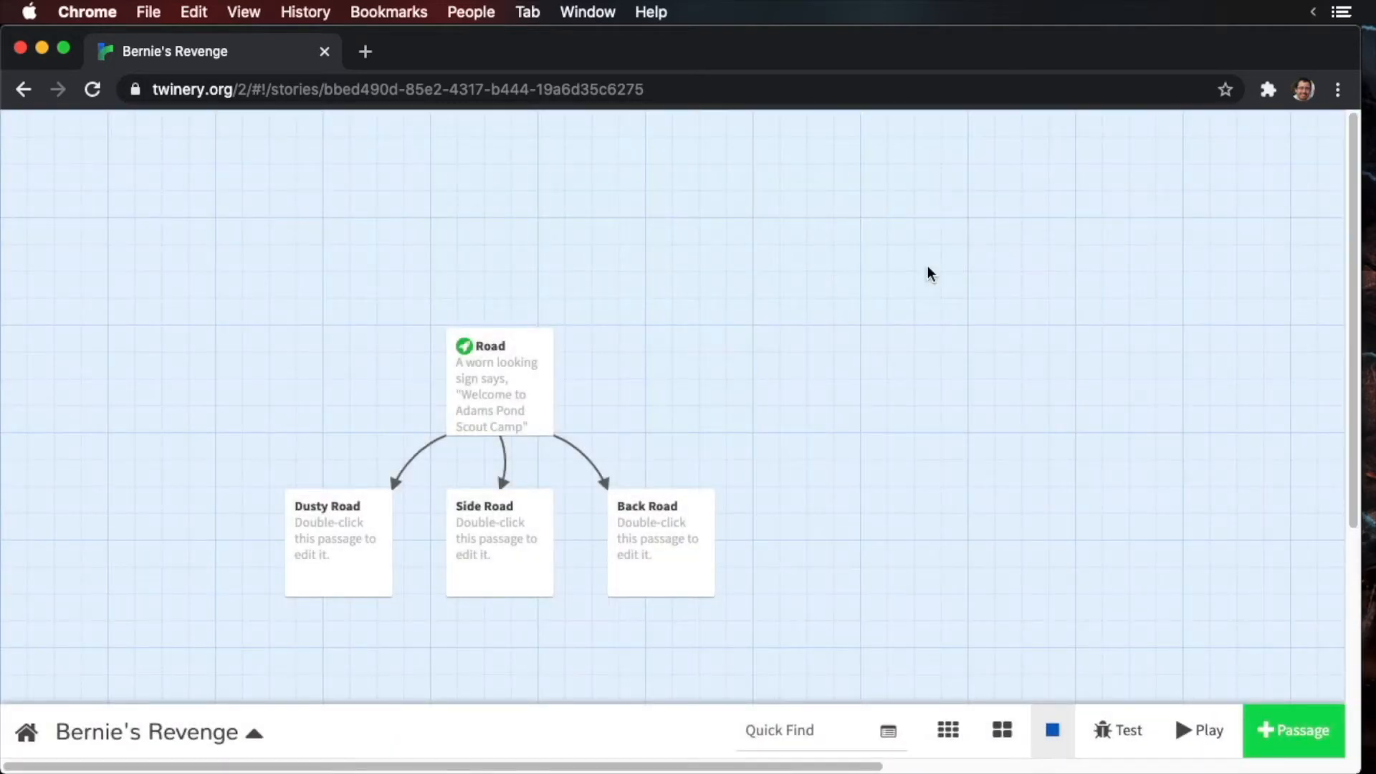
{"action": "mouse_move", "coordinate": [976, 433]}
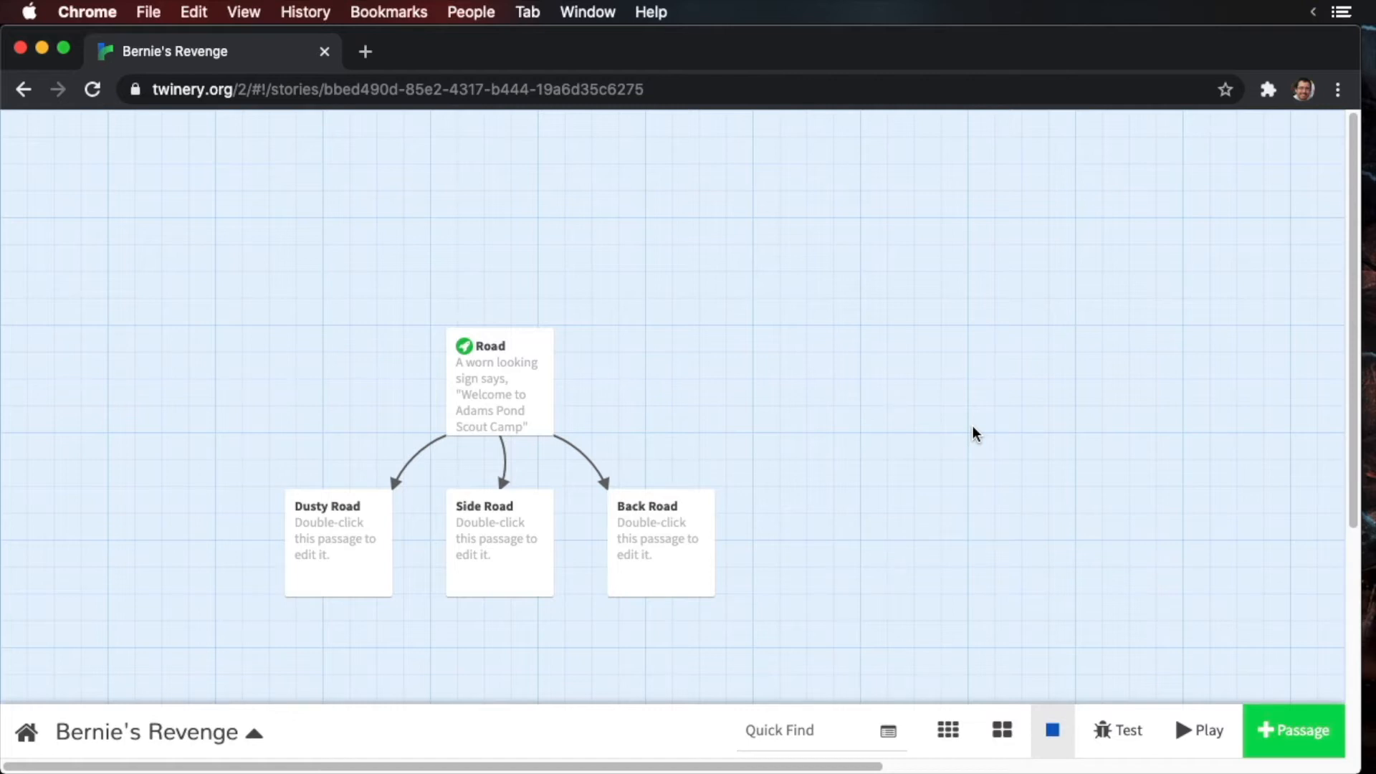
- Place Side Road upper right, Back Road lower left and Dusty Road lower right of Road
{"action": "left_click", "coordinate": [499, 541]}
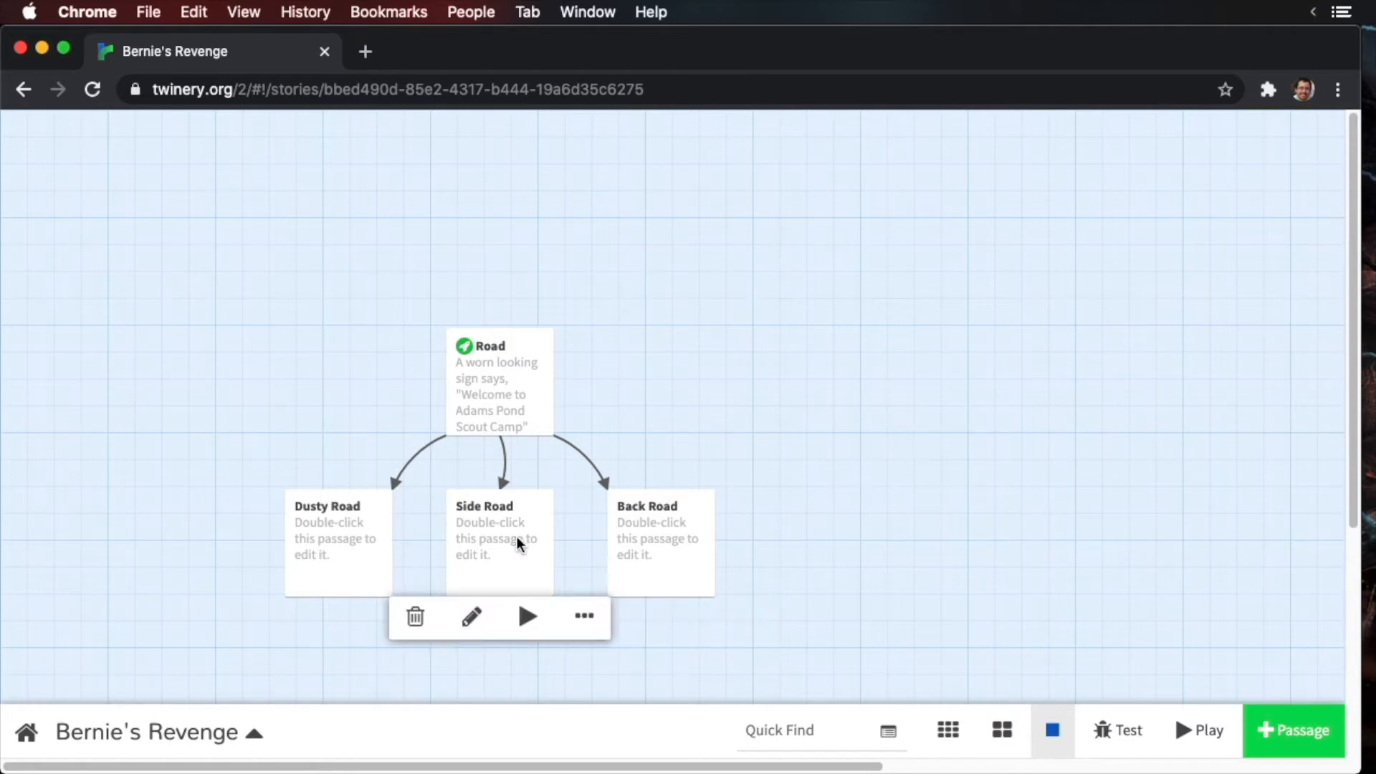
{"action": "left_click_drag", "start_coordinate": [499, 540], "coordinate": [580, 413]}
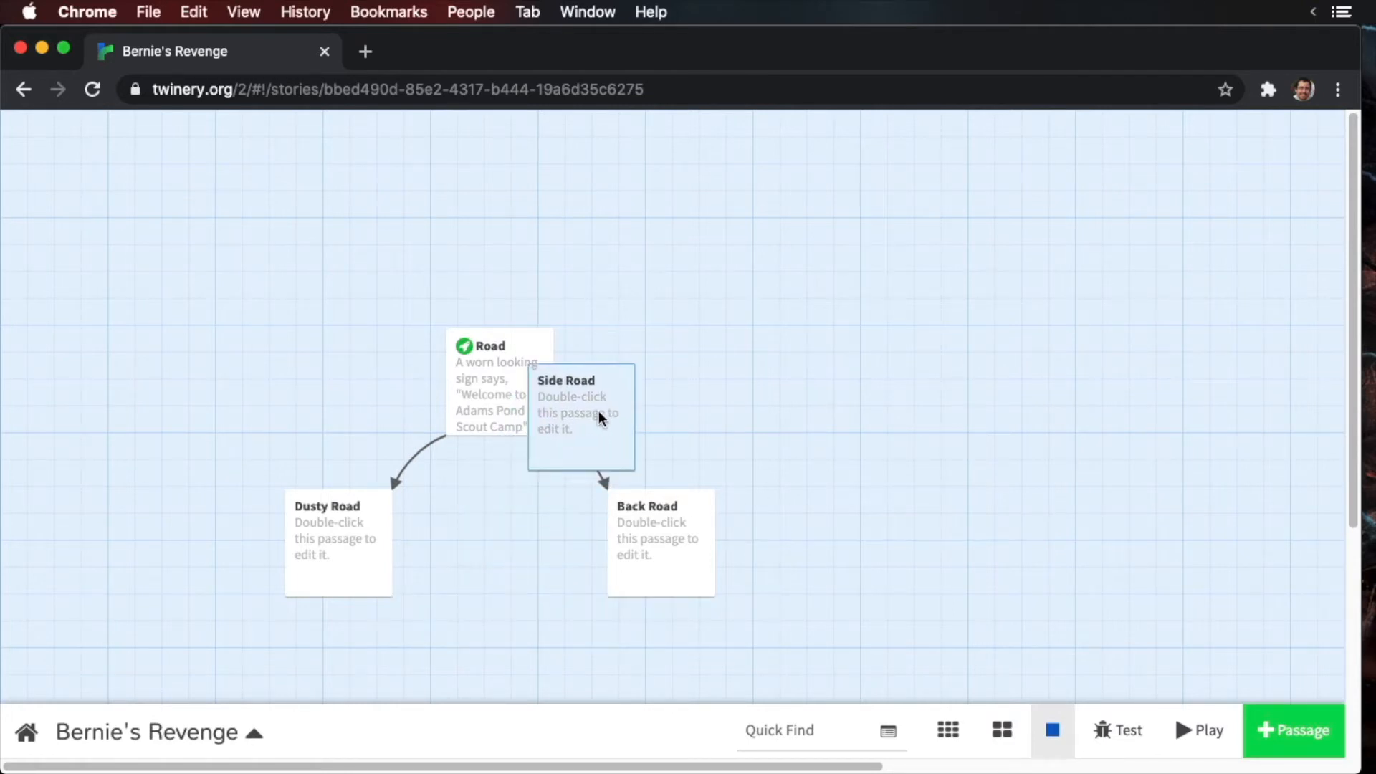
{"action": "left_click_drag", "start_coordinate": [580, 413], "coordinate": [779, 234]}
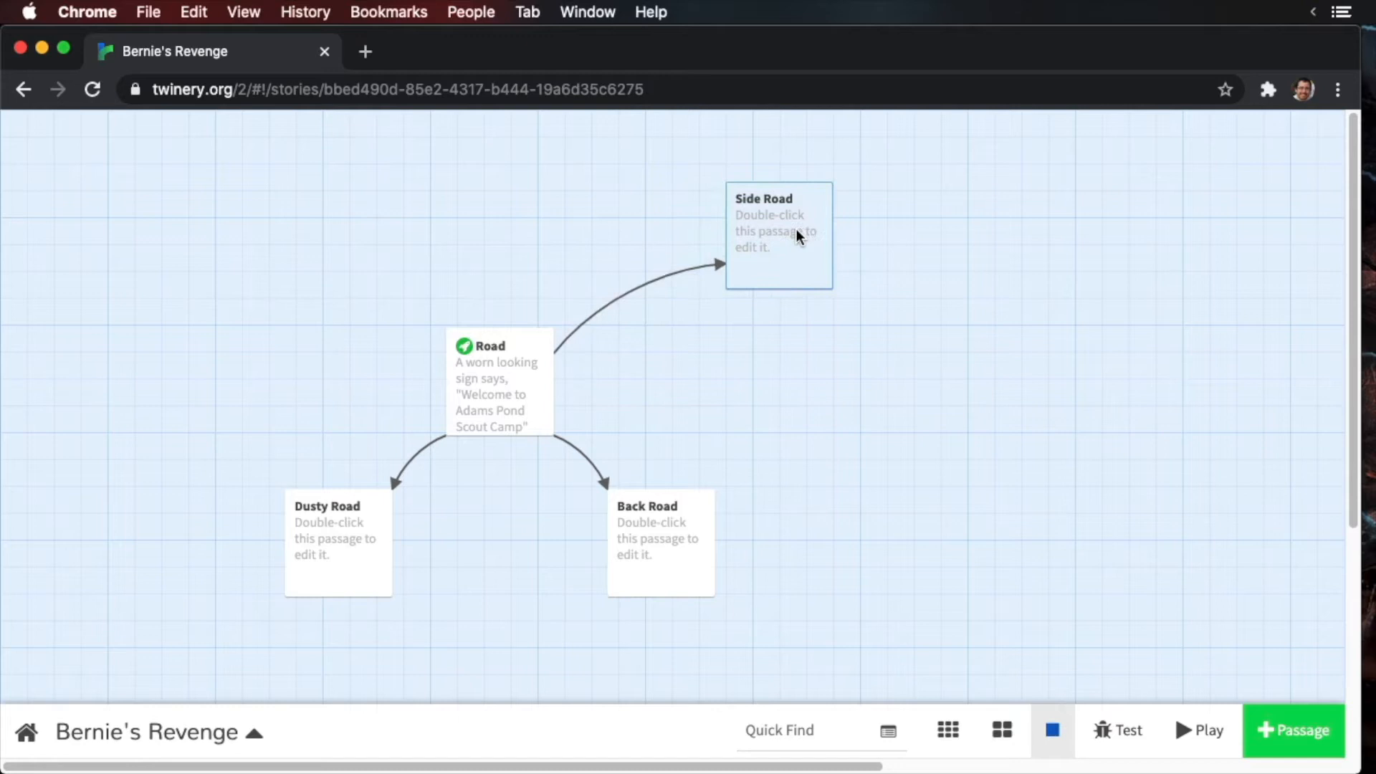
{"action": "left_click", "coordinate": [777, 235]}
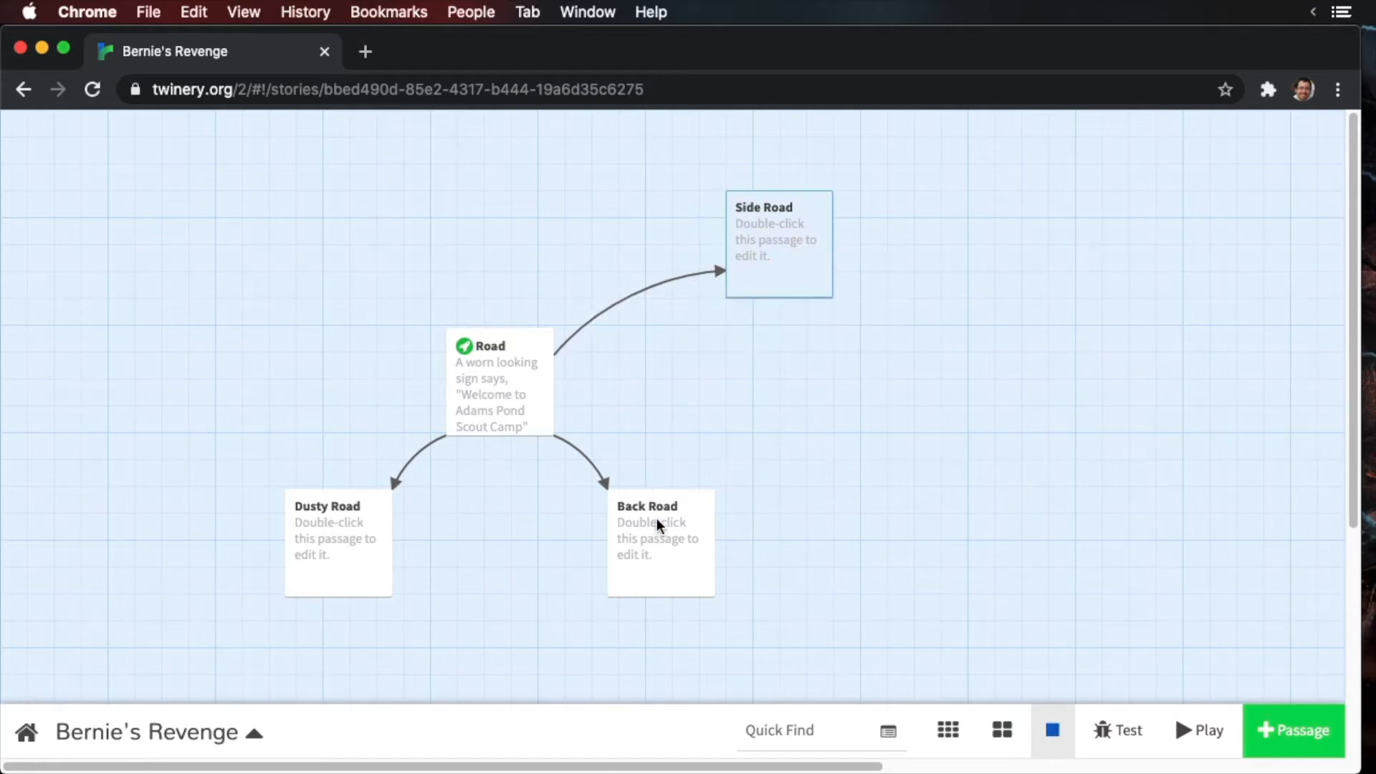
{"action": "left_click_drag", "start_coordinate": [661, 542], "coordinate": [268, 570]}
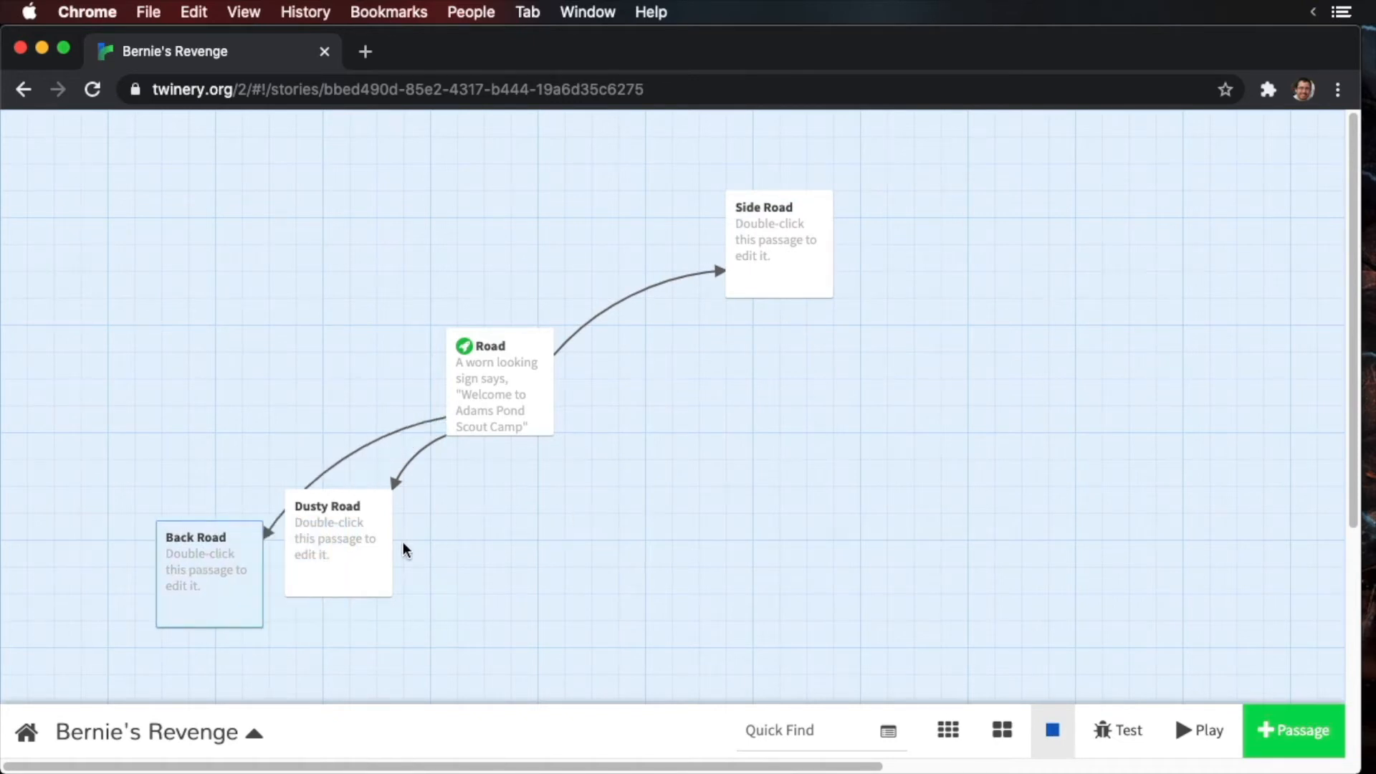
{"action": "left_click_drag", "start_coordinate": [338, 541], "coordinate": [654, 570]}
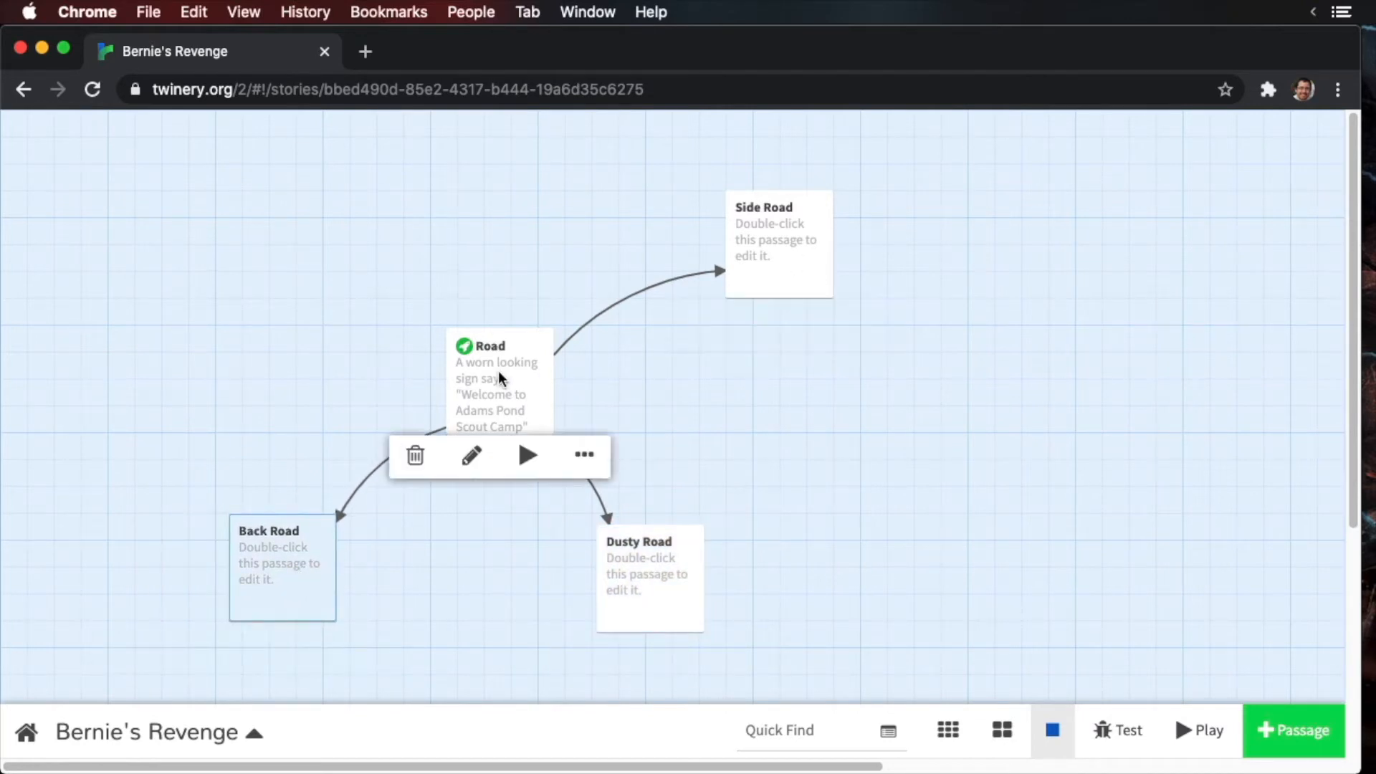
- Reopen the Road passage to check its directions and close it again
{"action": "left_click", "coordinate": [472, 456]}
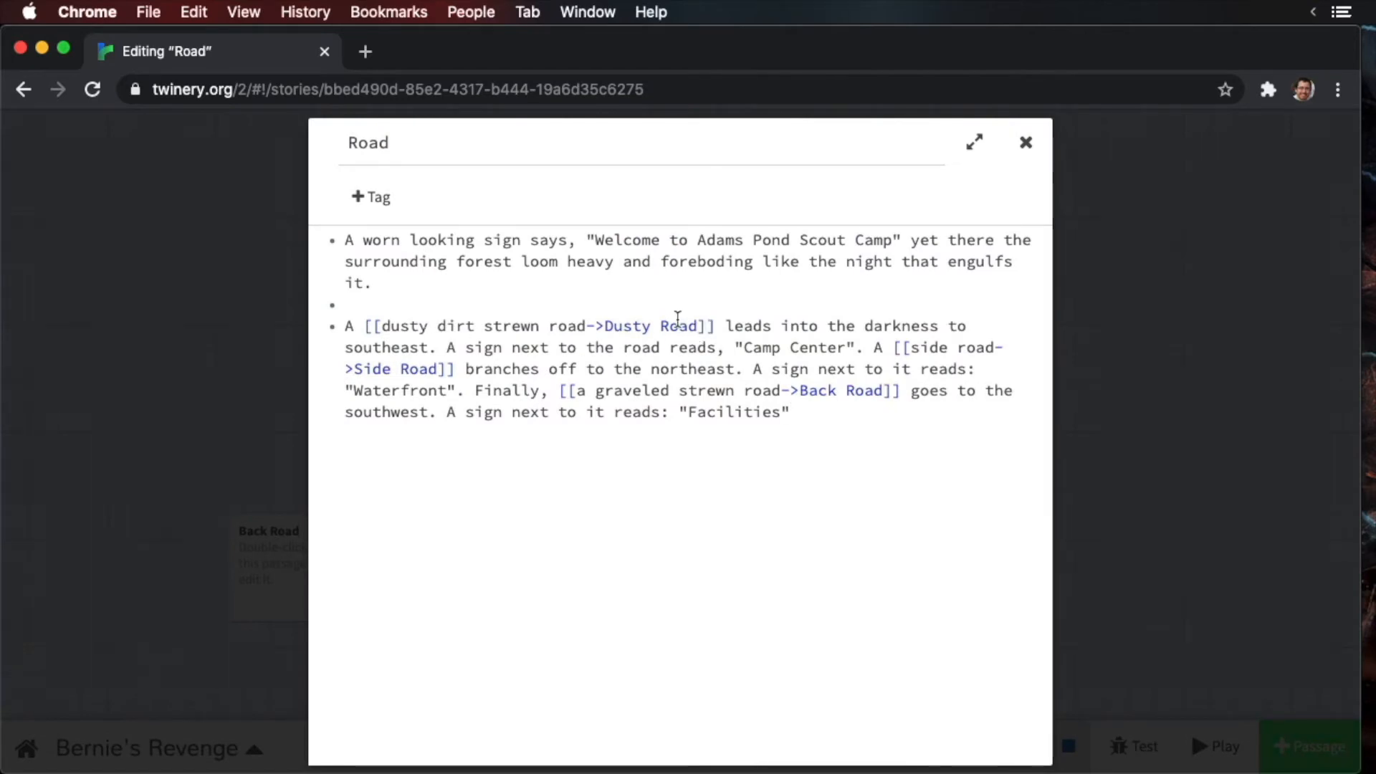
{"action": "mouse_move", "coordinate": [542, 401]}
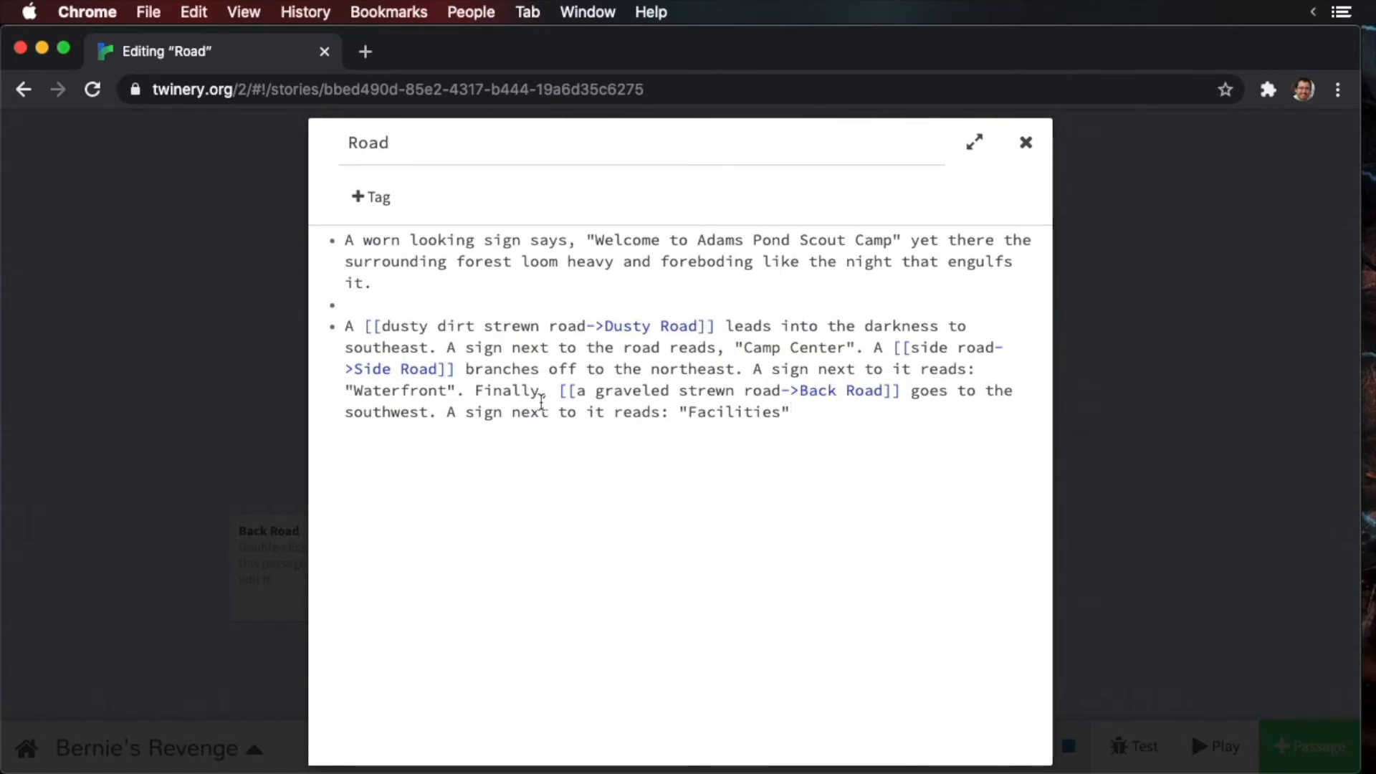
{"action": "mouse_move", "coordinate": [645, 386]}
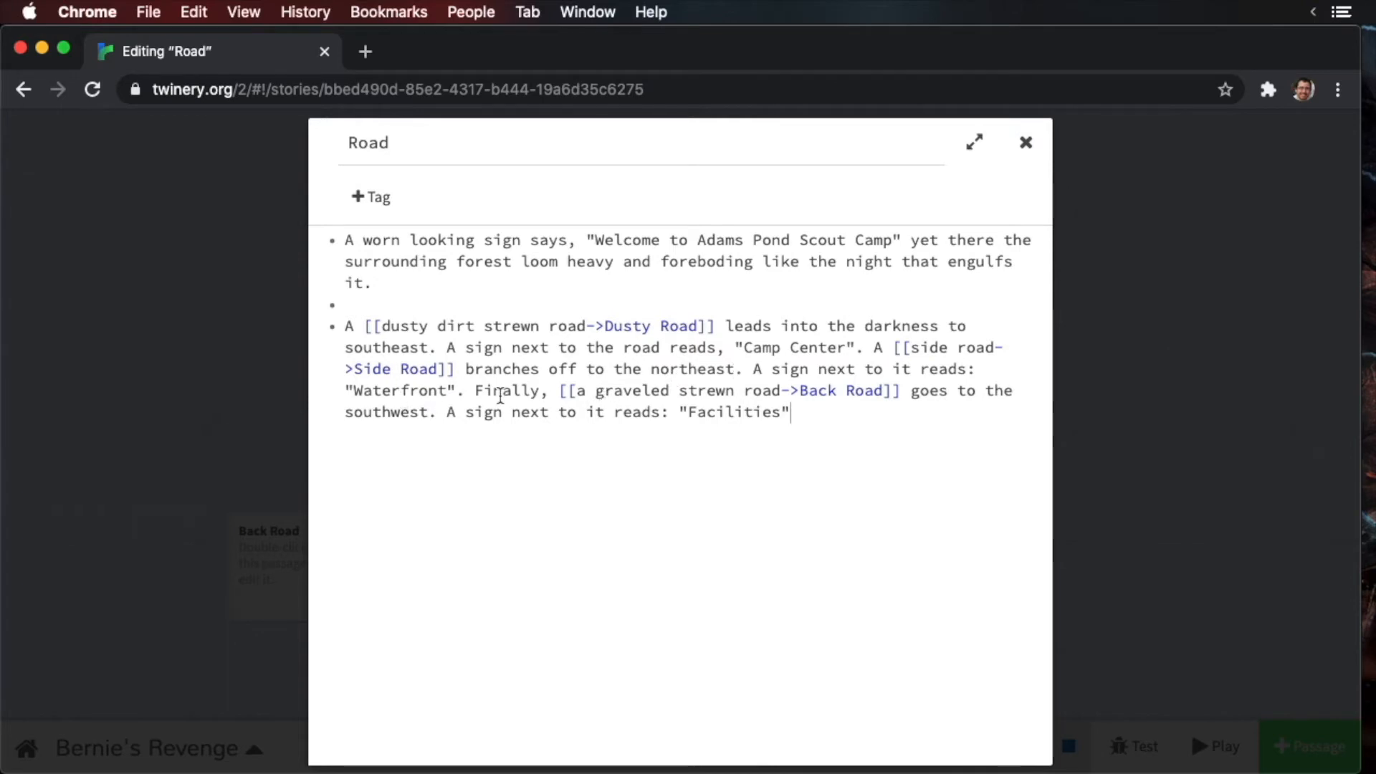
{"action": "mouse_move", "coordinate": [463, 449]}
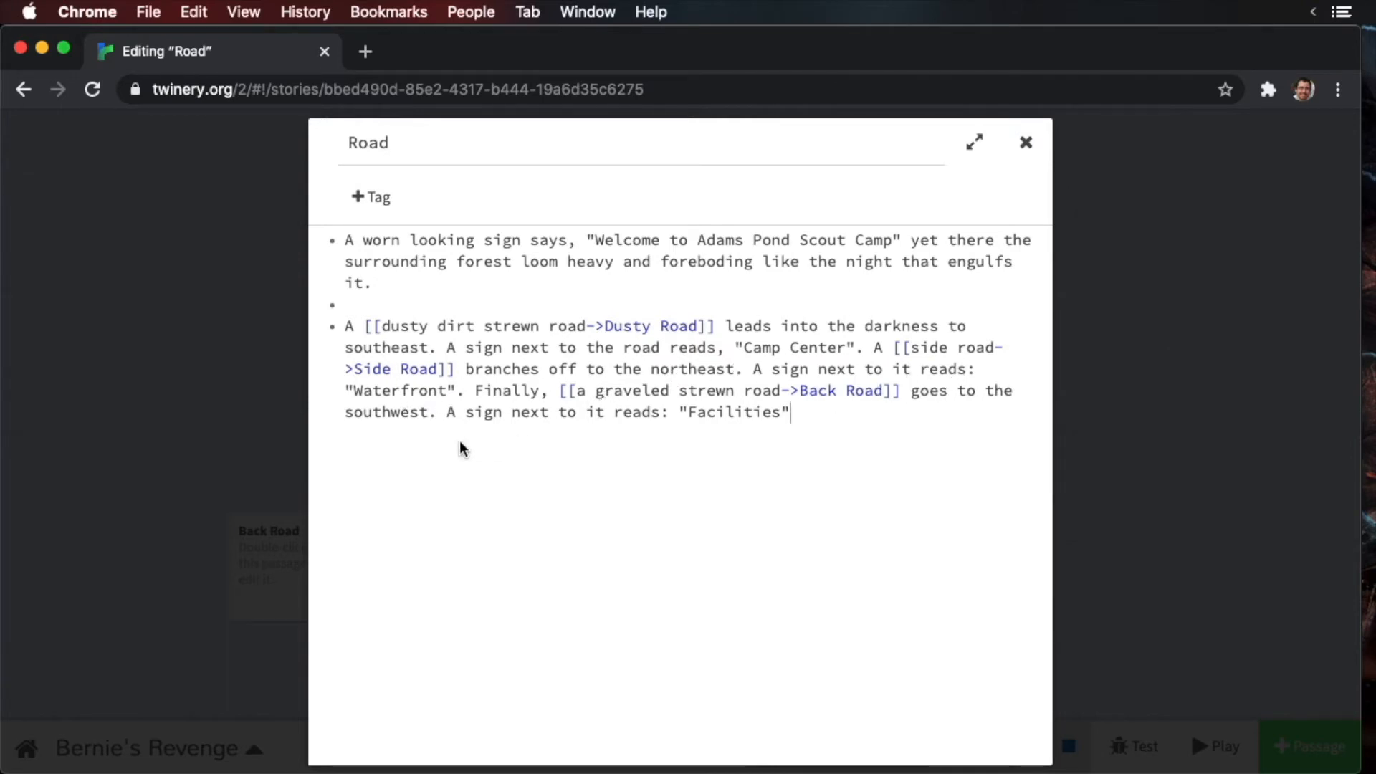
{"action": "left_click", "coordinate": [1024, 142]}
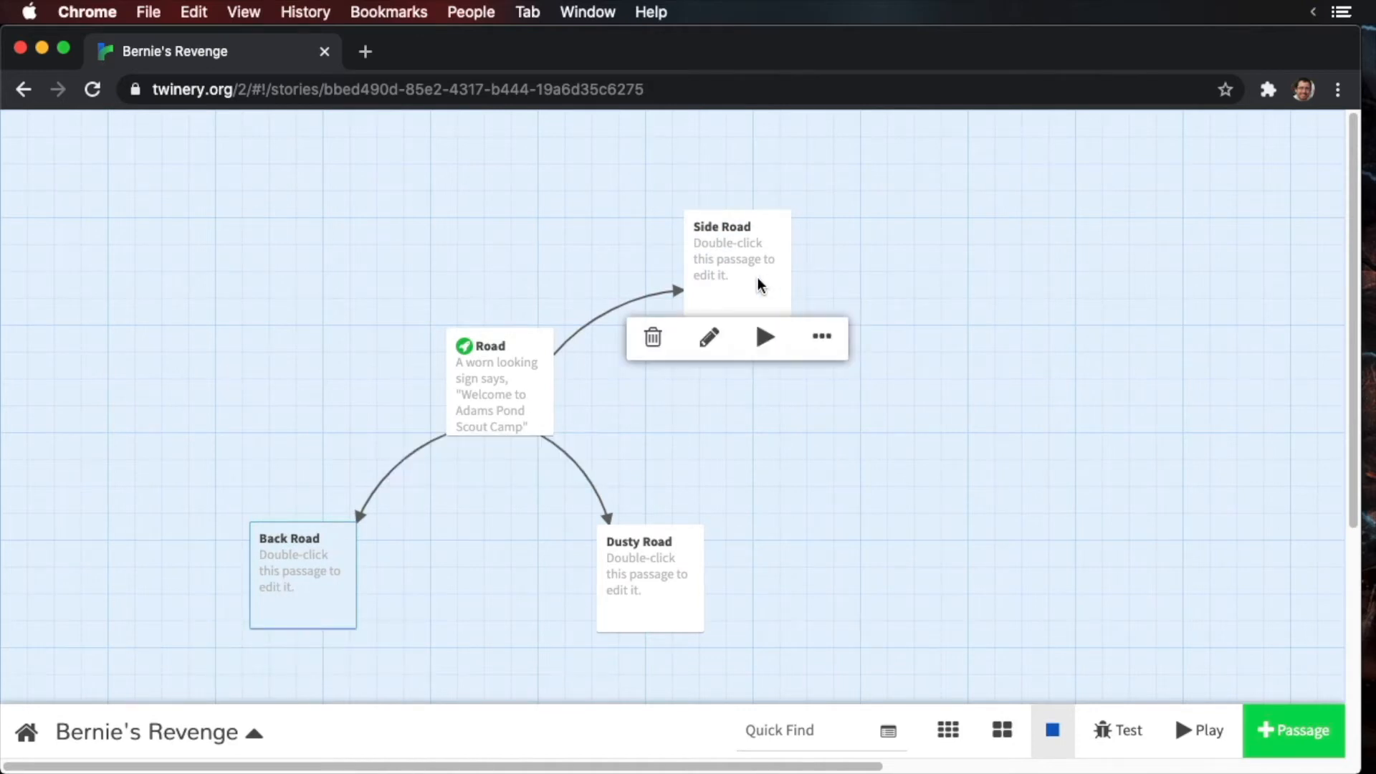
{"action": "mouse_move", "coordinate": [757, 288]}
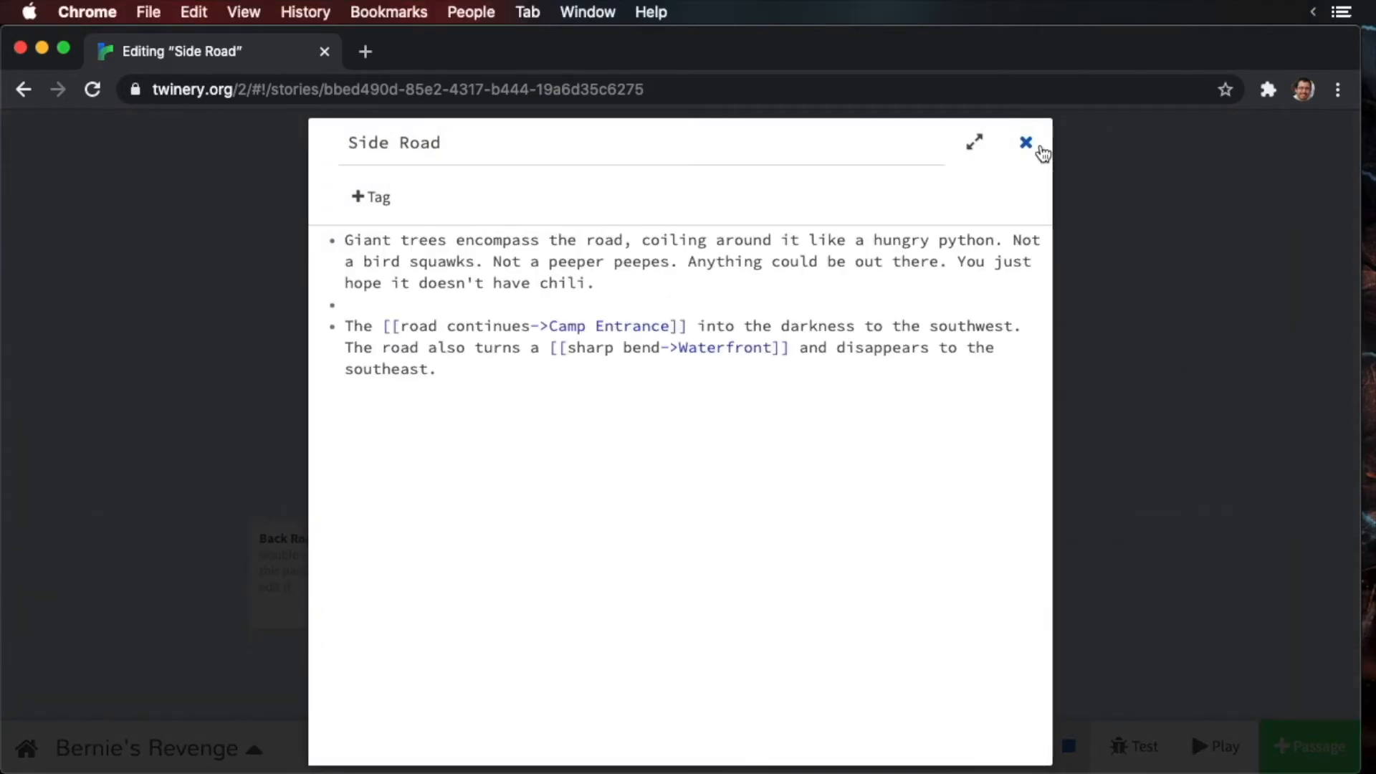
- Finish Side Road's forest description linking to Camp Entrance and Waterfront, then select Camp Entrance
{"action": "left_click", "coordinate": [1025, 142]}
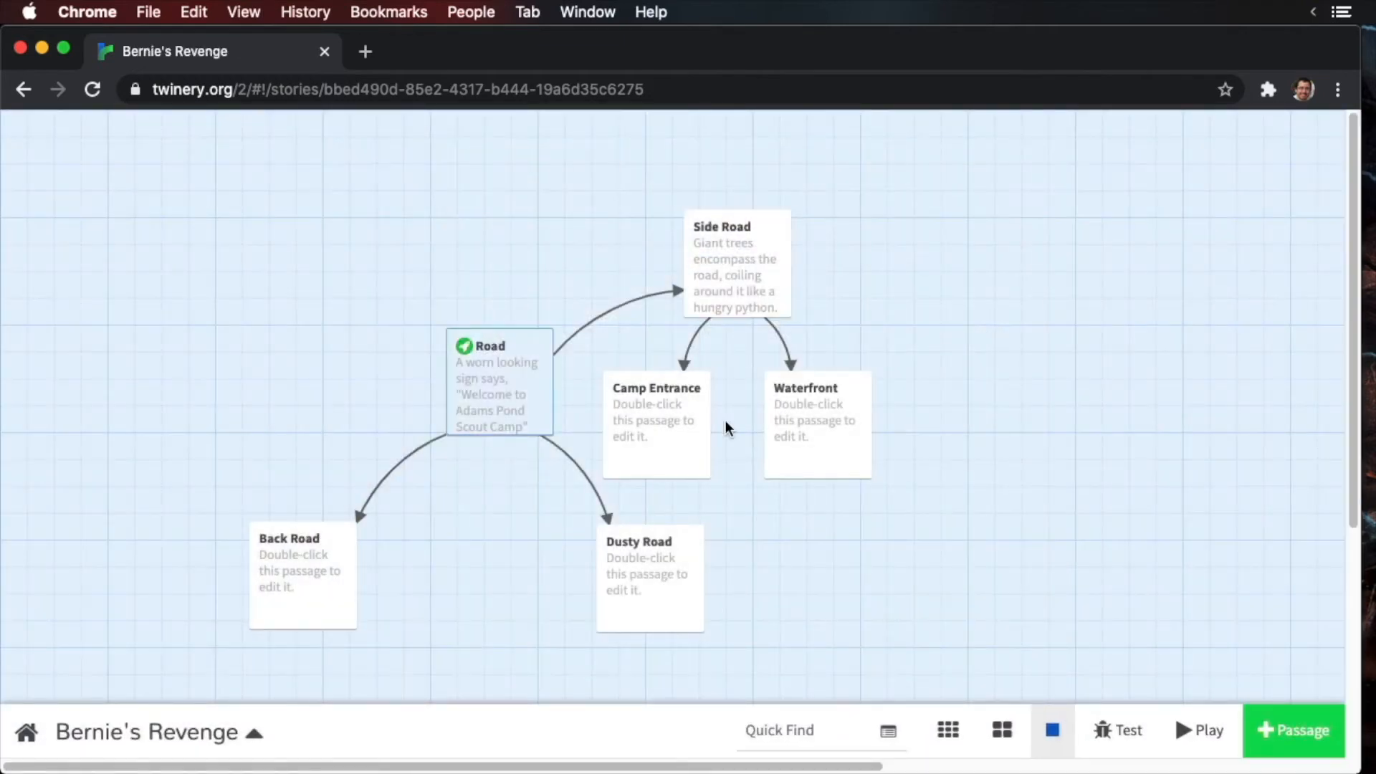
{"action": "mouse_move", "coordinate": [790, 420]}
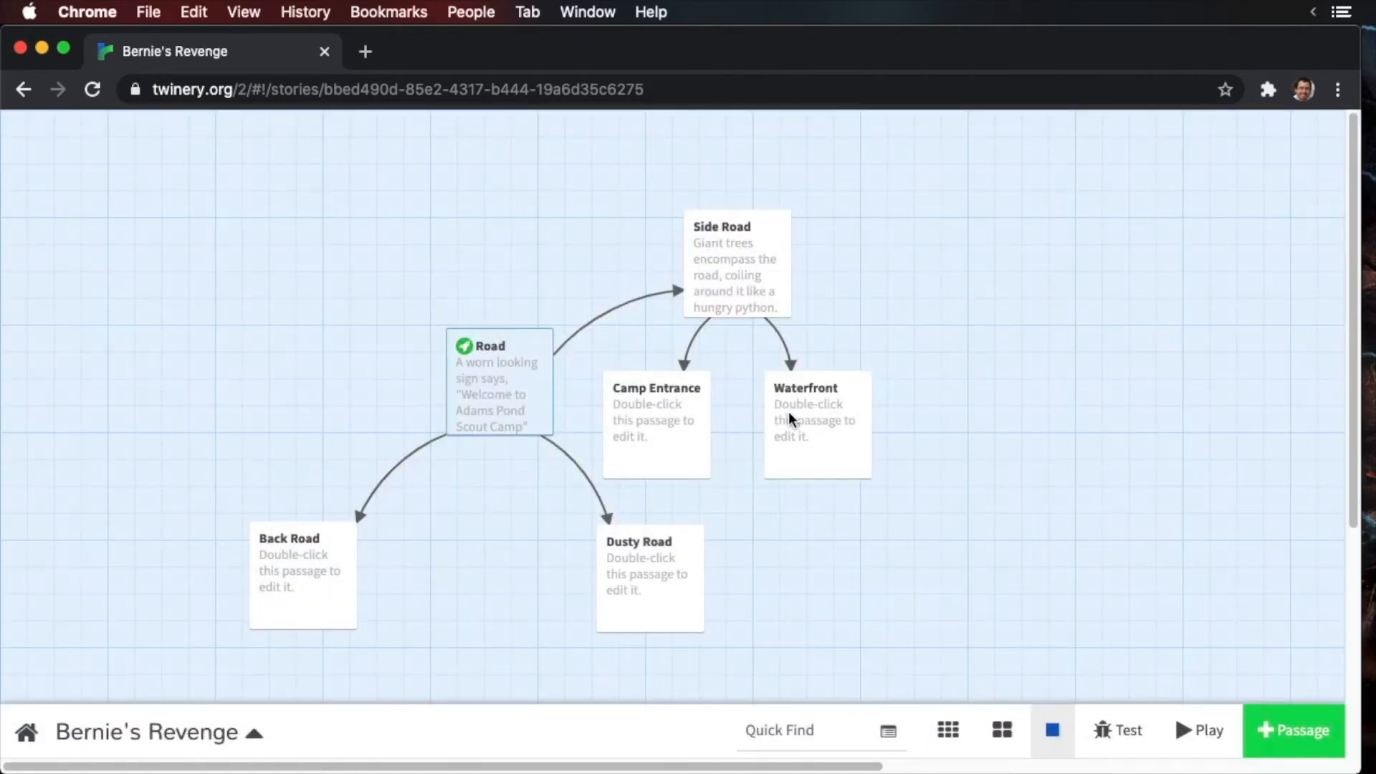
{"action": "left_click", "coordinate": [815, 413]}
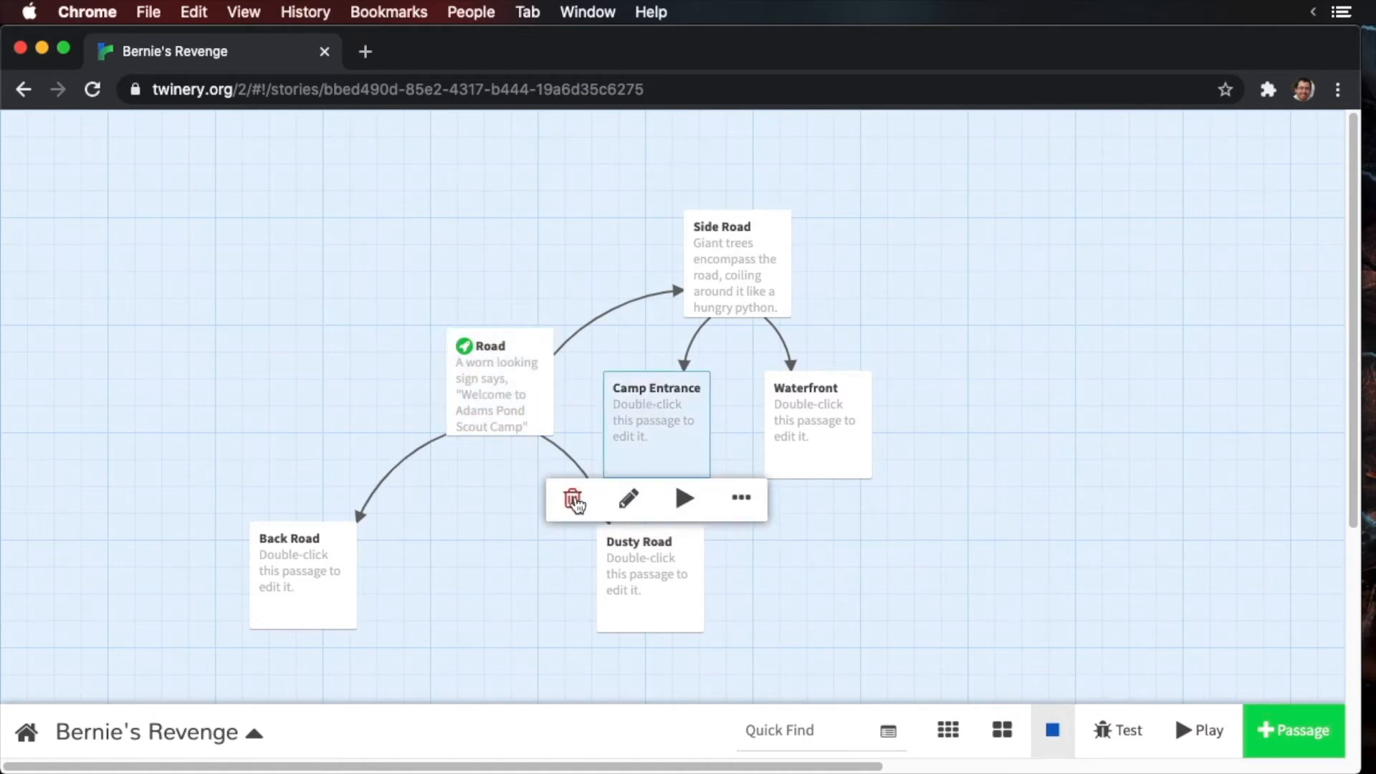
- Delete the blank Camp Entrance passage and rename the starting Road passage to 'Camp Entrance'
{"action": "left_click", "coordinate": [574, 499]}
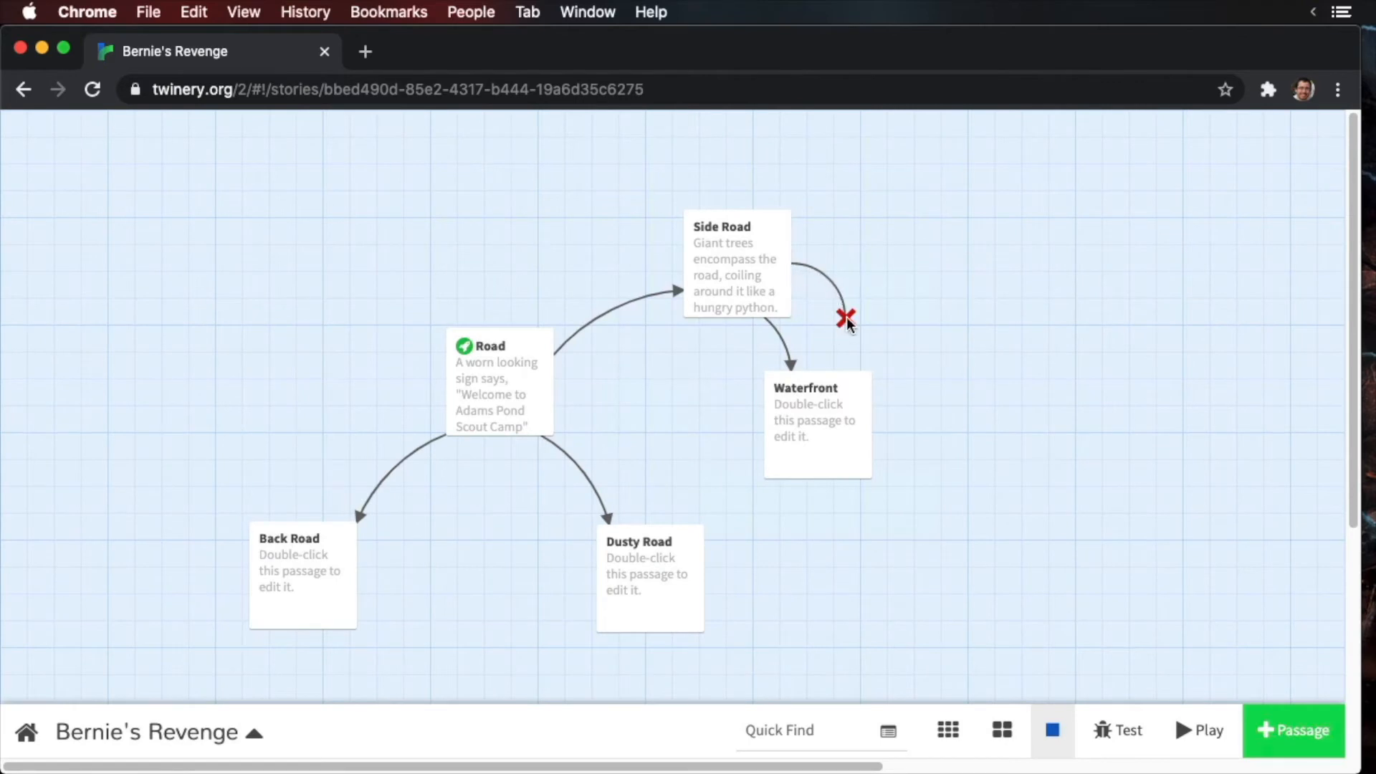
{"action": "mouse_move", "coordinate": [860, 288]}
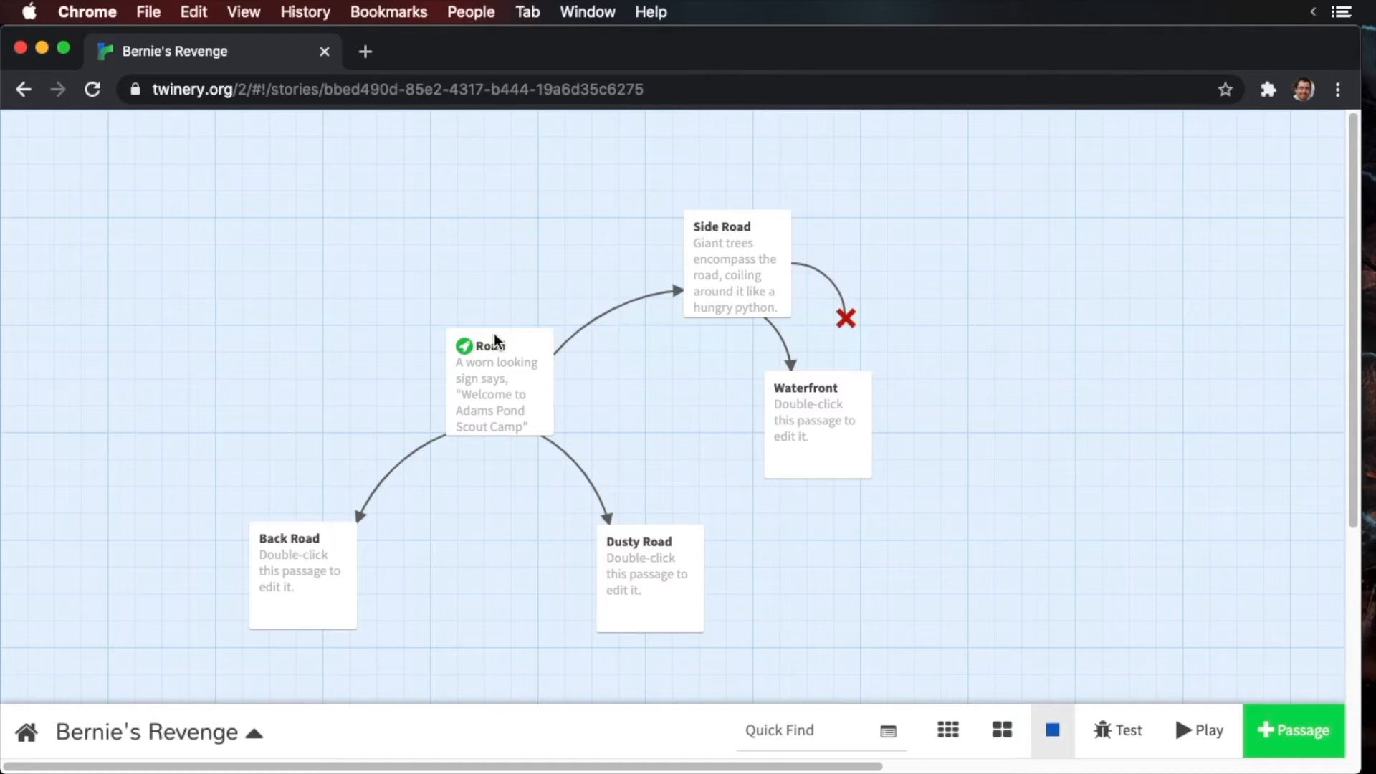
{"action": "double_click", "coordinate": [496, 381]}
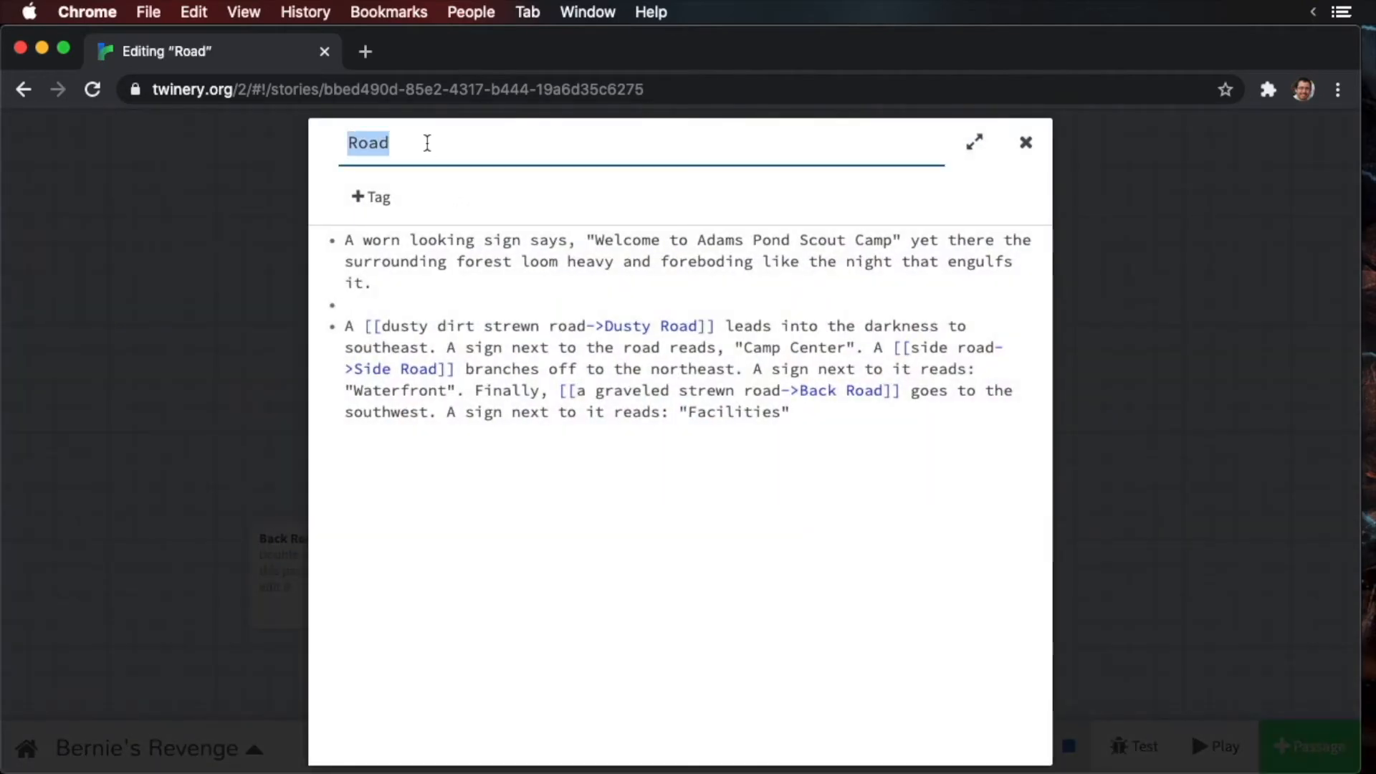
{"action": "type", "text": "Camp Entrance"}
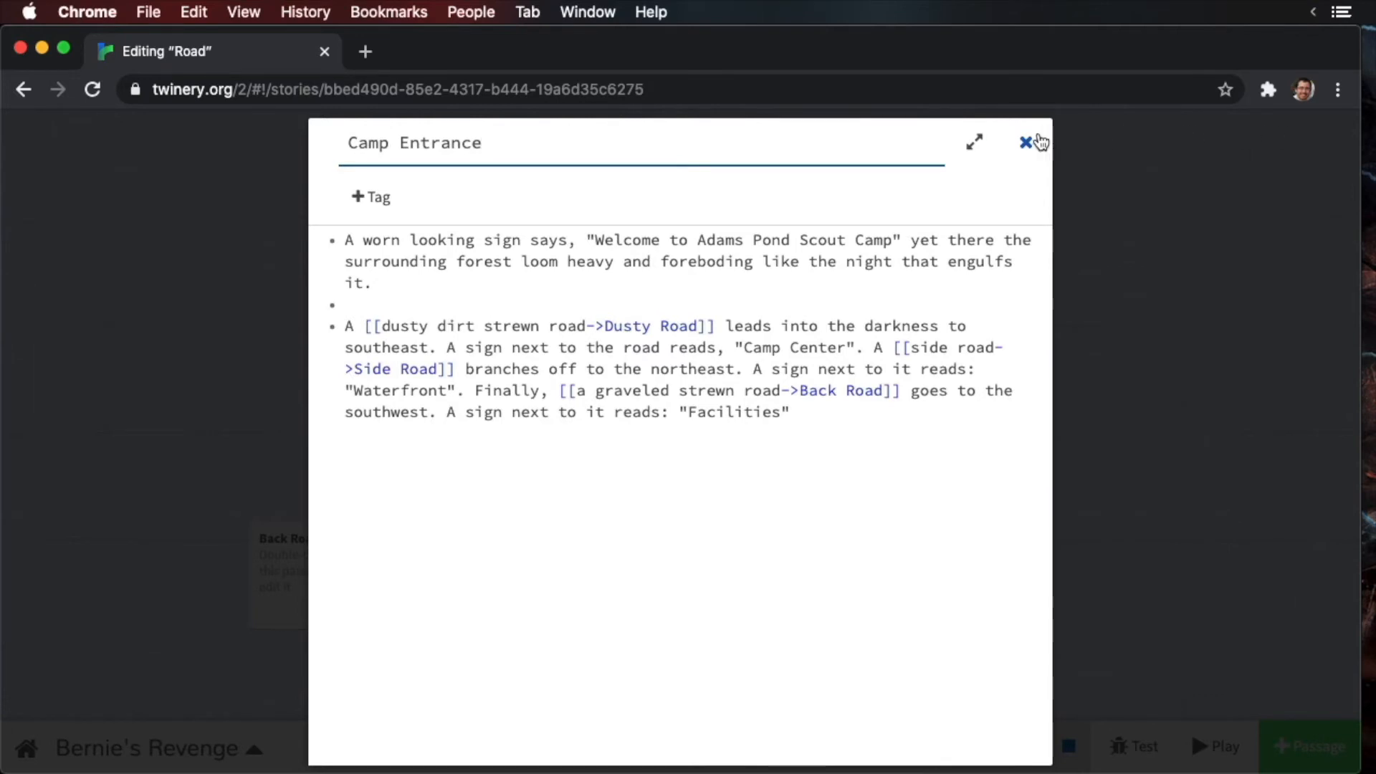
{"action": "left_click", "coordinate": [1025, 142]}
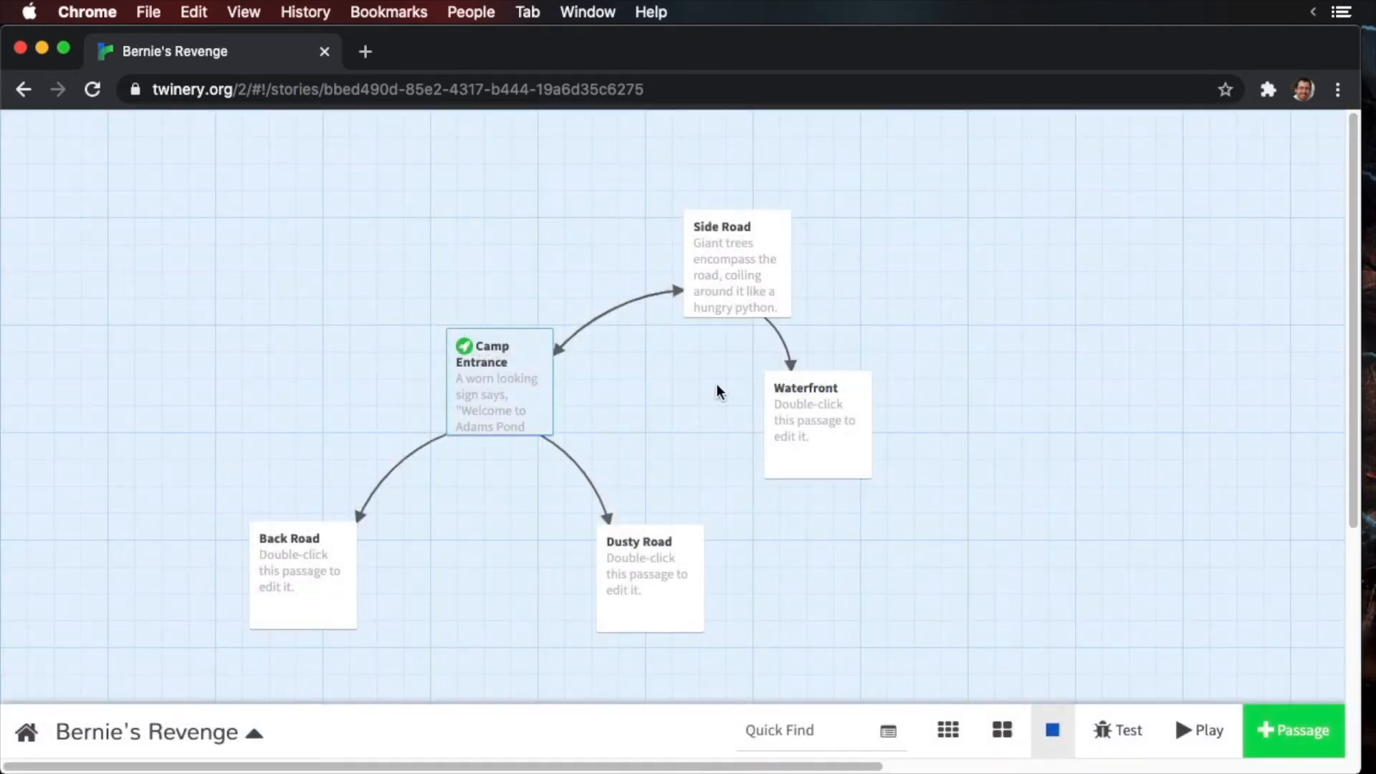
{"action": "mouse_move", "coordinate": [764, 420]}
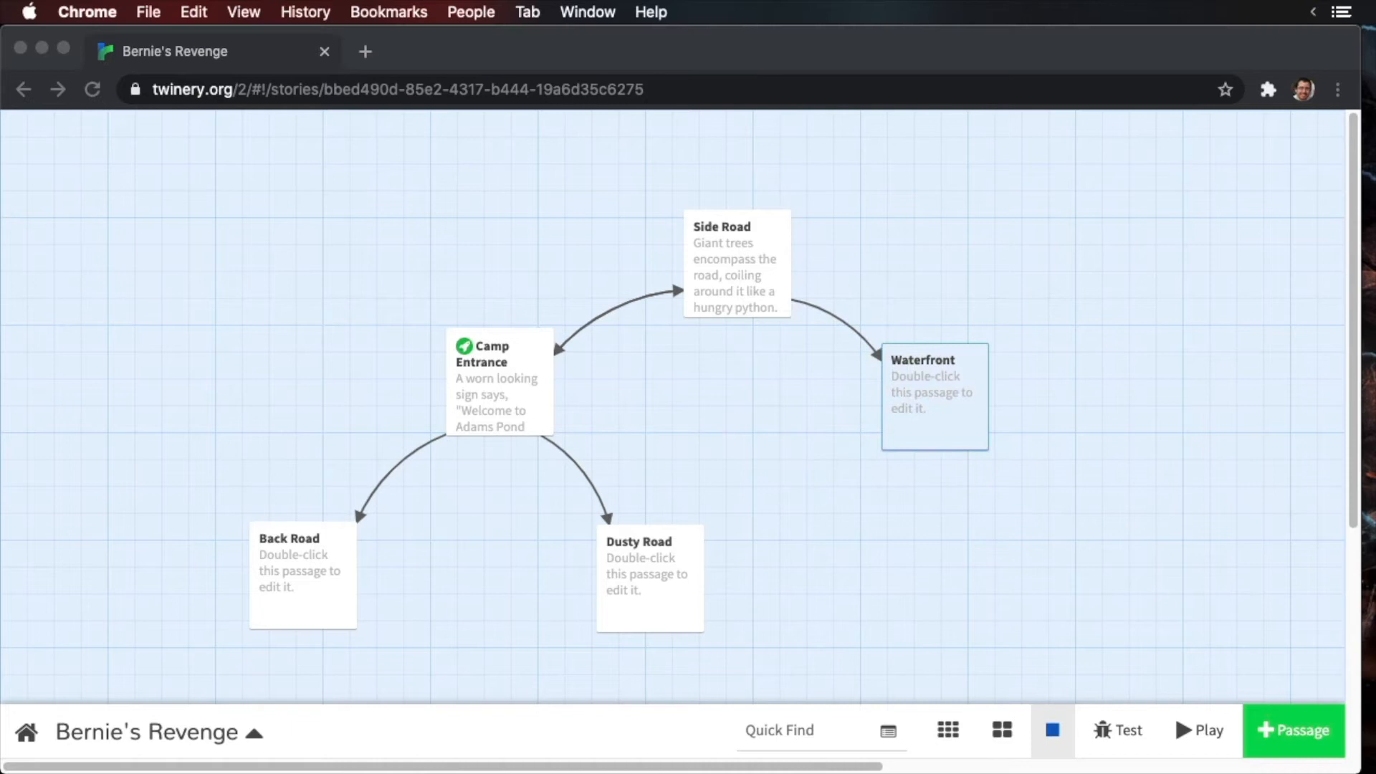
- Give Waterfront its beach description linking to Camp Path and Lakeside Road, and move it right
{"action": "double_click", "coordinate": [934, 396]}
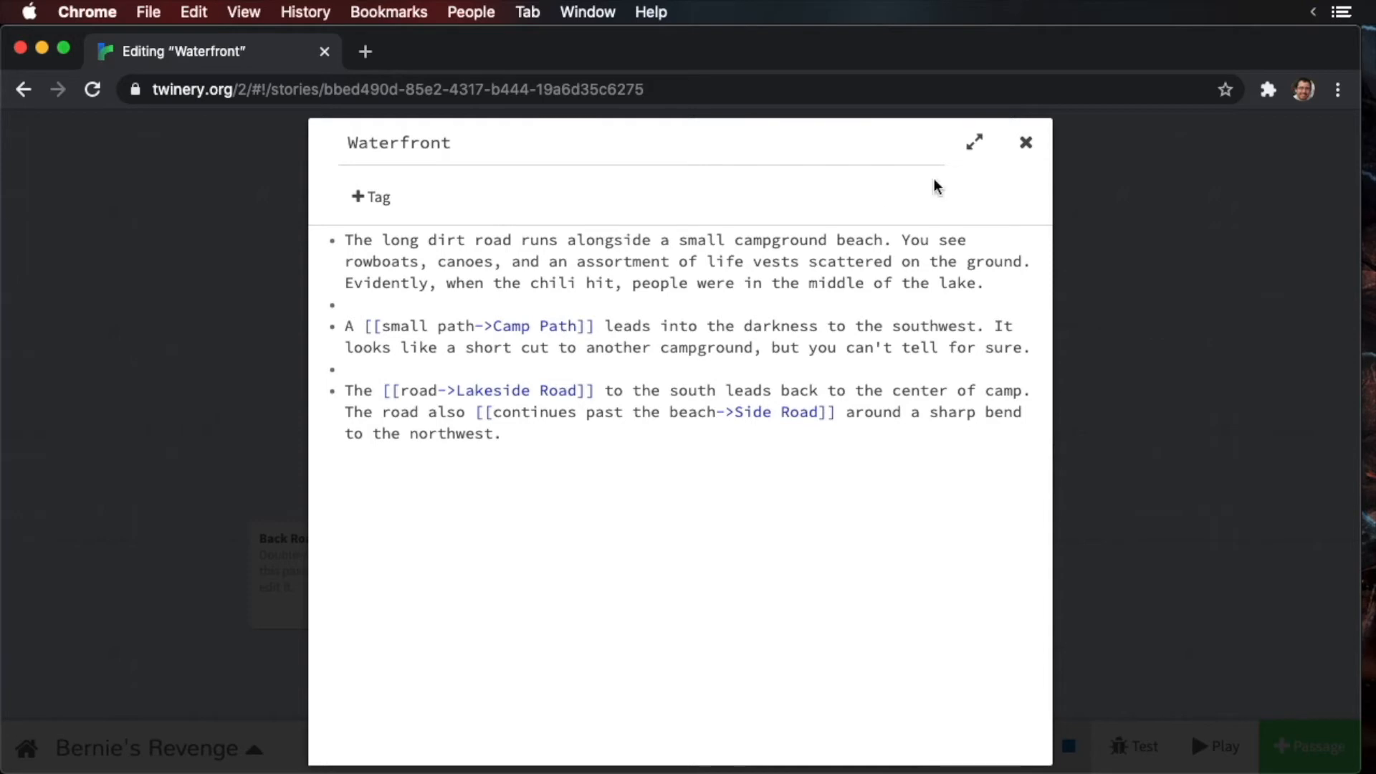
{"action": "left_click", "coordinate": [1024, 142]}
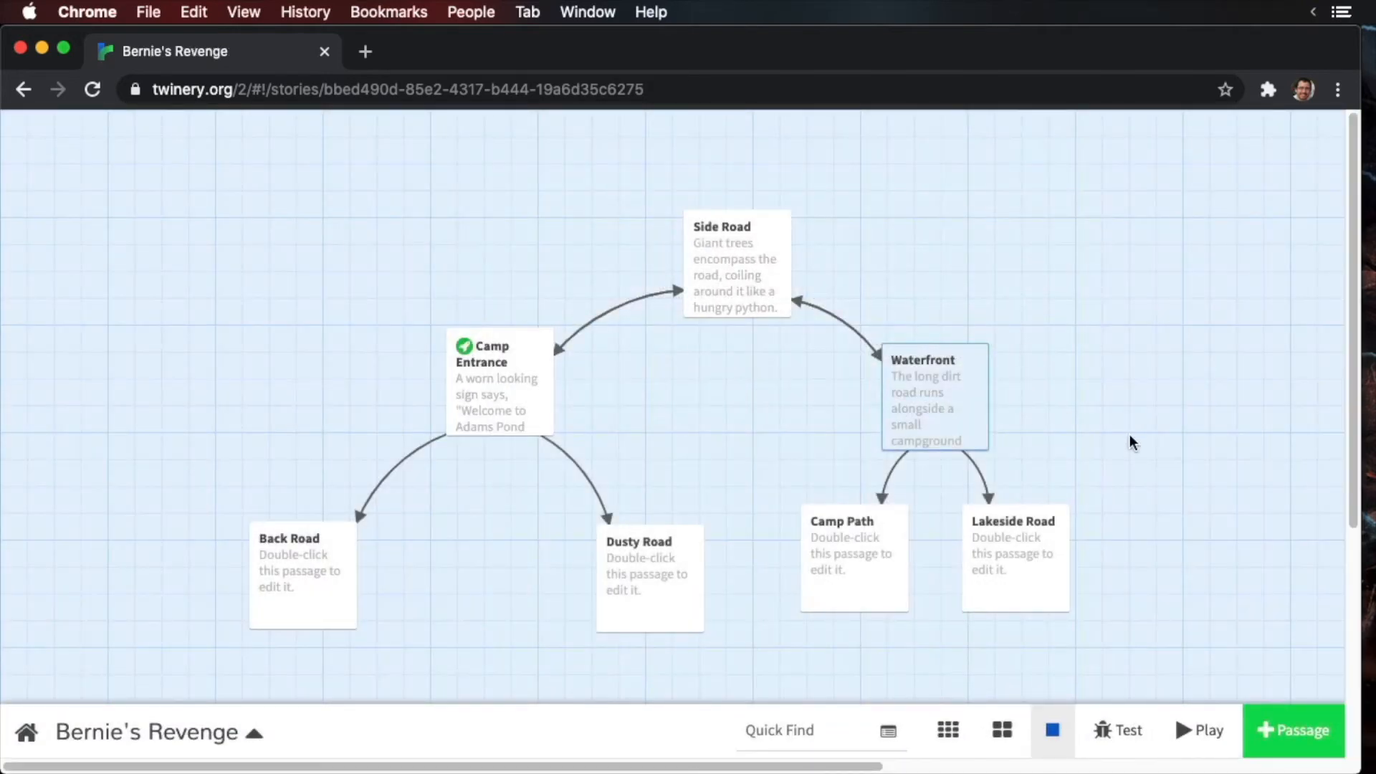
{"action": "left_click_drag", "start_coordinate": [935, 397], "coordinate": [1022, 398]}
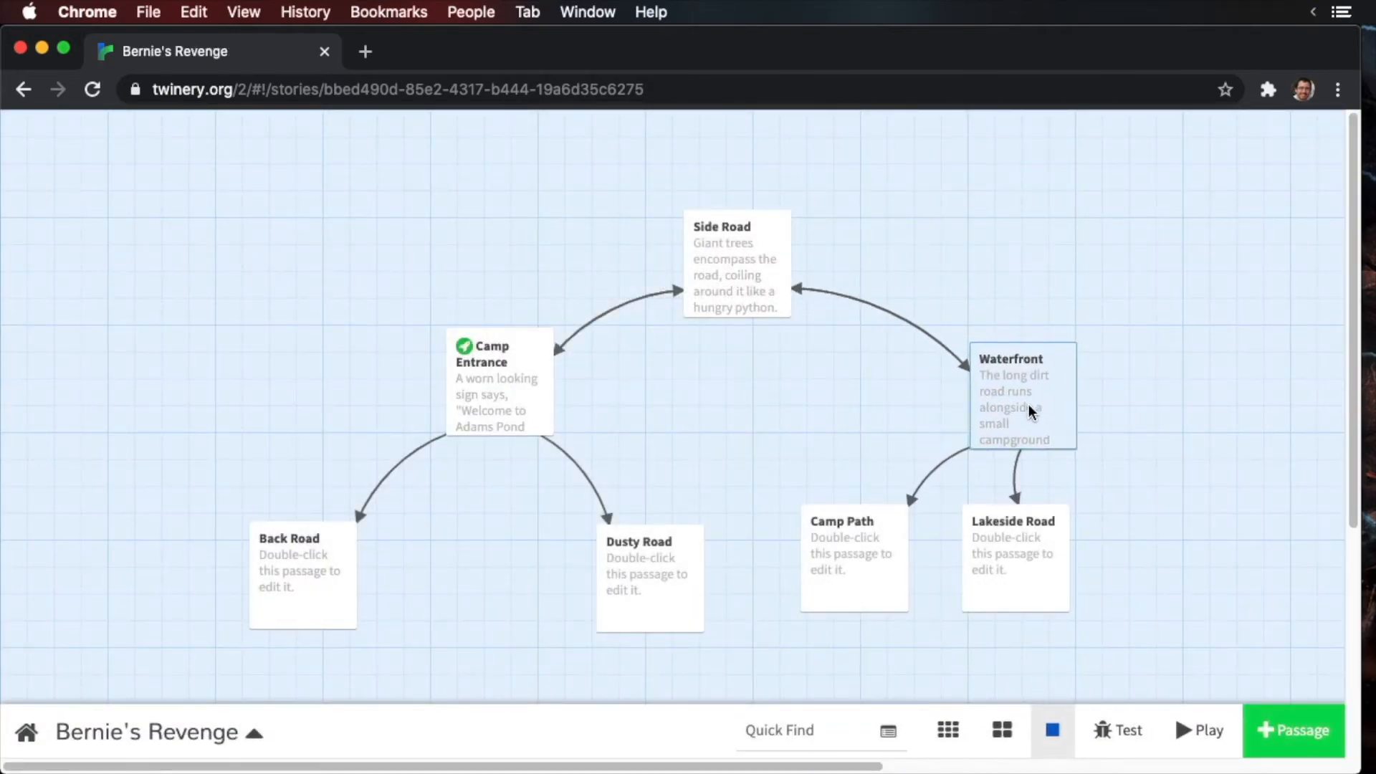
- Spread Waterfront and Lakeside Road further right on the map, with Lakeside Road lower
{"action": "left_click_drag", "start_coordinate": [1015, 558], "coordinate": [1172, 549]}
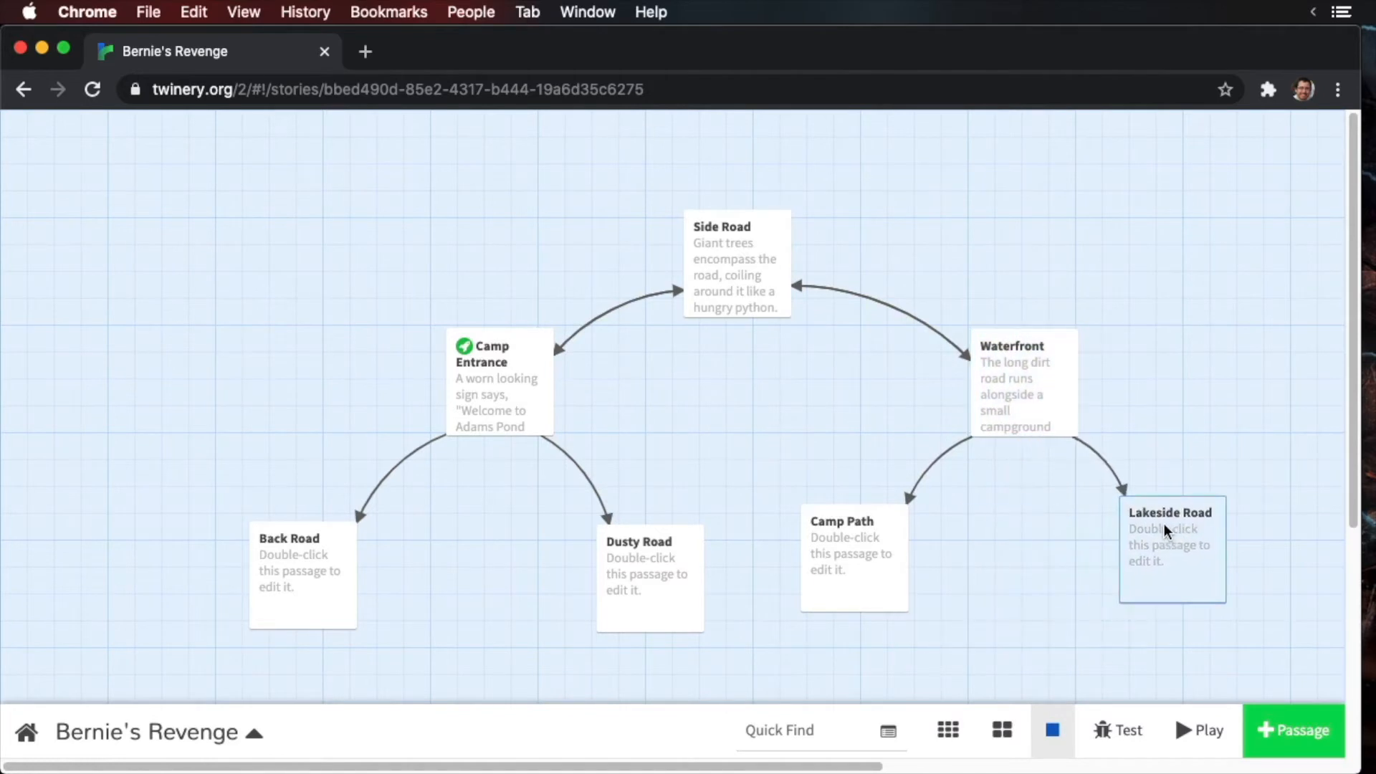
{"action": "left_click_drag", "start_coordinate": [1172, 550], "coordinate": [1200, 575]}
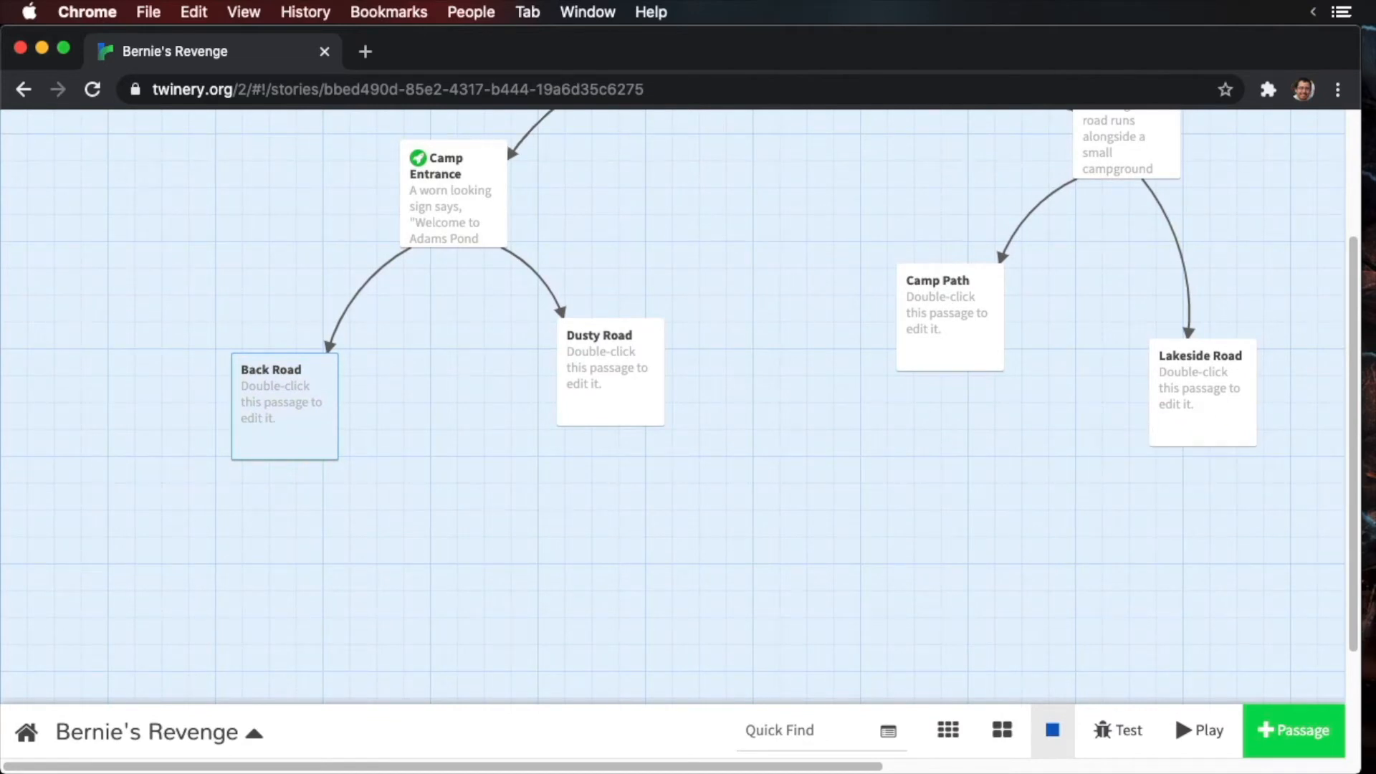
- Write Lakeside Road linking to Crafts Station, and Crafts Station linking to a new Intersection passage
{"action": "double_click", "coordinate": [1201, 390]}
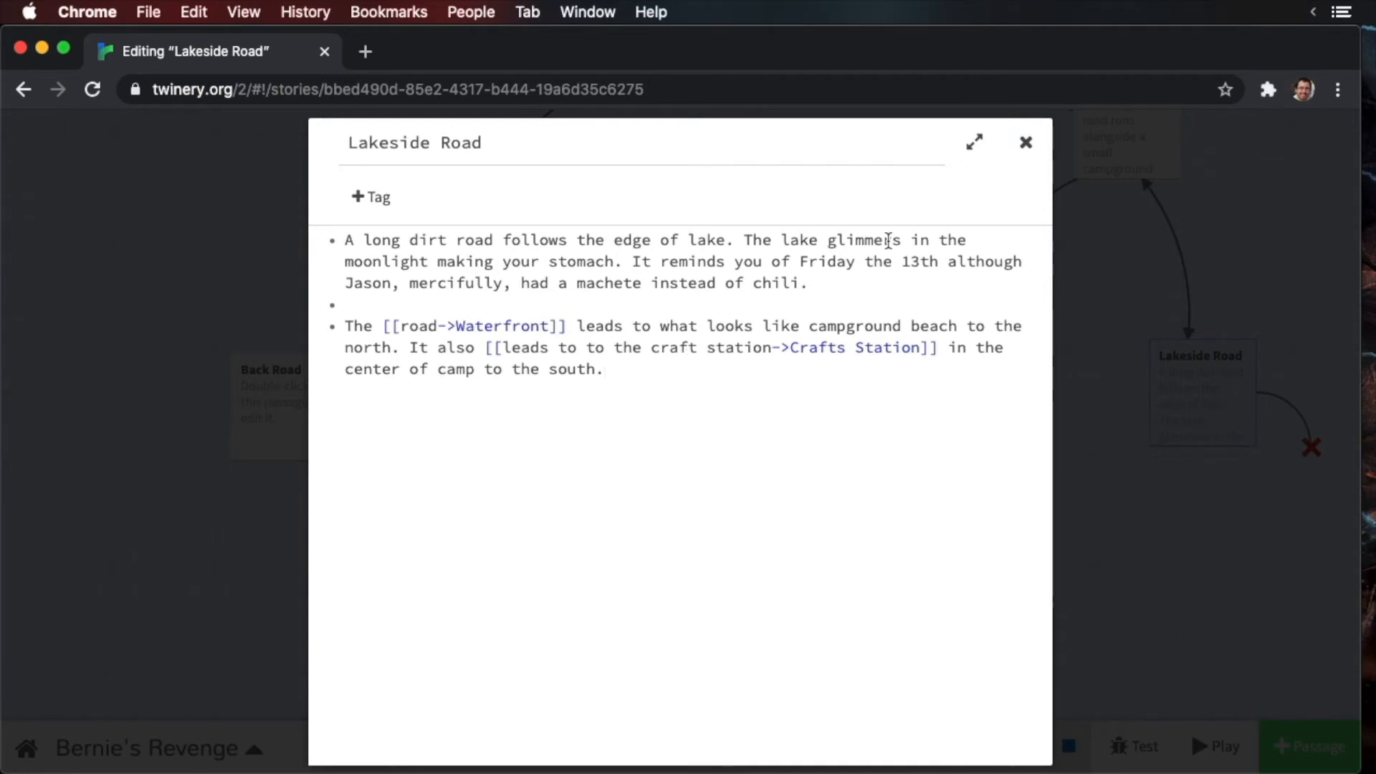
{"action": "left_click", "coordinate": [1025, 141]}
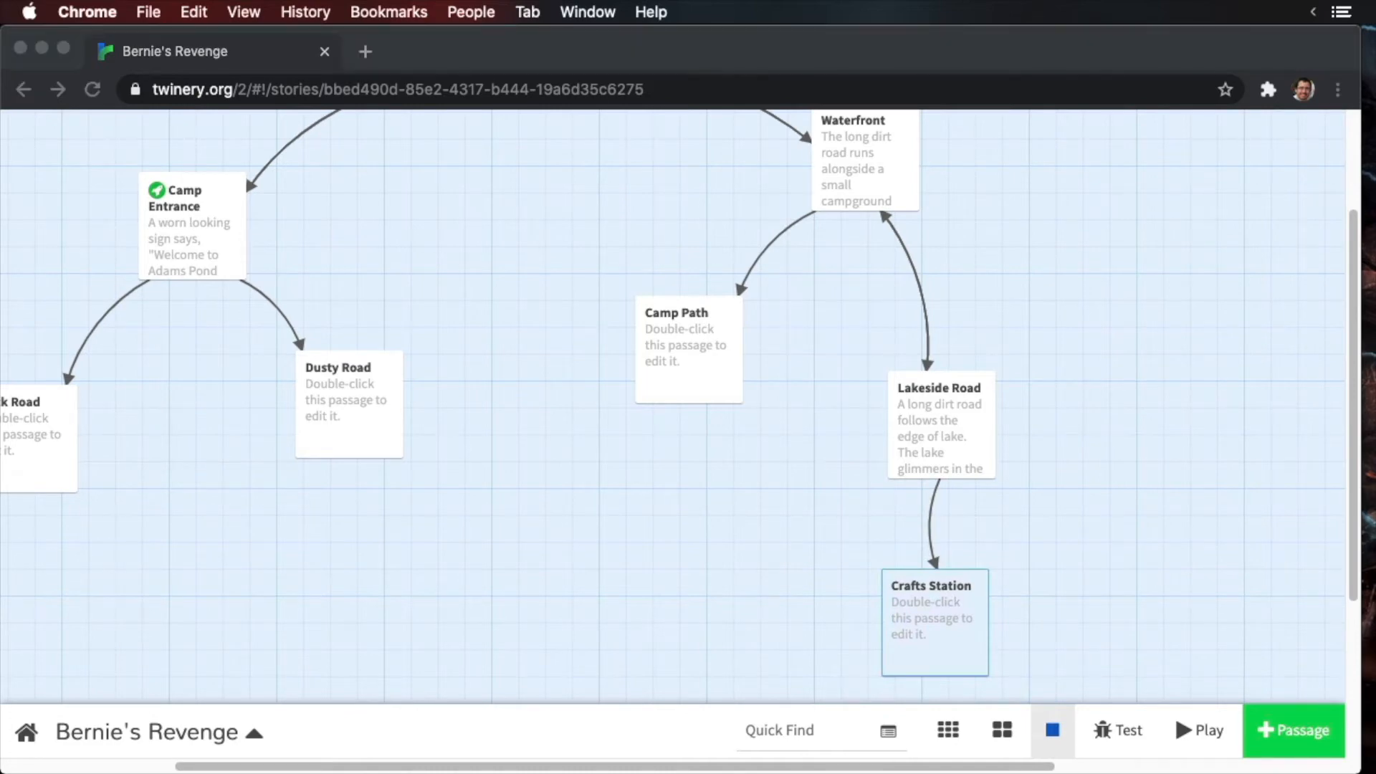
{"action": "double_click", "coordinate": [934, 621]}
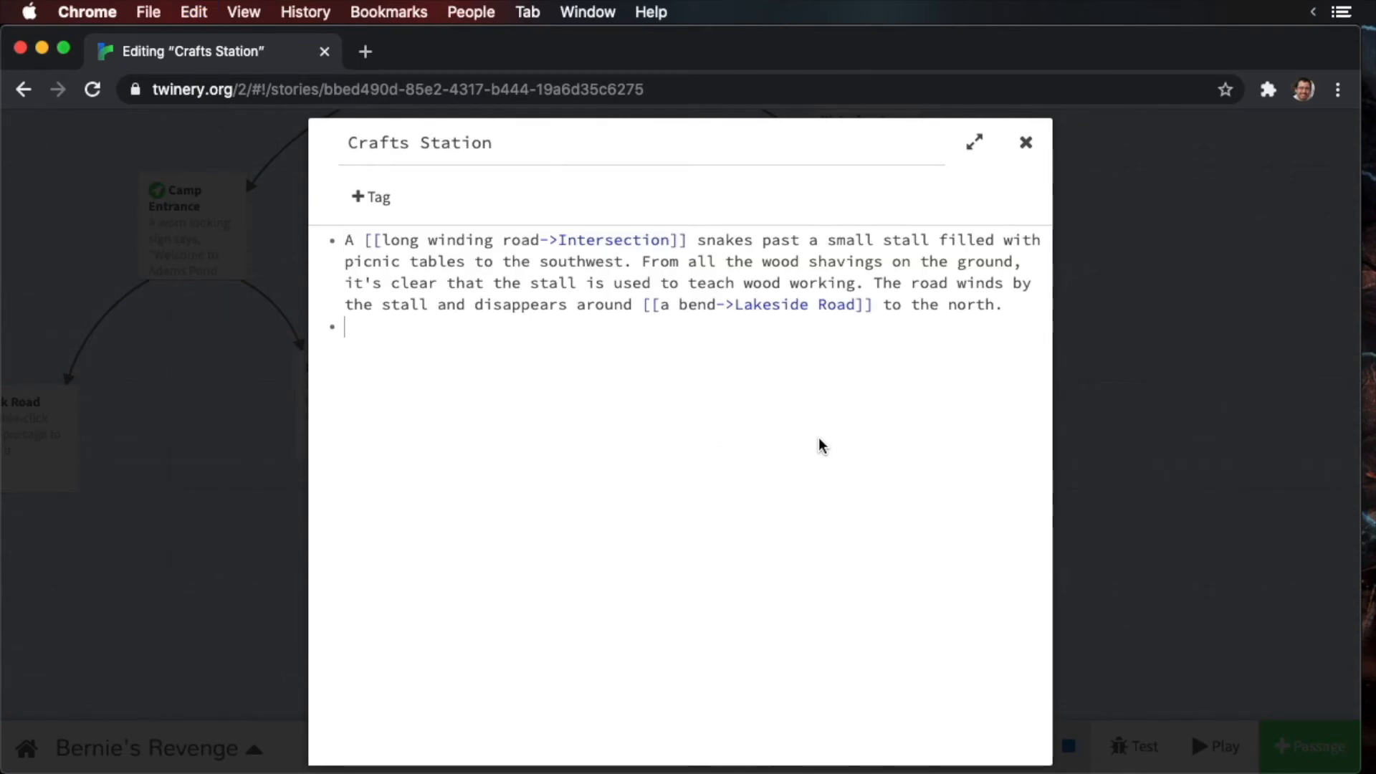
{"action": "mouse_move", "coordinate": [942, 324]}
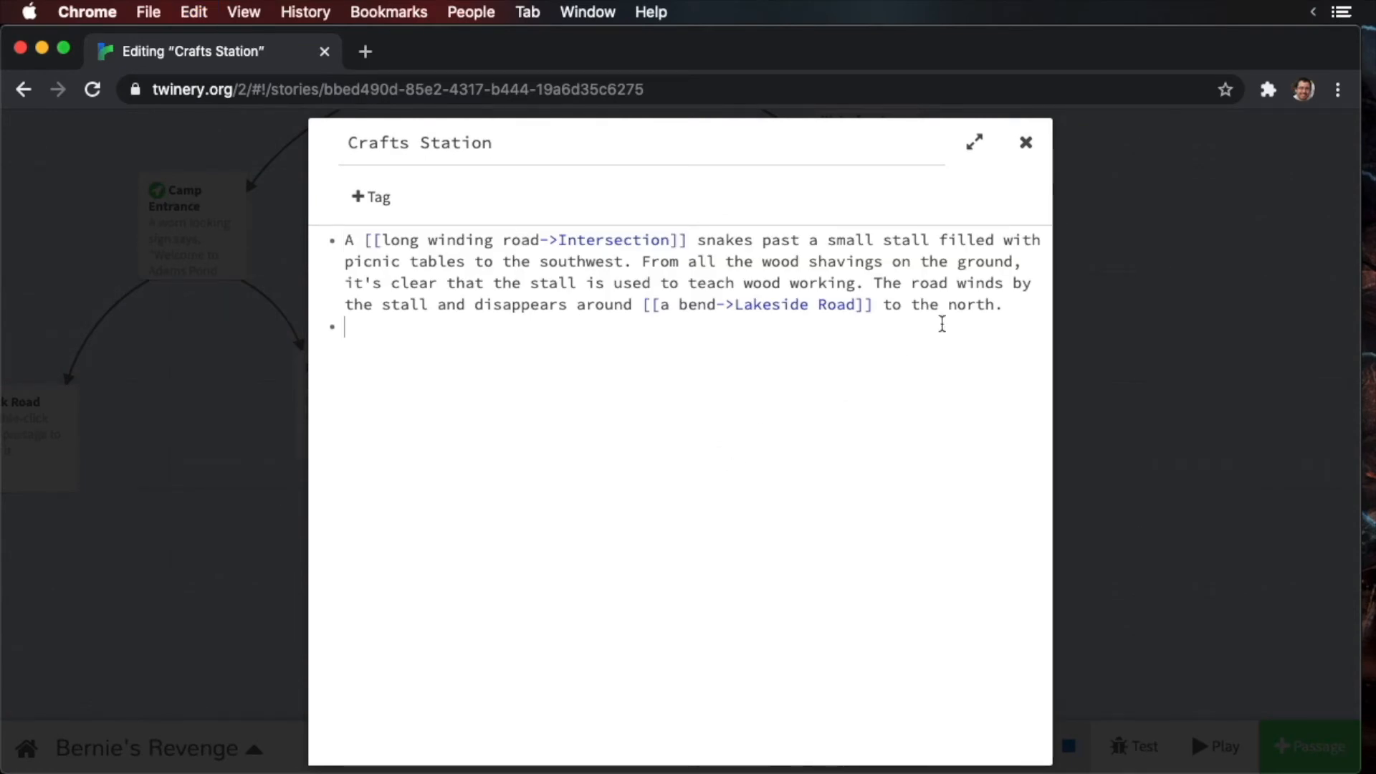
{"action": "left_click", "coordinate": [1025, 141]}
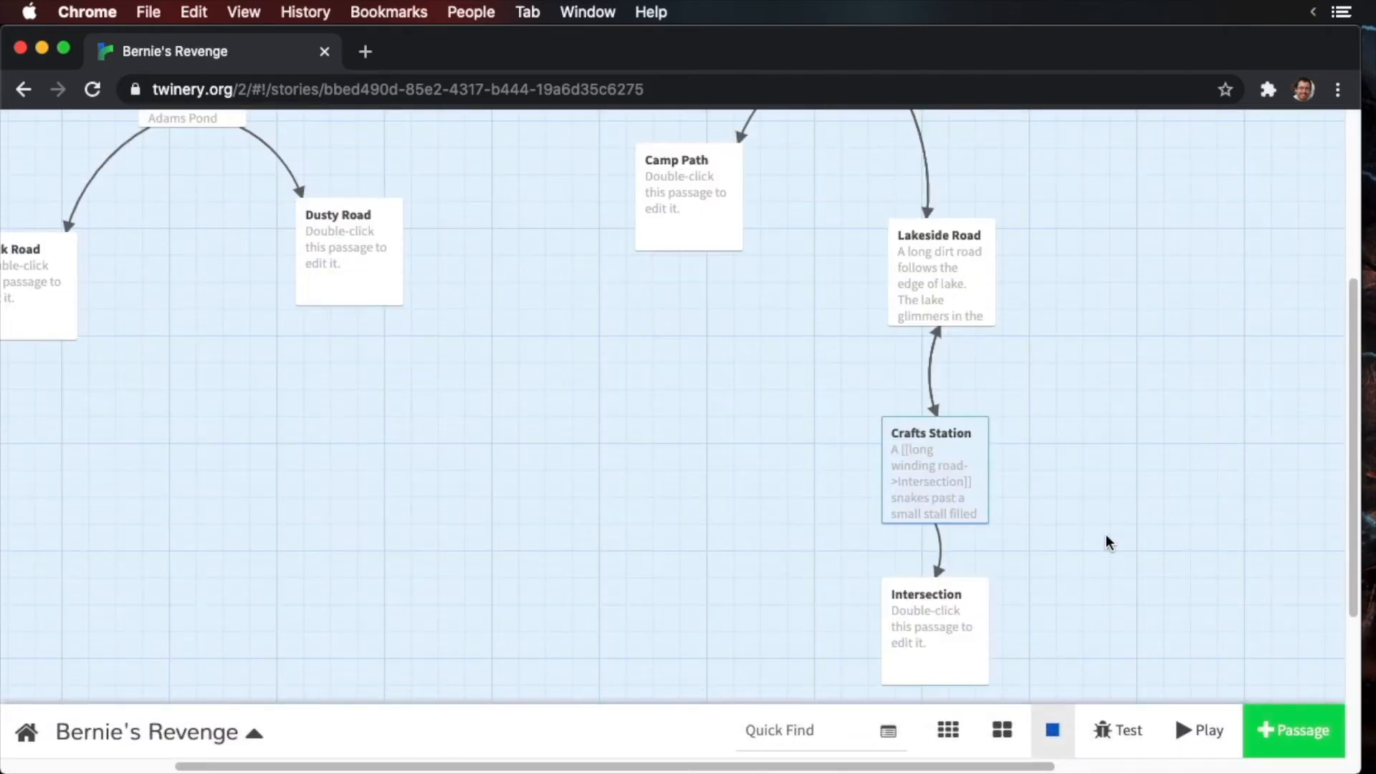
{"action": "scroll", "scroll_direction": "down", "scroll_amount": 3}
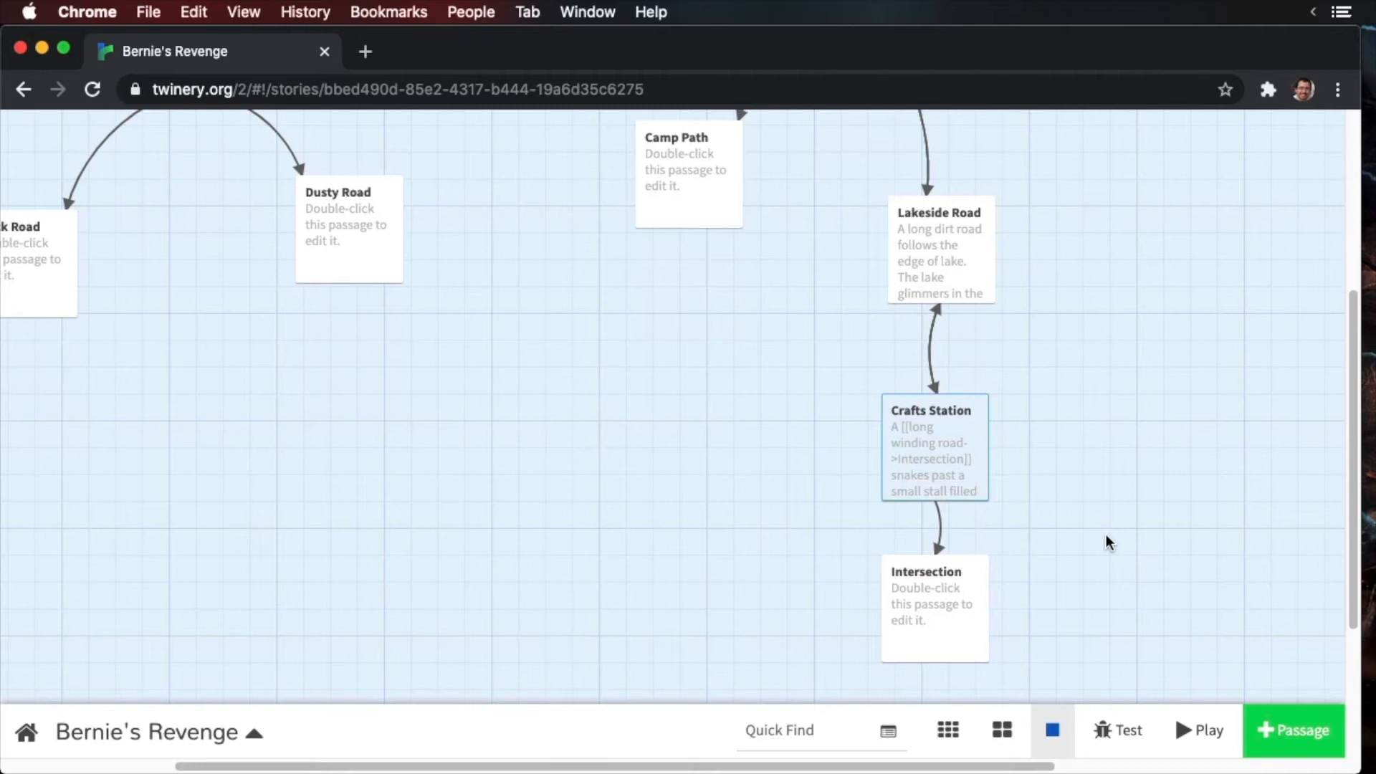
{"action": "left_click", "coordinate": [932, 608]}
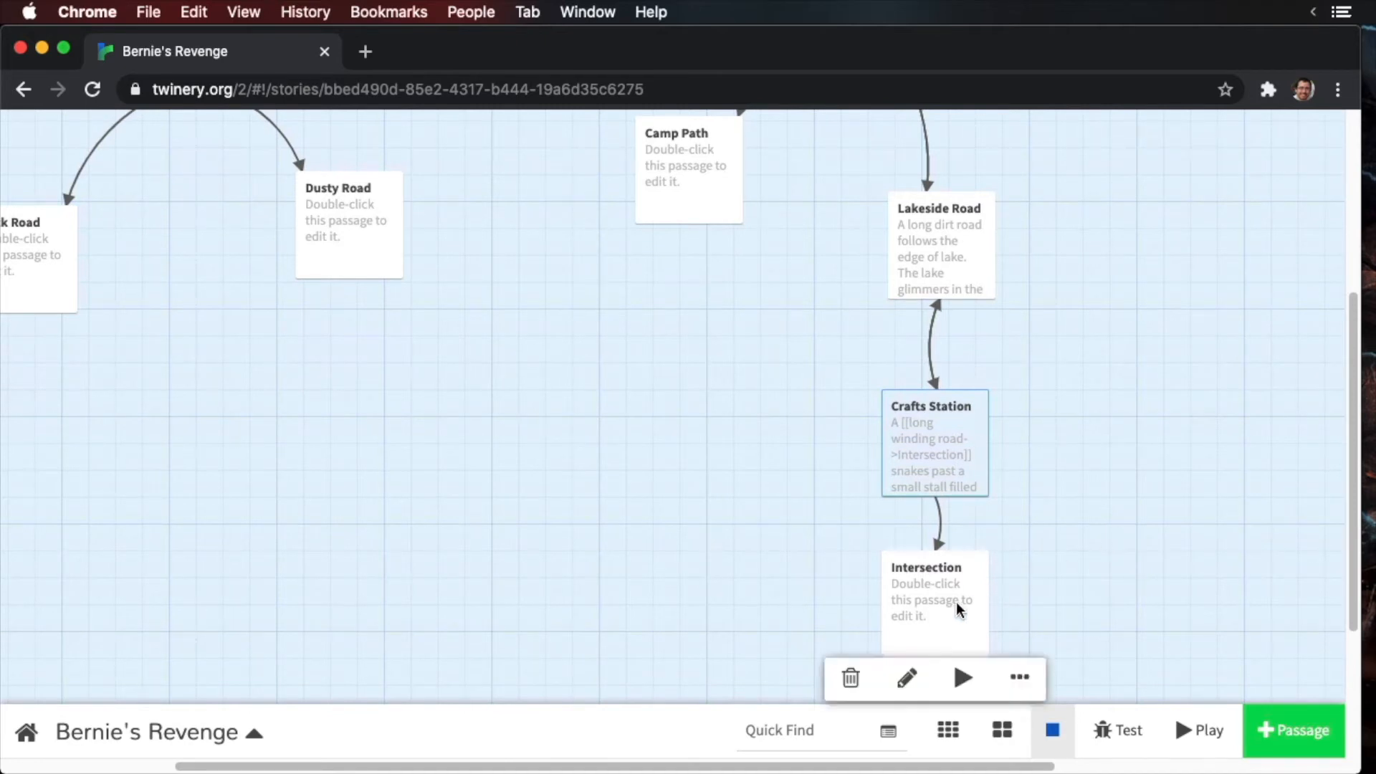
- Move Intersection below Crafts Station and write its description linking to Parade Ground
{"action": "left_click_drag", "start_coordinate": [935, 601], "coordinate": [790, 611]}
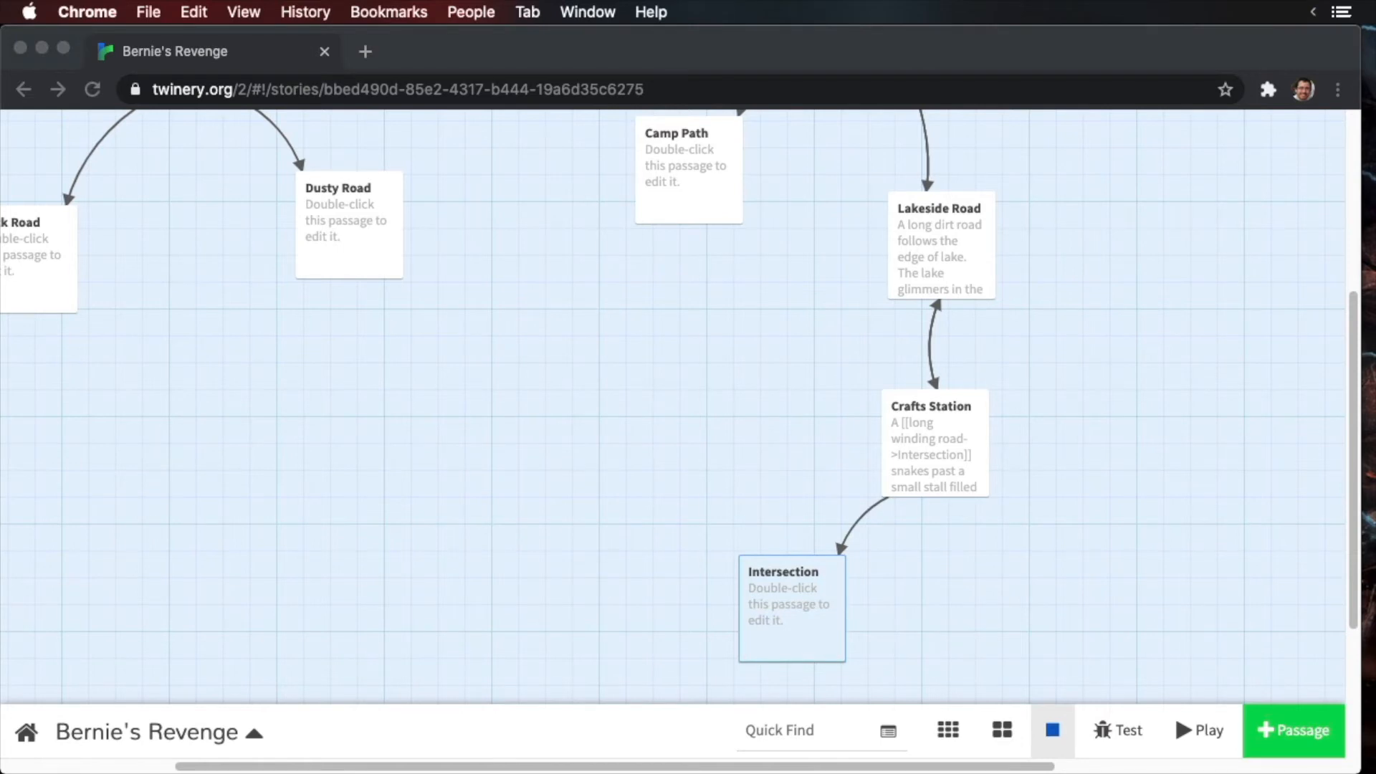
{"action": "double_click", "coordinate": [790, 608]}
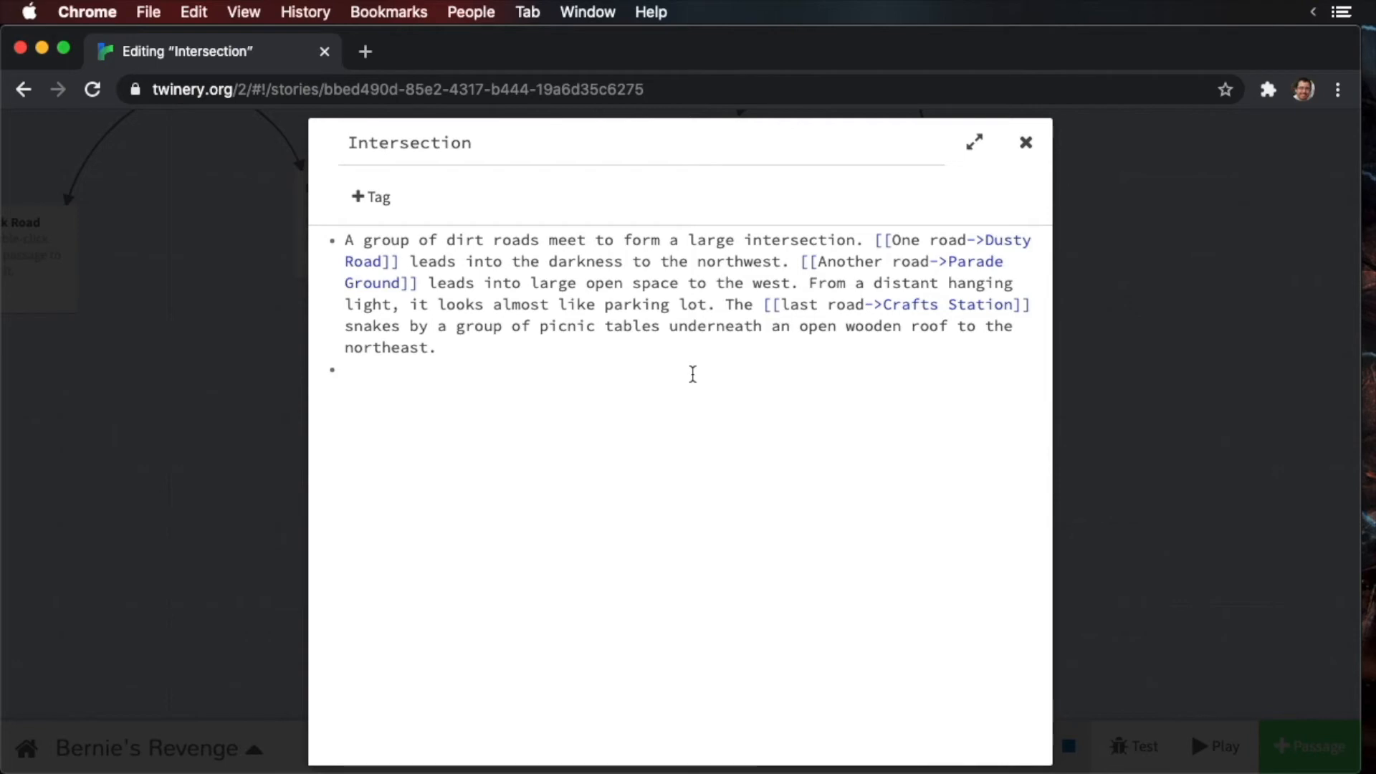
{"action": "left_click", "coordinate": [1024, 142]}
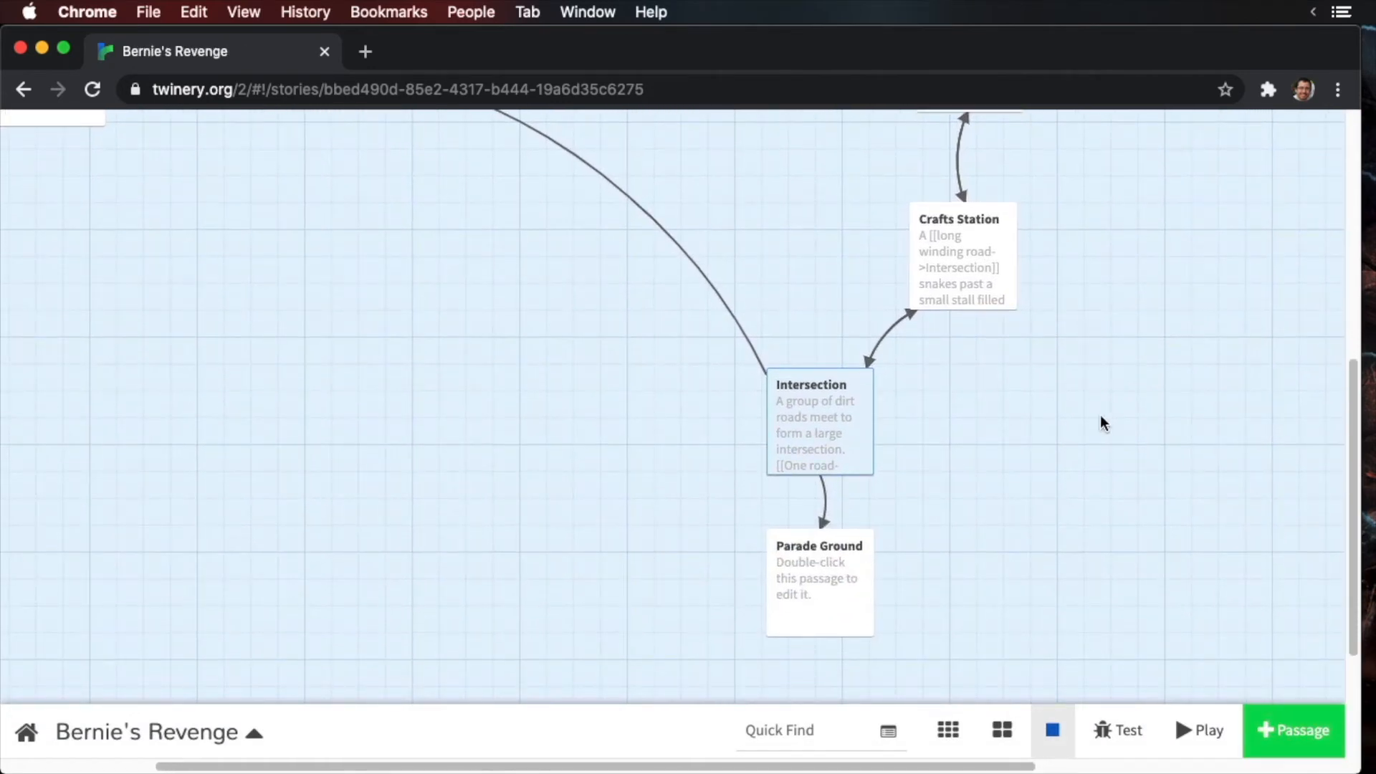
{"action": "mouse_move", "coordinate": [889, 615]}
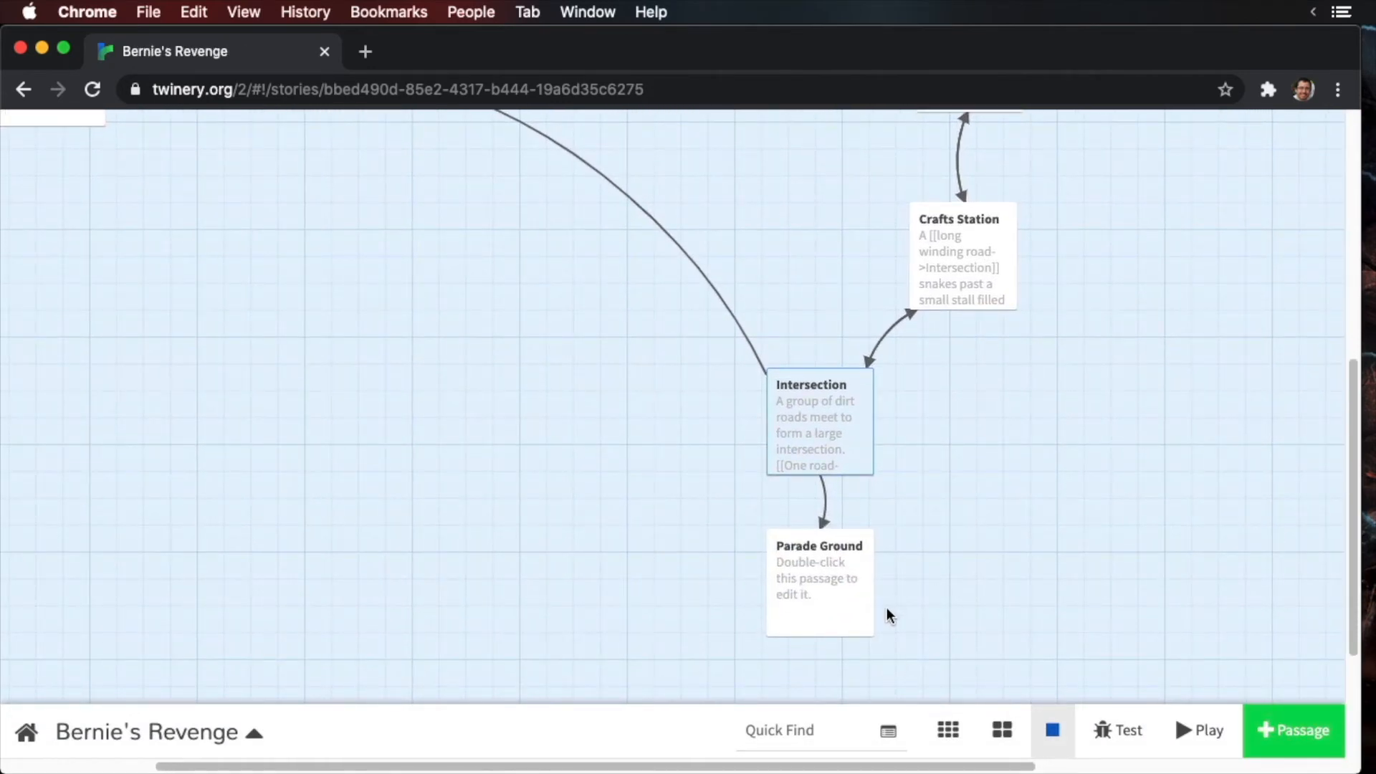
- Place Parade Ground left of Intersection with its description linking to Mess Hall and Store
{"action": "left_click_drag", "start_coordinate": [819, 583], "coordinate": [531, 479]}
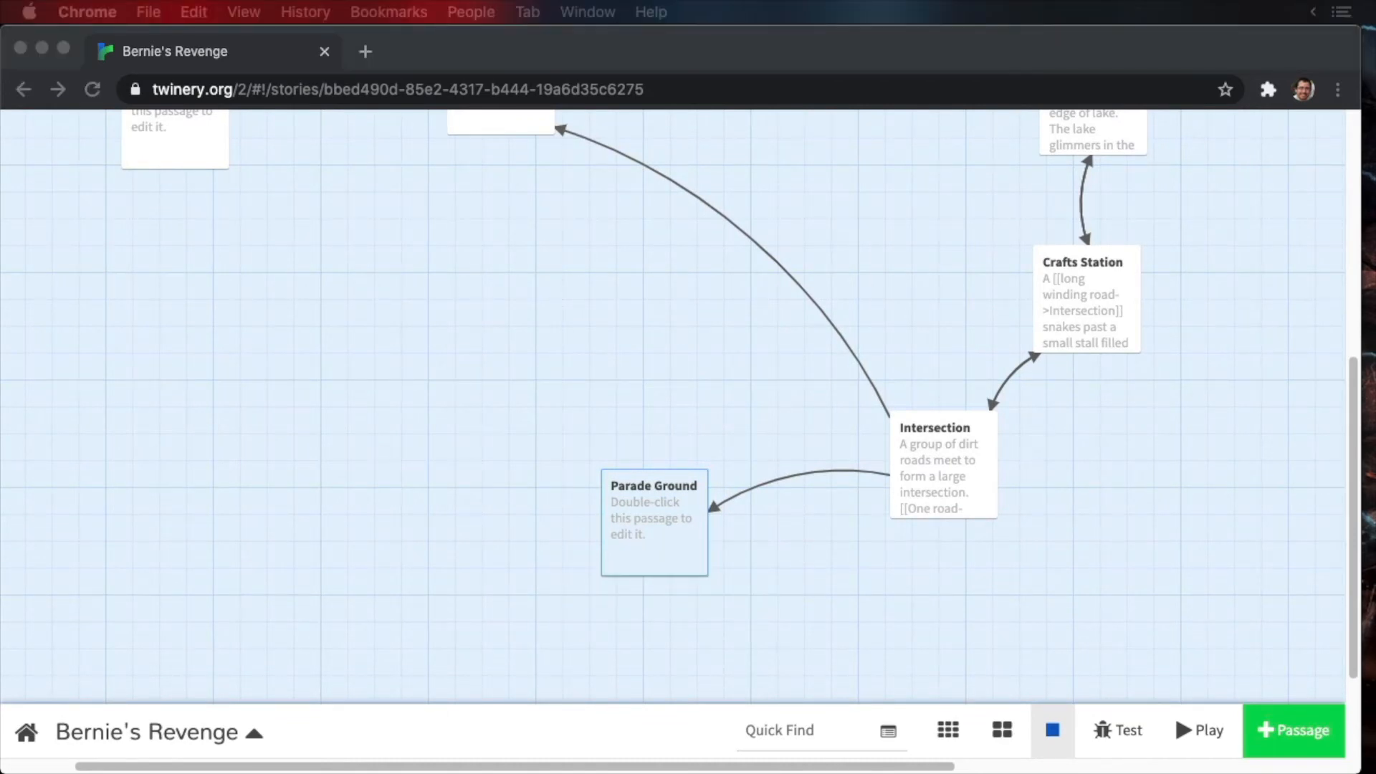
{"action": "double_click", "coordinate": [654, 521]}
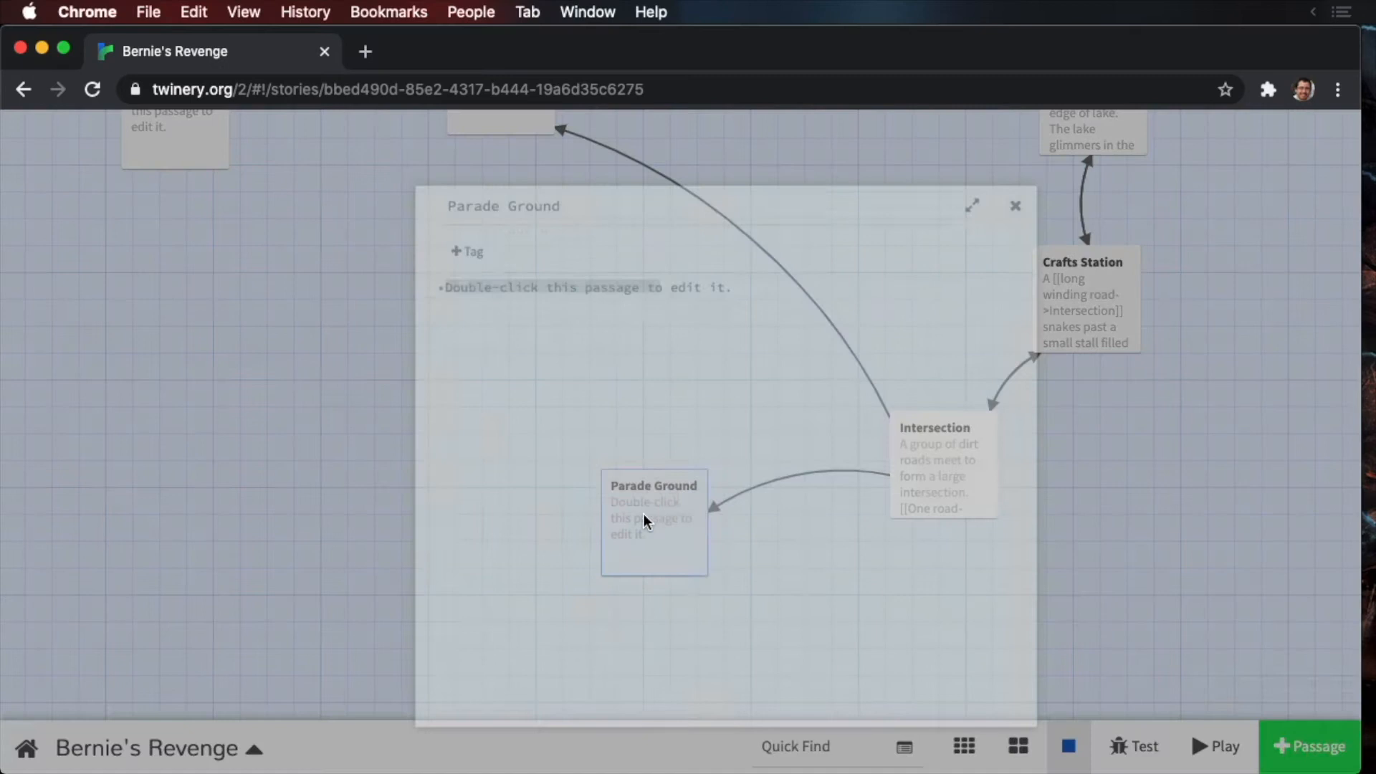
{"action": "double_click", "coordinate": [654, 517]}
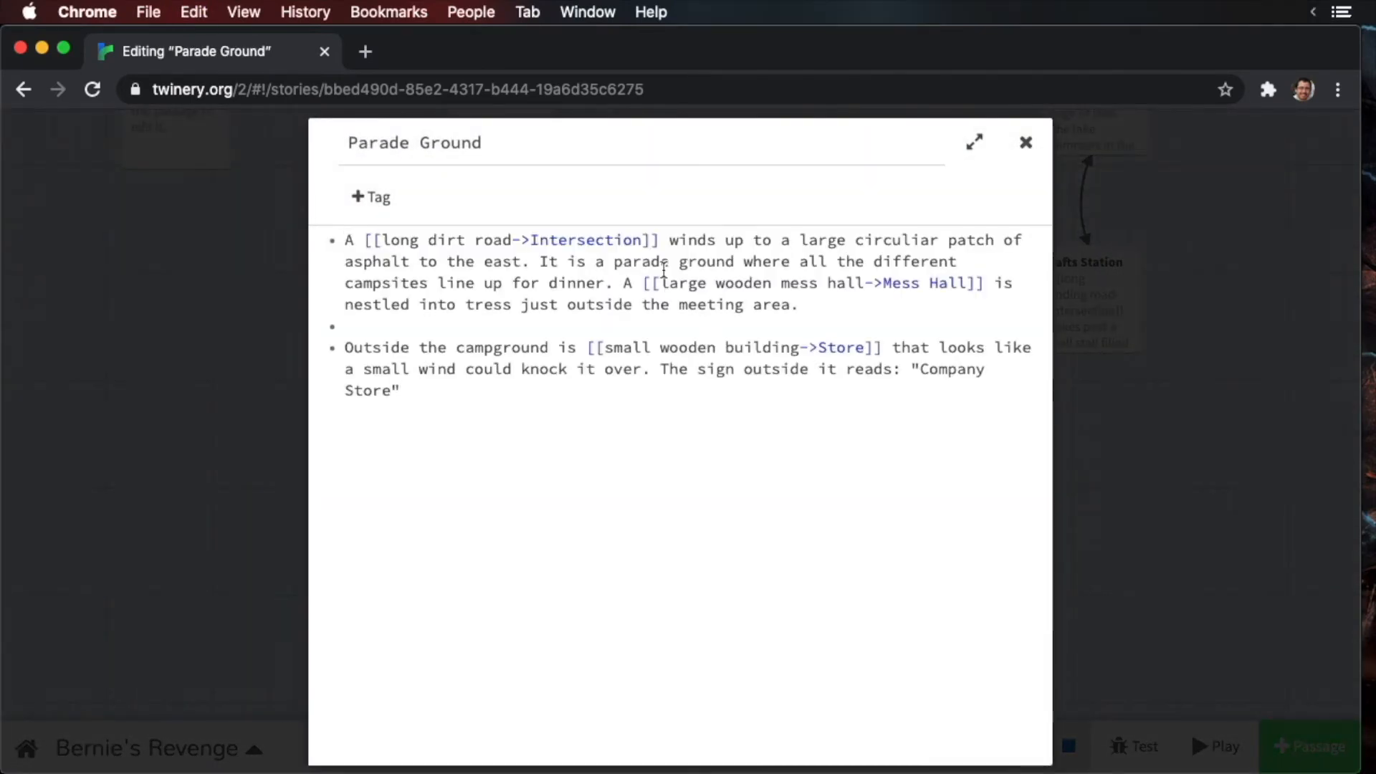
{"action": "mouse_move", "coordinate": [1008, 171]}
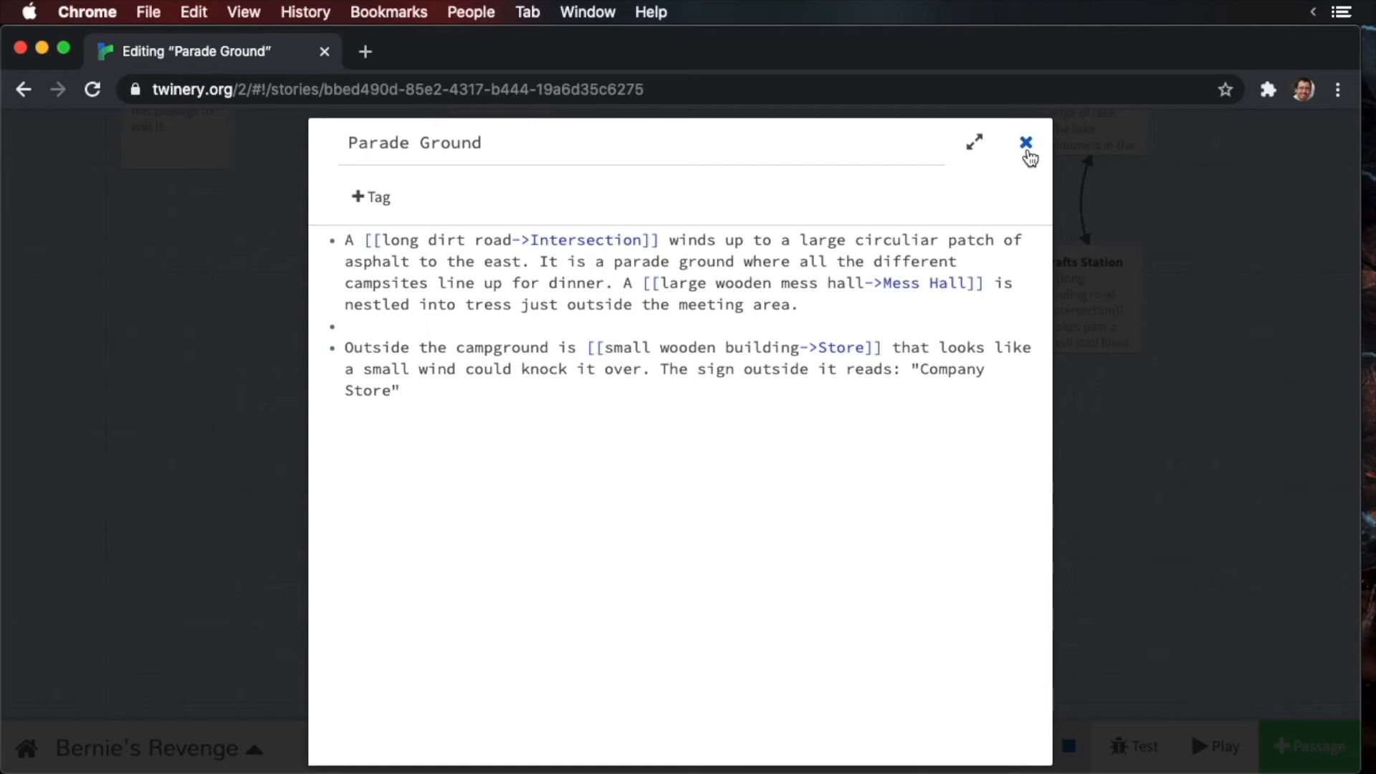
{"action": "left_click", "coordinate": [1025, 142]}
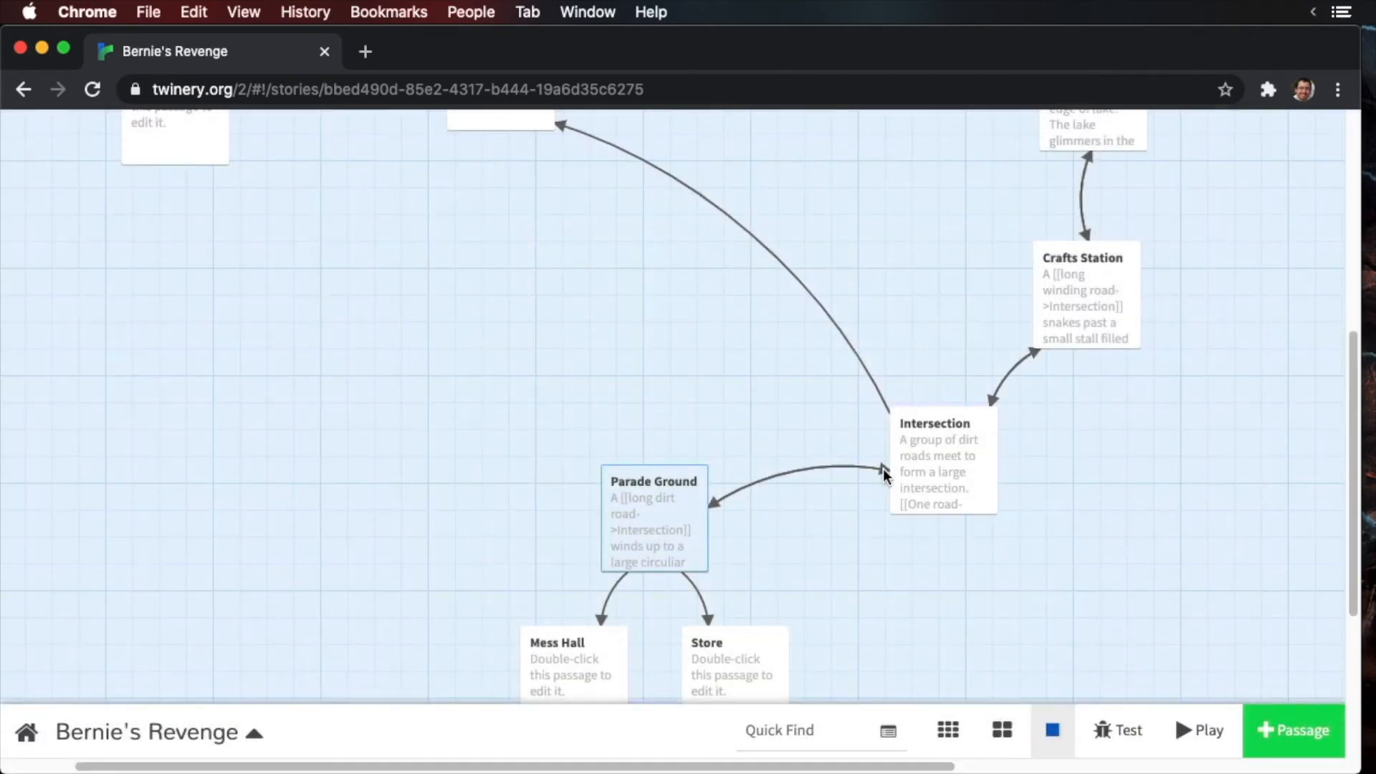
{"action": "scroll", "scroll_direction": "down", "scroll_amount": 3}
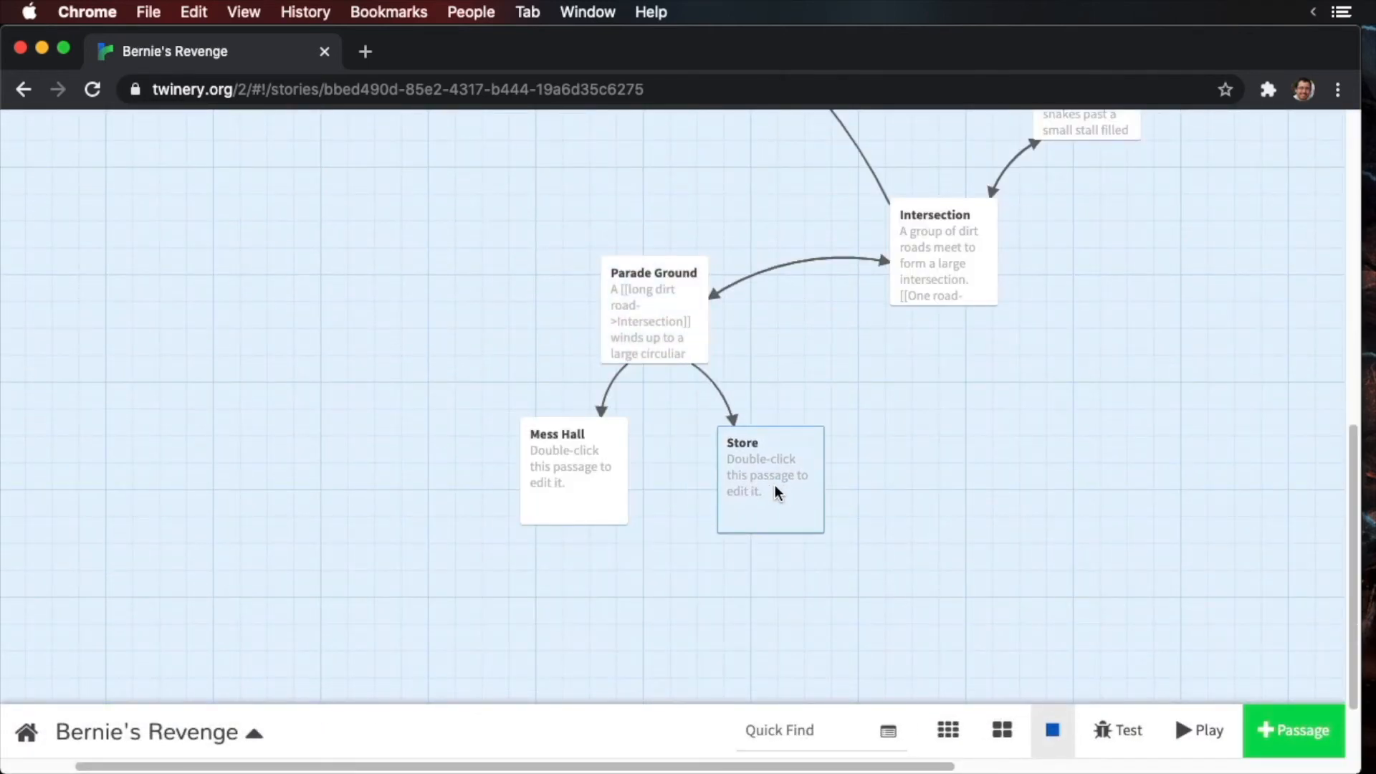
- Move Mess Hall left of Parade Ground and write the Store passage's description
{"action": "left_click_drag", "start_coordinate": [770, 479], "coordinate": [818, 490]}
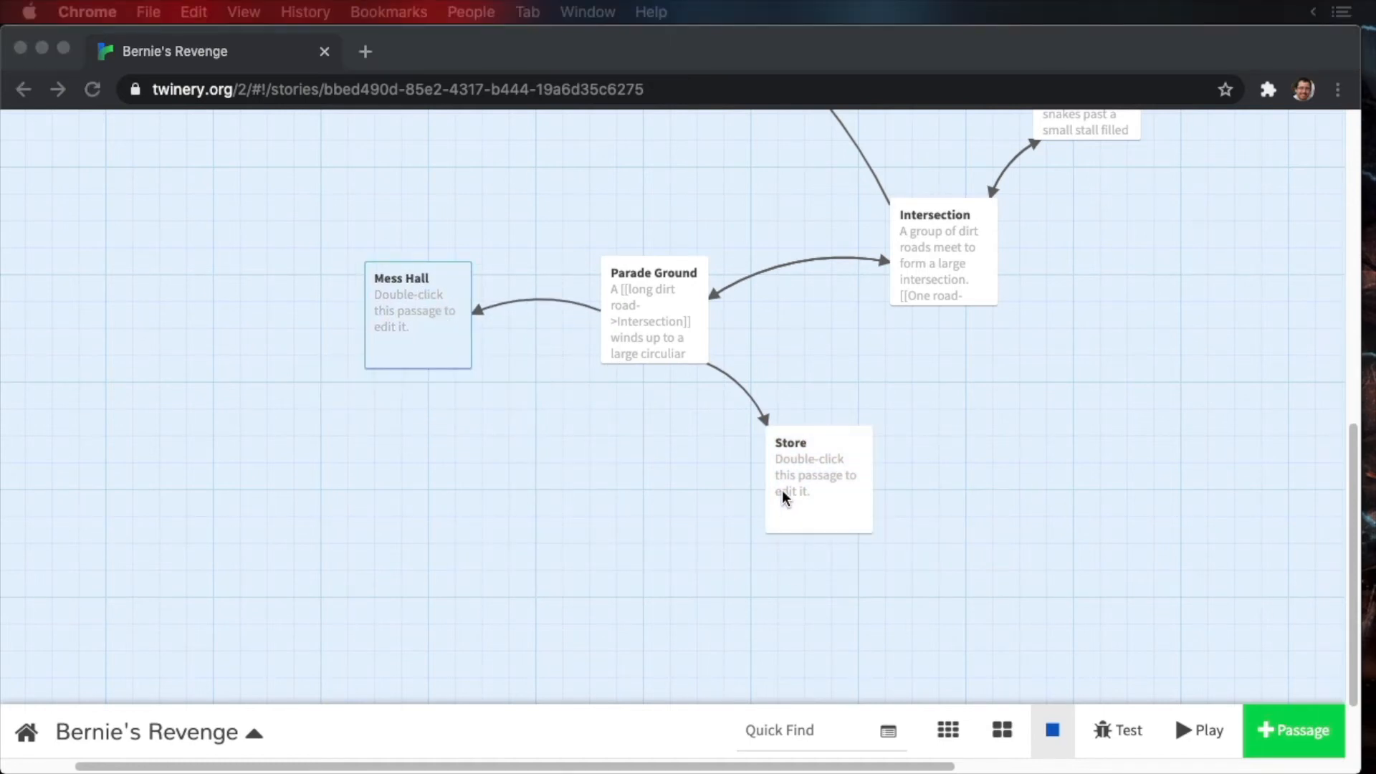
{"action": "double_click", "coordinate": [817, 479]}
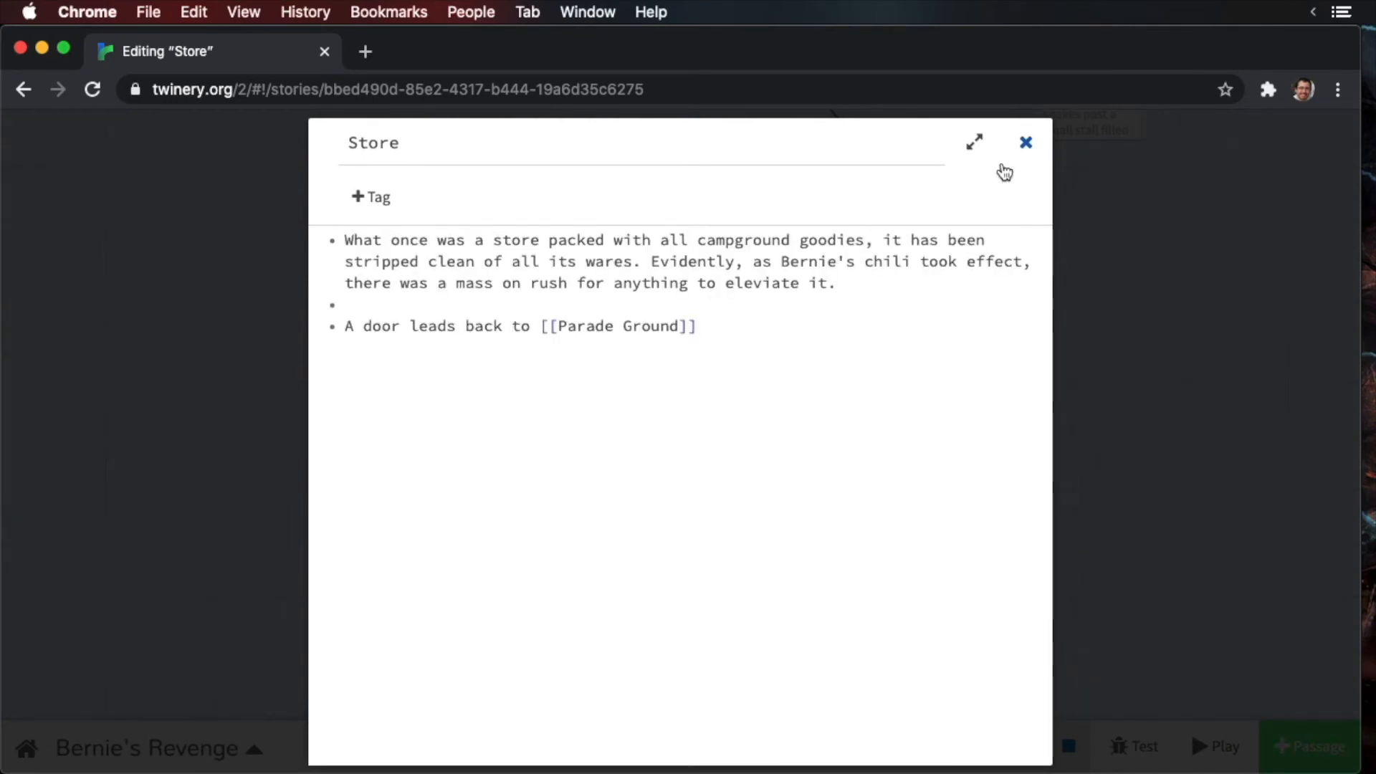
{"action": "left_click", "coordinate": [1026, 142]}
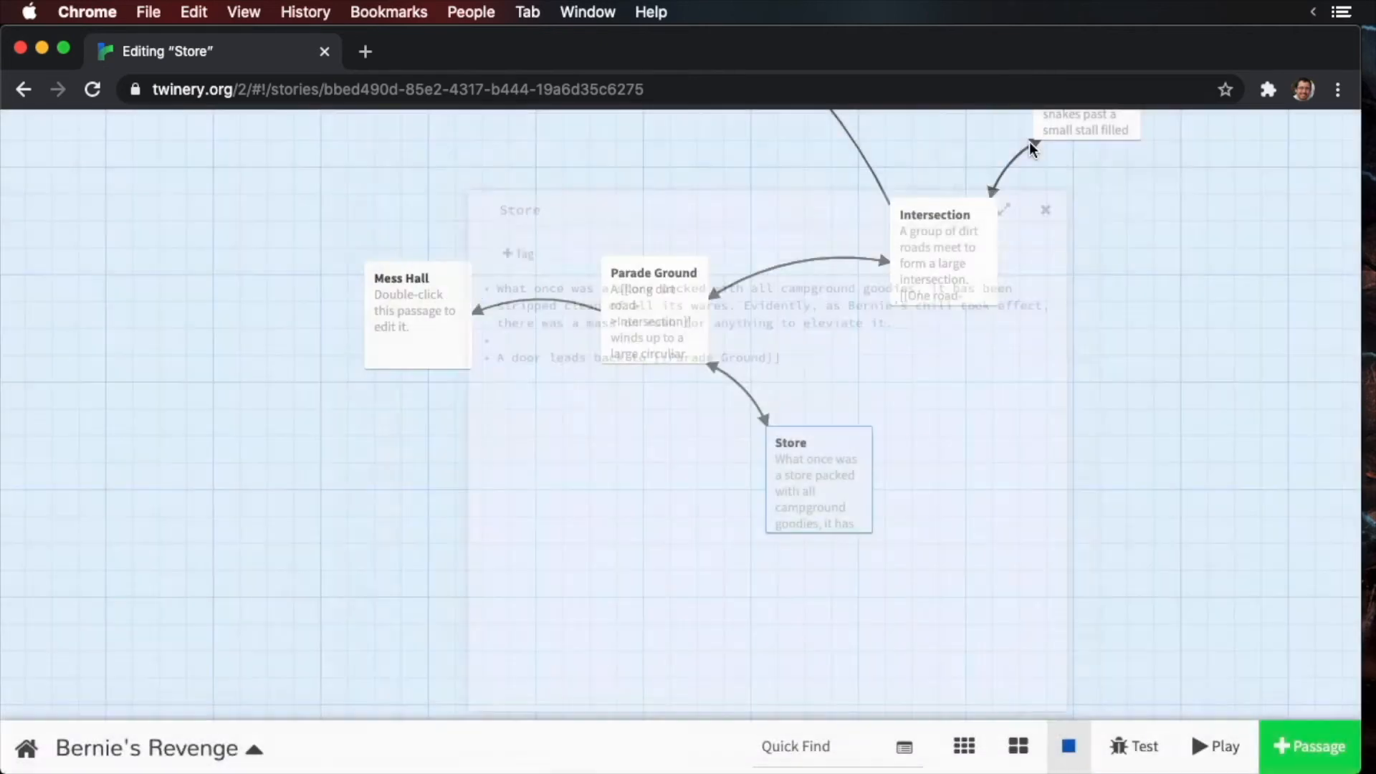
{"action": "left_click", "coordinate": [1045, 209]}
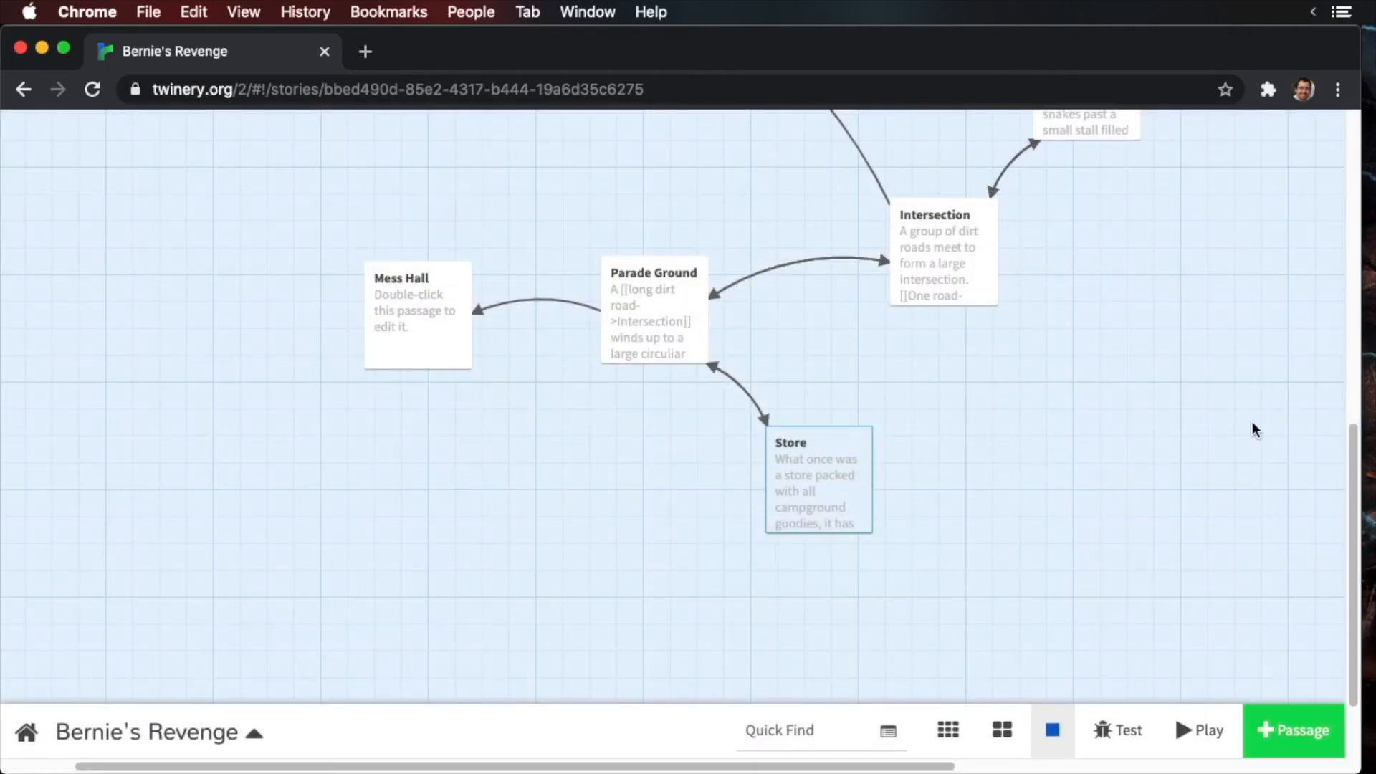
{"action": "mouse_move", "coordinate": [372, 320]}
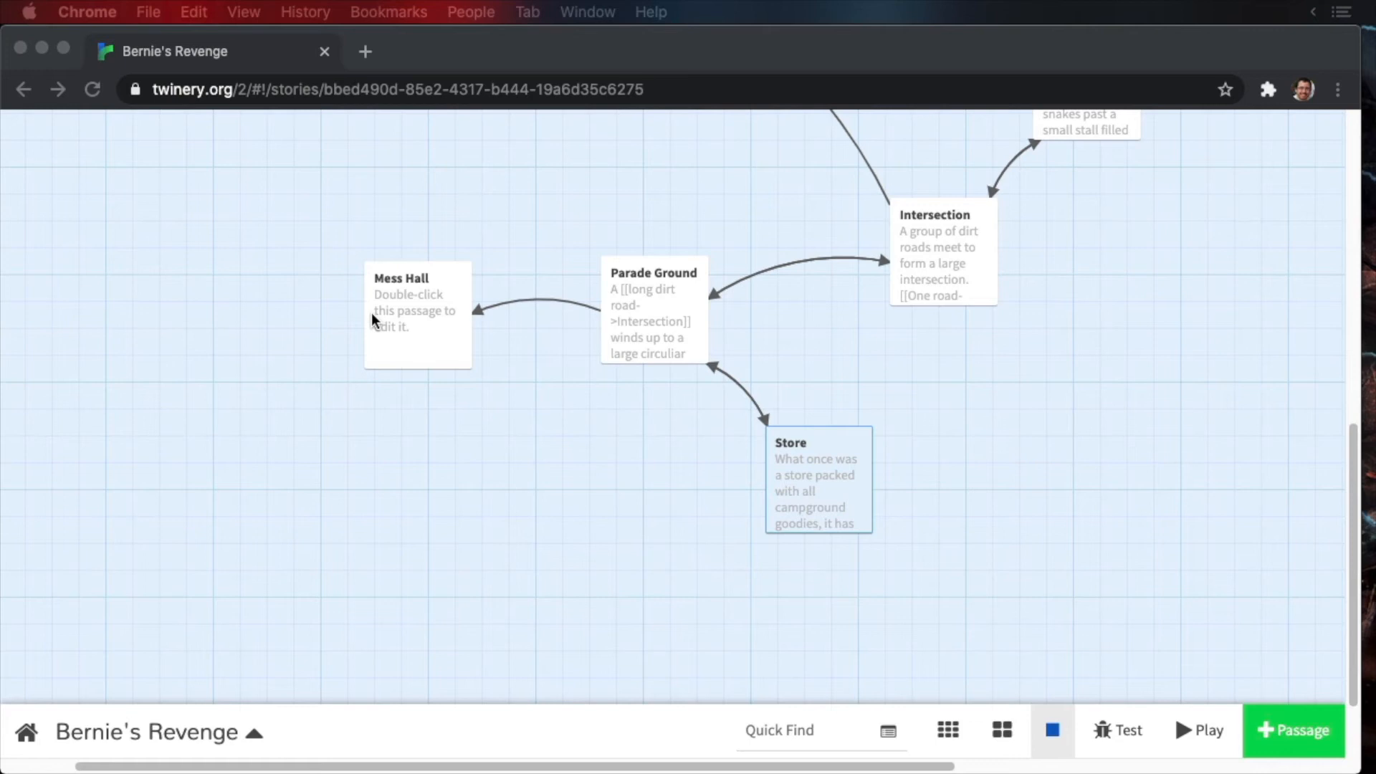
- Write Mess Hall's chili-strewn description linking to Soccer Field, and Soccer Field linking to Back Road
{"action": "double_click", "coordinate": [417, 315]}
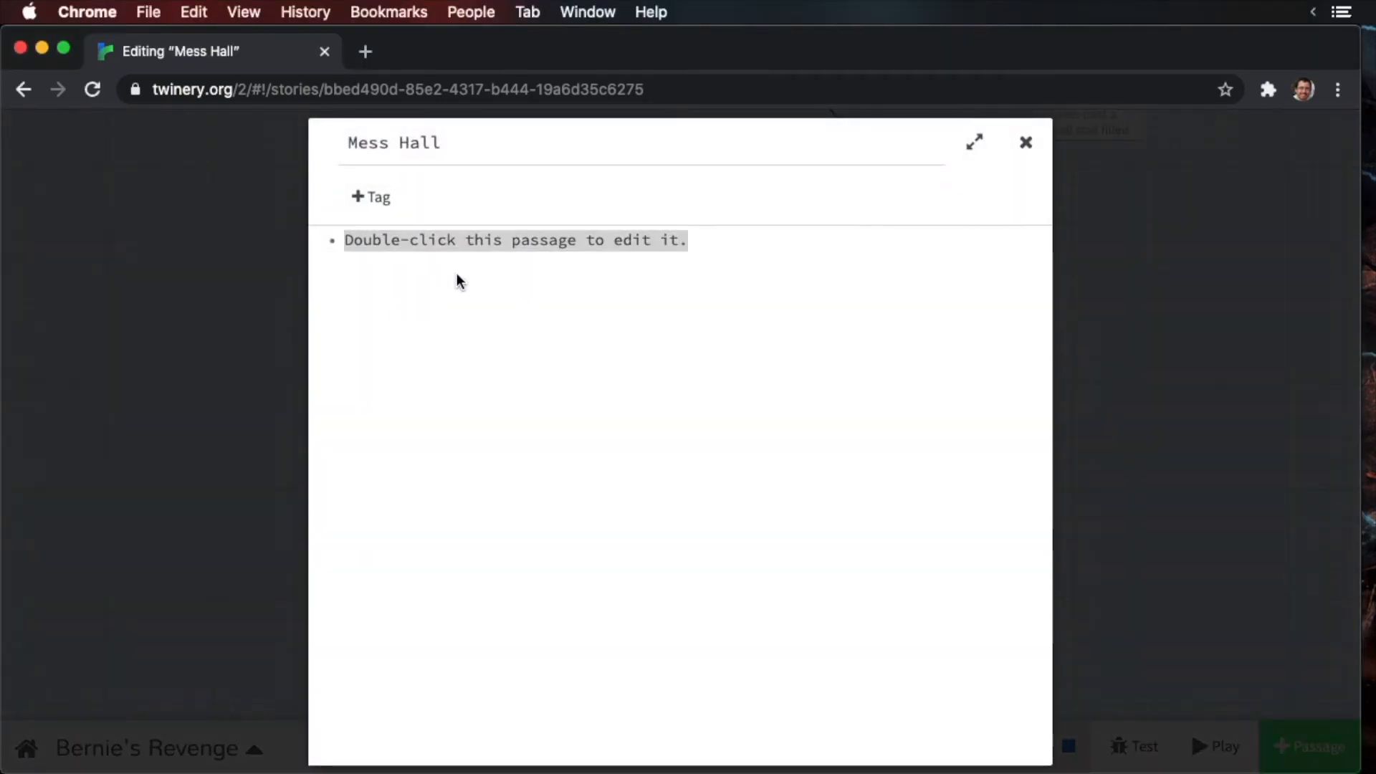
{"action": "double_click", "coordinate": [515, 239]}
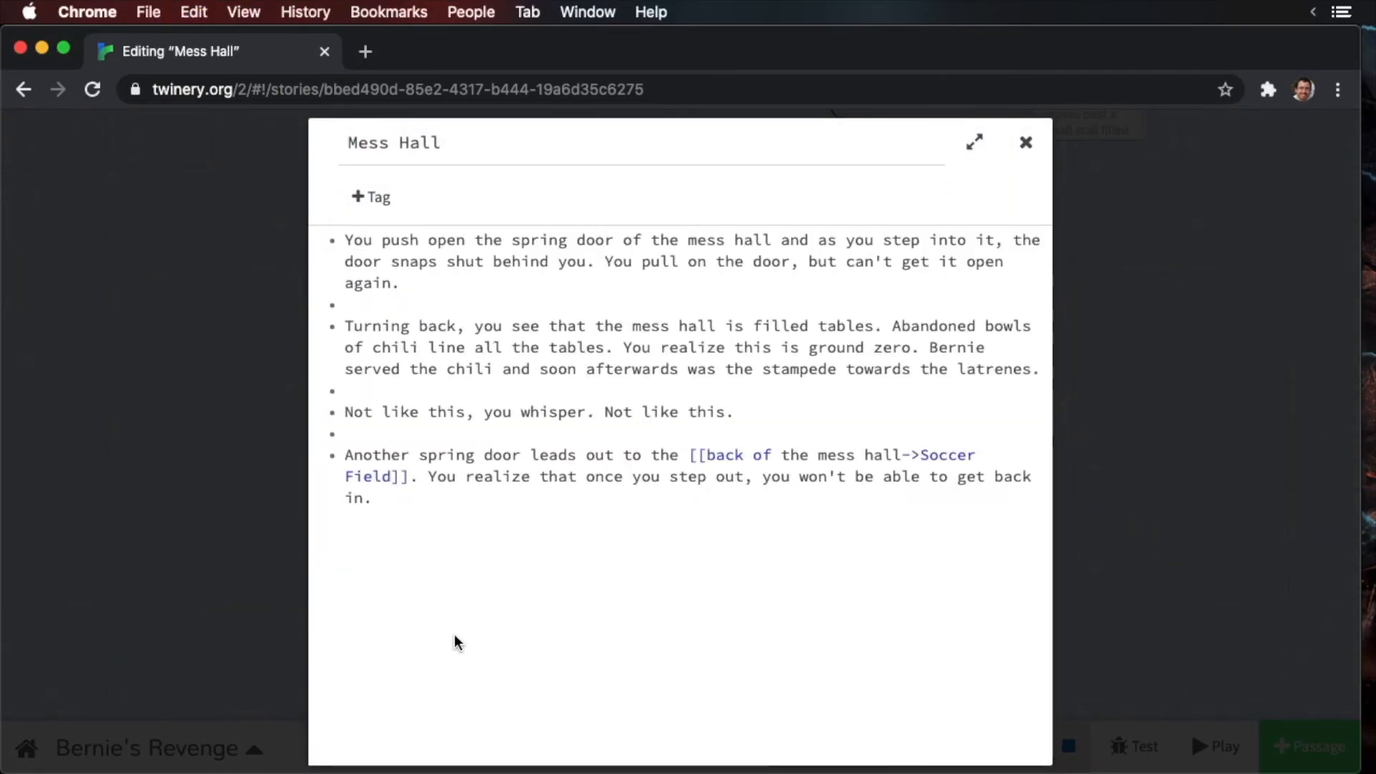
{"action": "left_click", "coordinate": [368, 498]}
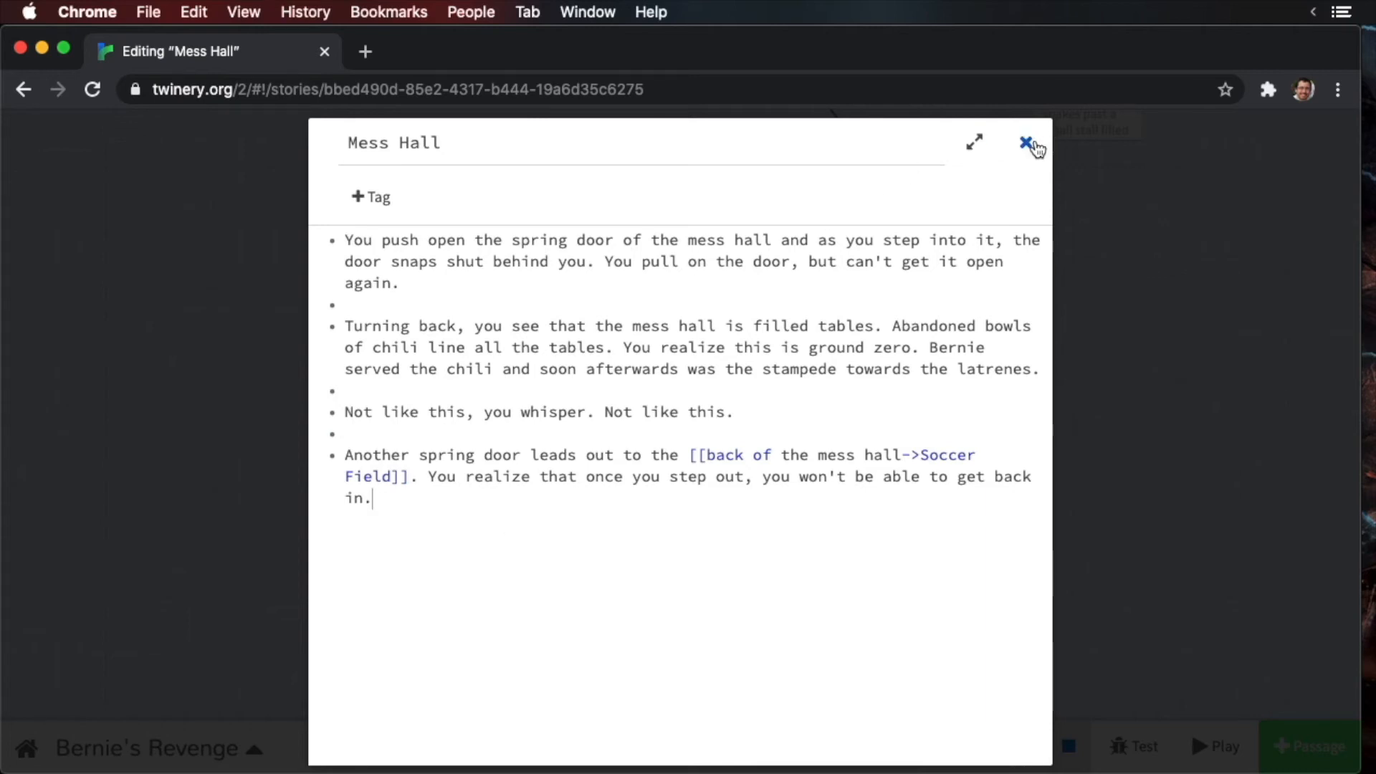
{"action": "left_click", "coordinate": [1025, 142]}
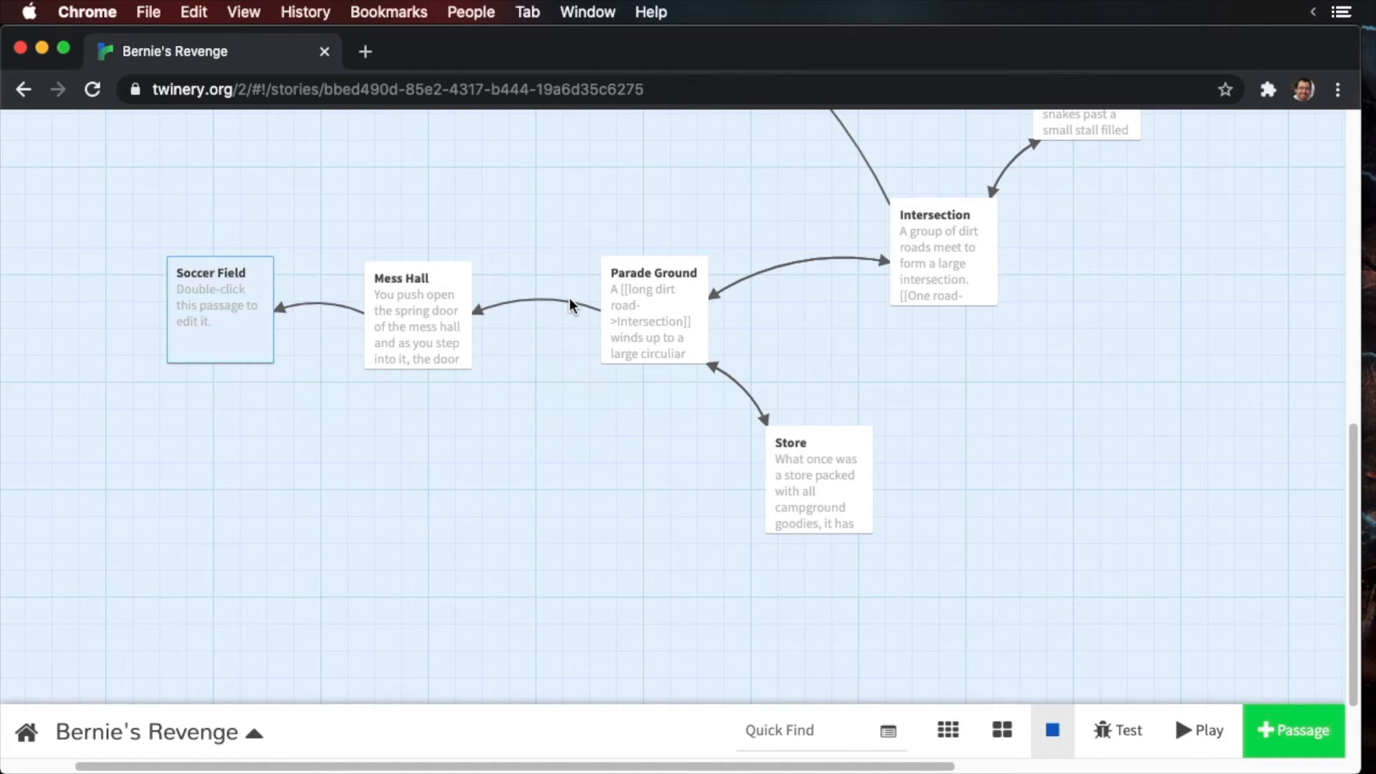
{"action": "mouse_move", "coordinate": [499, 314]}
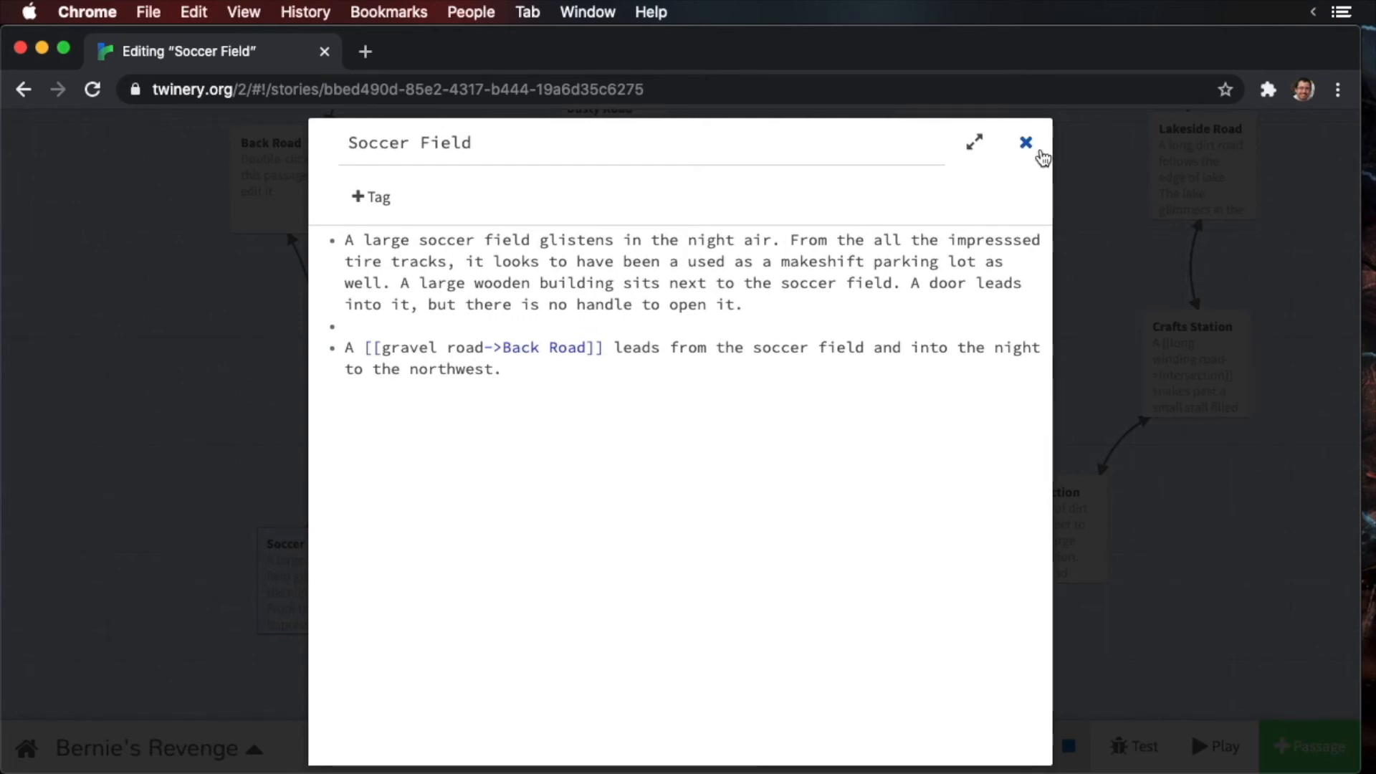
{"action": "left_click", "coordinate": [1025, 142]}
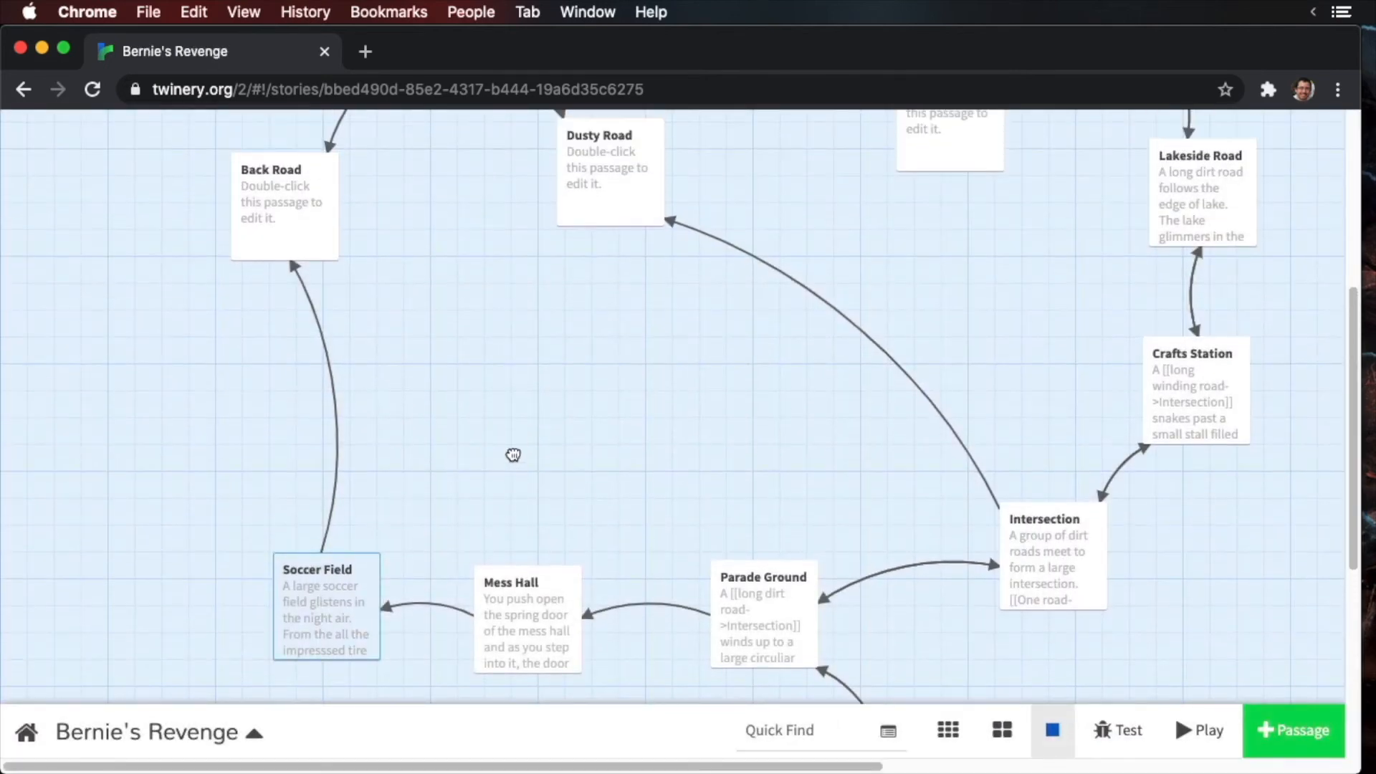
- Move Soccer Field up and write Back Road's gravel-road description linking to Soccer Field, Camp Entrance and Hopi Campground
{"action": "left_click_drag", "start_coordinate": [325, 605], "coordinate": [319, 487]}
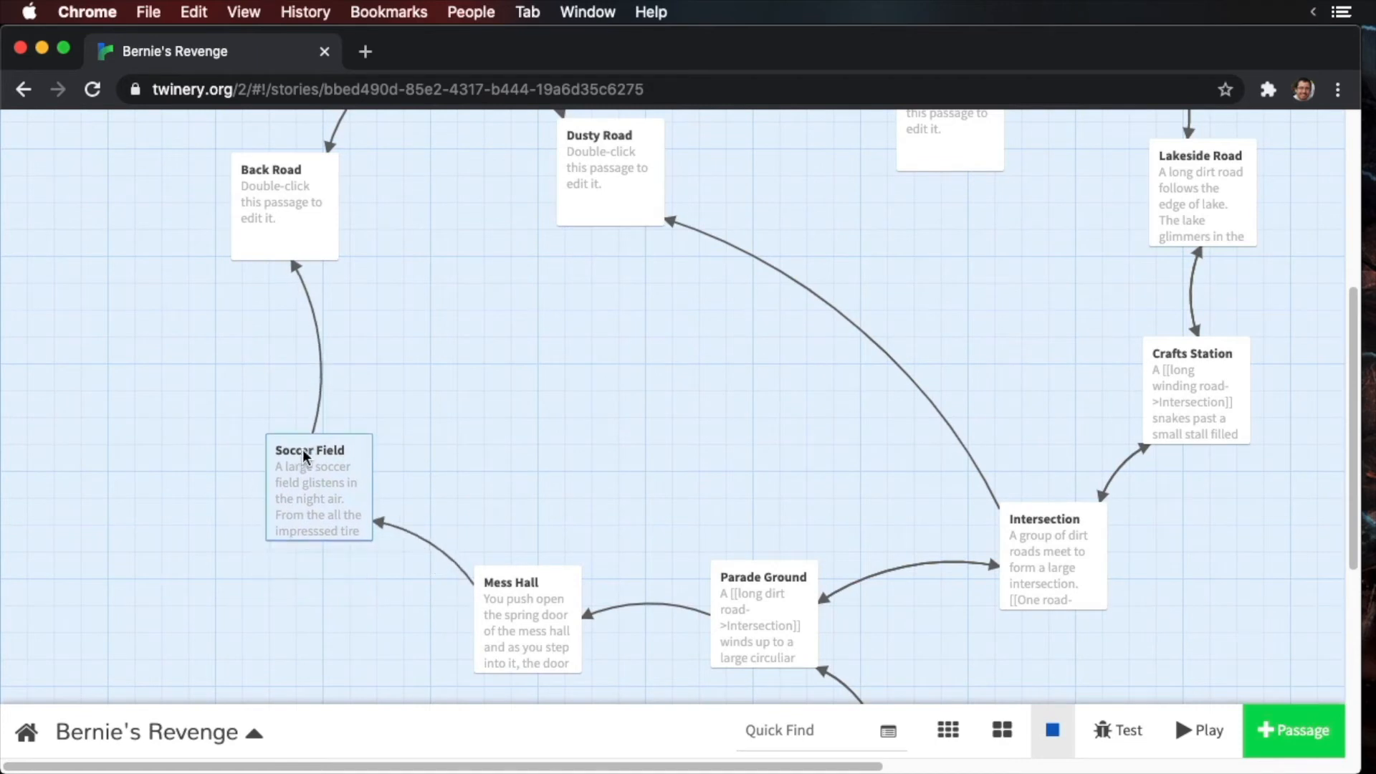
{"action": "left_click", "coordinate": [307, 464]}
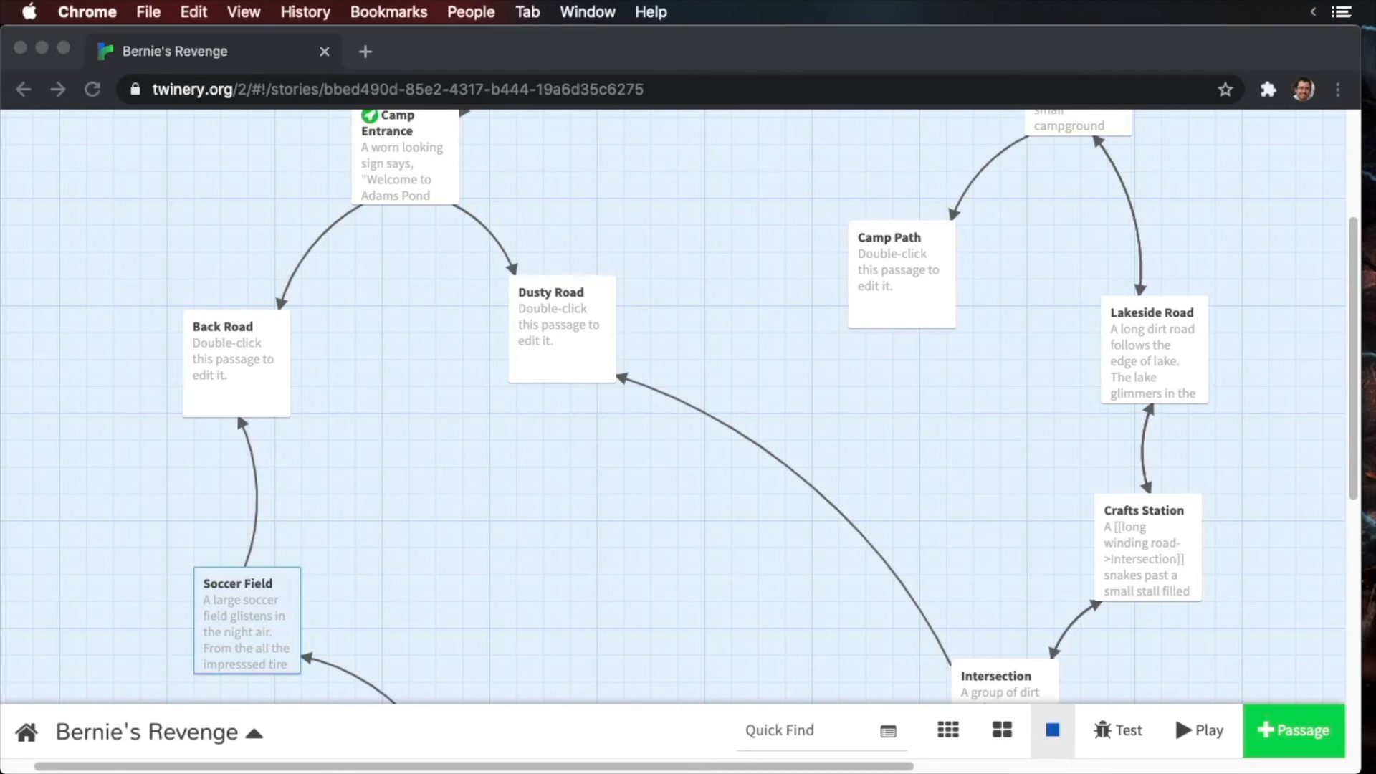
{"action": "double_click", "coordinate": [235, 363]}
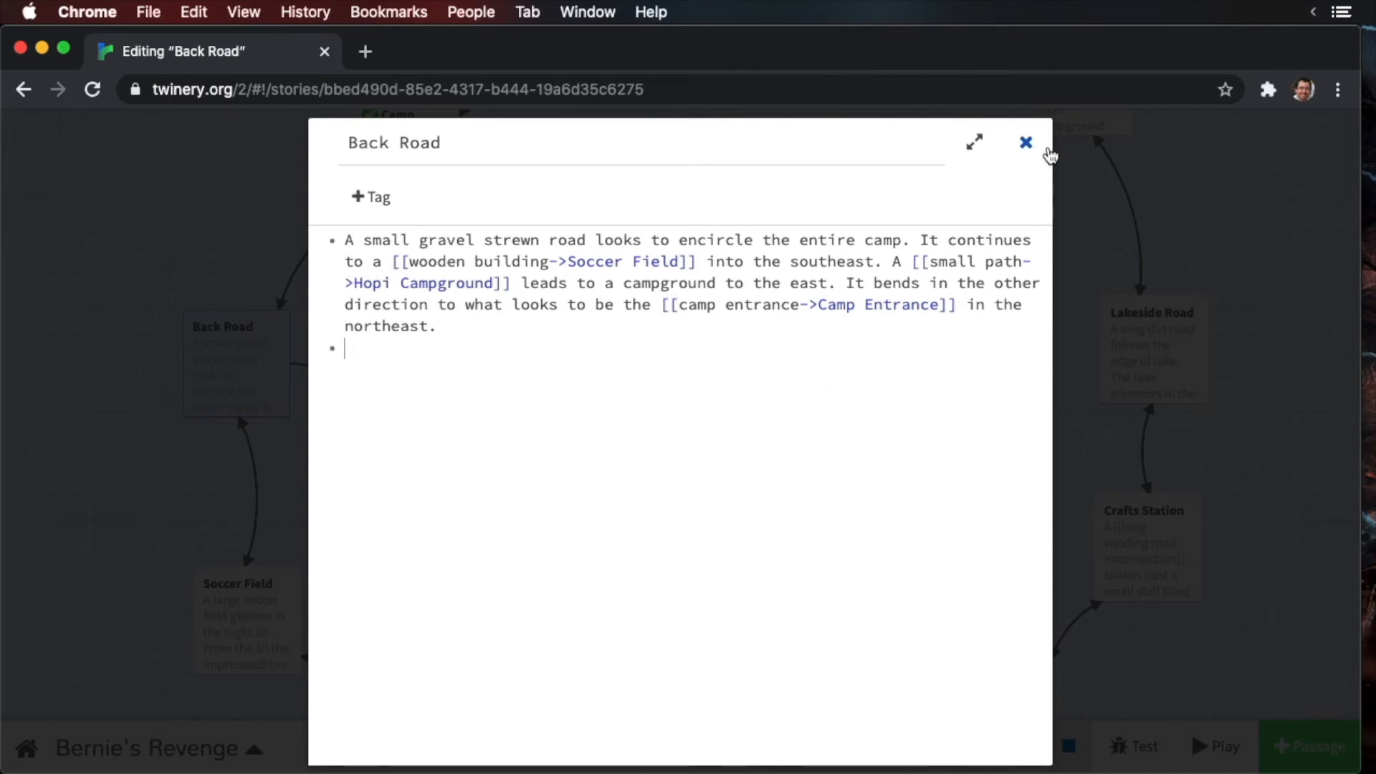
{"action": "left_click", "coordinate": [1025, 142]}
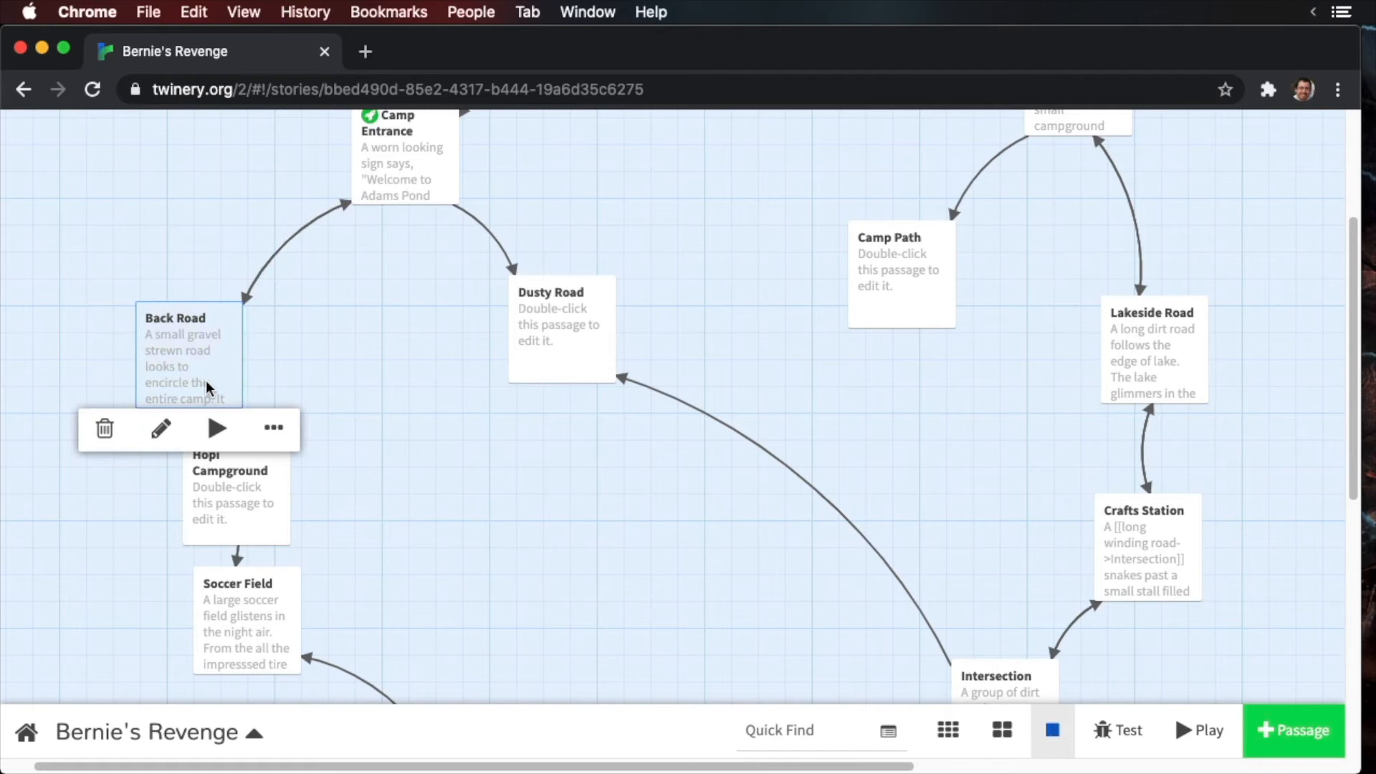
- Place the new Hopi Campground passage to the right of Back Road
{"action": "left_click", "coordinate": [449, 416]}
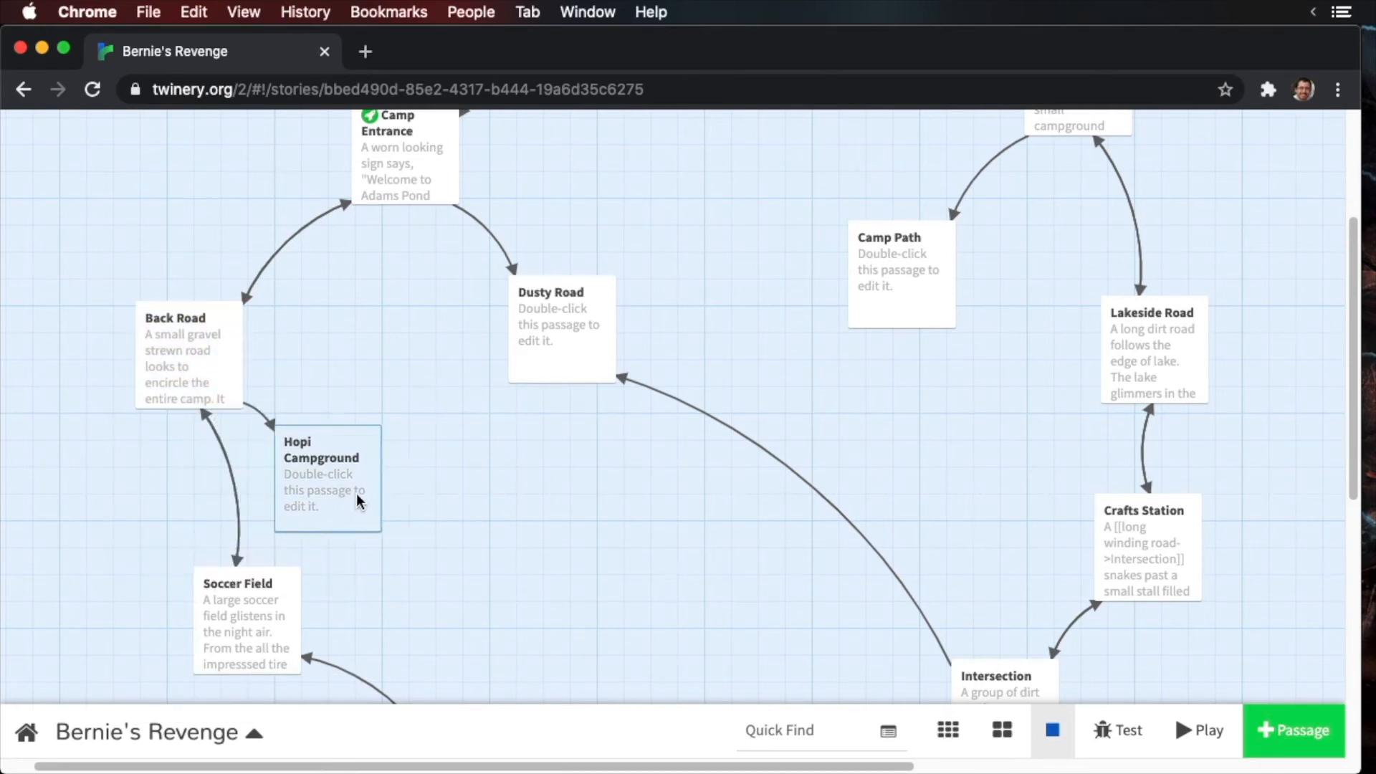
{"action": "left_click_drag", "start_coordinate": [327, 479], "coordinate": [416, 393]}
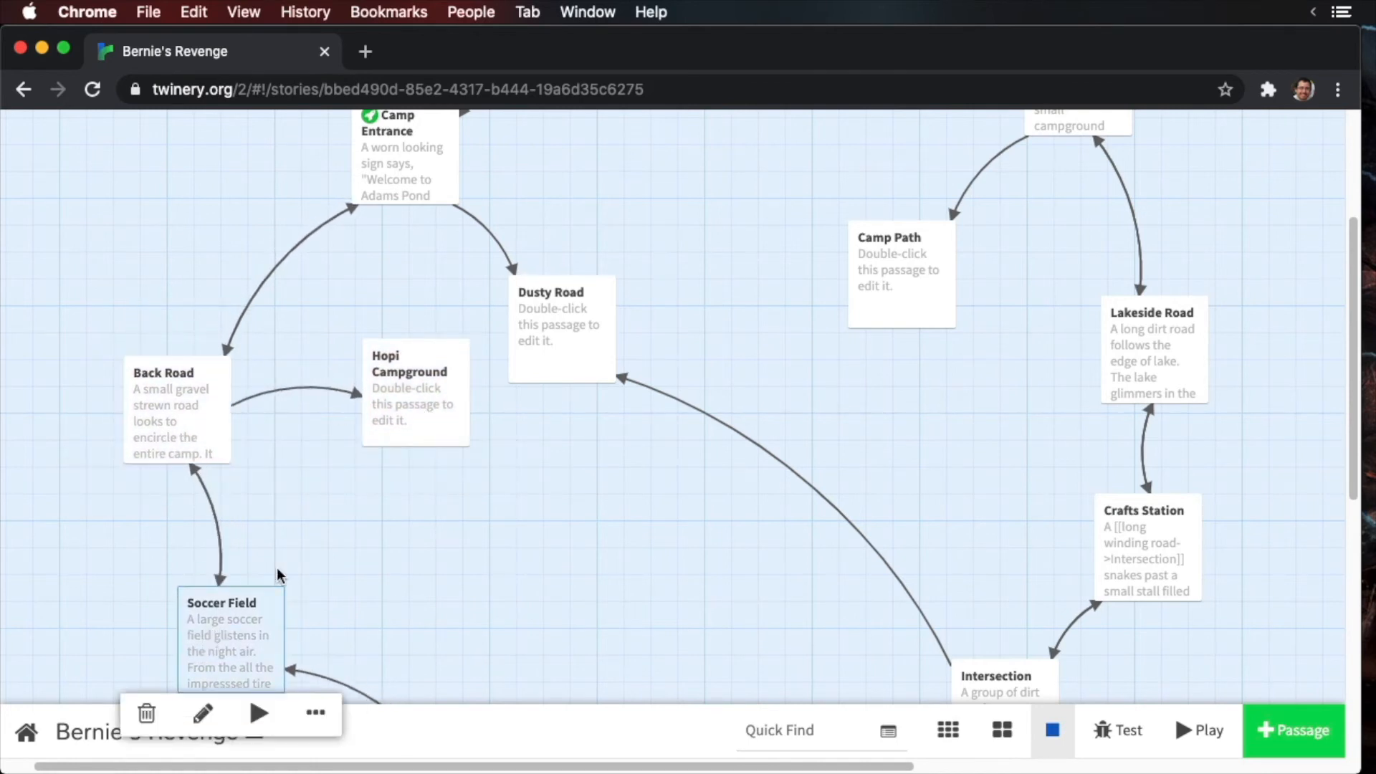
{"action": "scroll", "scroll_direction": "down", "scroll_amount": 3}
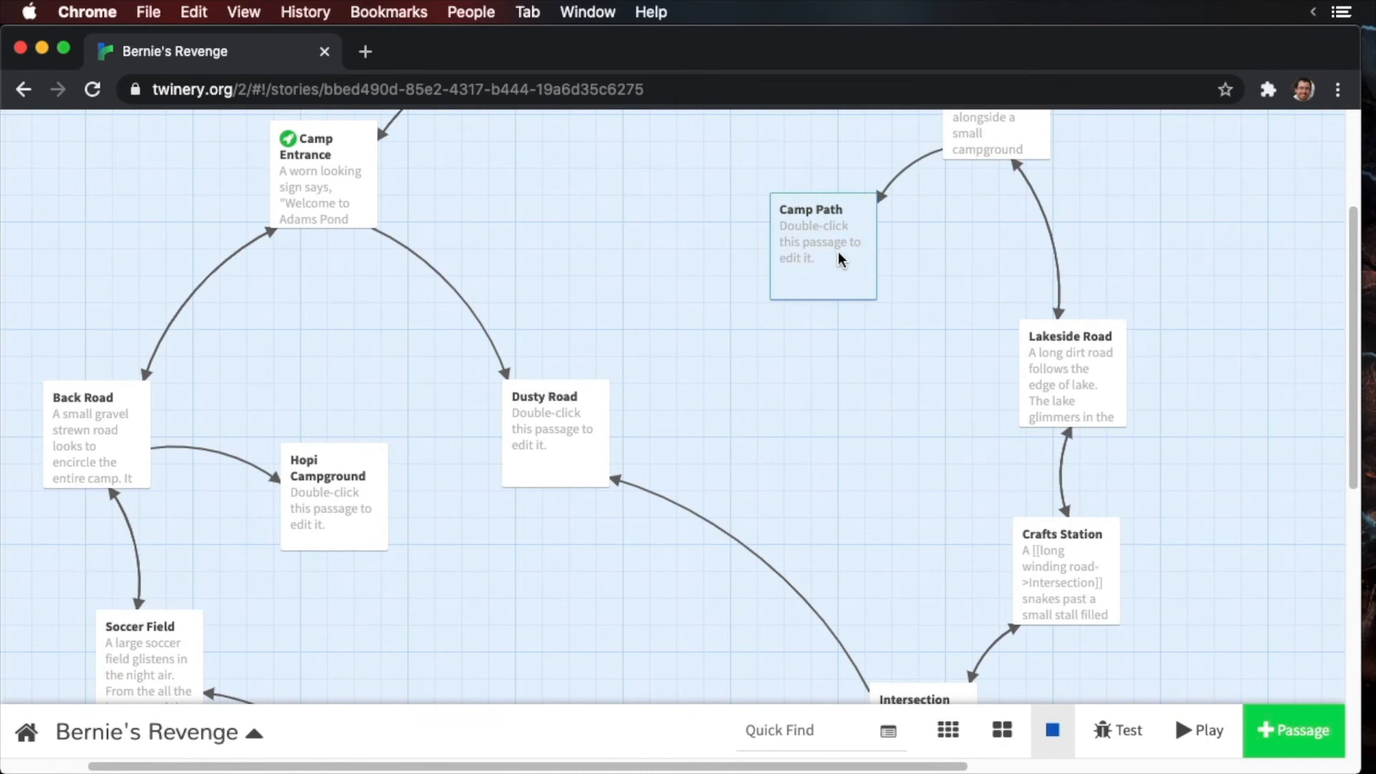
- Write Hopi Campground's abandoned-campground description linking to Dusty Road and back to Back Road
{"action": "scroll", "scroll_direction": "down", "scroll_amount": 3}
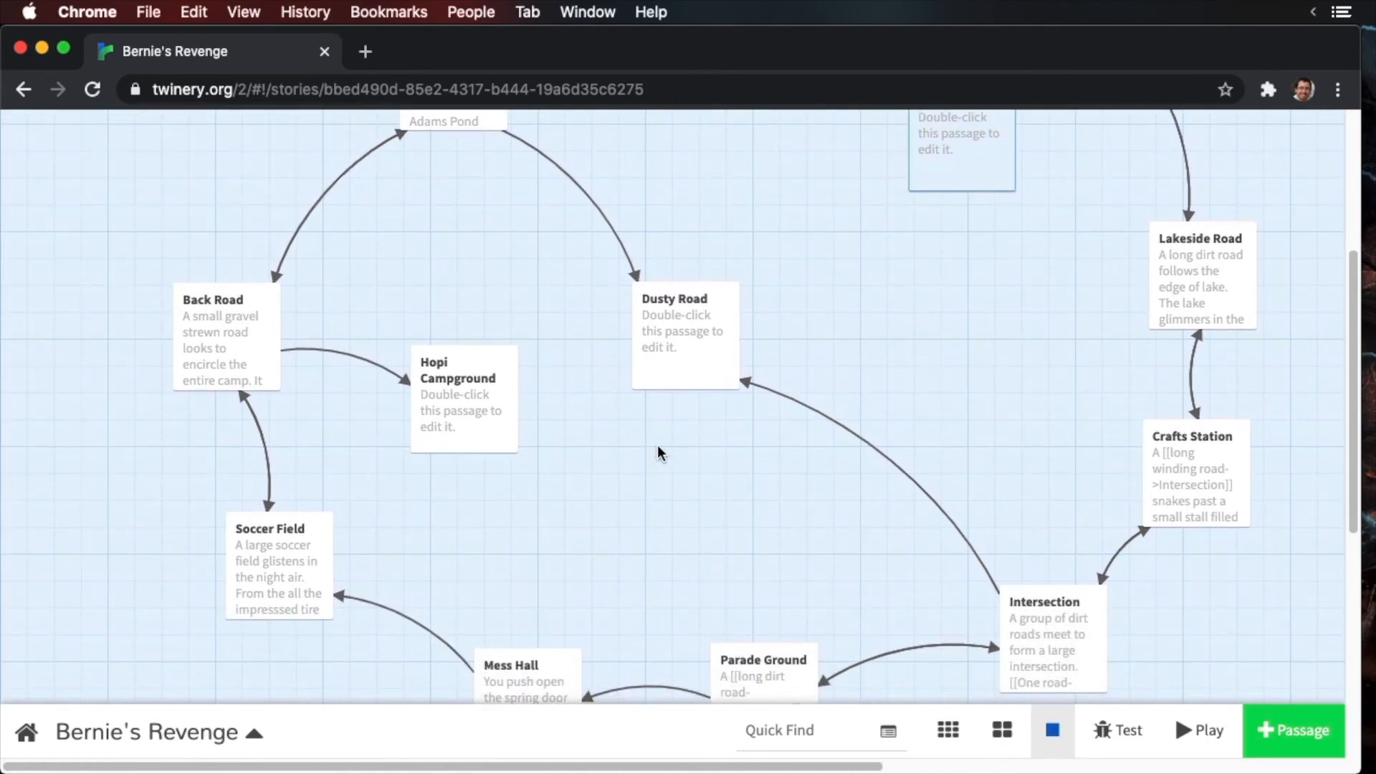
{"action": "double_click", "coordinate": [463, 400]}
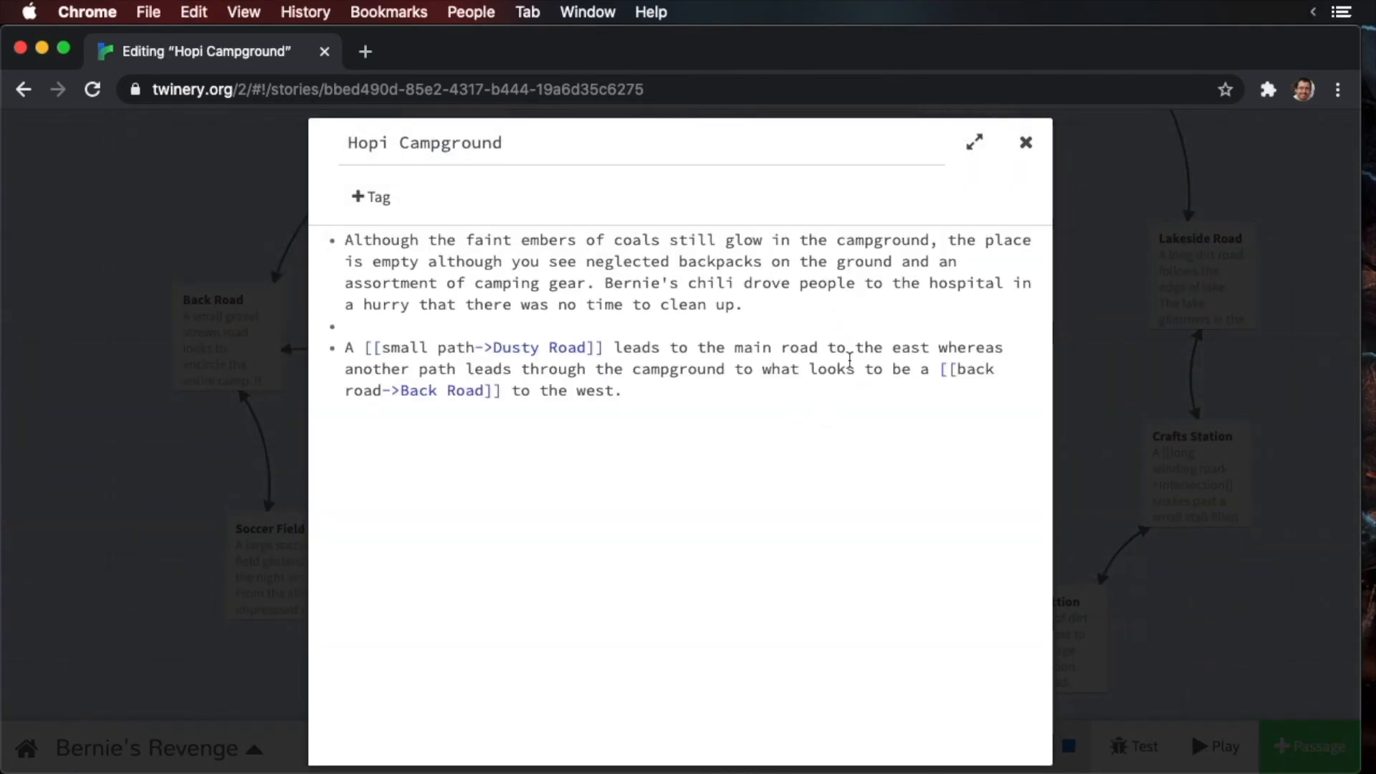
{"action": "mouse_move", "coordinate": [843, 544]}
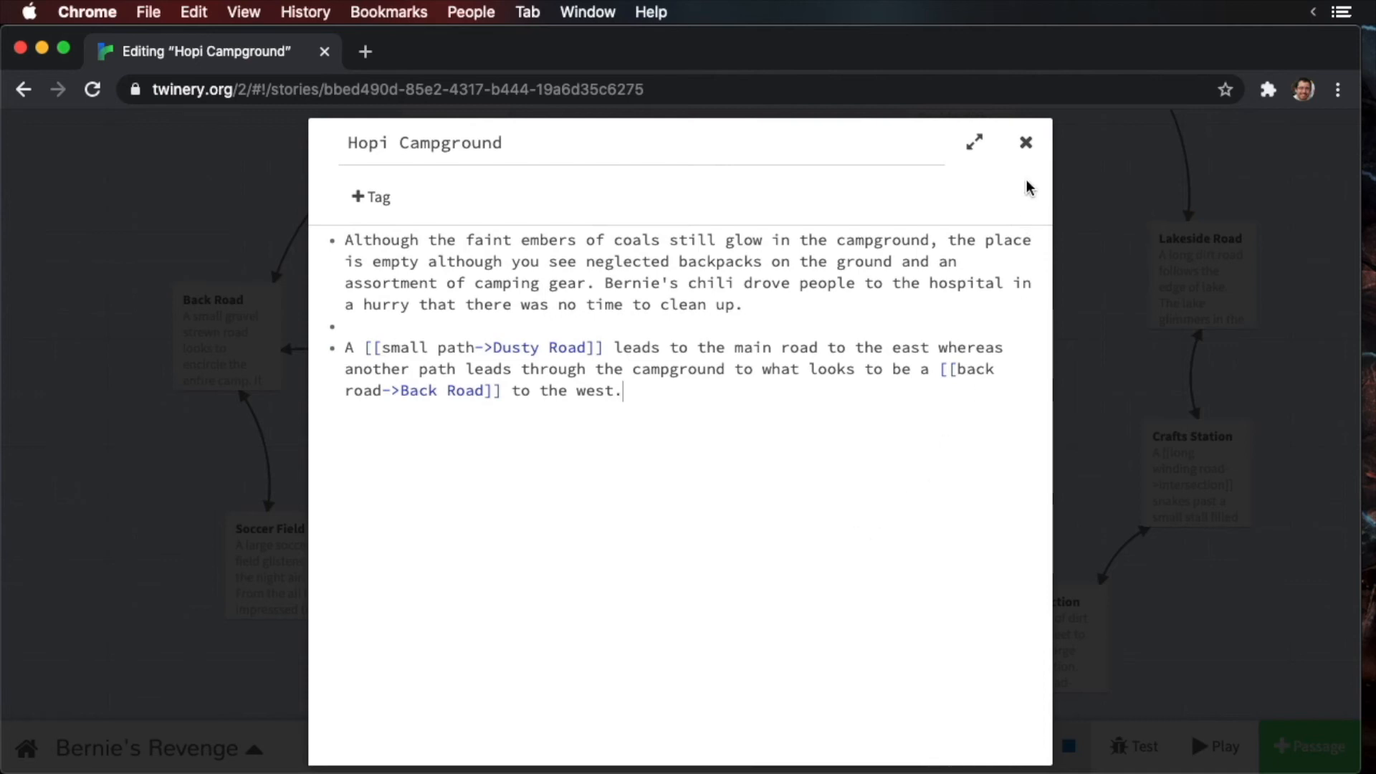
{"action": "left_click", "coordinate": [1025, 142]}
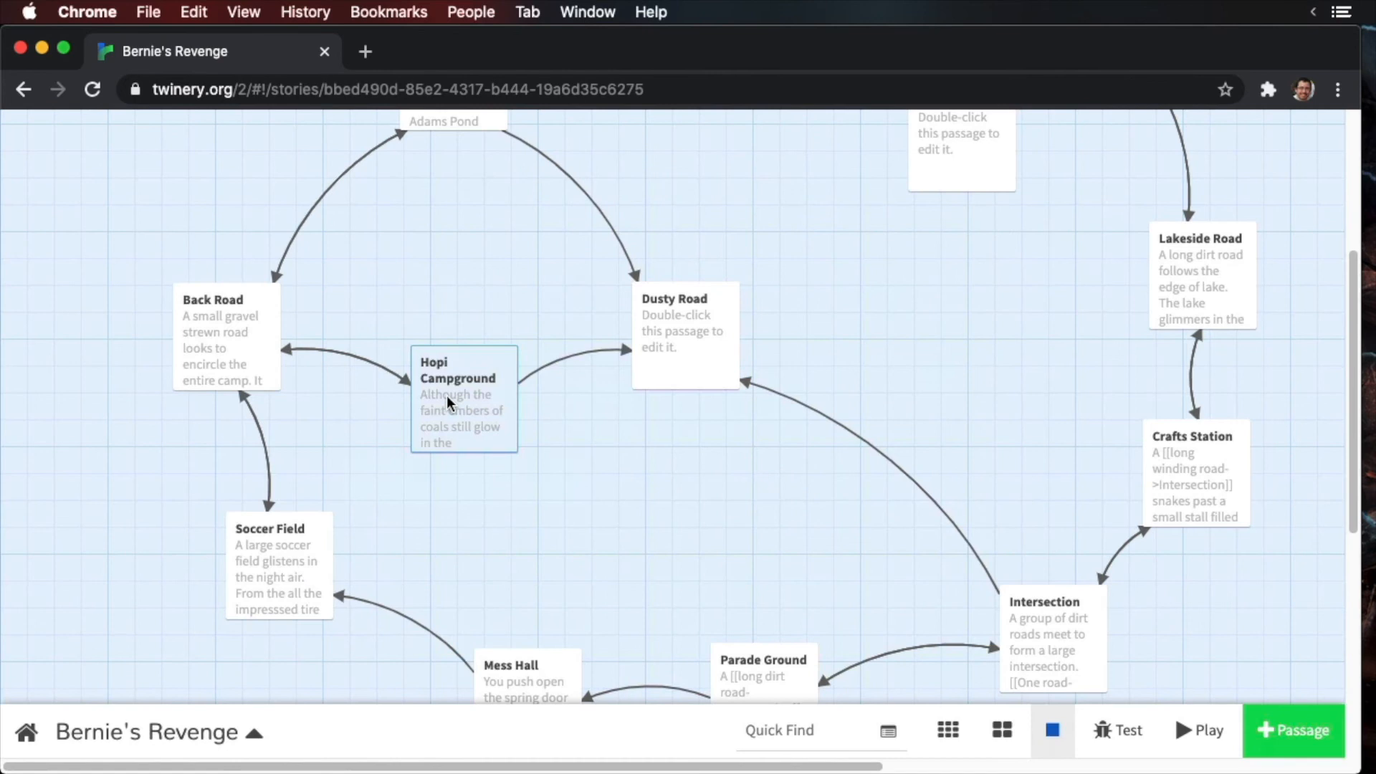
{"action": "left_click", "coordinate": [463, 400]}
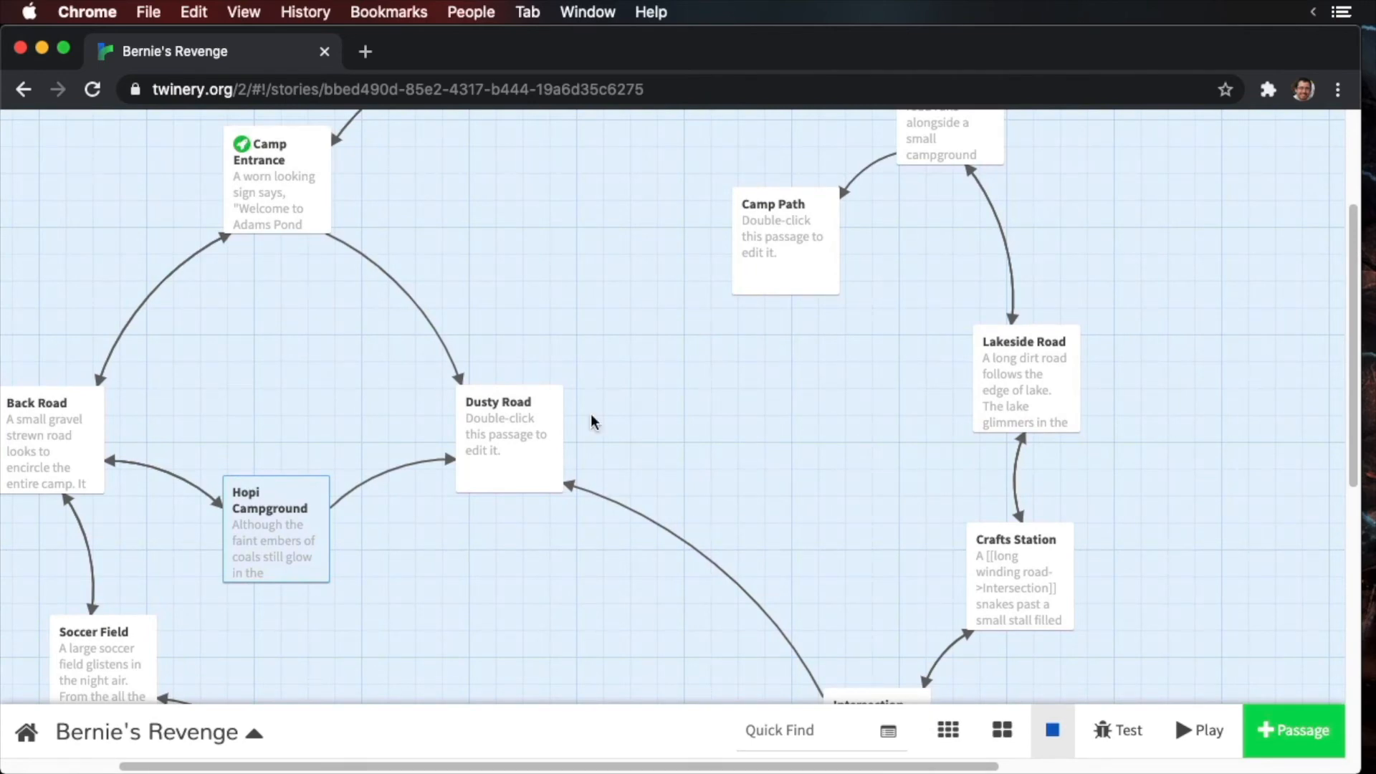
- Link Dusty Road to Tombstone Campground and write its tombstone-and-chili text with [[road->Dusty Road]] and [[path->Camp Path]]
{"action": "double_click", "coordinate": [507, 436]}
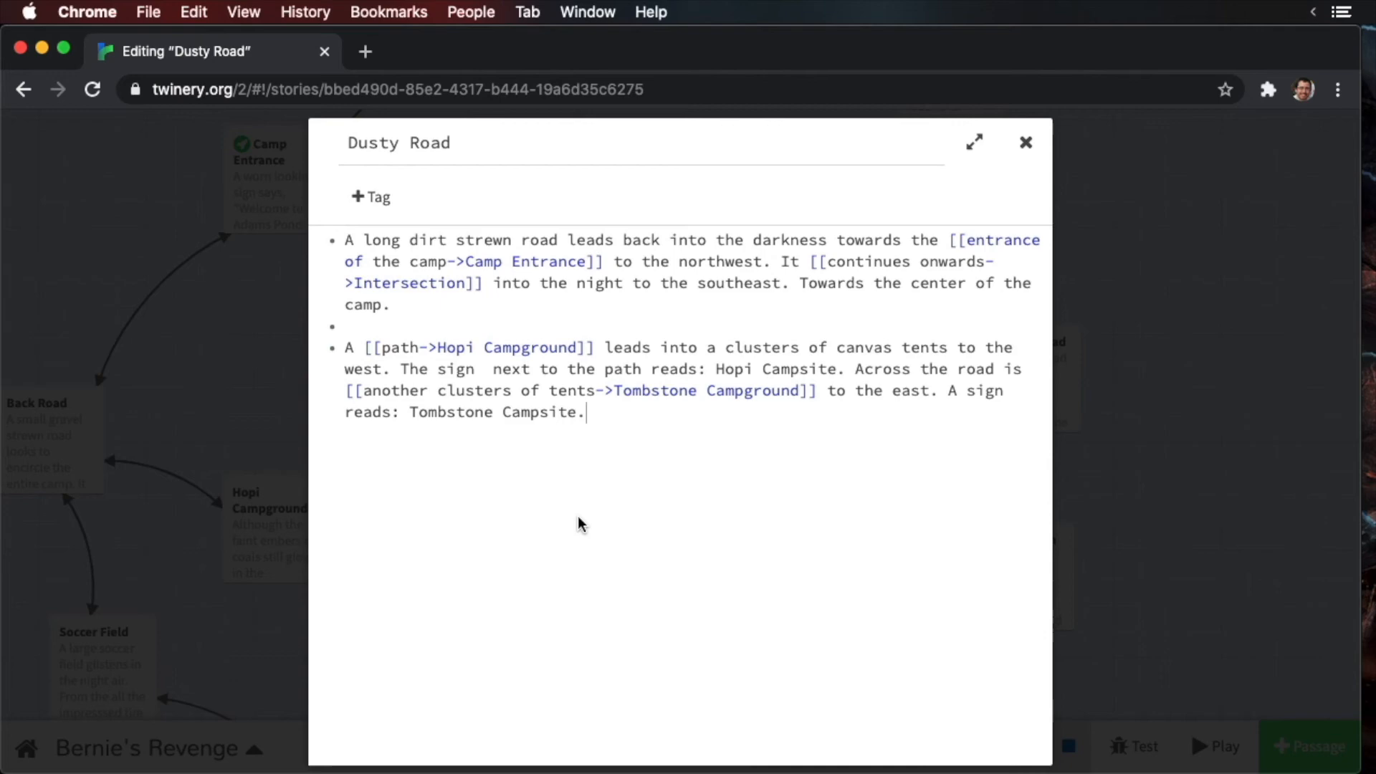
{"action": "left_click", "coordinate": [1025, 142]}
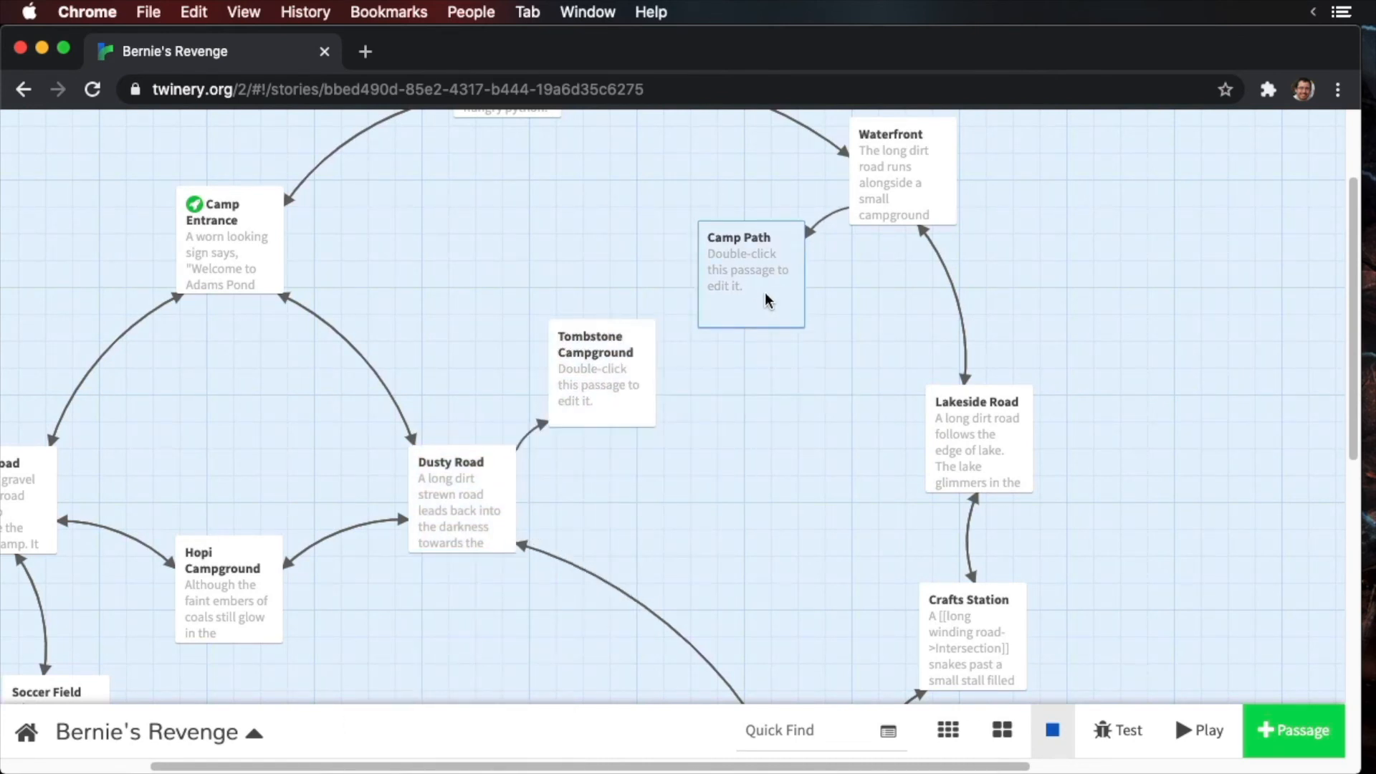
{"action": "left_click", "coordinate": [749, 273]}
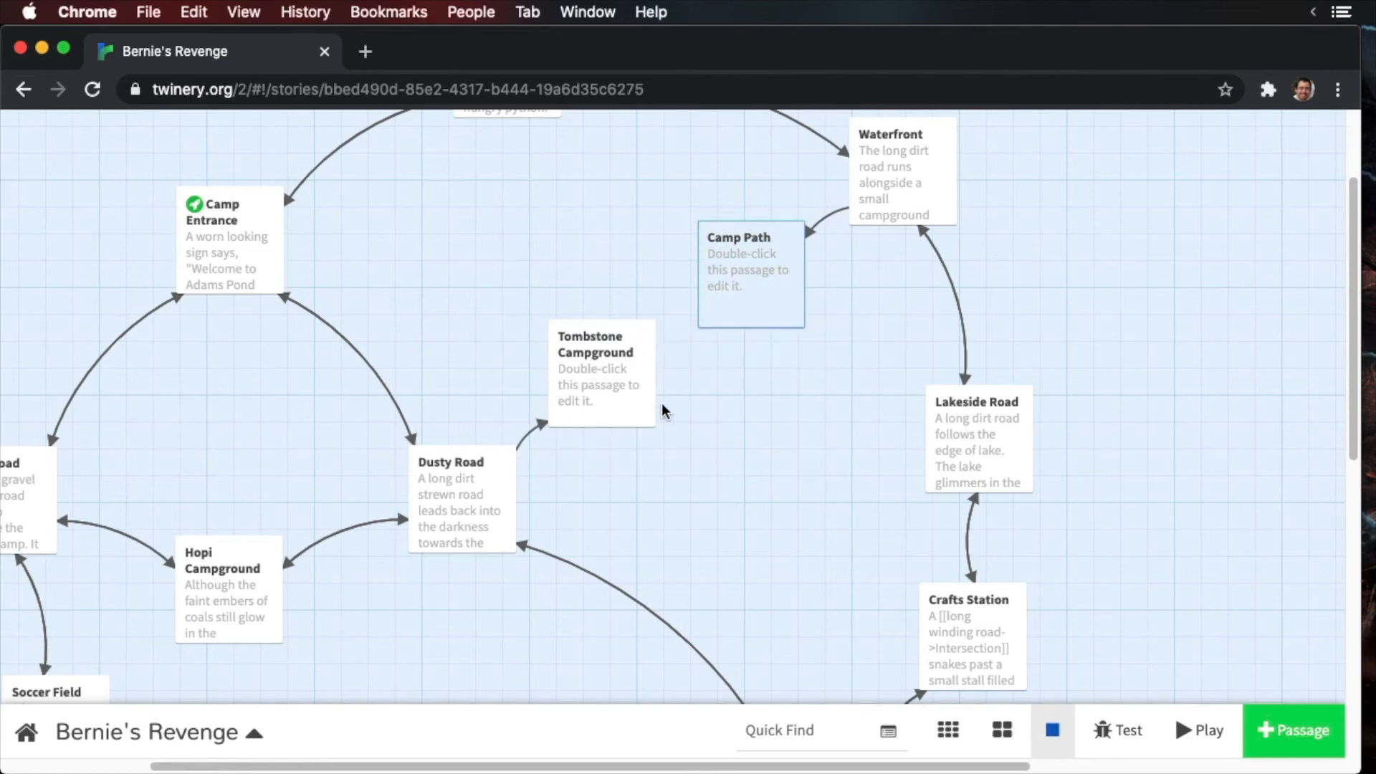
{"action": "double_click", "coordinate": [601, 372]}
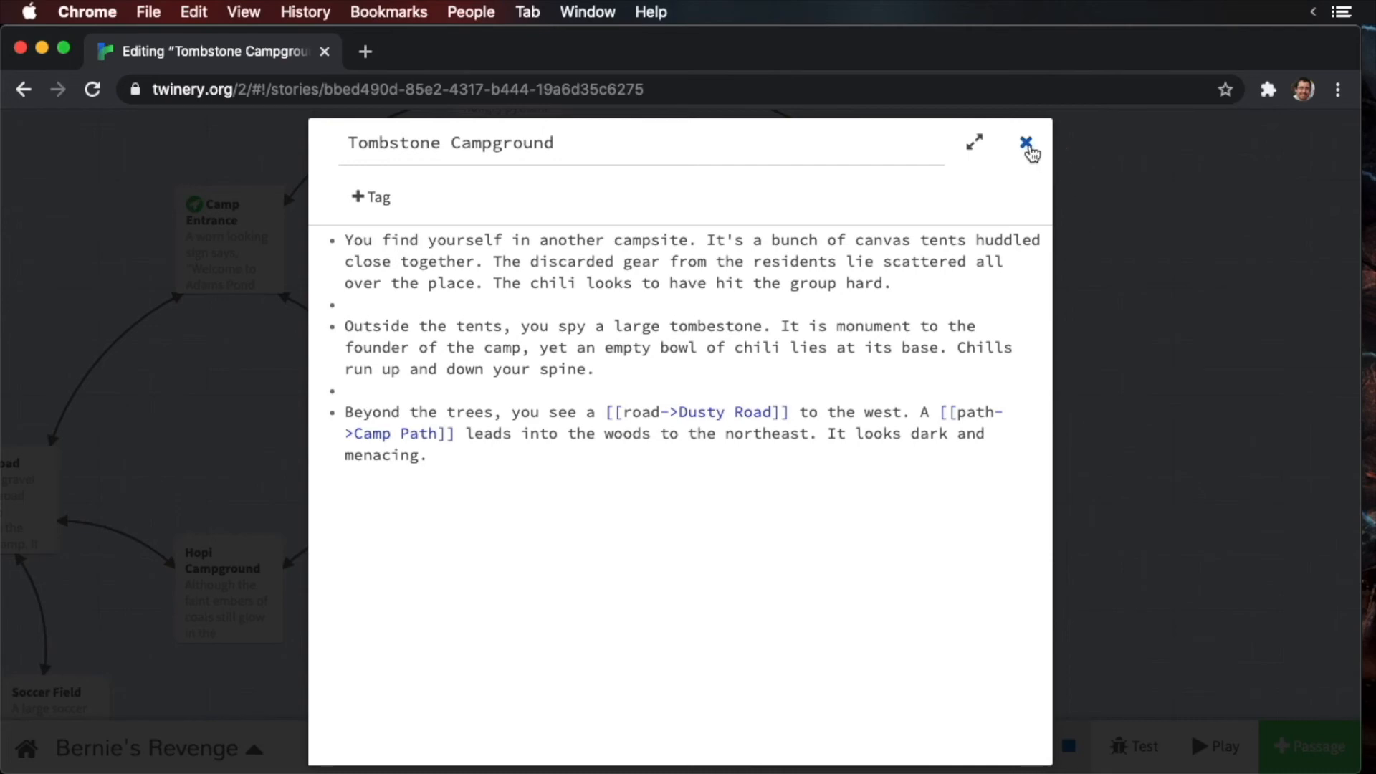
{"action": "left_click", "coordinate": [1025, 142]}
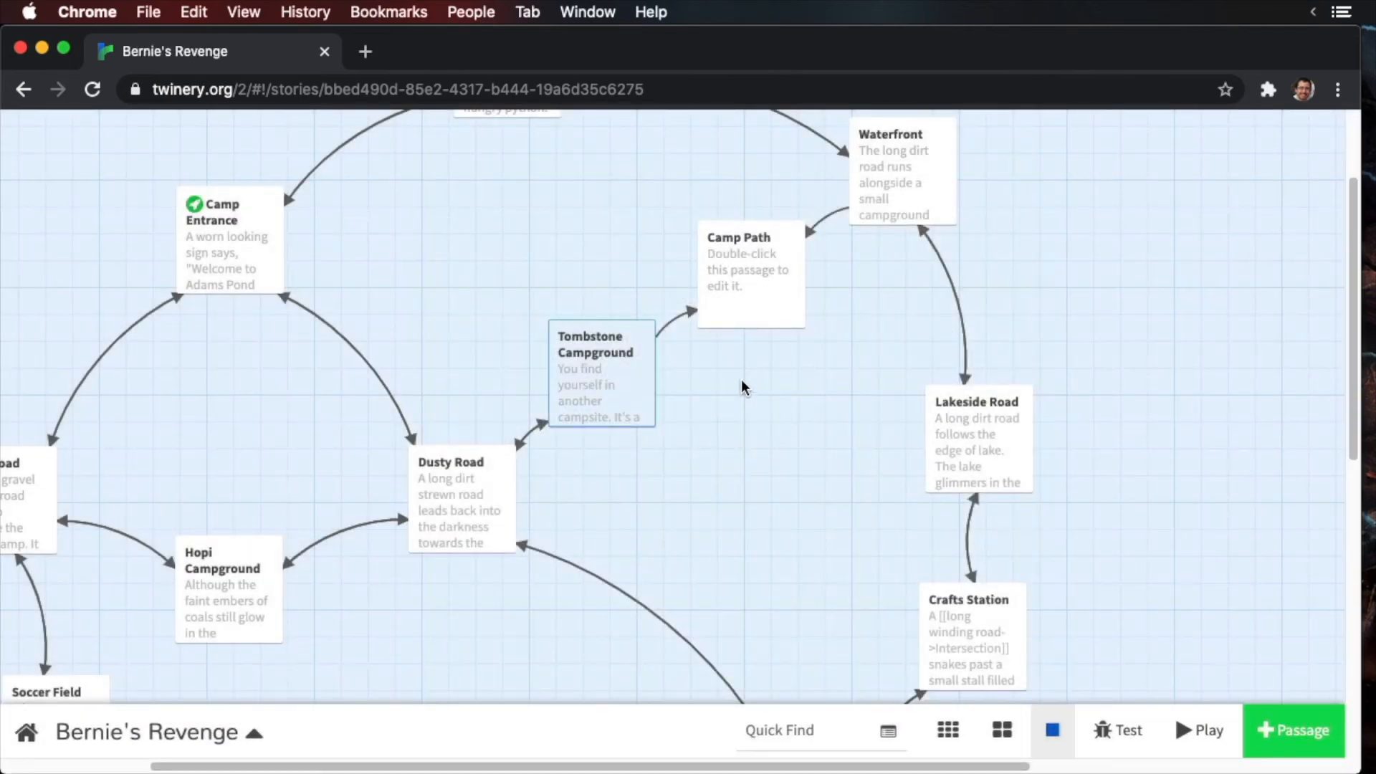
- Nudge Tombstone Campground into place and review the Camp Path passage
{"action": "left_click_drag", "start_coordinate": [601, 368], "coordinate": [615, 372]}
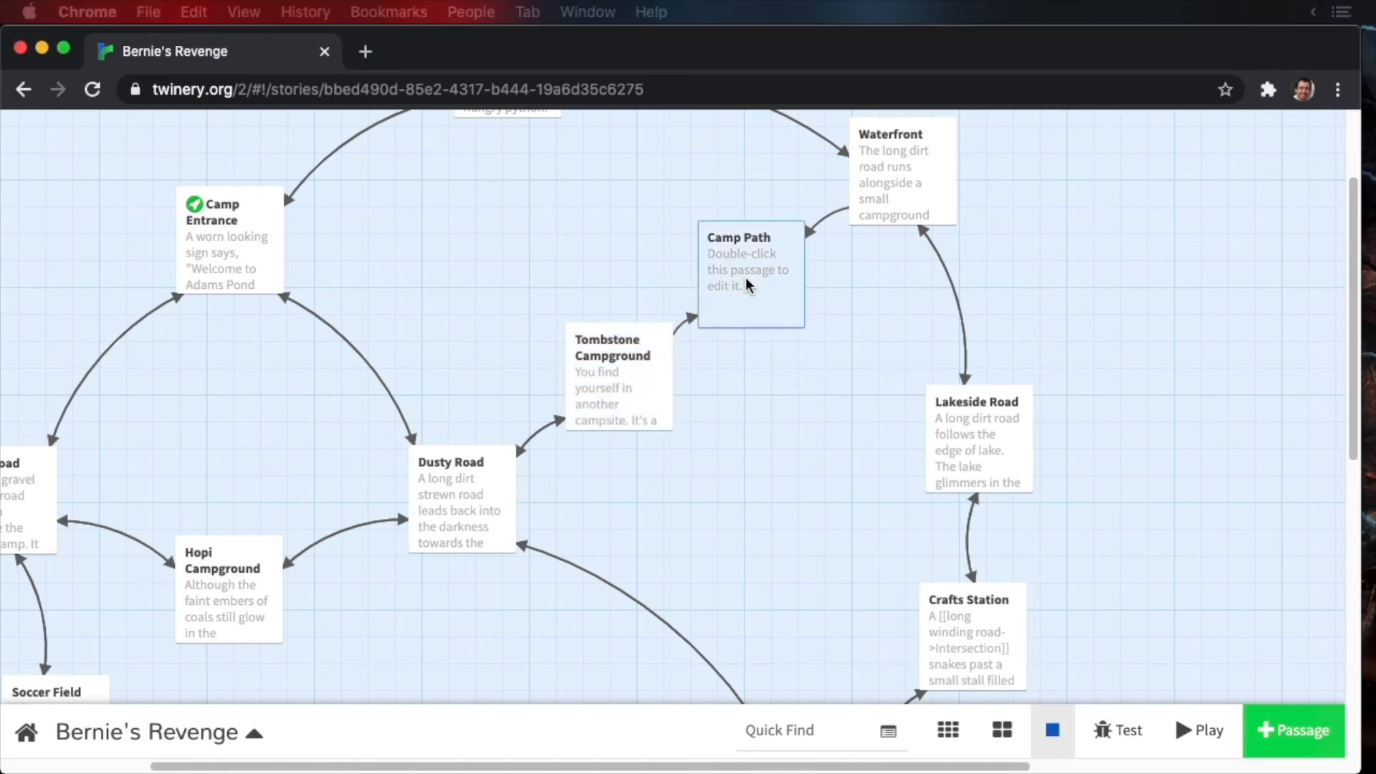
{"action": "double_click", "coordinate": [748, 271]}
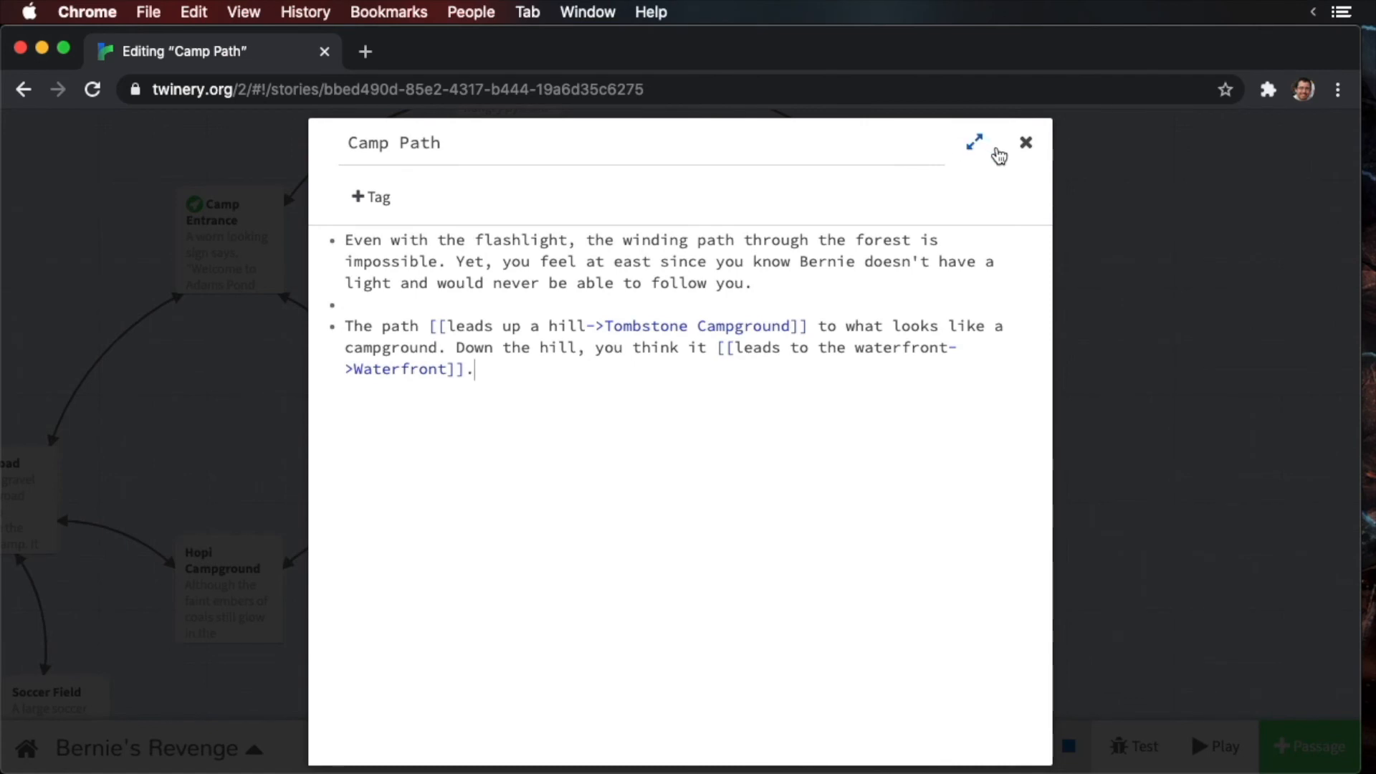
{"action": "left_click", "coordinate": [1025, 142]}
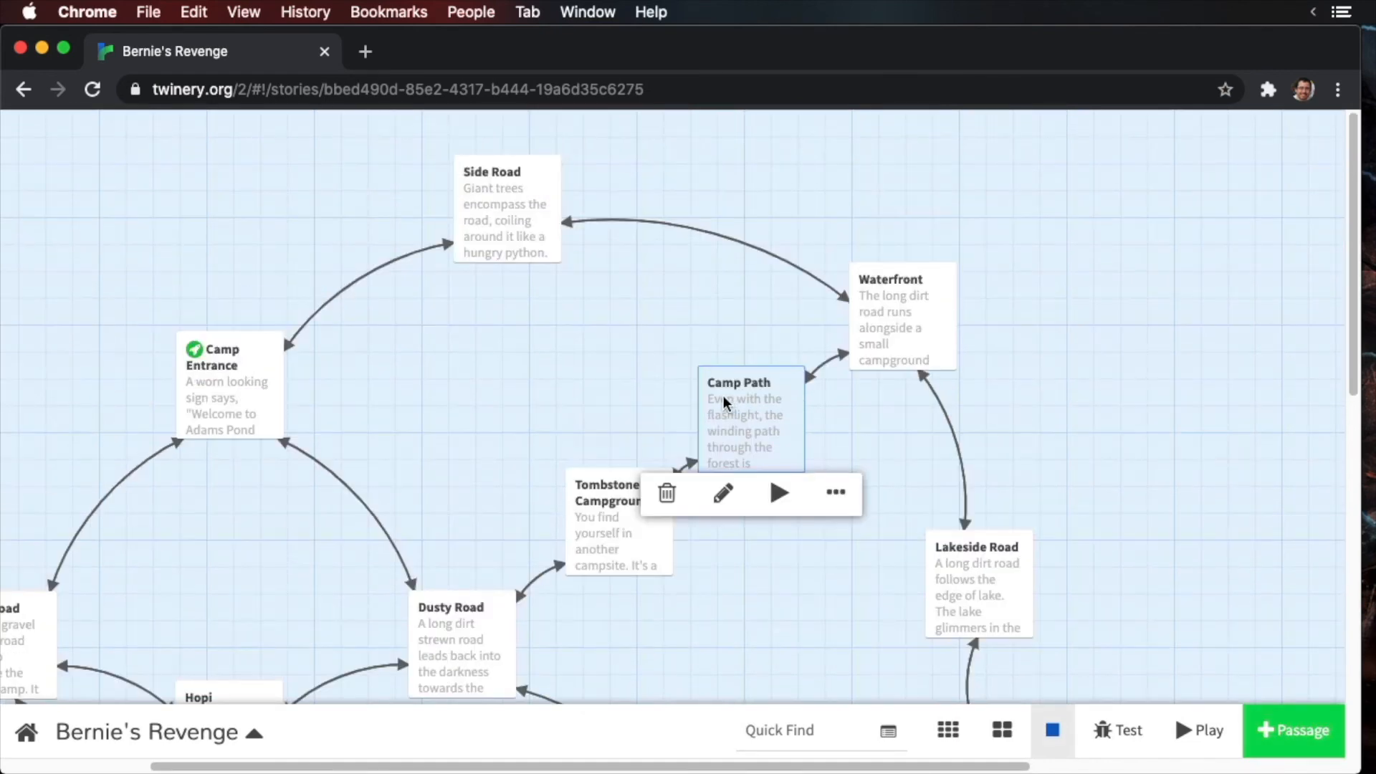
{"action": "scroll", "scroll_direction": "down", "scroll_amount": 3}
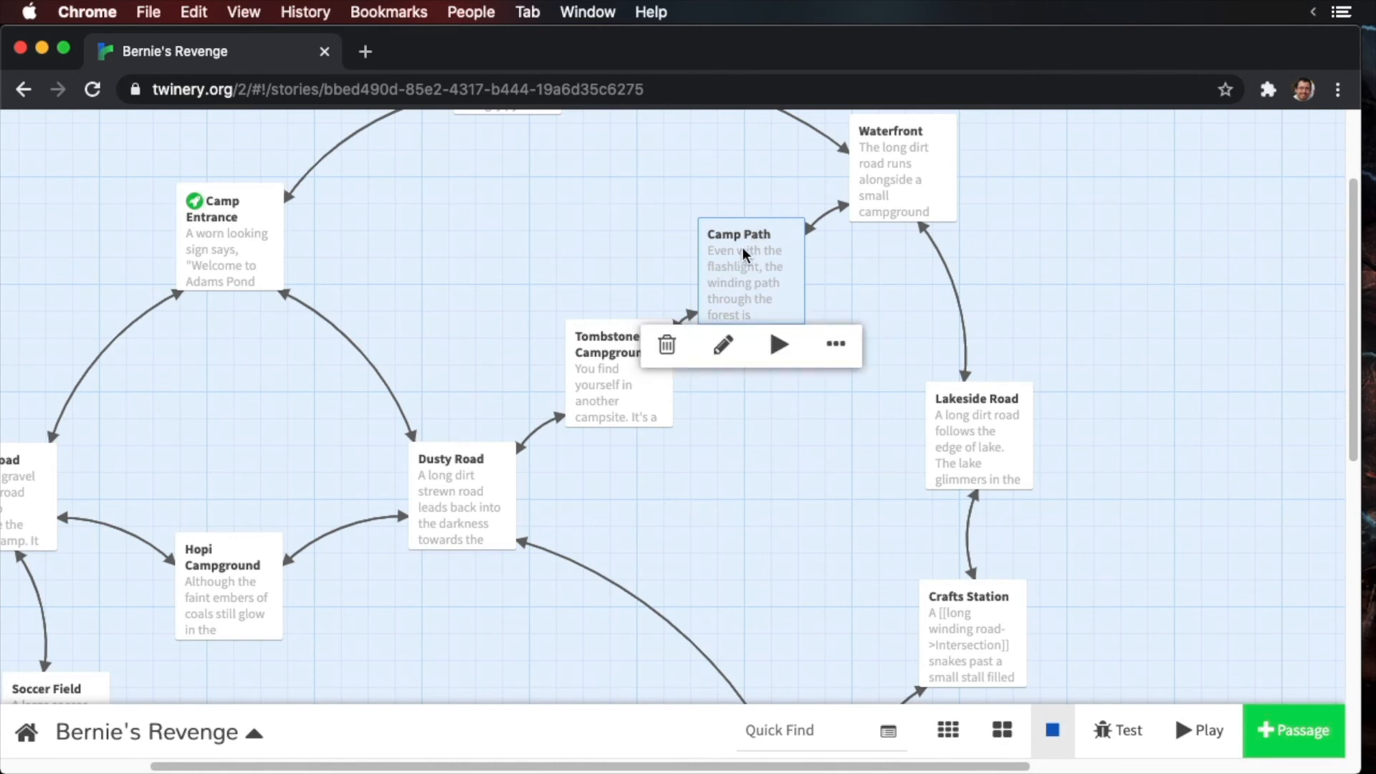
{"action": "mouse_move", "coordinate": [773, 245]}
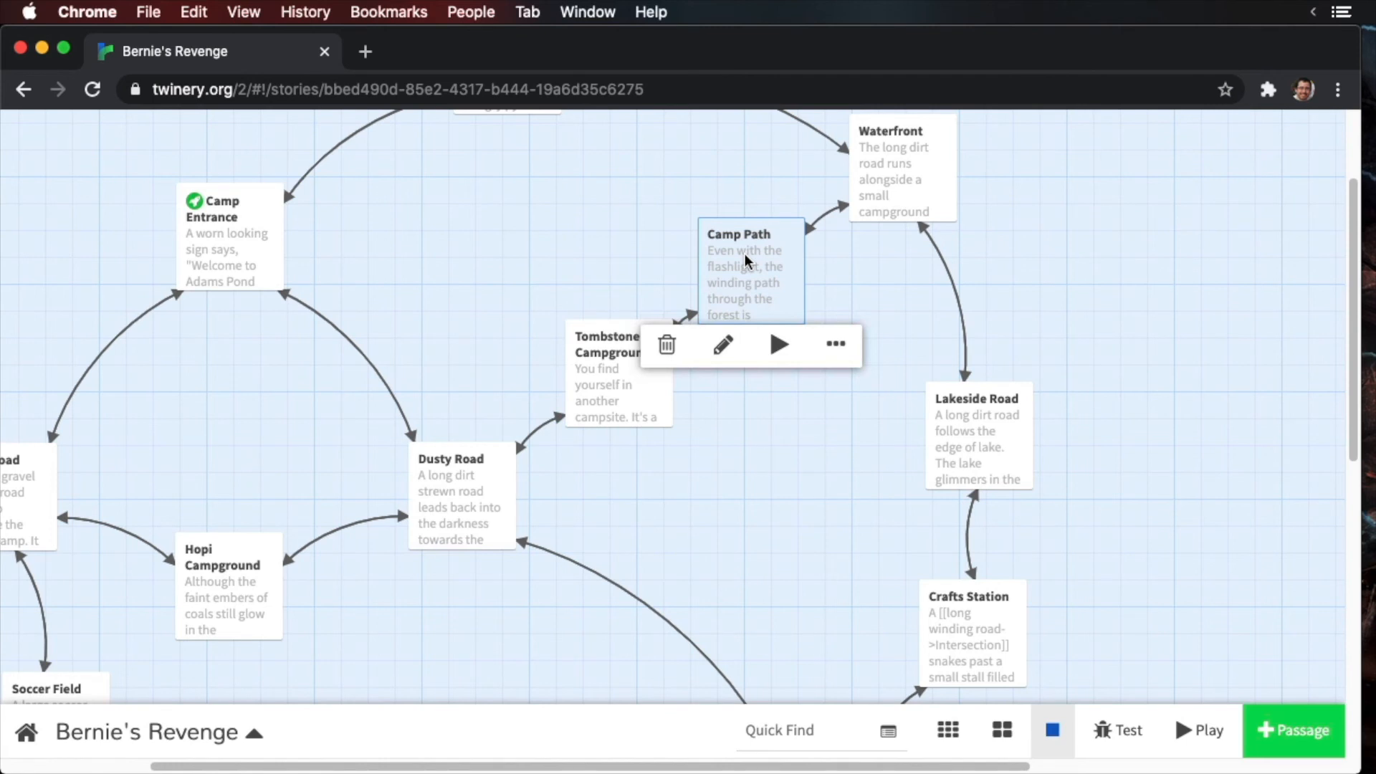
- Write Camp Path's dark forest description linking to Tombstone Campground and Waterfront
{"action": "left_click", "coordinate": [721, 344]}
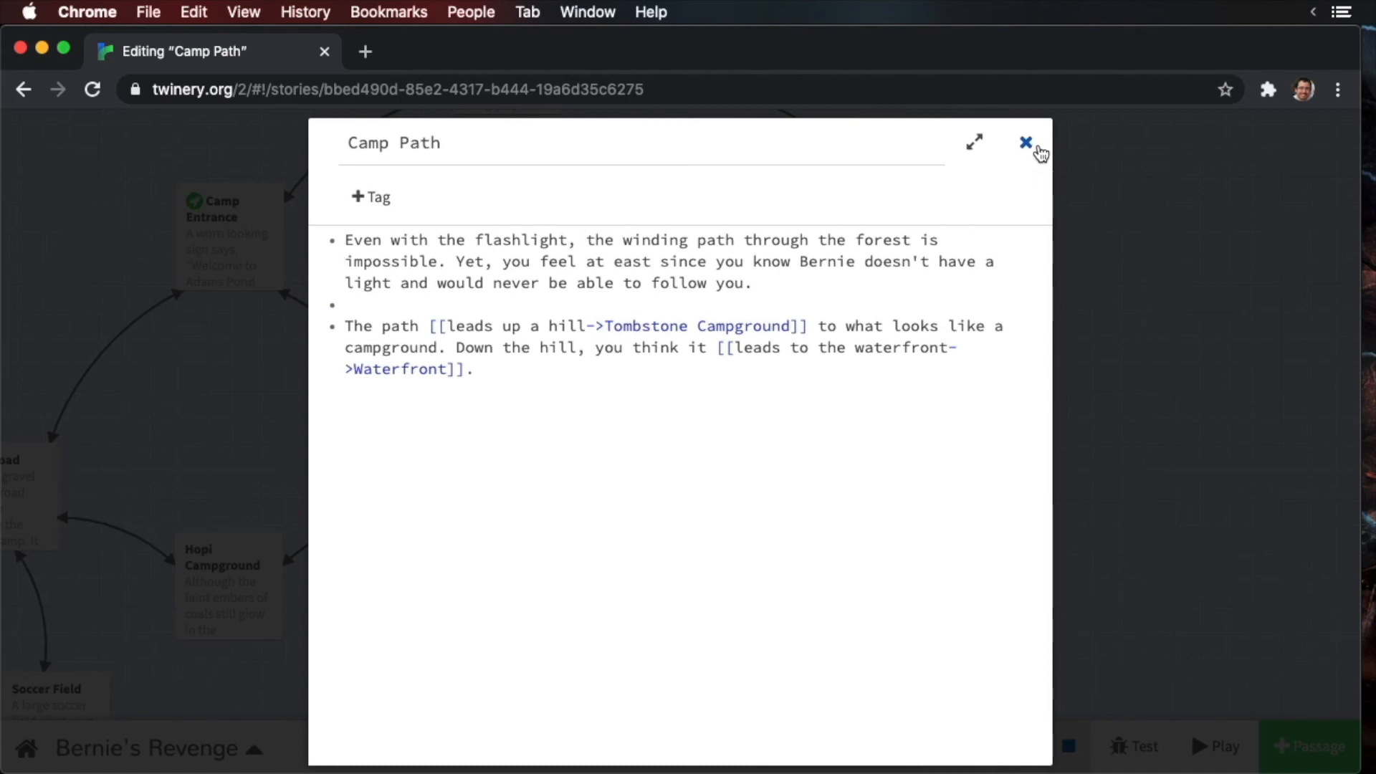
{"action": "left_click", "coordinate": [1025, 142]}
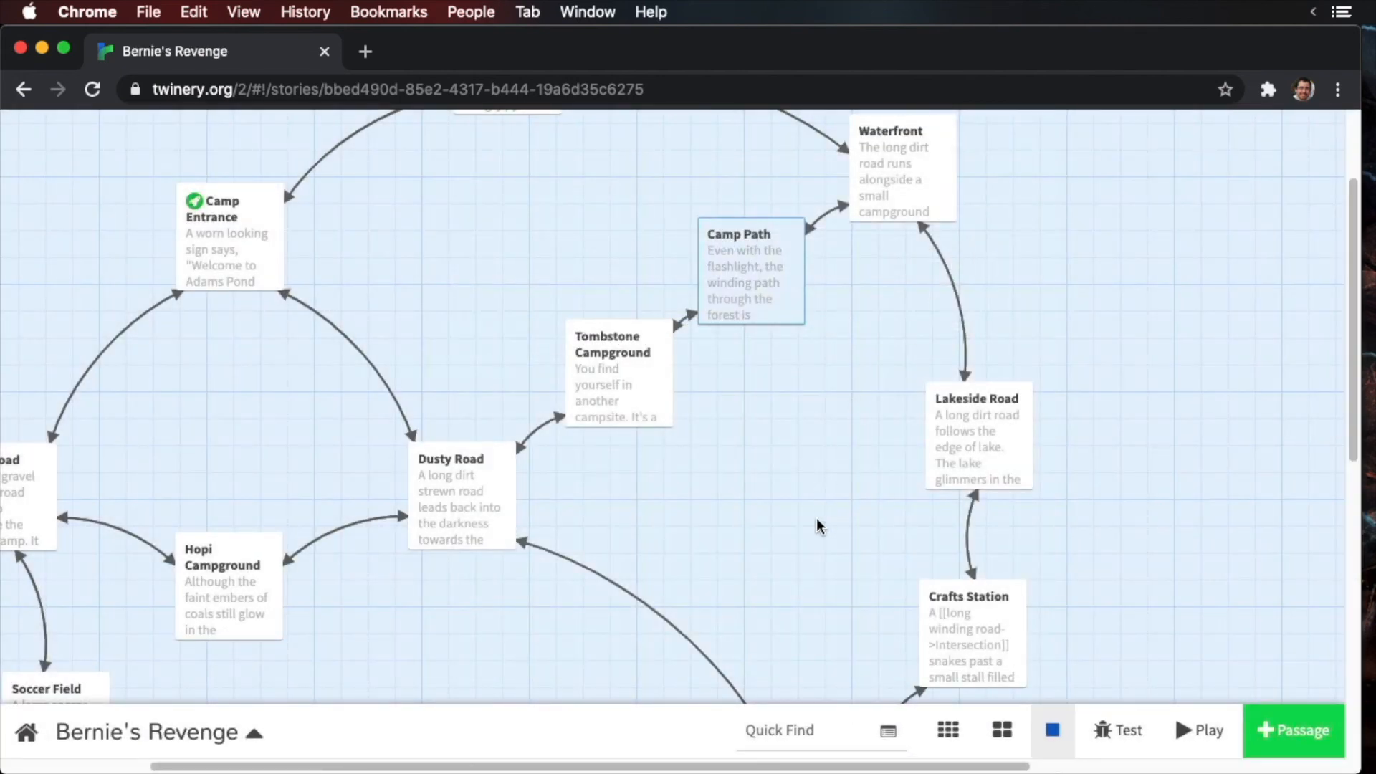
- Play the story and walk Dusty Road, Hopi Campground, Back Road to the Soccer Field
{"action": "left_click", "coordinate": [1198, 730]}
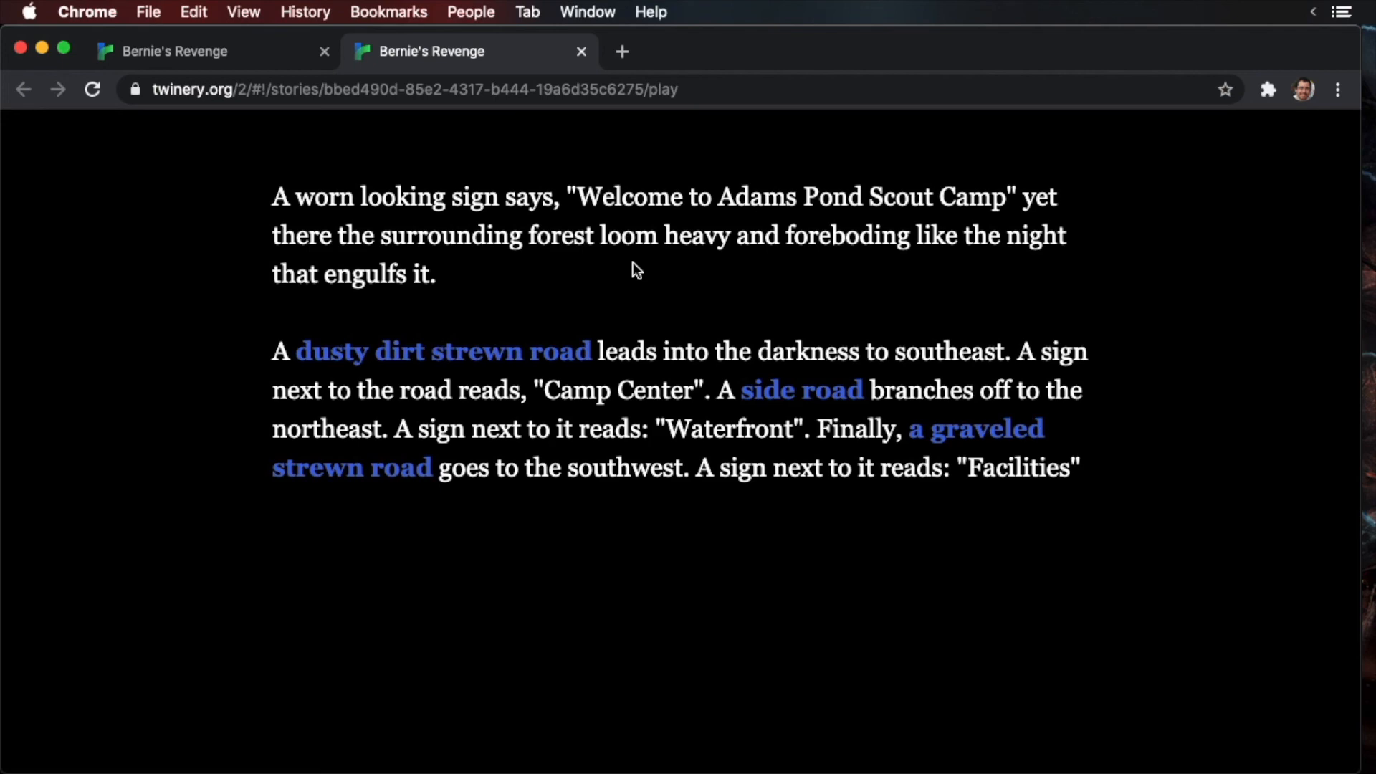
{"action": "left_click", "coordinate": [443, 351]}
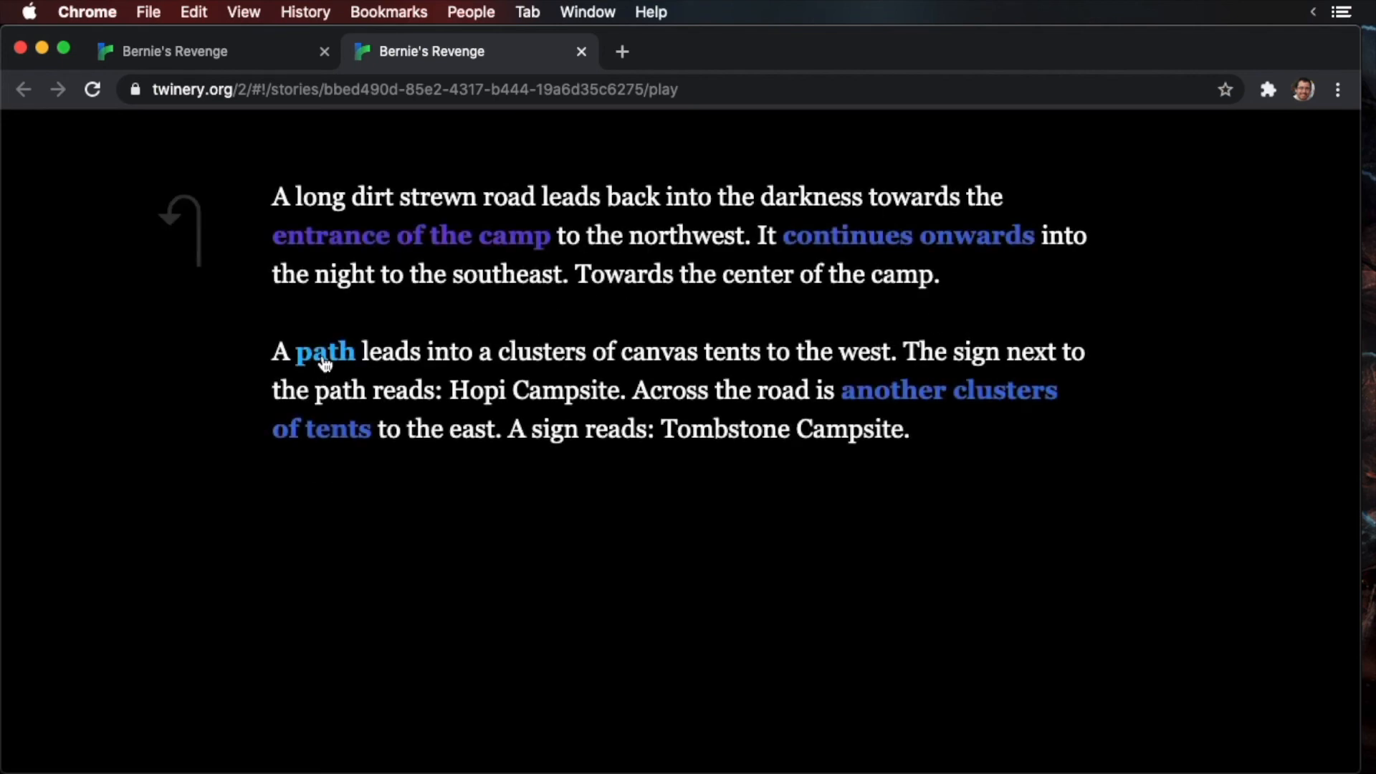
{"action": "left_click", "coordinate": [325, 352]}
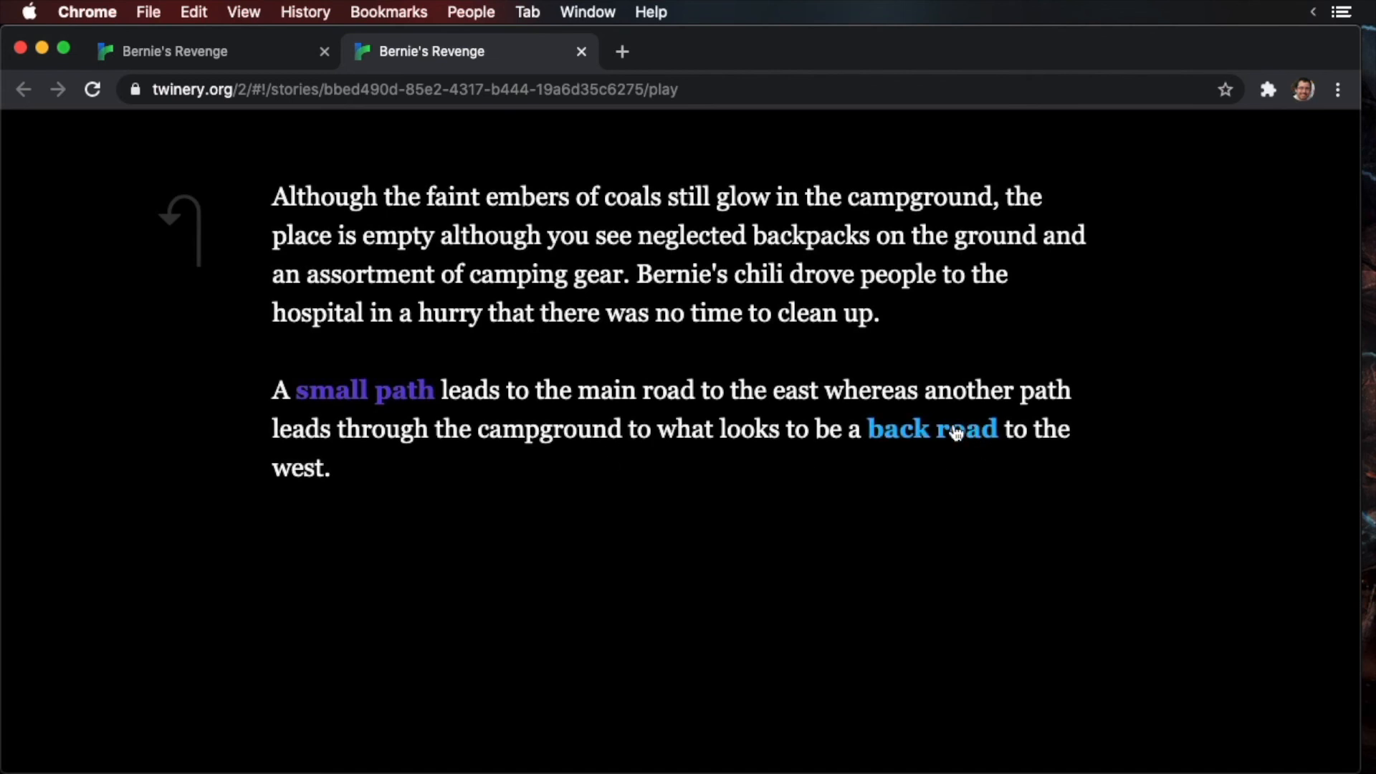
{"action": "left_click", "coordinate": [932, 429]}
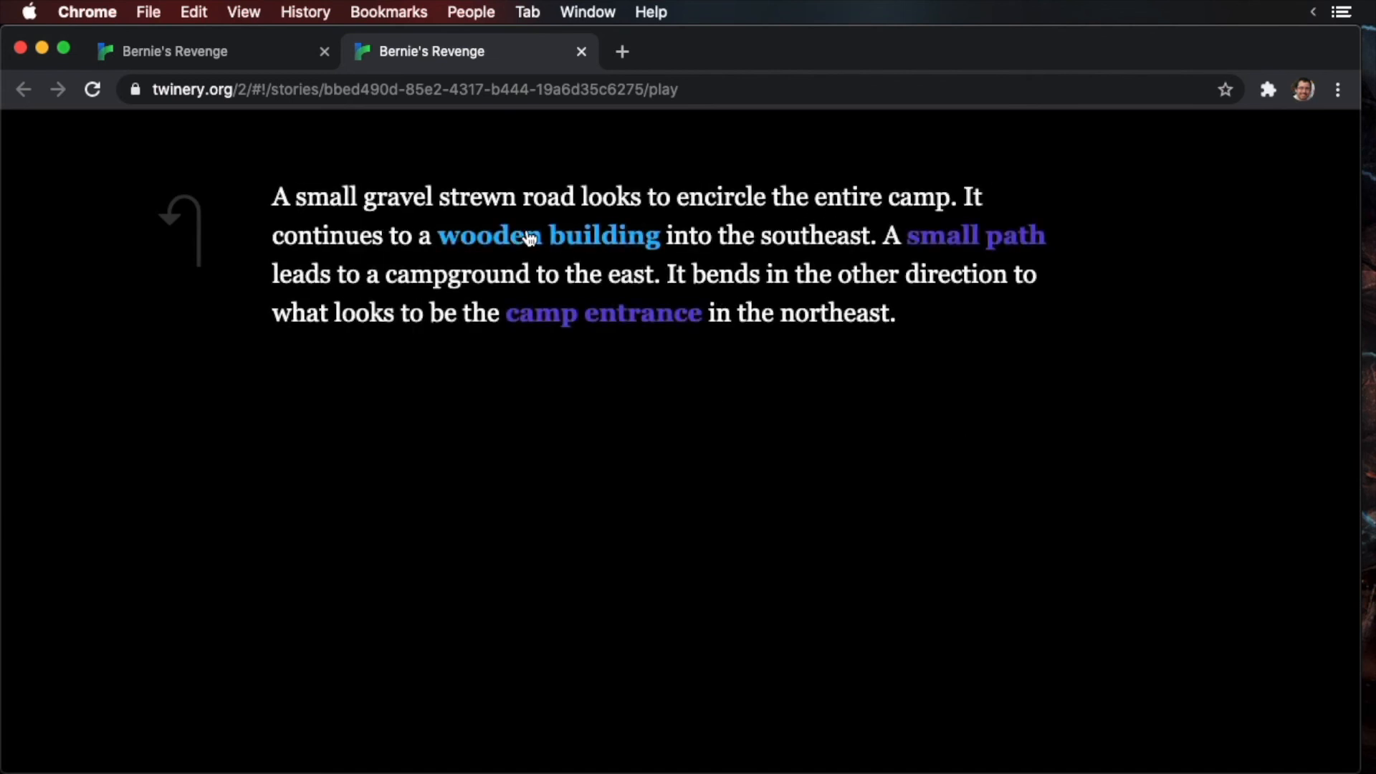
{"action": "left_click", "coordinate": [546, 236]}
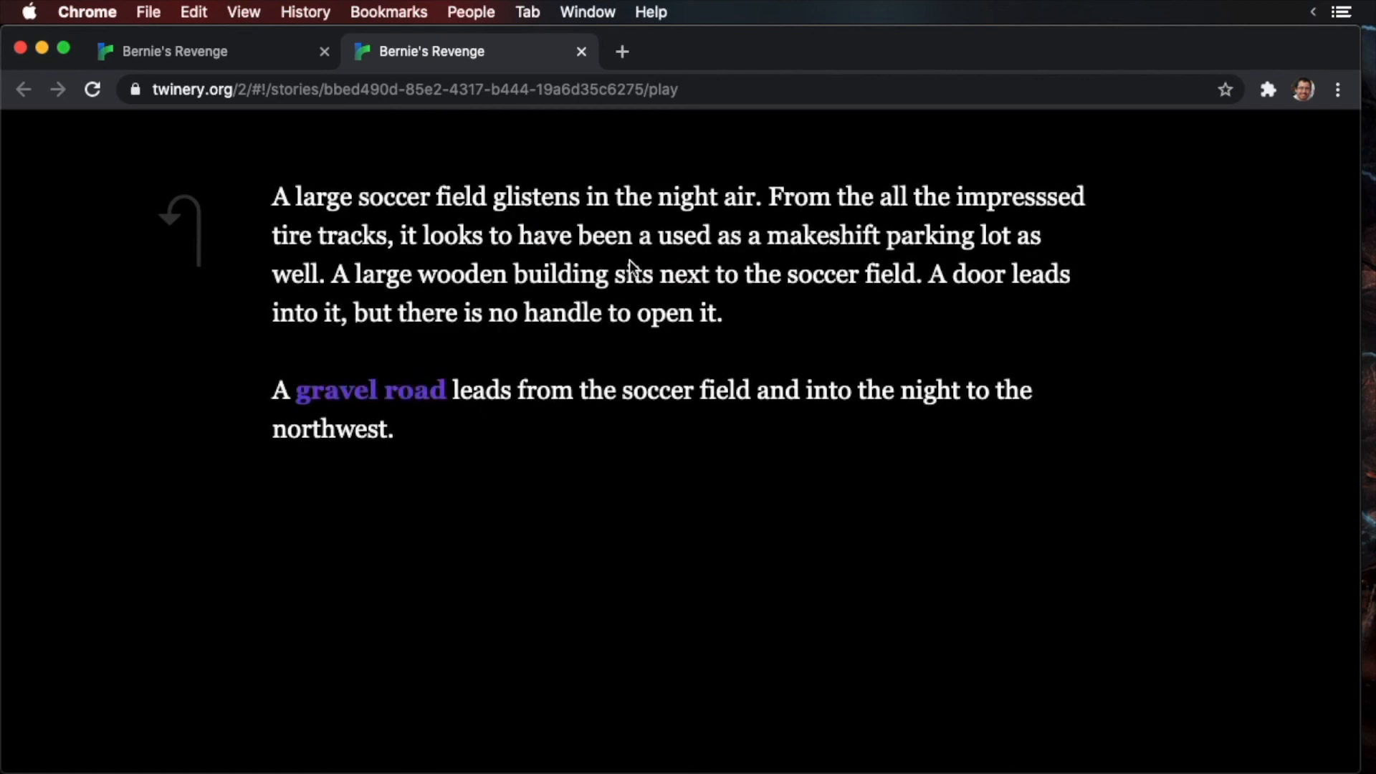
- Walk back through Hopi Campground and Back Road, then the small paths to Dusty Road
{"action": "left_click", "coordinate": [369, 390]}
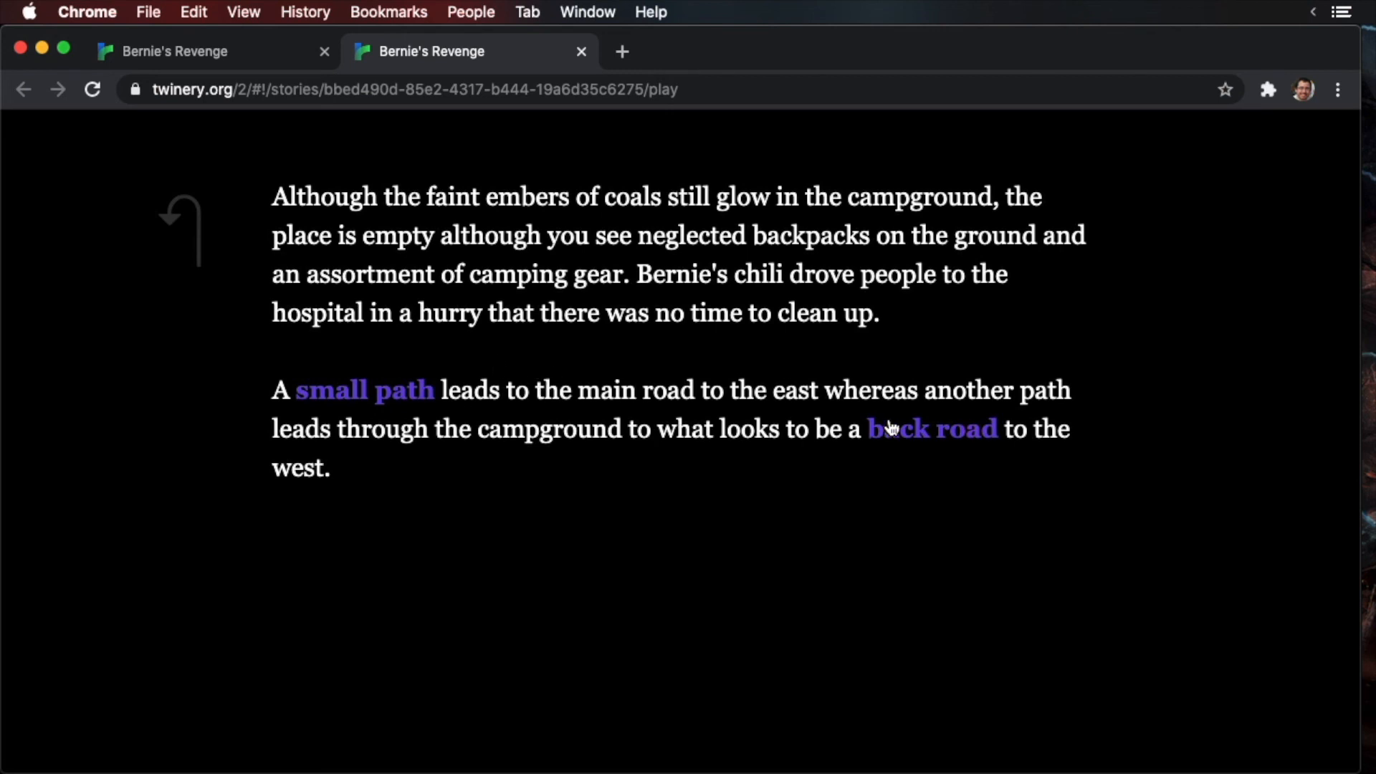
{"action": "mouse_move", "coordinate": [1006, 448]}
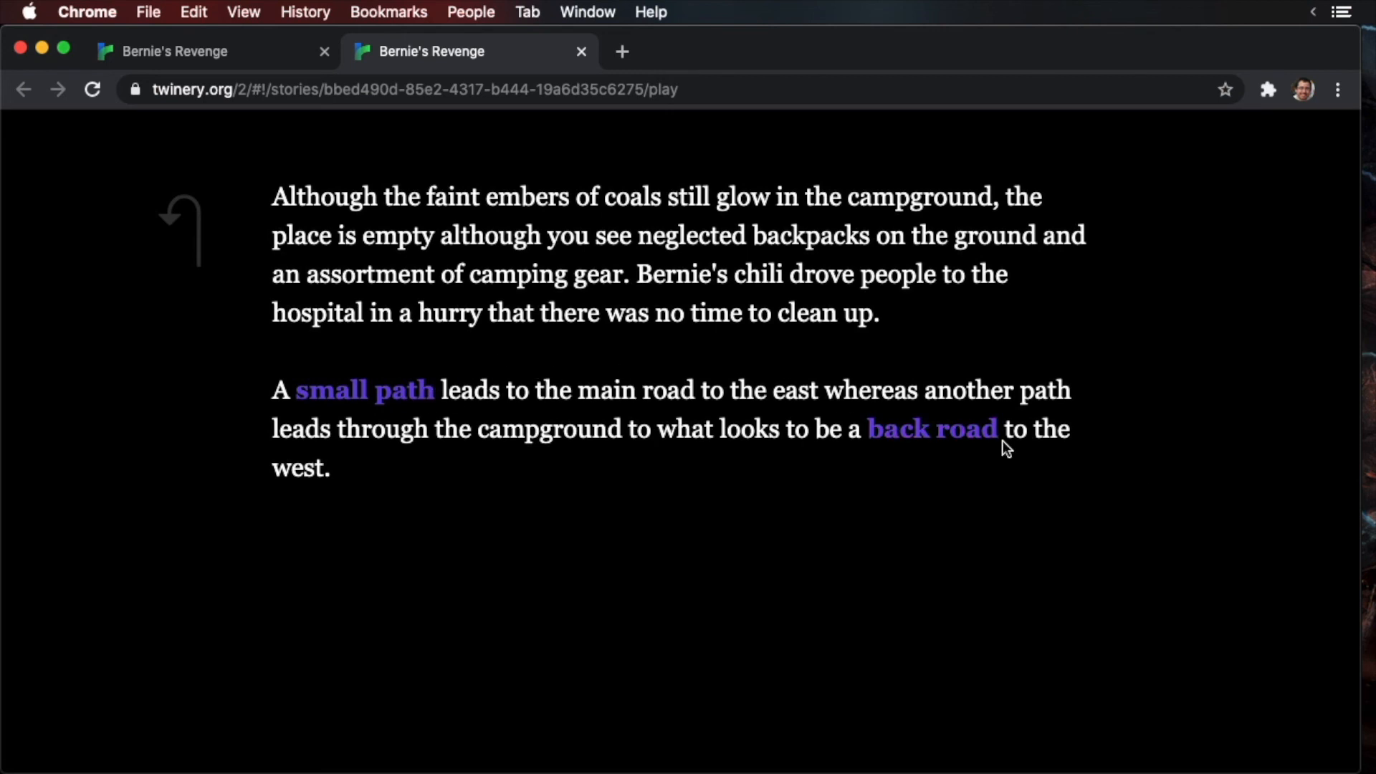
{"action": "left_click", "coordinate": [932, 428]}
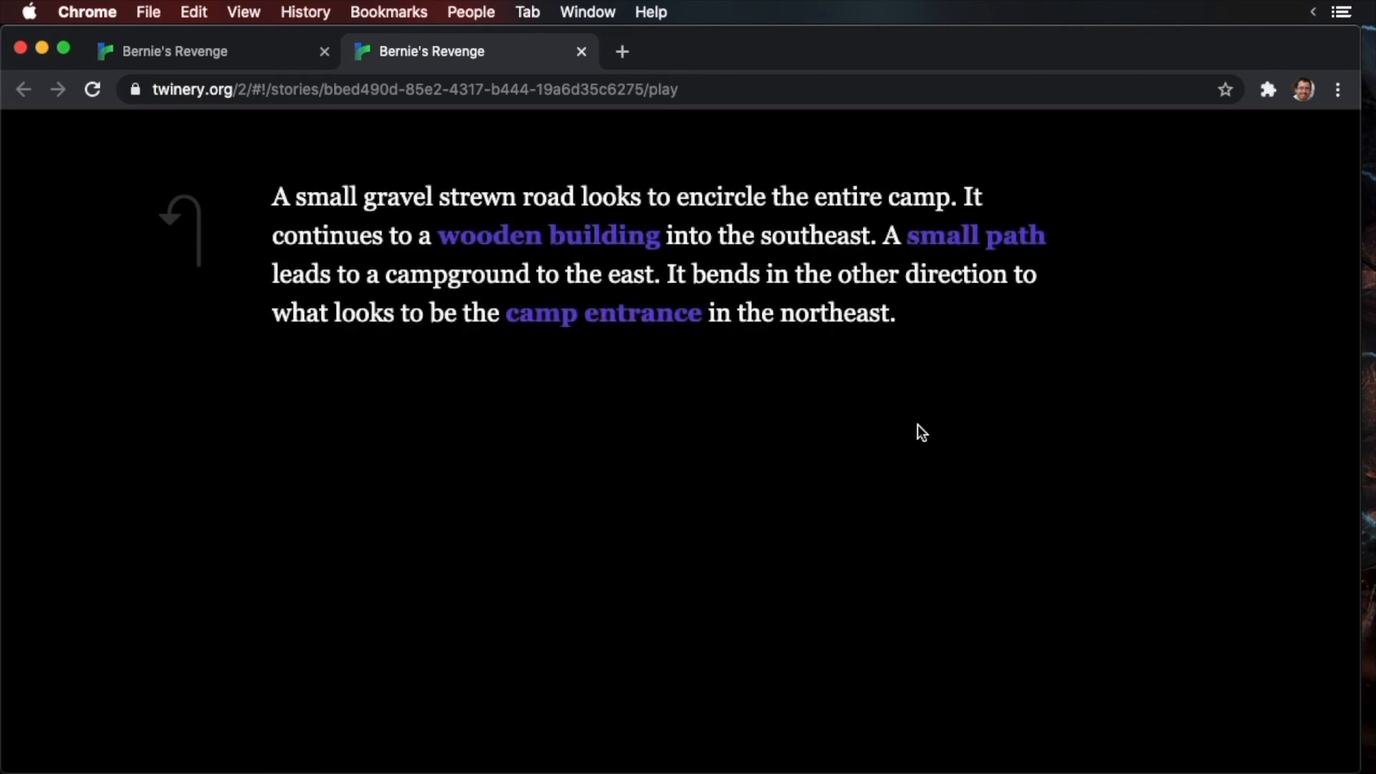
{"action": "mouse_move", "coordinate": [975, 235]}
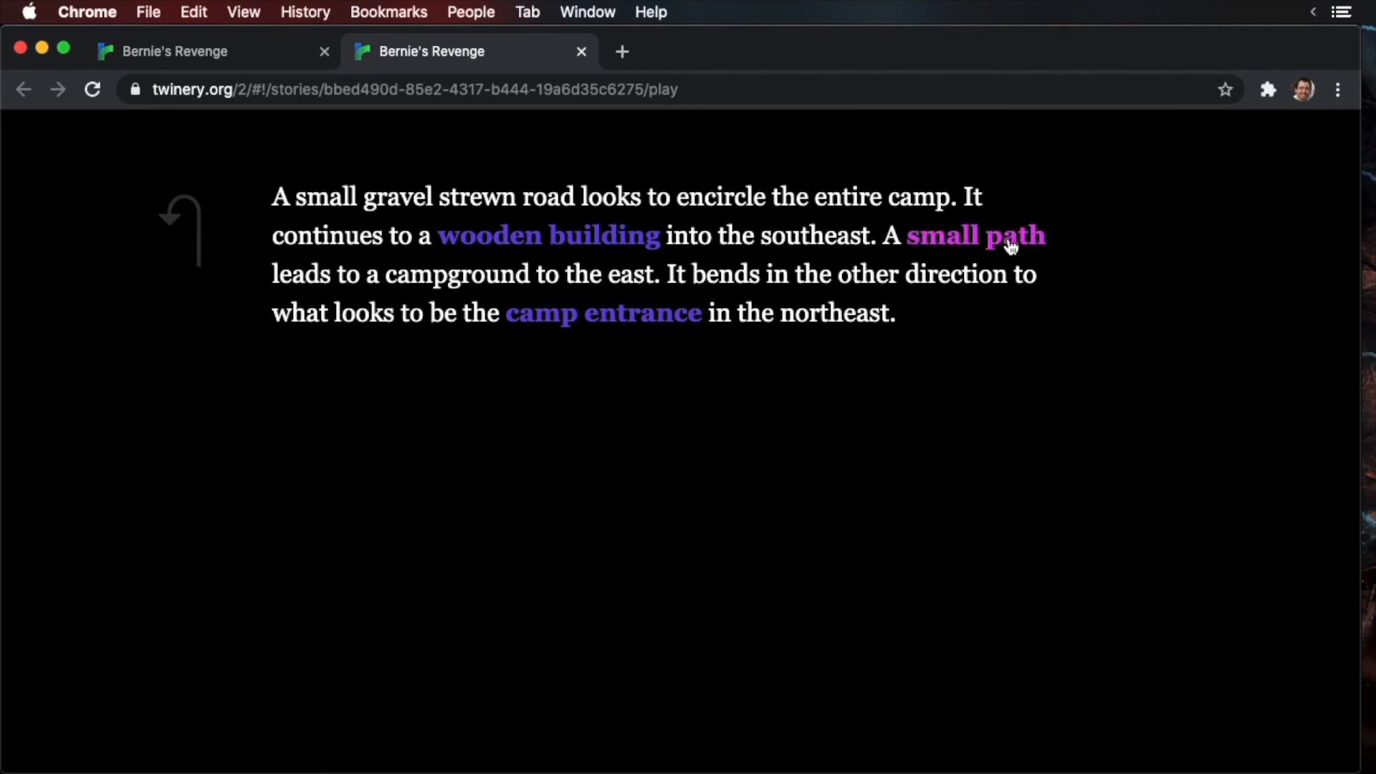
{"action": "left_click", "coordinate": [975, 235]}
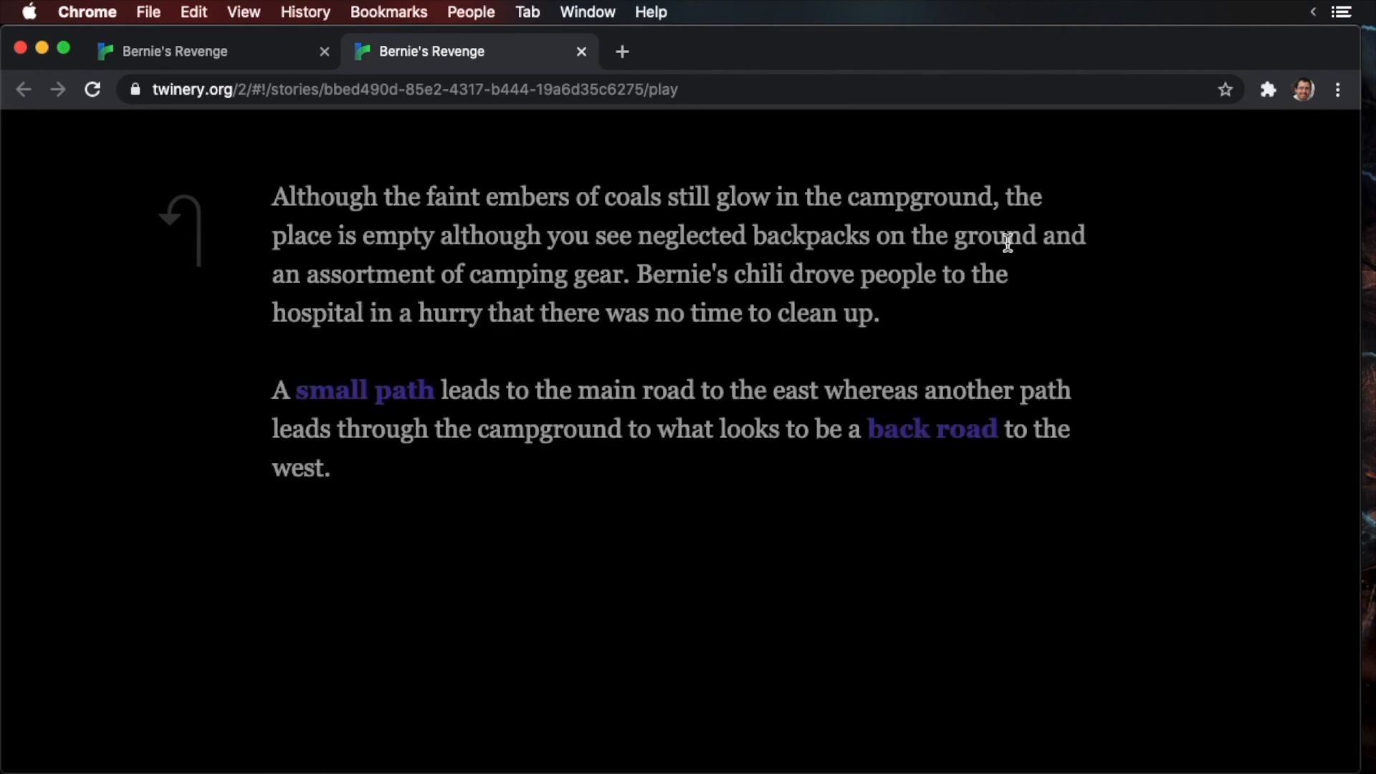
{"action": "mouse_move", "coordinate": [364, 390]}
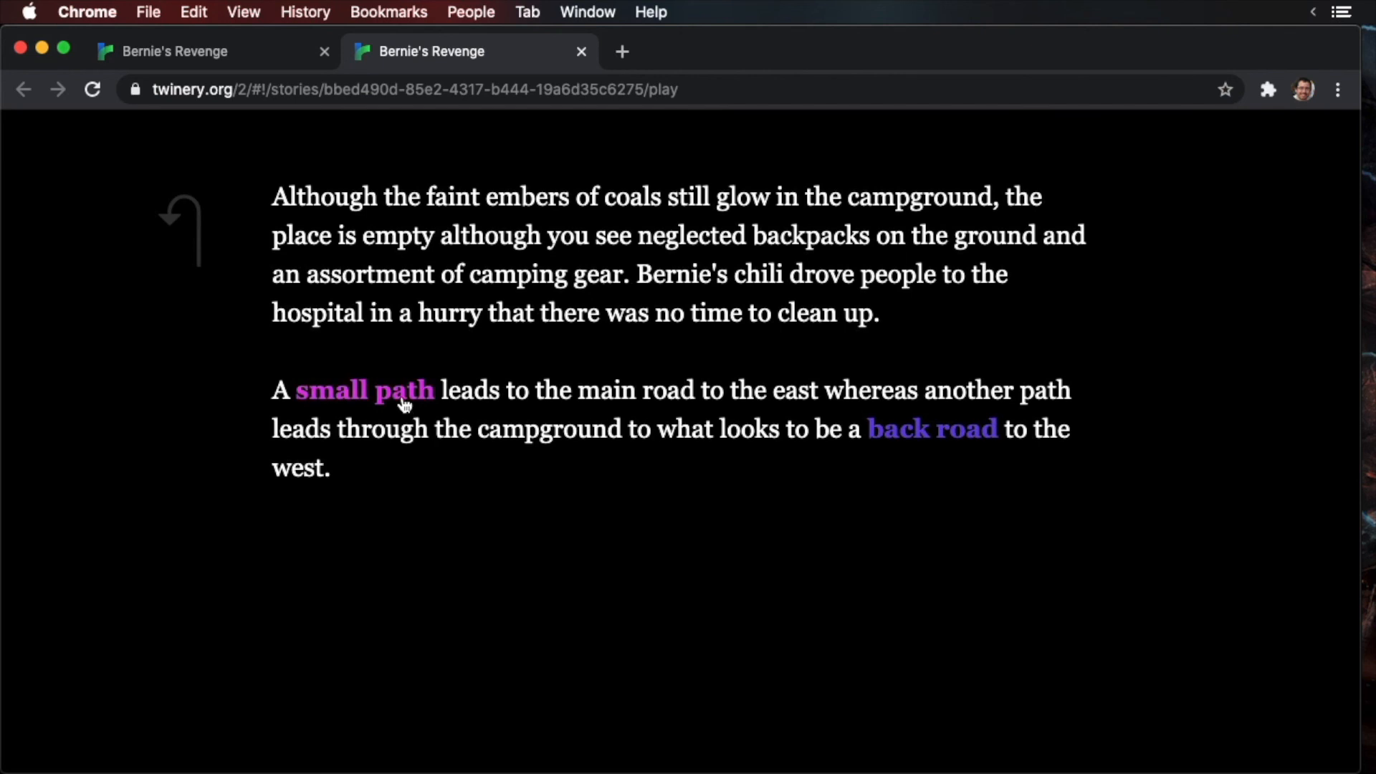
{"action": "left_click", "coordinate": [364, 390]}
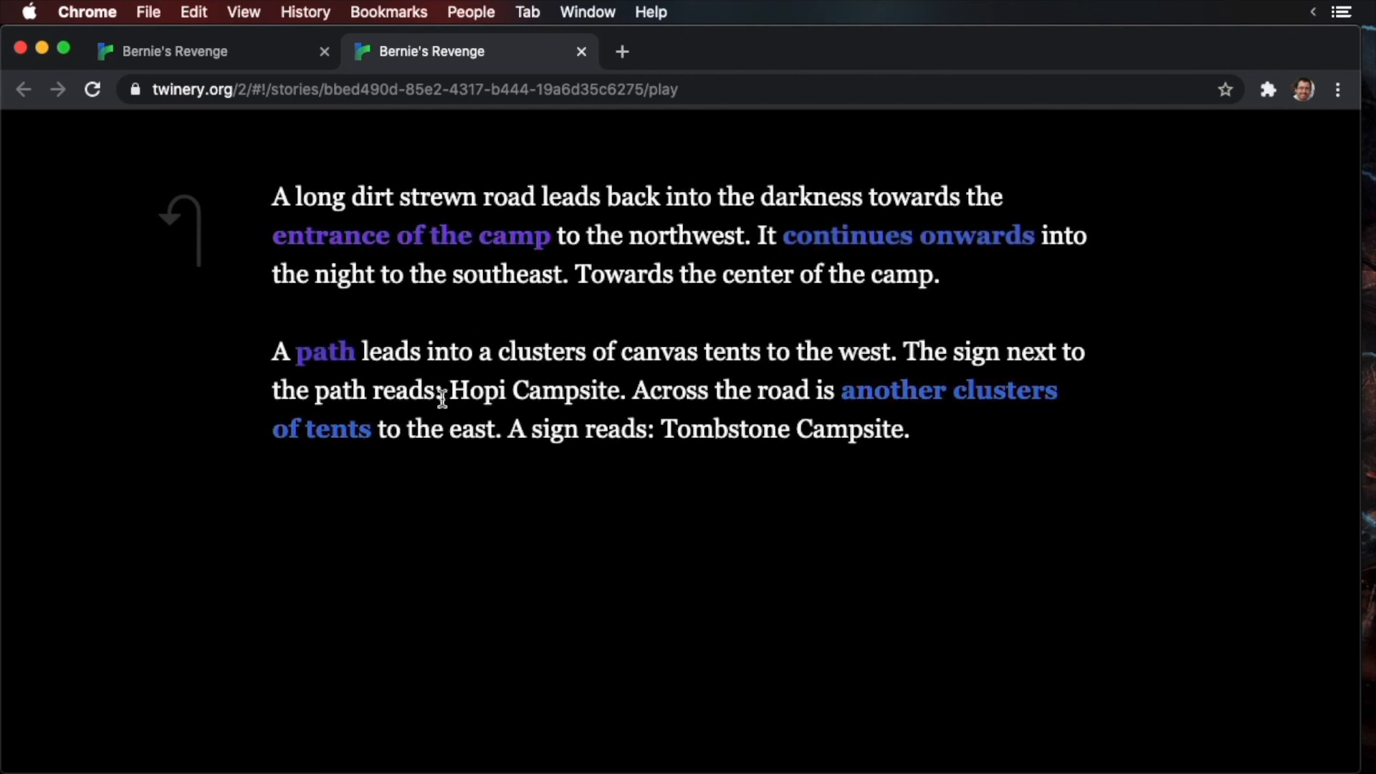
{"action": "mouse_move", "coordinate": [527, 357]}
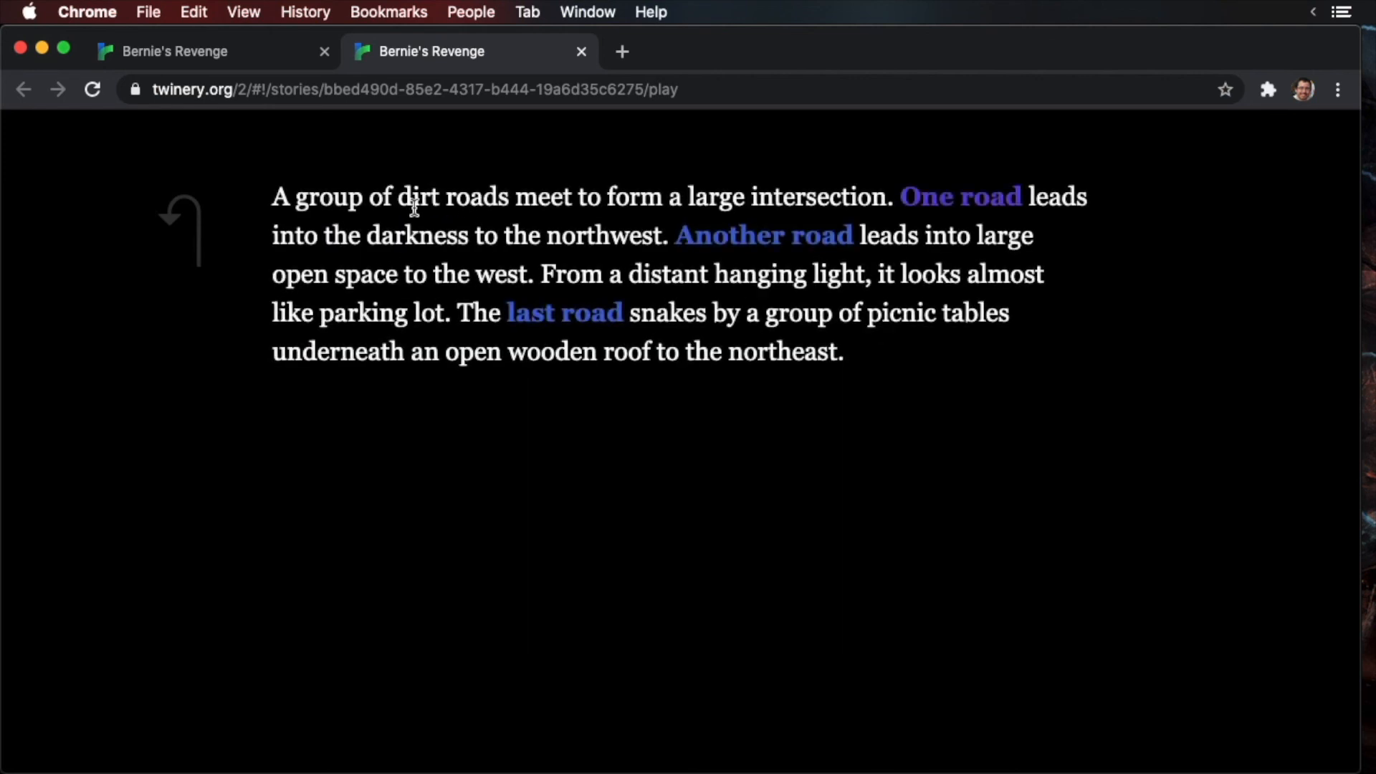
{"action": "mouse_move", "coordinate": [637, 445]}
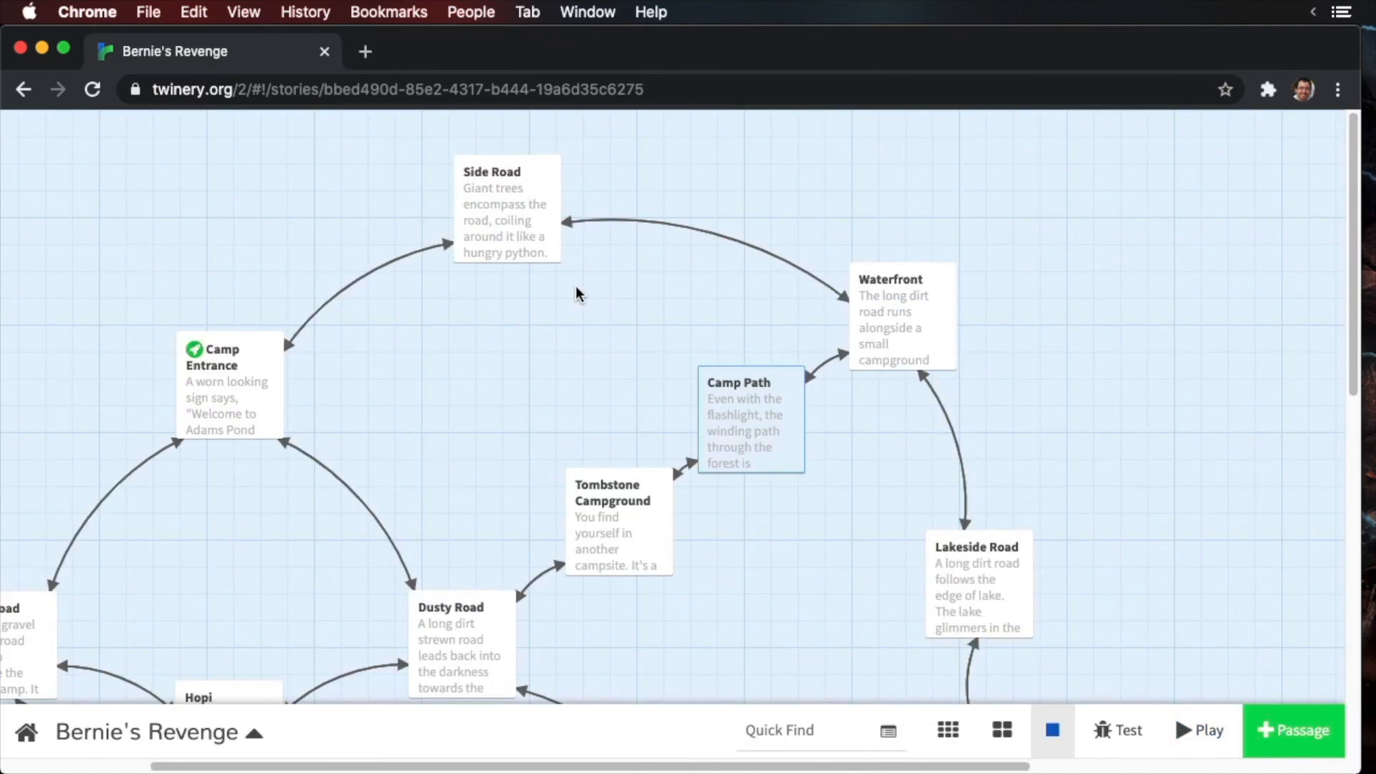
{"action": "scroll", "scroll_direction": "down", "scroll_amount": 3}
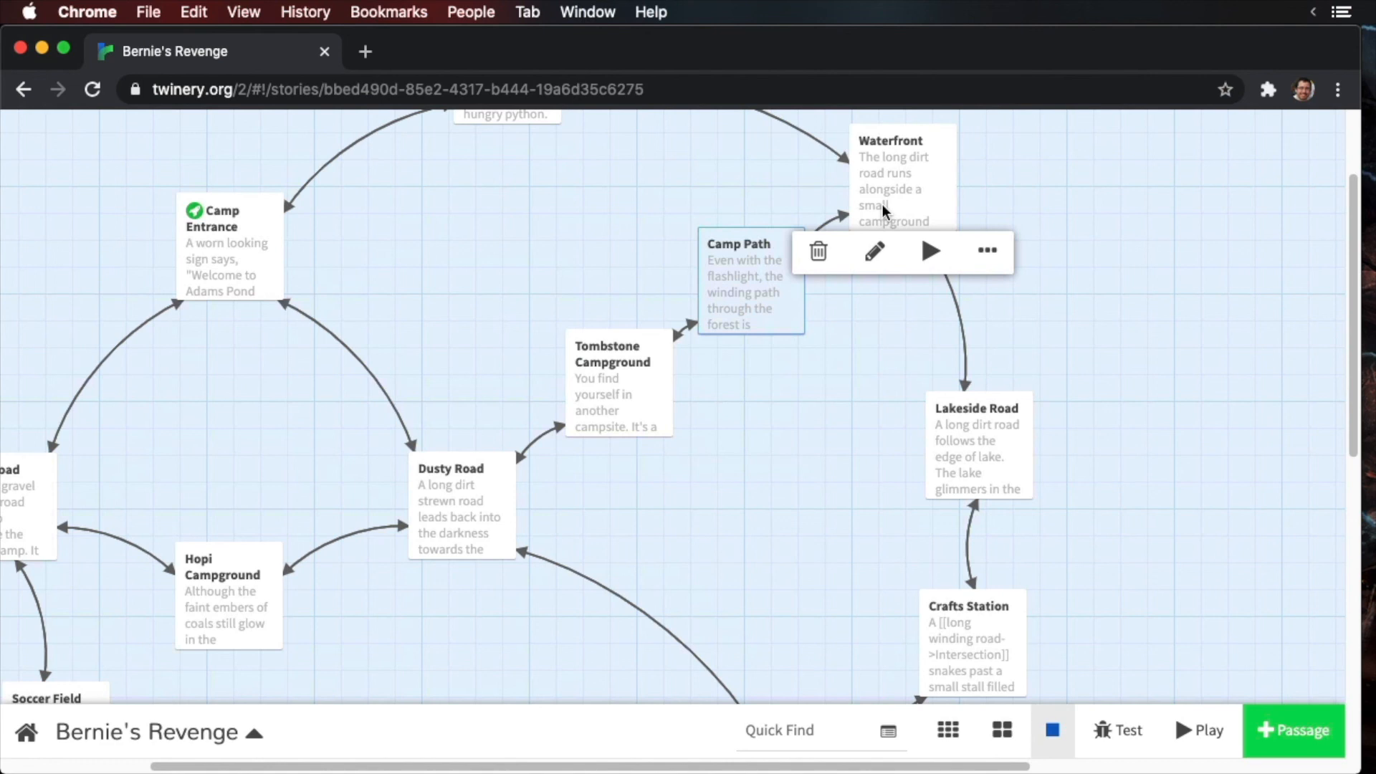
{"action": "mouse_move", "coordinate": [1050, 175]}
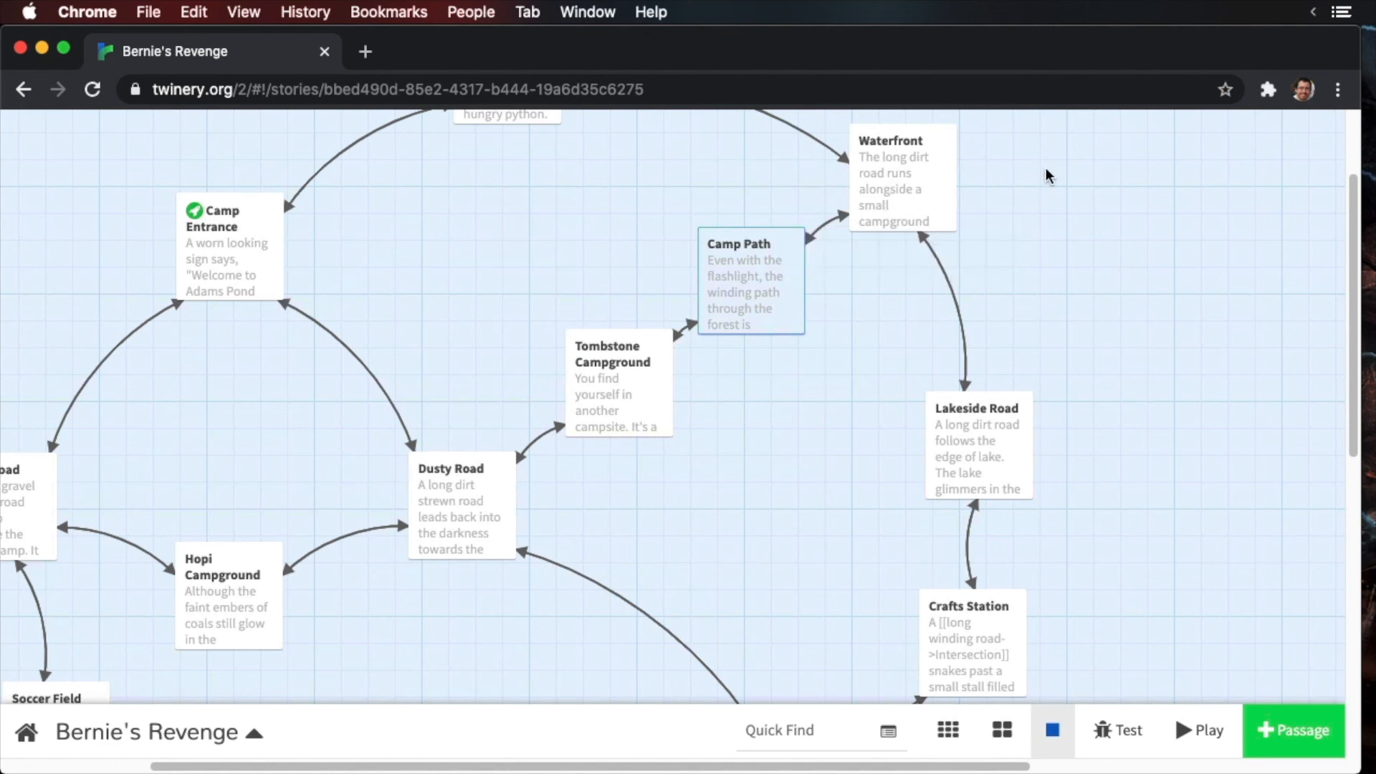